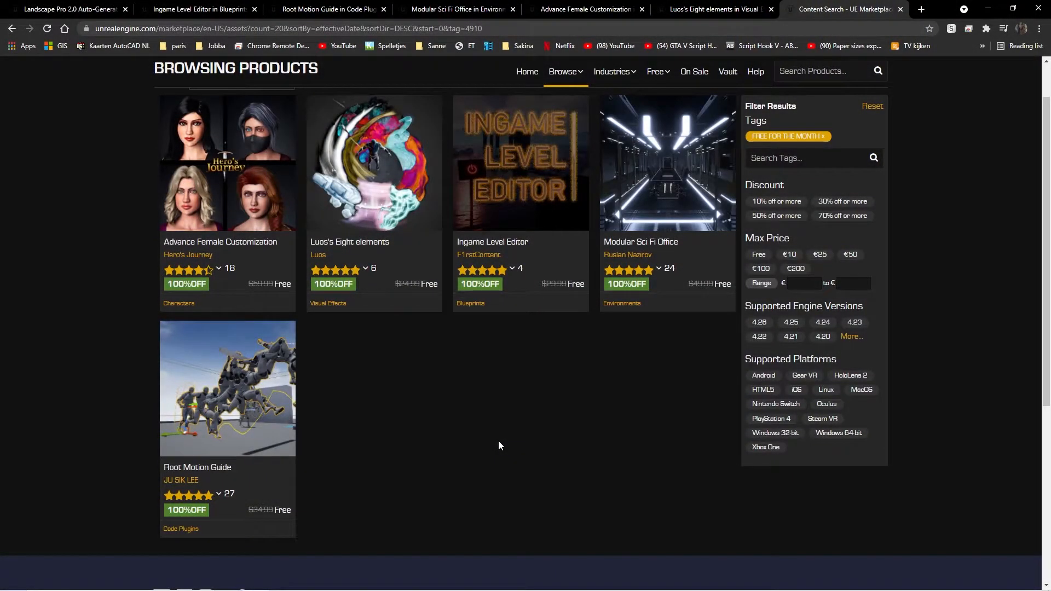
{"action": "mouse_move", "coordinate": [547, 443]}
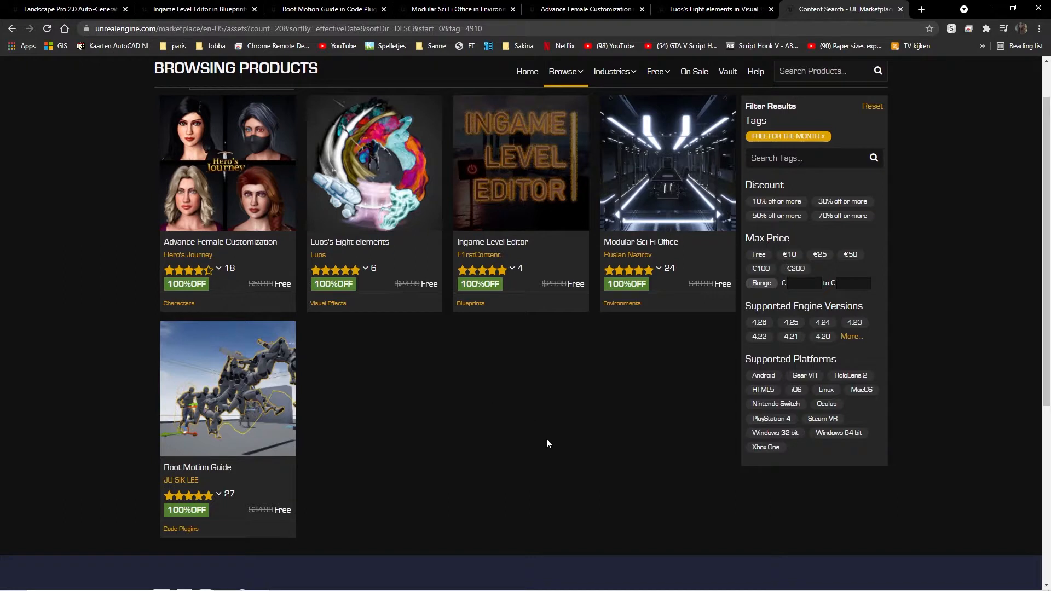
Bring up the Root Motion Guide product page and view its first gallery screenshots.
{"action": "scroll", "scroll_direction": "up", "scroll_amount": 3}
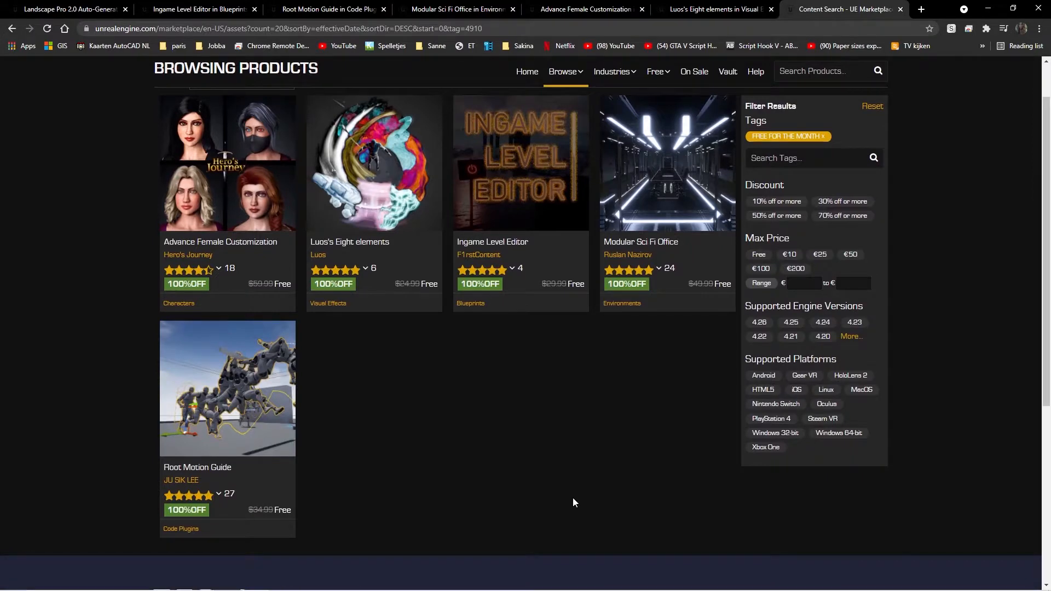
{"action": "mouse_move", "coordinate": [561, 483]}
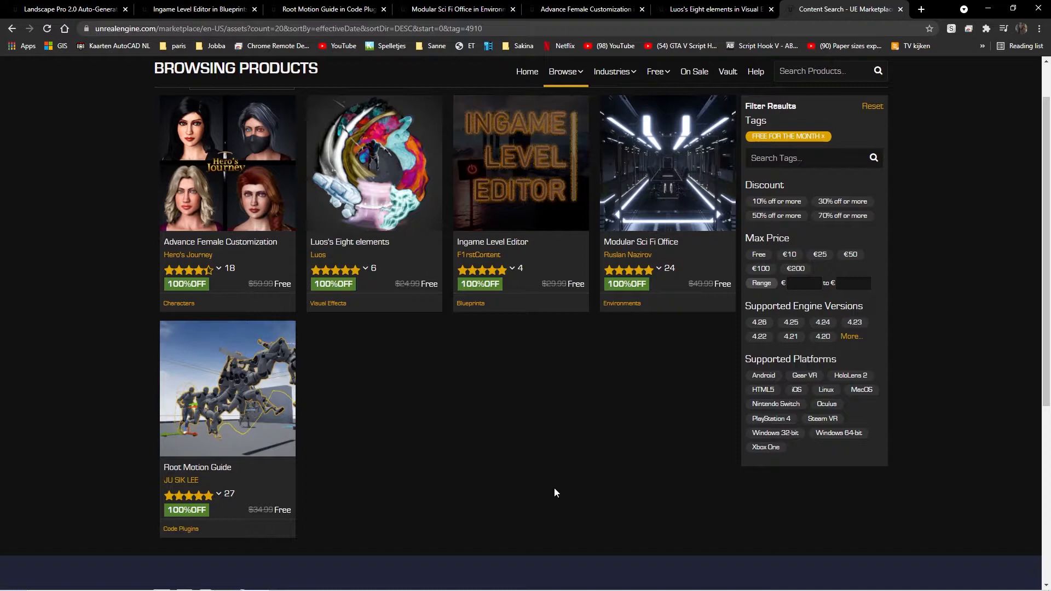
{"action": "mouse_move", "coordinate": [561, 504]}
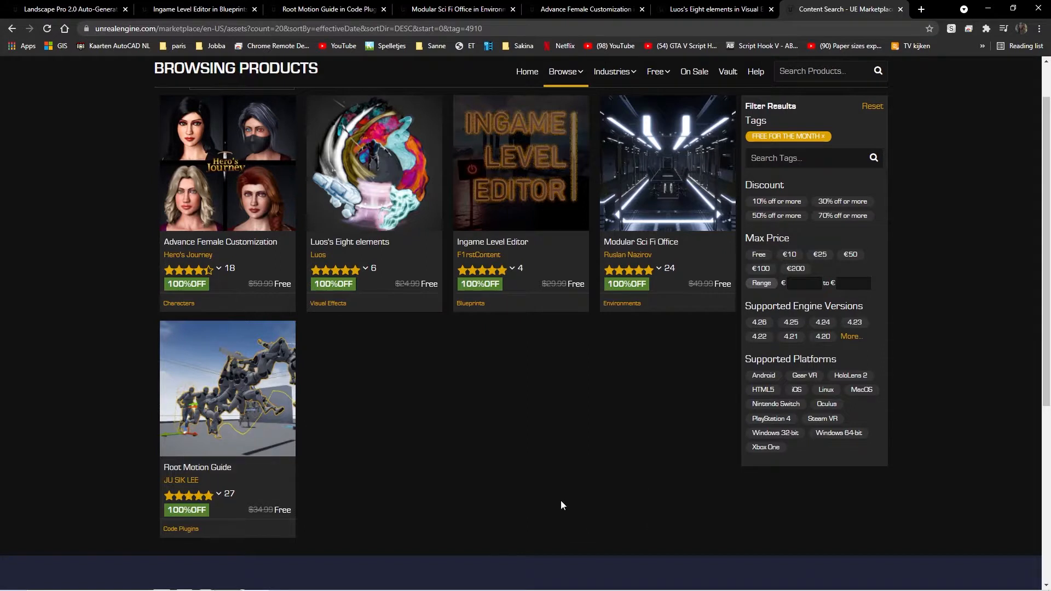
{"action": "mouse_move", "coordinate": [263, 200]}
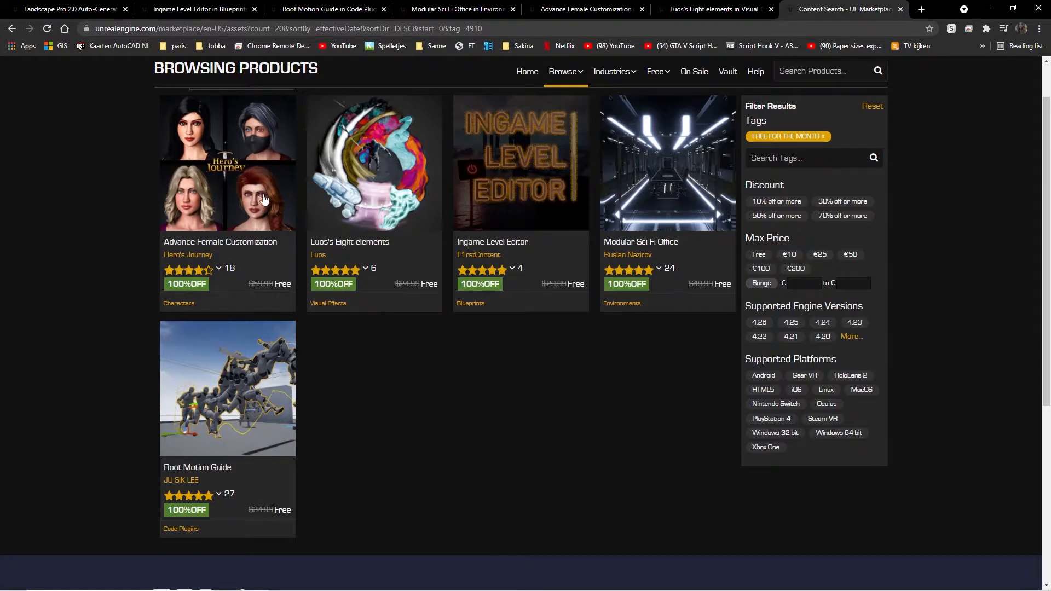
{"action": "mouse_move", "coordinate": [635, 461]}
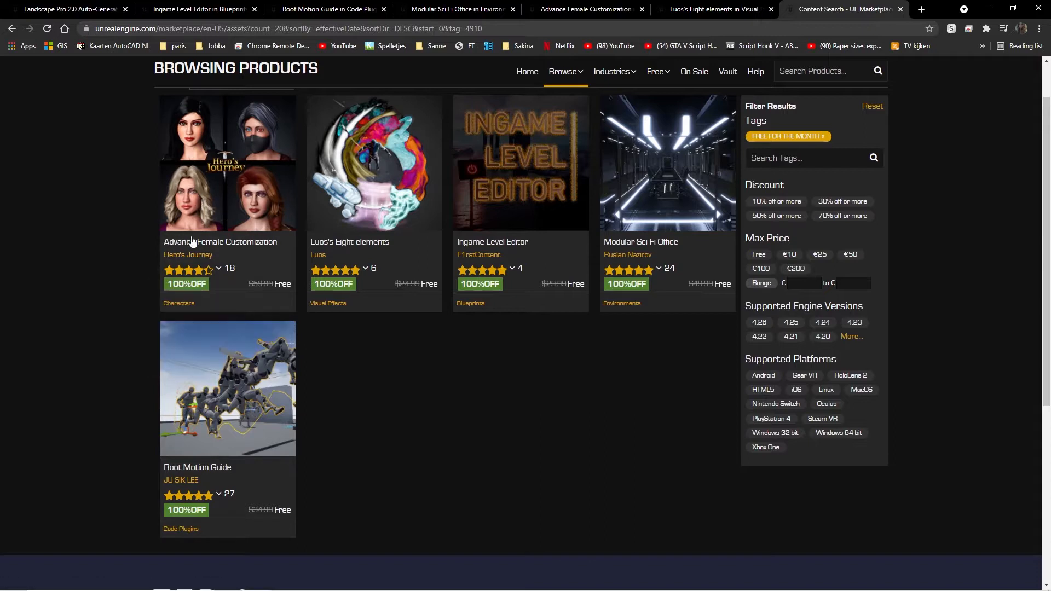
{"action": "mouse_move", "coordinate": [186, 258]}
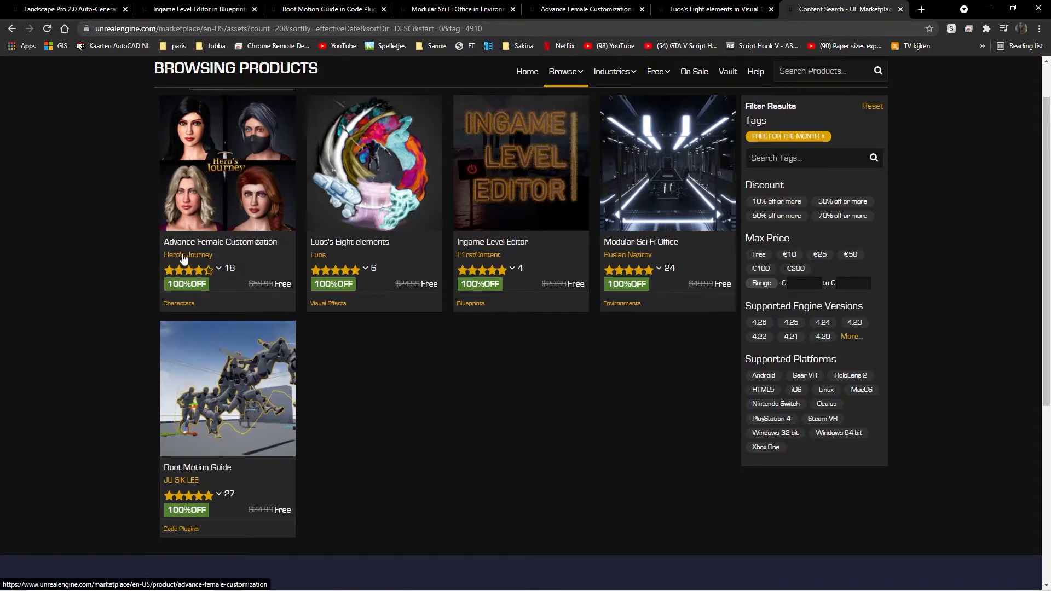
{"action": "mouse_move", "coordinate": [321, 246]}
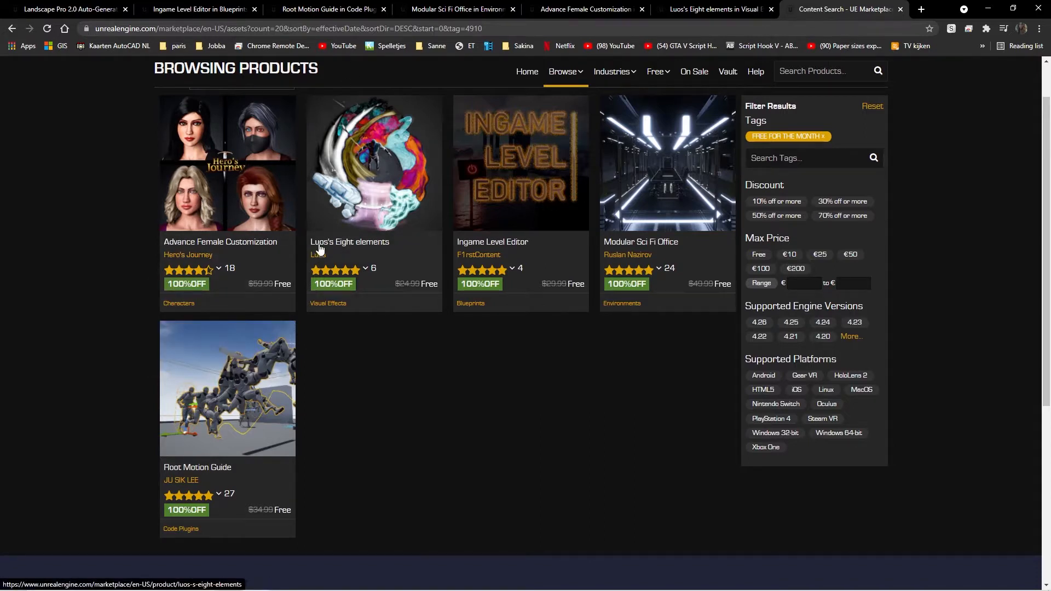
{"action": "mouse_move", "coordinate": [603, 243]}
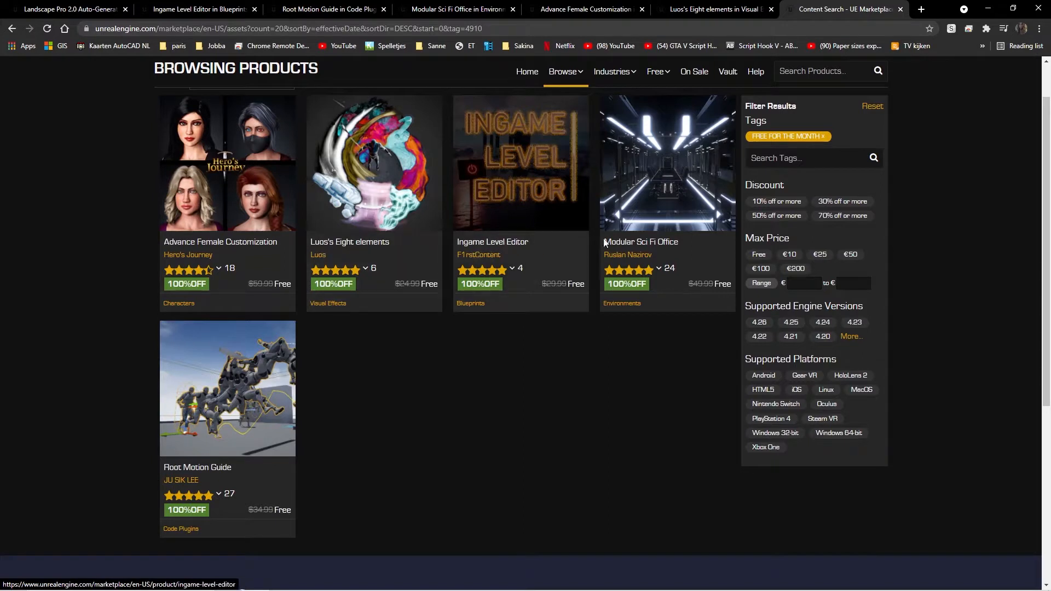
{"action": "mouse_move", "coordinate": [514, 253]}
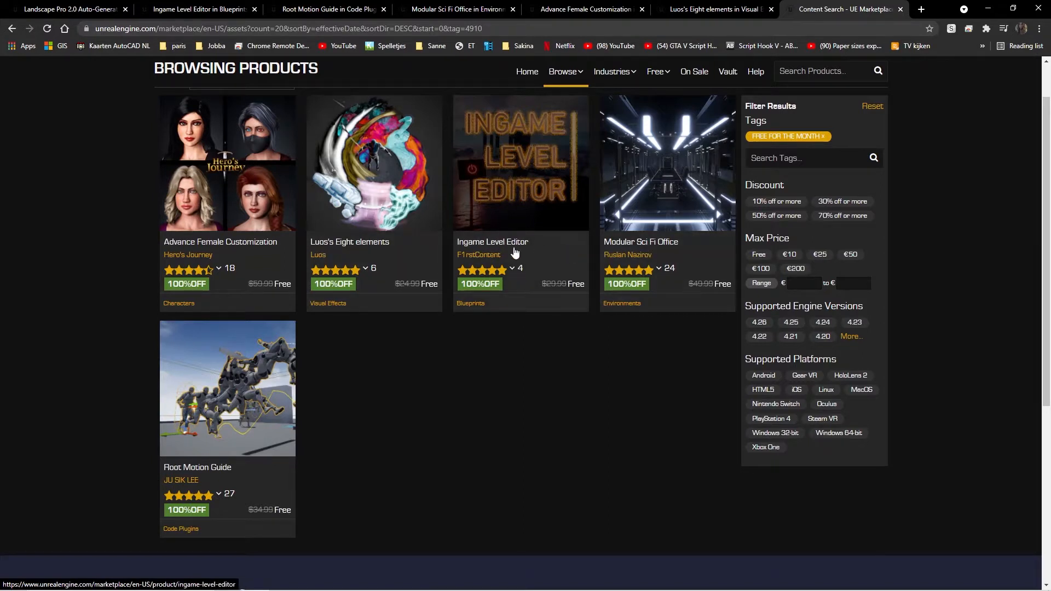
{"action": "mouse_move", "coordinate": [632, 253]}
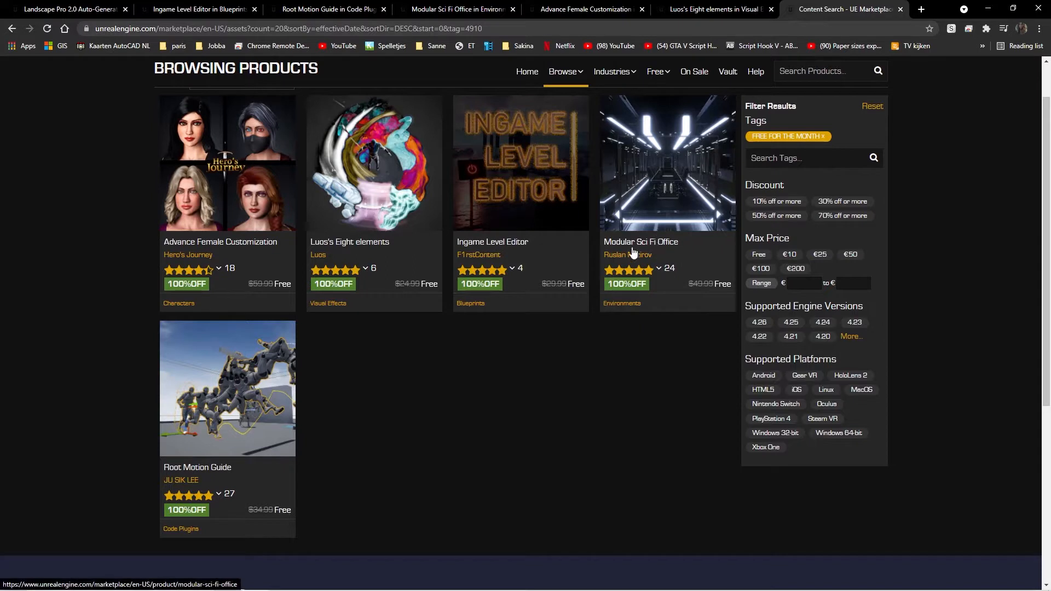
{"action": "mouse_move", "coordinate": [159, 490]}
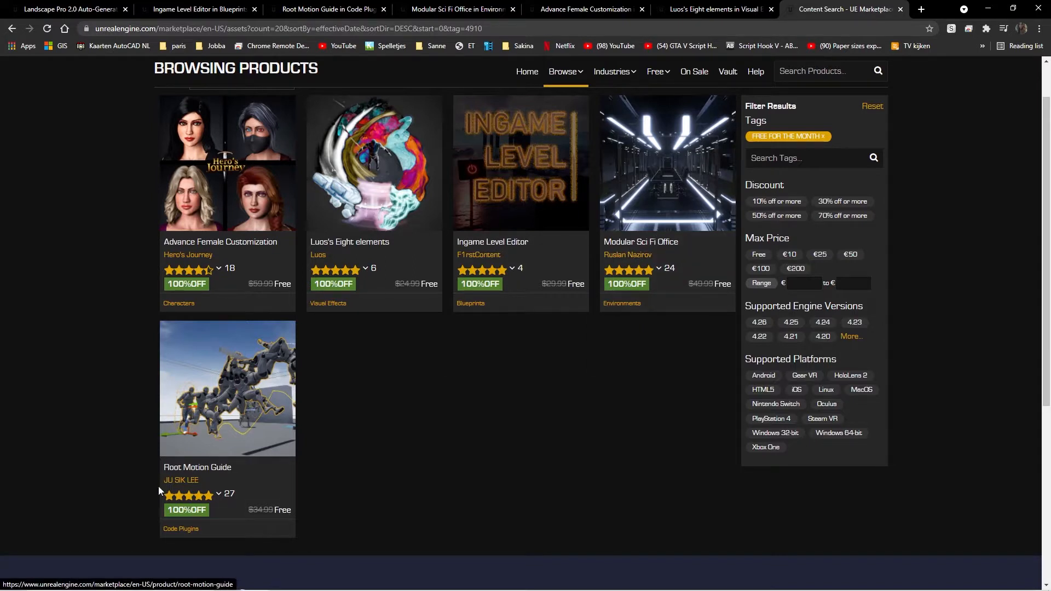
{"action": "mouse_move", "coordinate": [256, 419]}
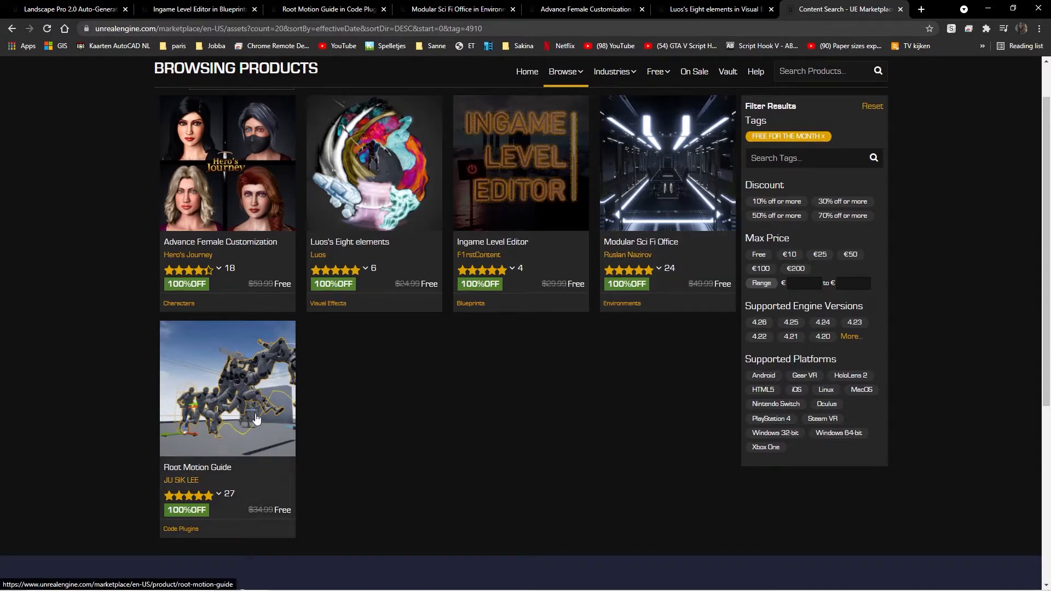
{"action": "left_click", "coordinate": [228, 387]}
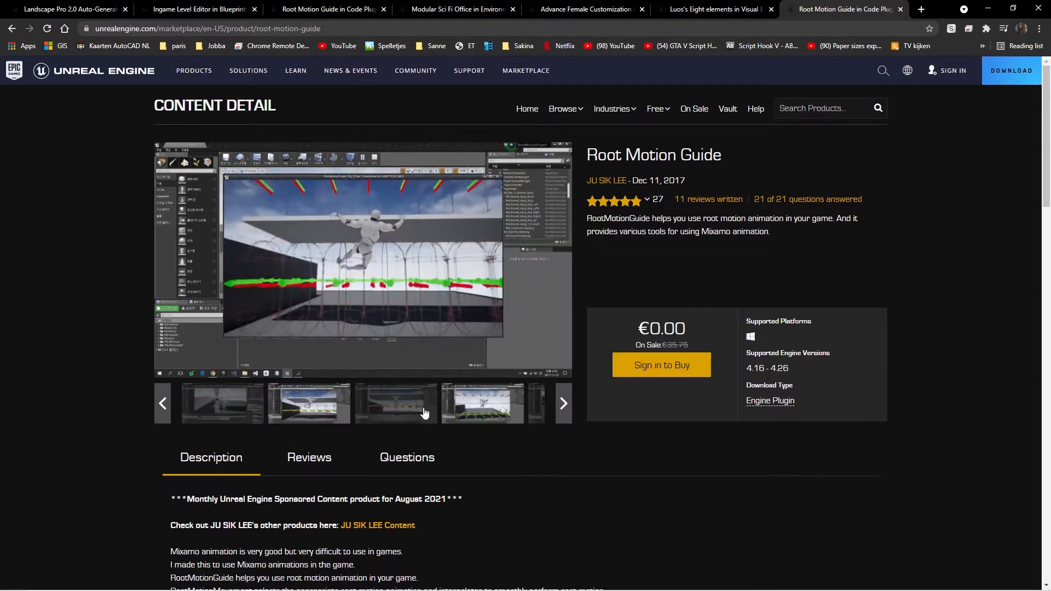
{"action": "left_click", "coordinate": [309, 403]}
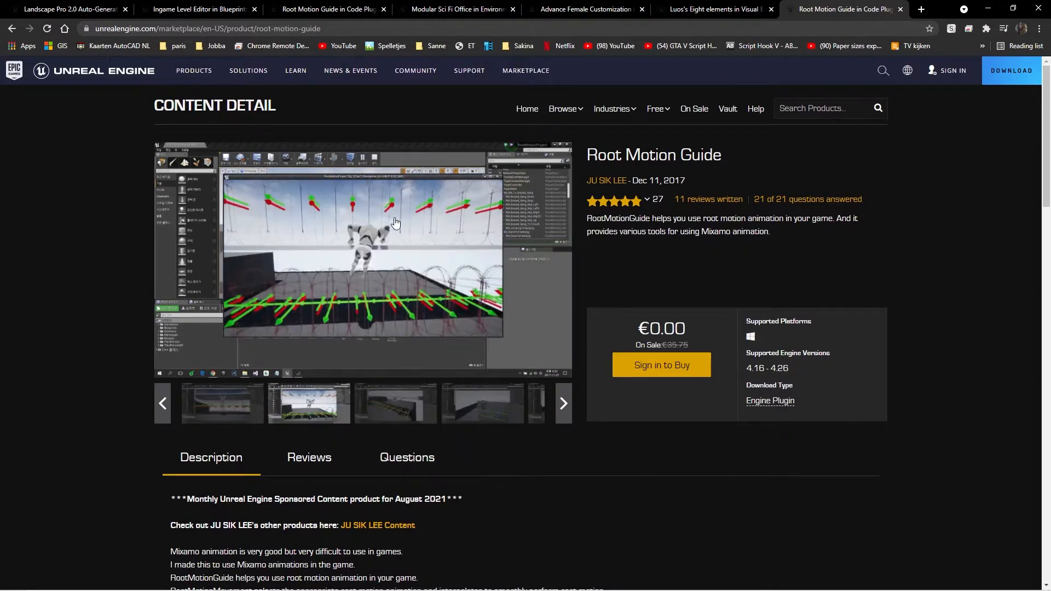
{"action": "left_click", "coordinate": [482, 403]}
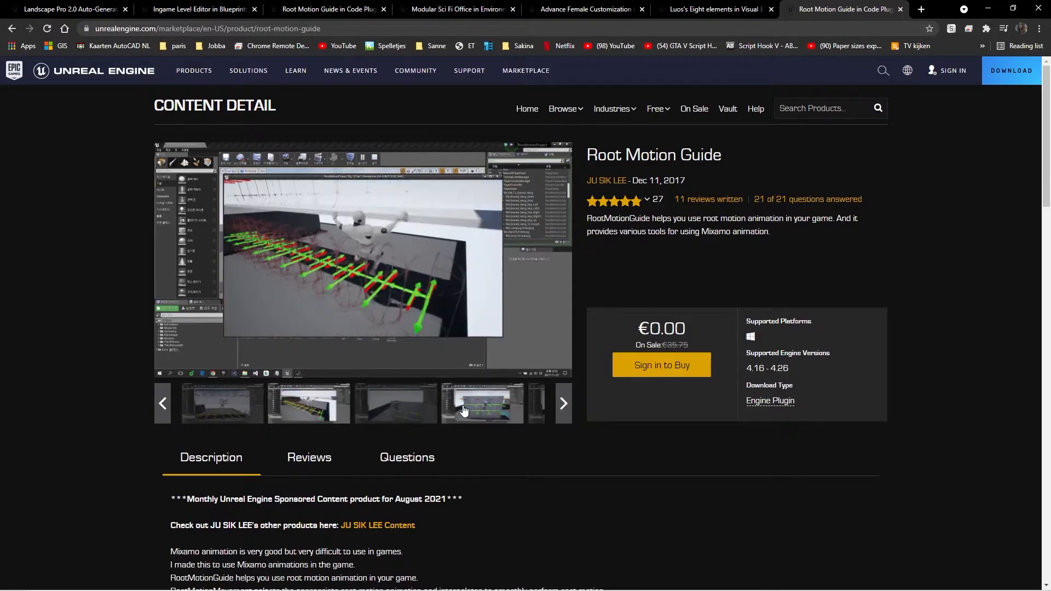
Read down the Root Motion Guide description and view its blueprint graph screenshot.
{"action": "scroll", "scroll_direction": "down", "scroll_amount": 3}
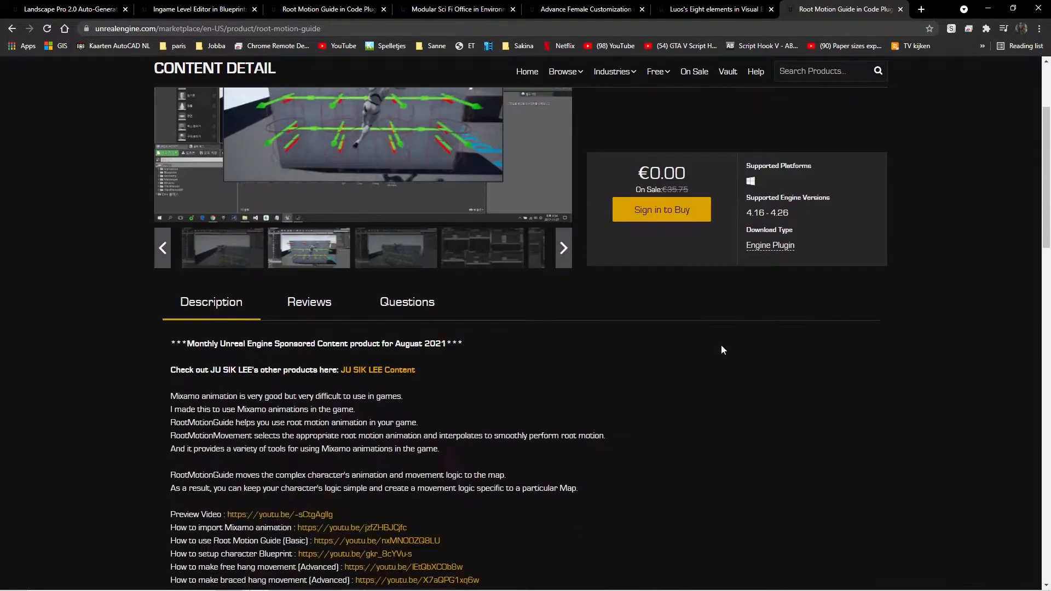
{"action": "scroll", "scroll_direction": "down", "scroll_amount": 3}
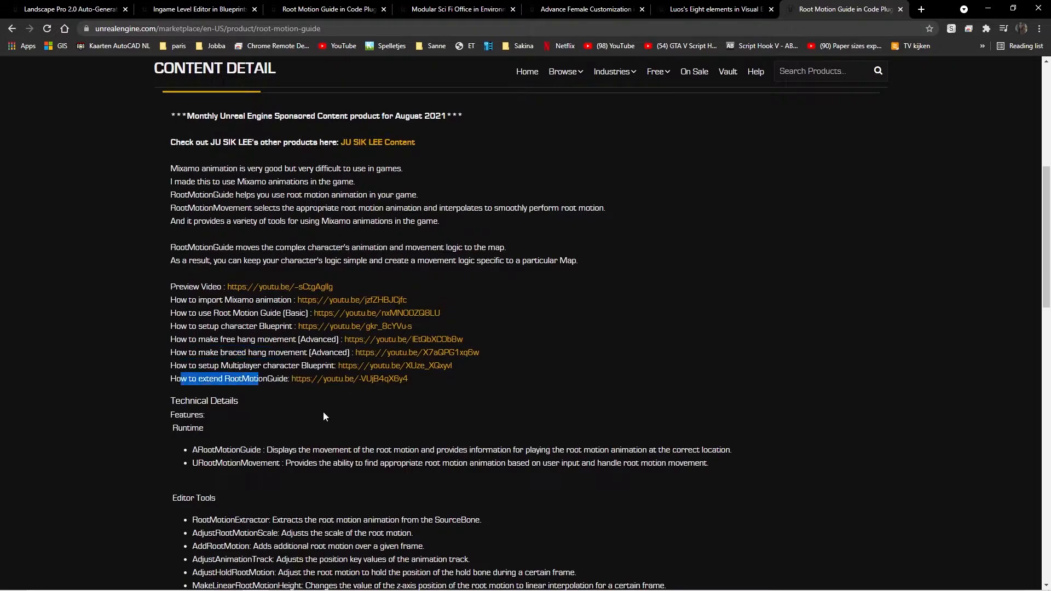
{"action": "scroll", "scroll_direction": "down", "scroll_amount": 3}
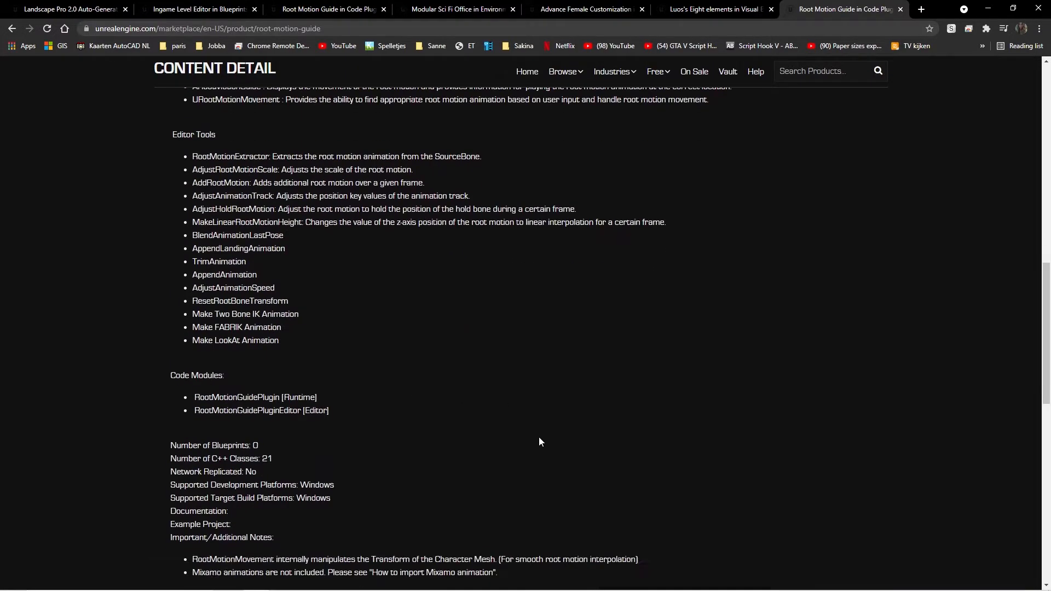
{"action": "scroll", "scroll_direction": "up", "scroll_amount": 3}
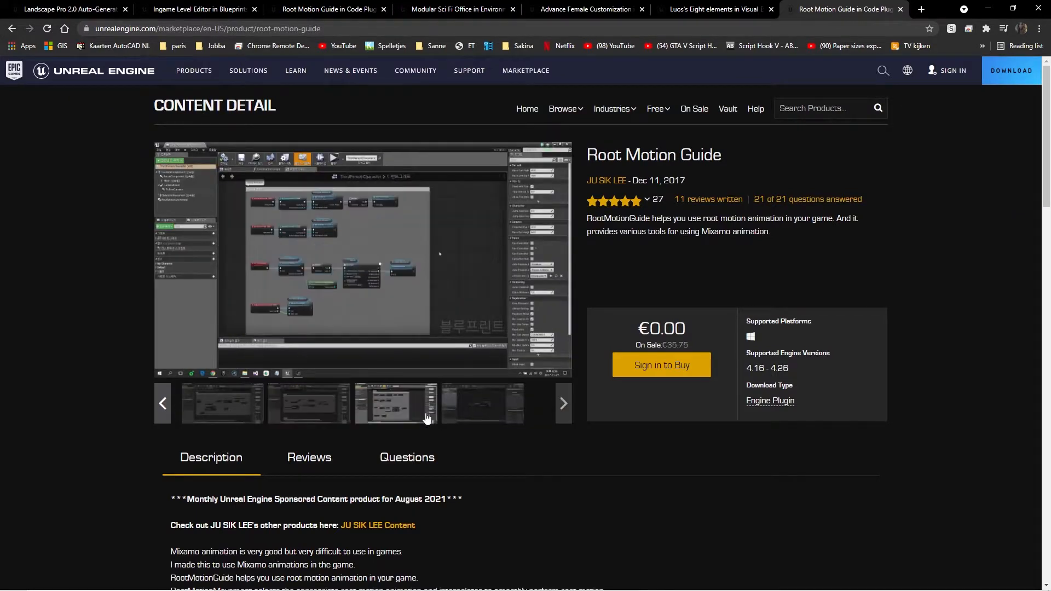
{"action": "left_click", "coordinate": [481, 403]}
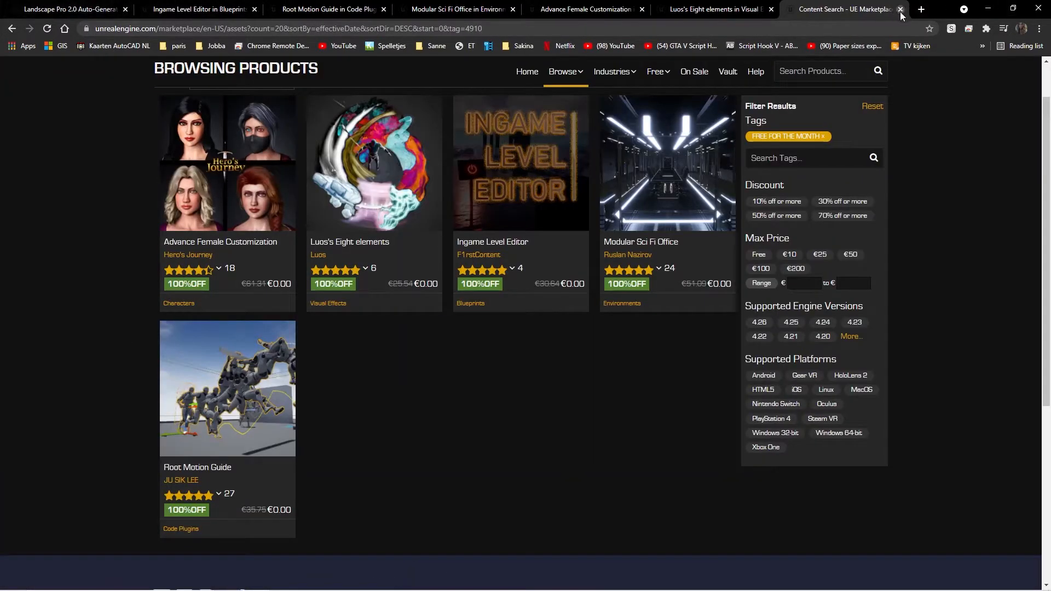
Close the product search results and switch to the Ingame Level Editor page and its gallery.
{"action": "left_click", "coordinate": [901, 9]}
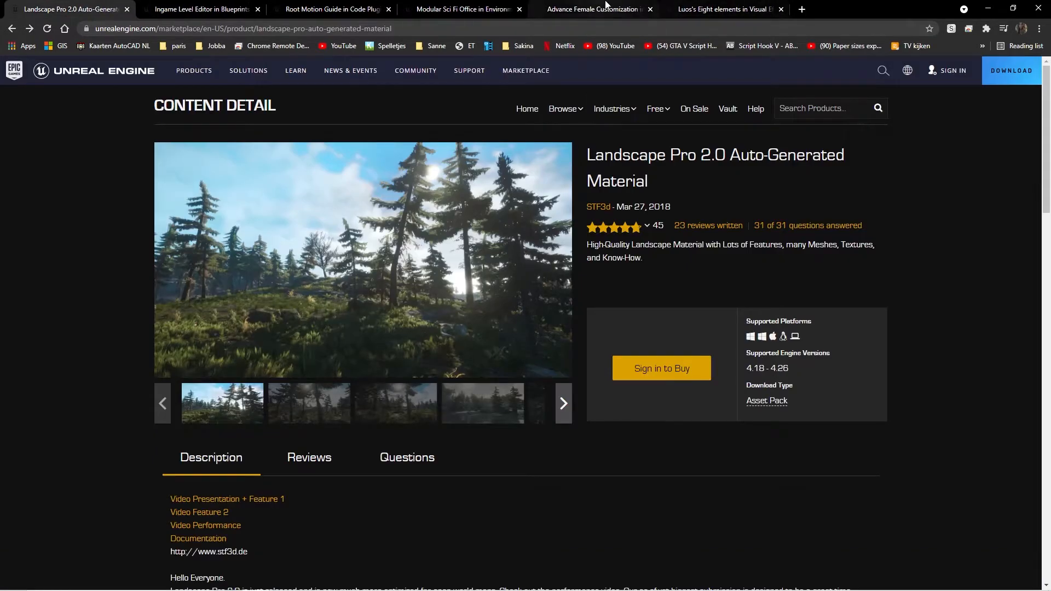
{"action": "left_click", "coordinate": [201, 9]}
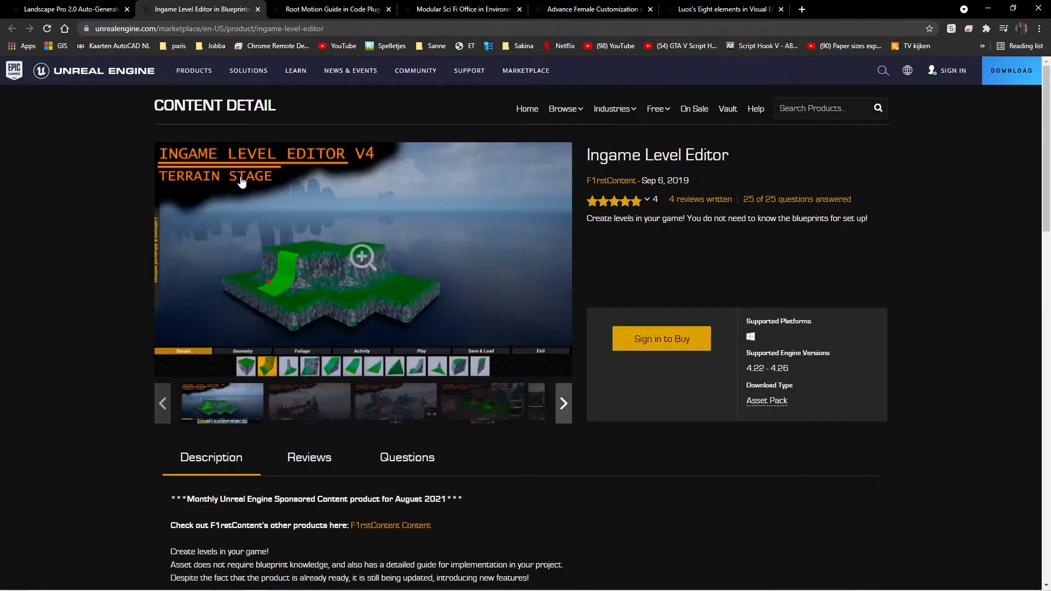
{"action": "mouse_move", "coordinate": [369, 160]}
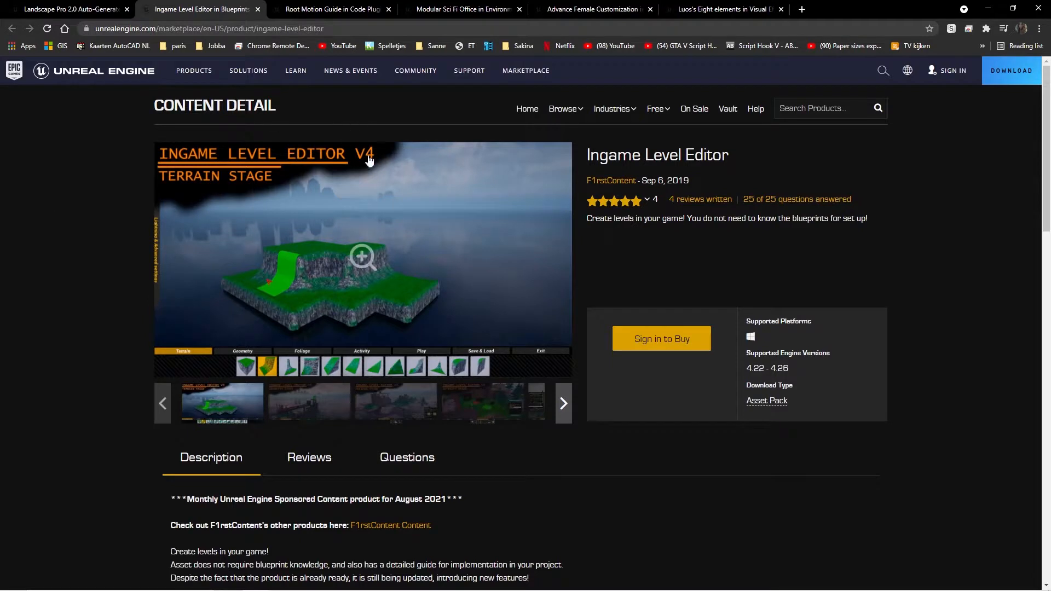
{"action": "mouse_move", "coordinate": [308, 402]}
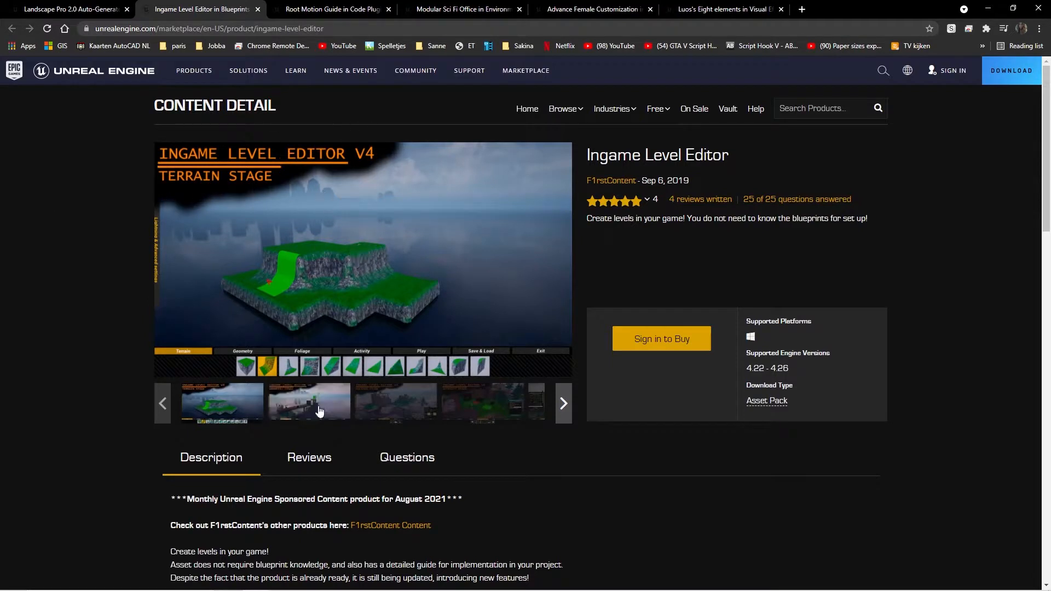
{"action": "left_click", "coordinate": [309, 402]}
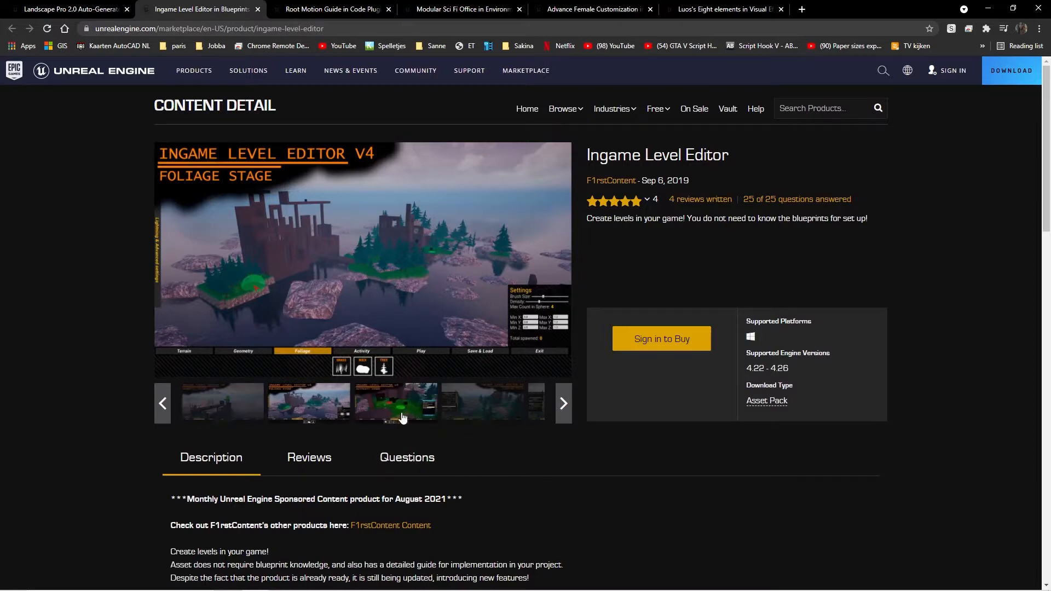
Step through the Level Editor's foliage stage, activity stage and further screenshots.
{"action": "left_click", "coordinate": [395, 402]}
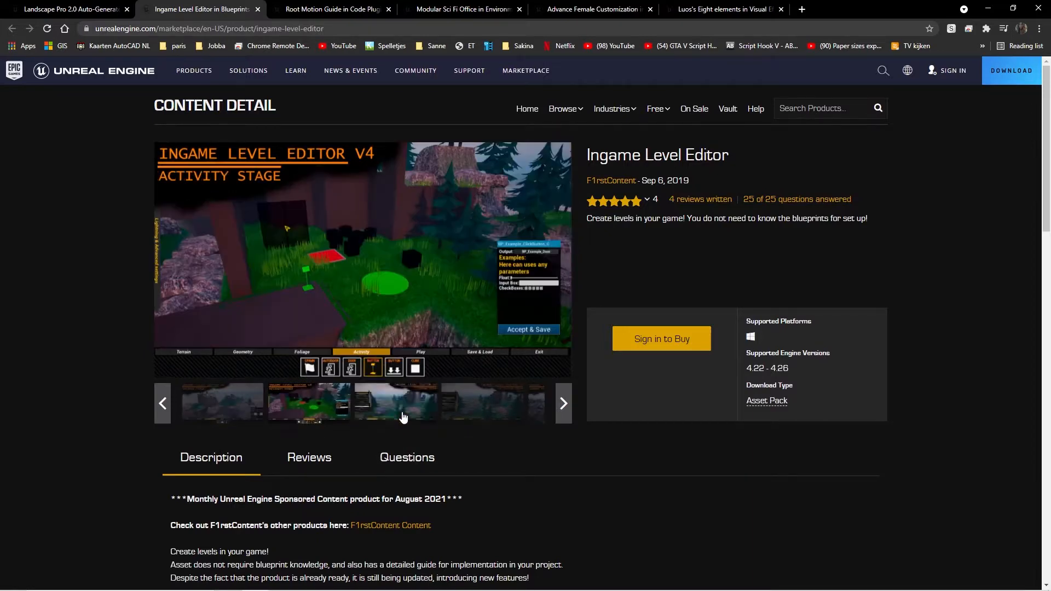
{"action": "left_click", "coordinate": [562, 403]}
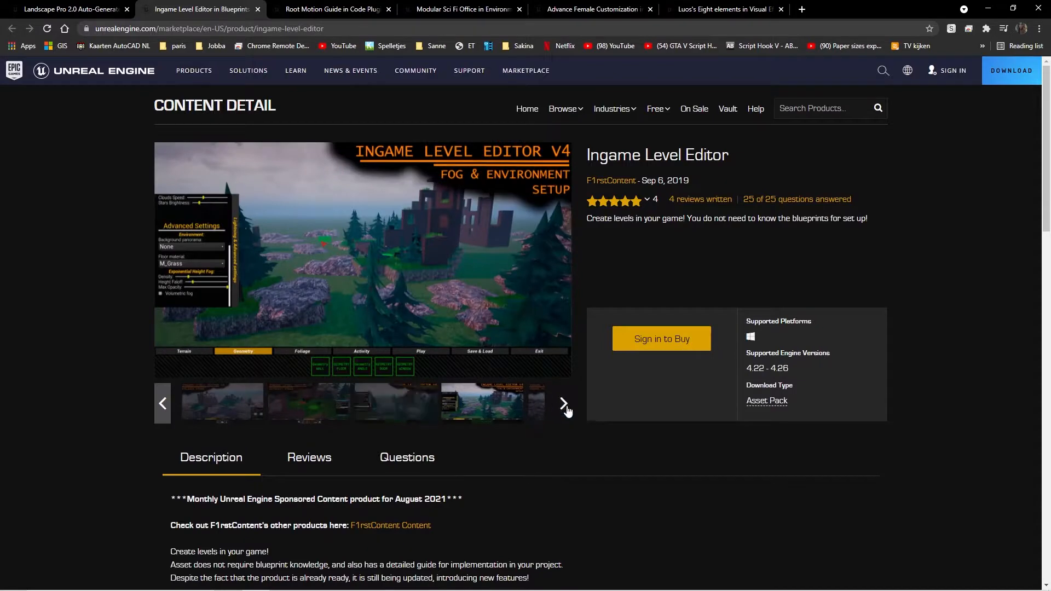
{"action": "left_click", "coordinate": [563, 403]}
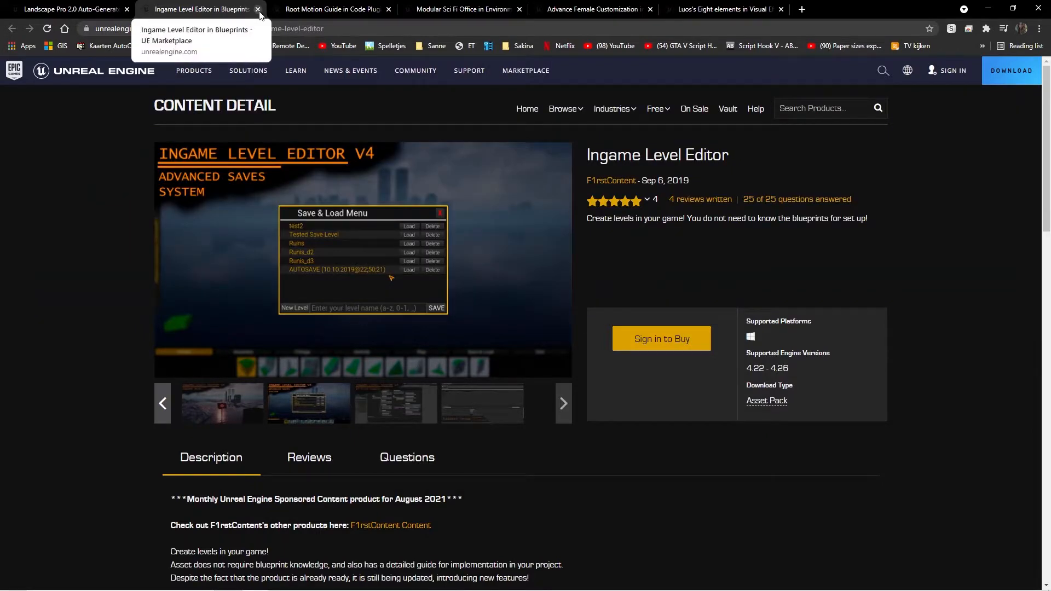
Close the Root Motion Guide, view the Sci Fi Office corridor screenshots, then close that page too.
{"action": "left_click", "coordinate": [257, 9]}
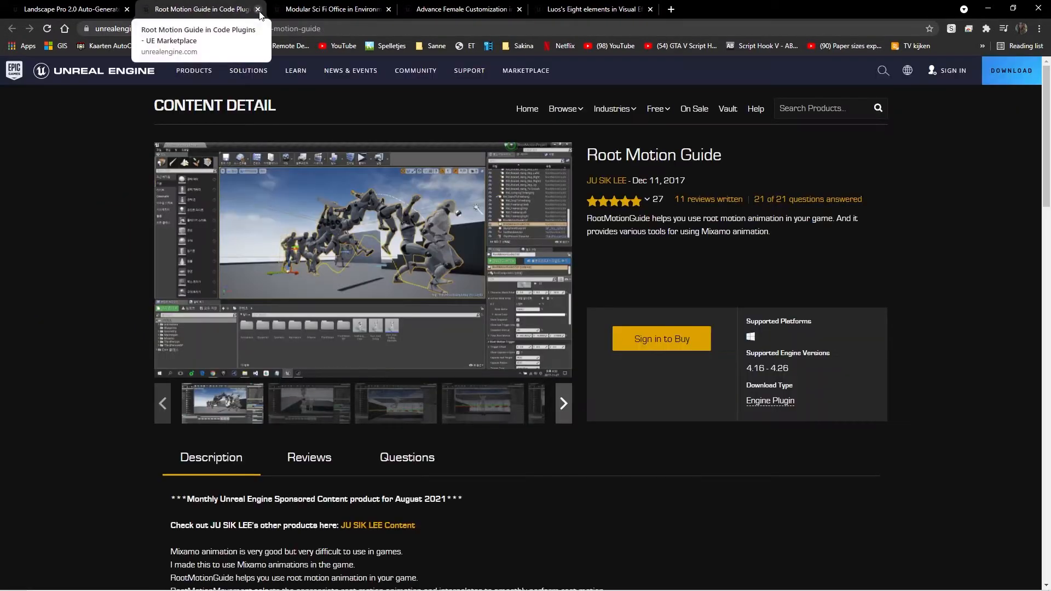
{"action": "left_click", "coordinate": [258, 9]}
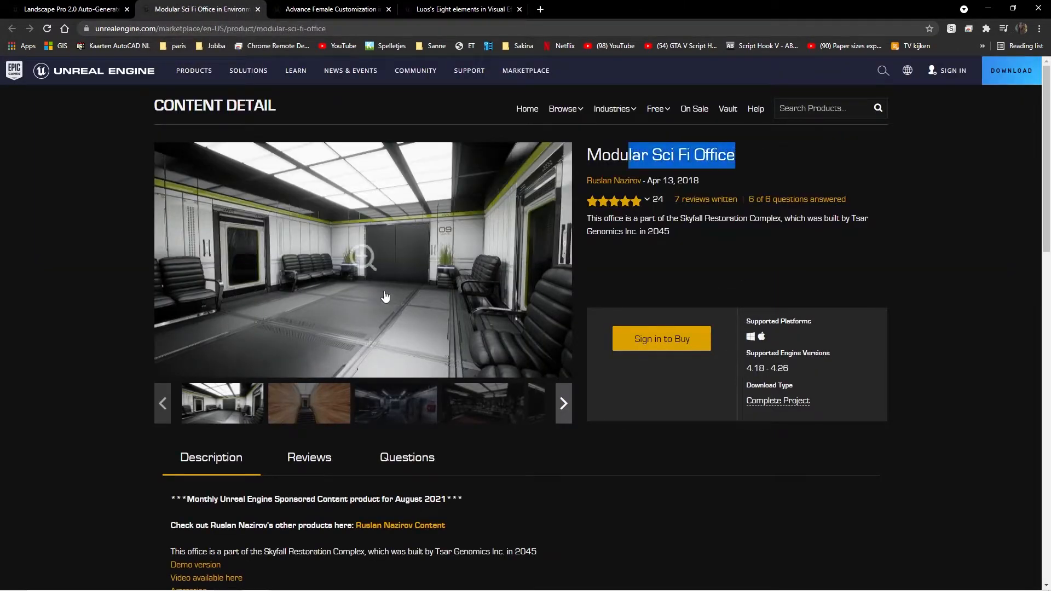
{"action": "left_click", "coordinate": [562, 402]}
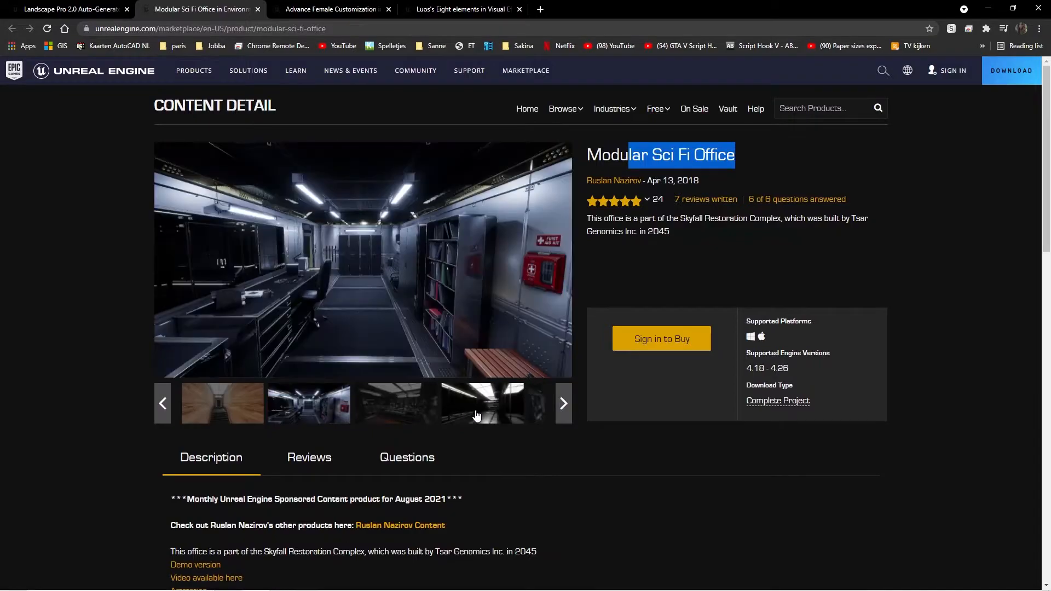
{"action": "left_click", "coordinate": [362, 261]}
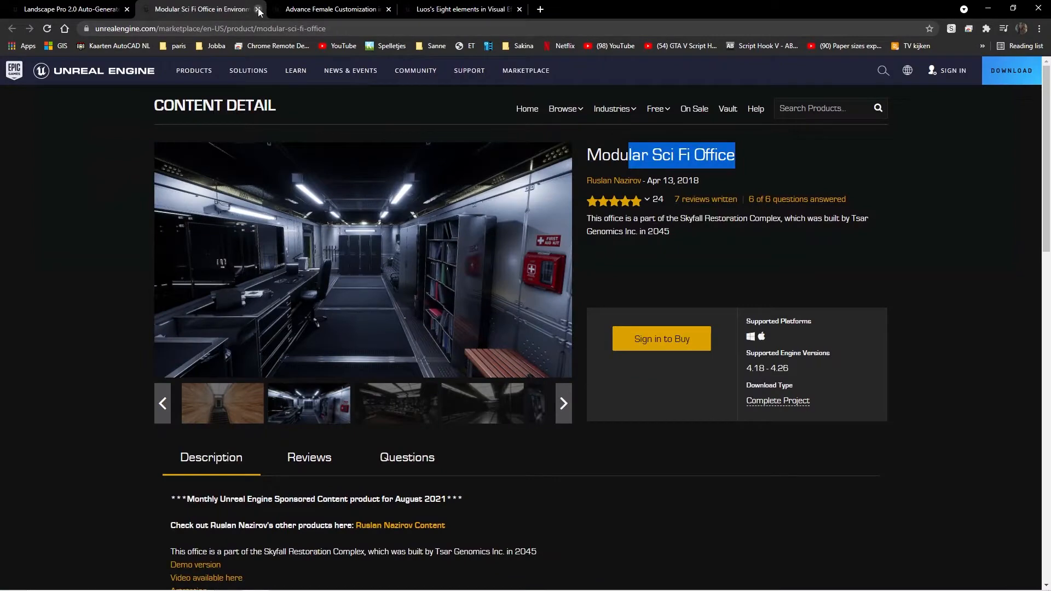
{"action": "left_click", "coordinate": [258, 9]}
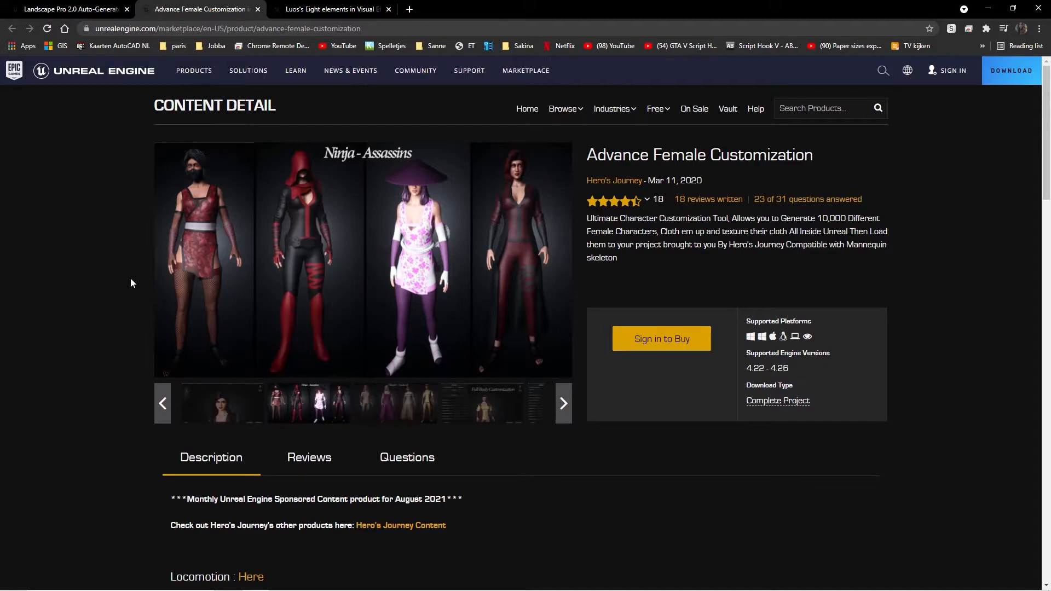
View the ninja assassins, body customization, makeup, presets and cloth texture screenshots full screen.
{"action": "left_click", "coordinate": [363, 260]}
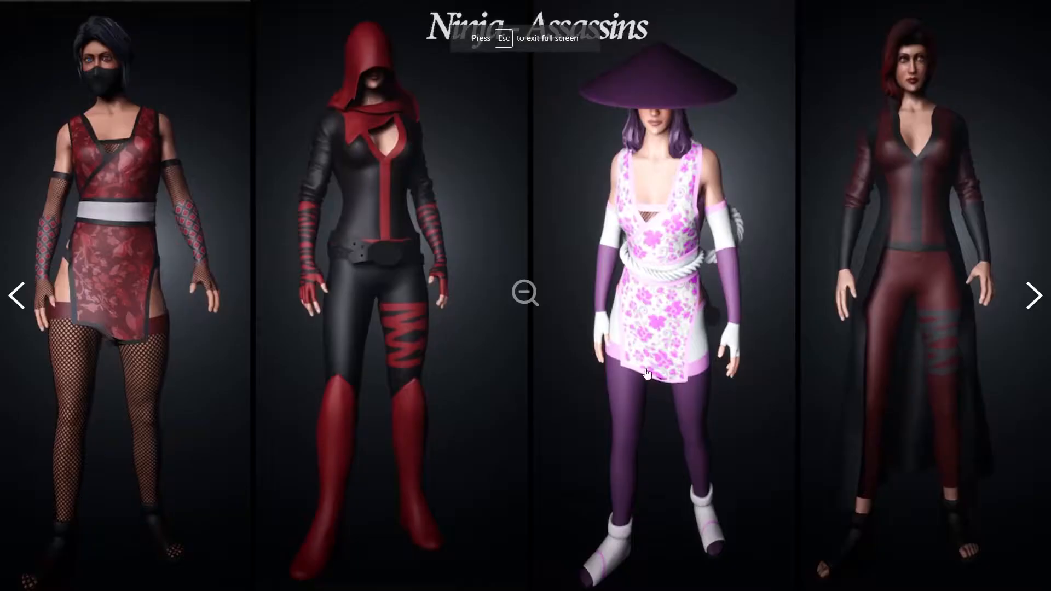
{"action": "left_click", "coordinate": [1032, 295]}
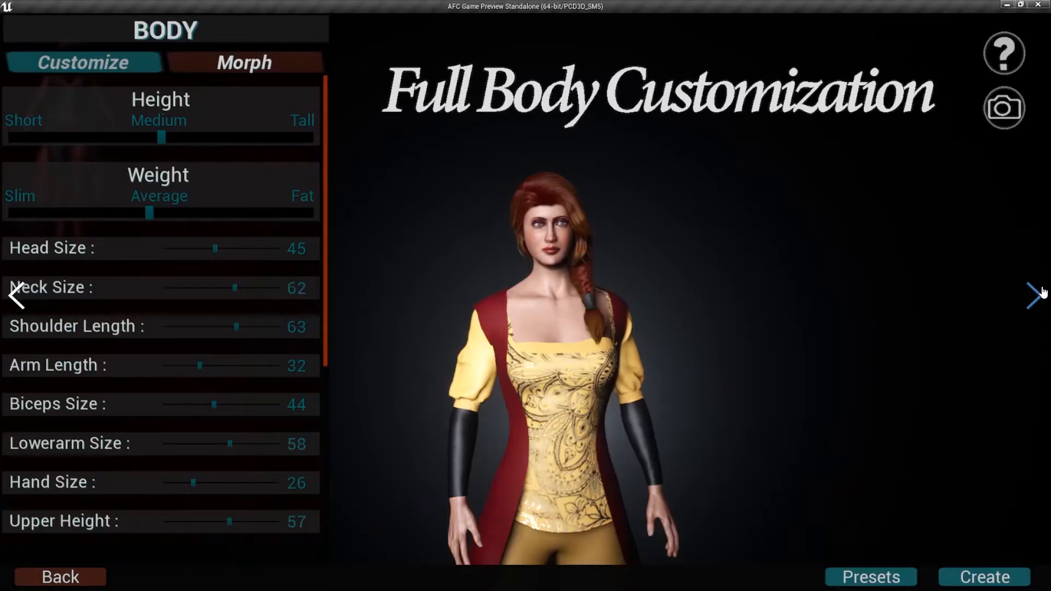
{"action": "left_click", "coordinate": [1034, 294]}
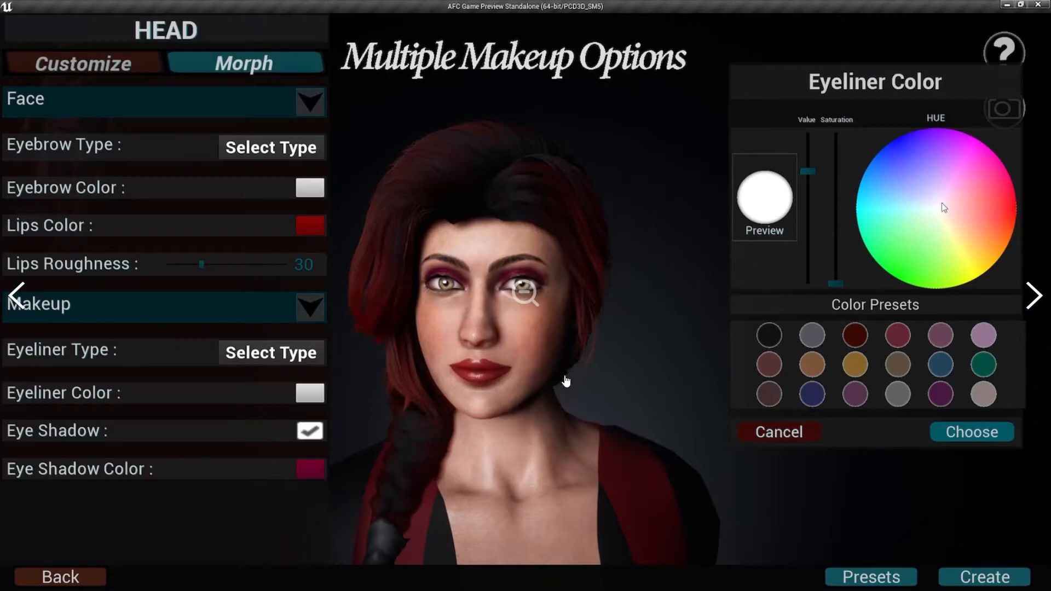
{"action": "left_click", "coordinate": [1034, 295]}
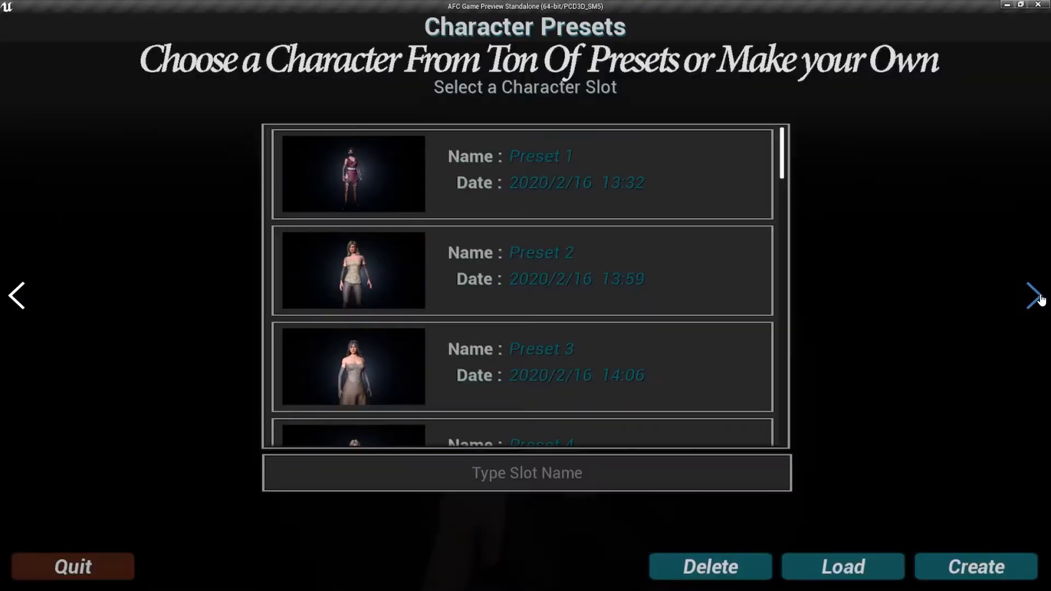
{"action": "left_click", "coordinate": [1034, 295]}
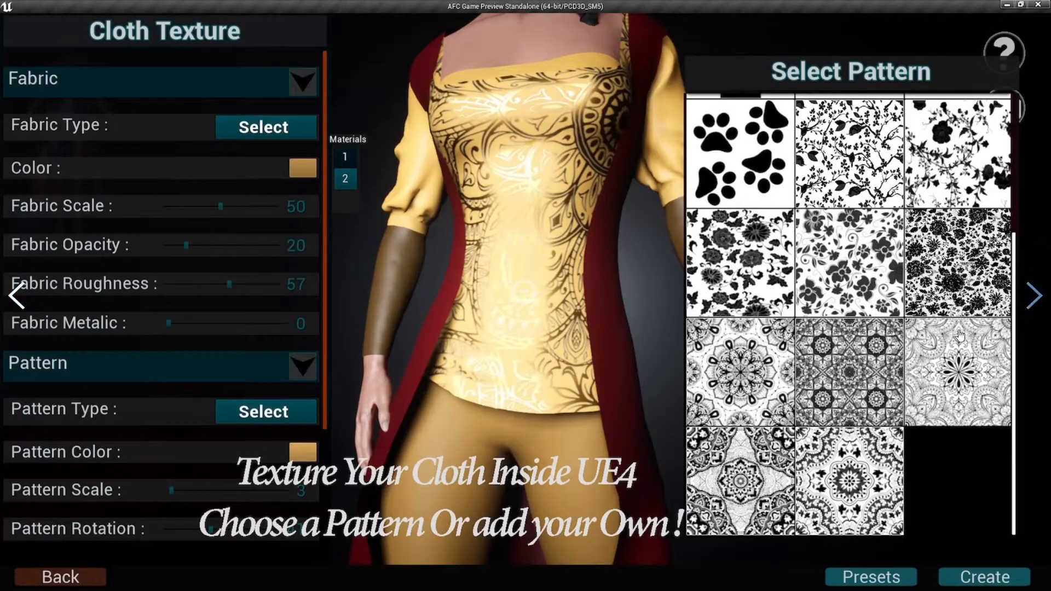
{"action": "left_click", "coordinate": [1034, 296]}
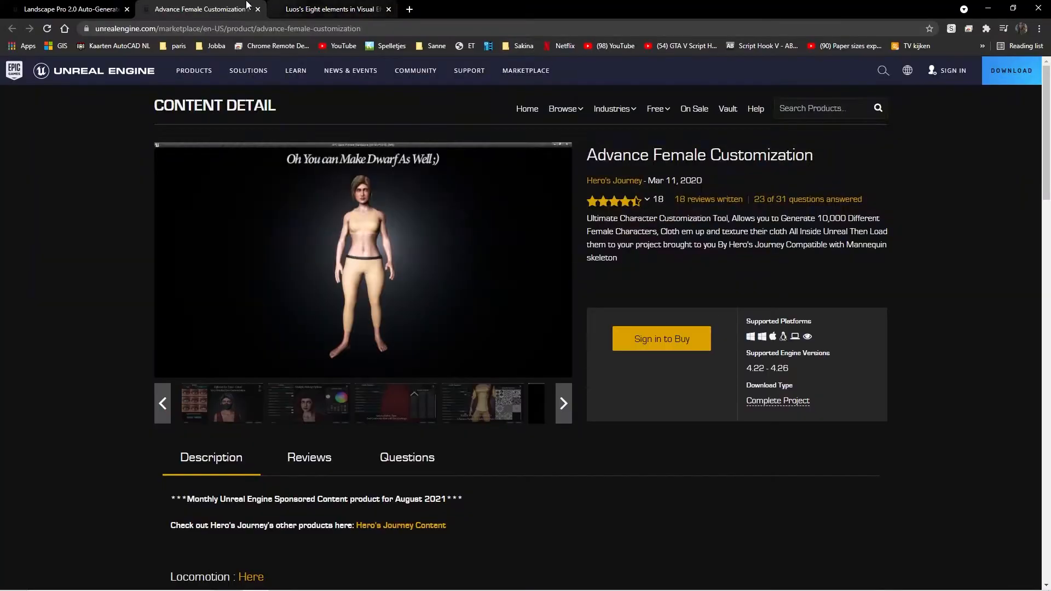
Close the Advance Female Customization page and skim the Luos's Eight elements description.
{"action": "left_click", "coordinate": [331, 8]}
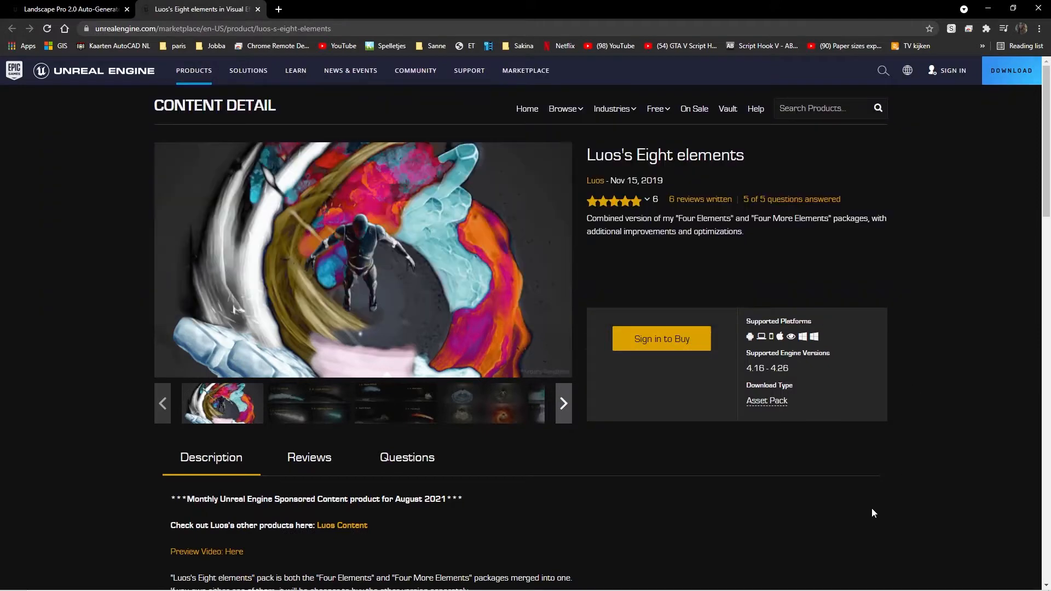
{"action": "mouse_move", "coordinate": [225, 421]}
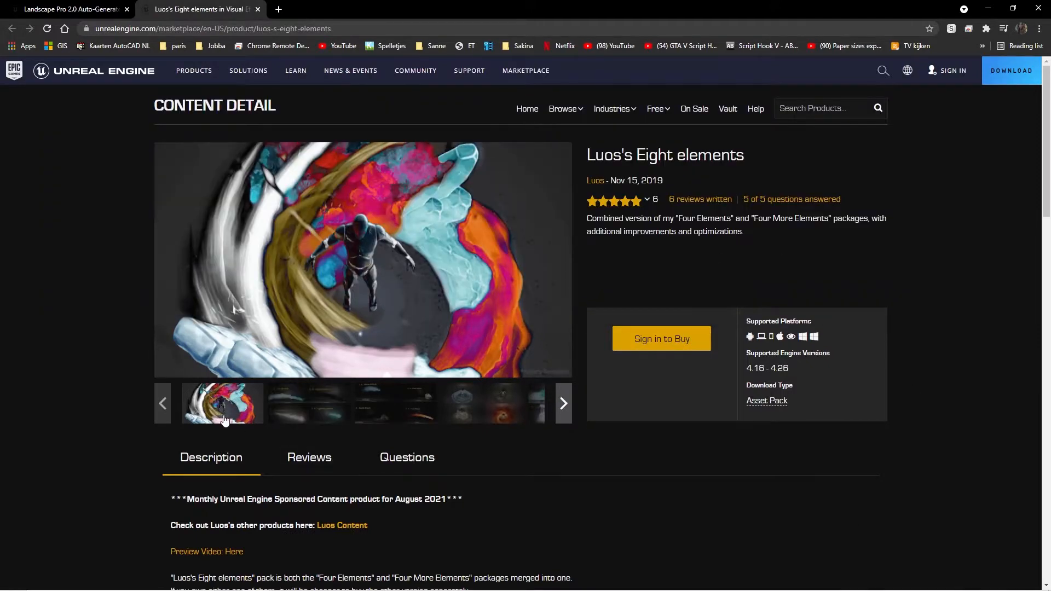
{"action": "scroll", "scroll_direction": "down", "scroll_amount": 3}
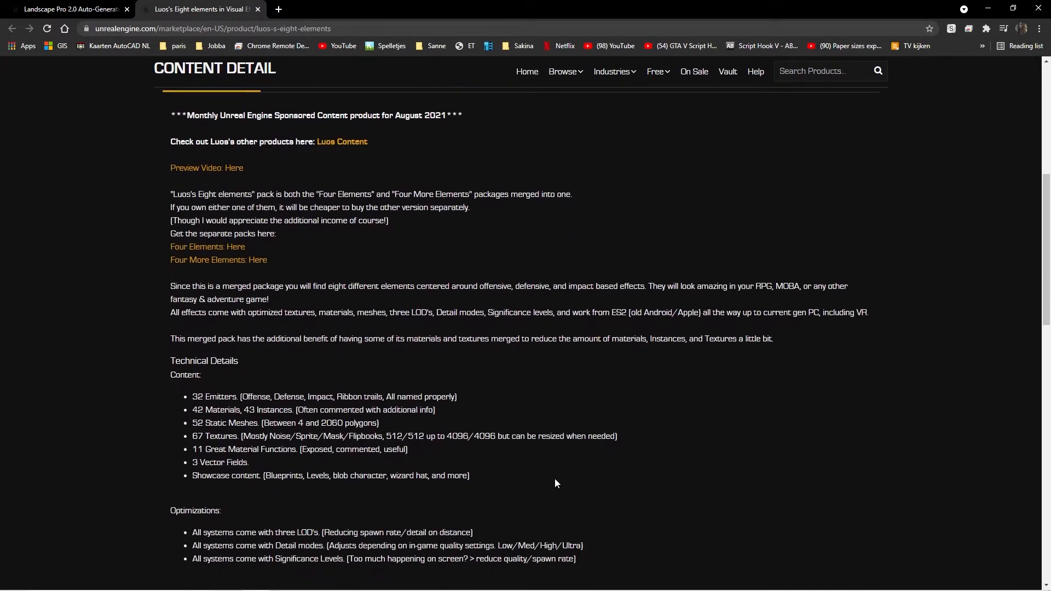
{"action": "scroll", "scroll_direction": "up", "scroll_amount": 3}
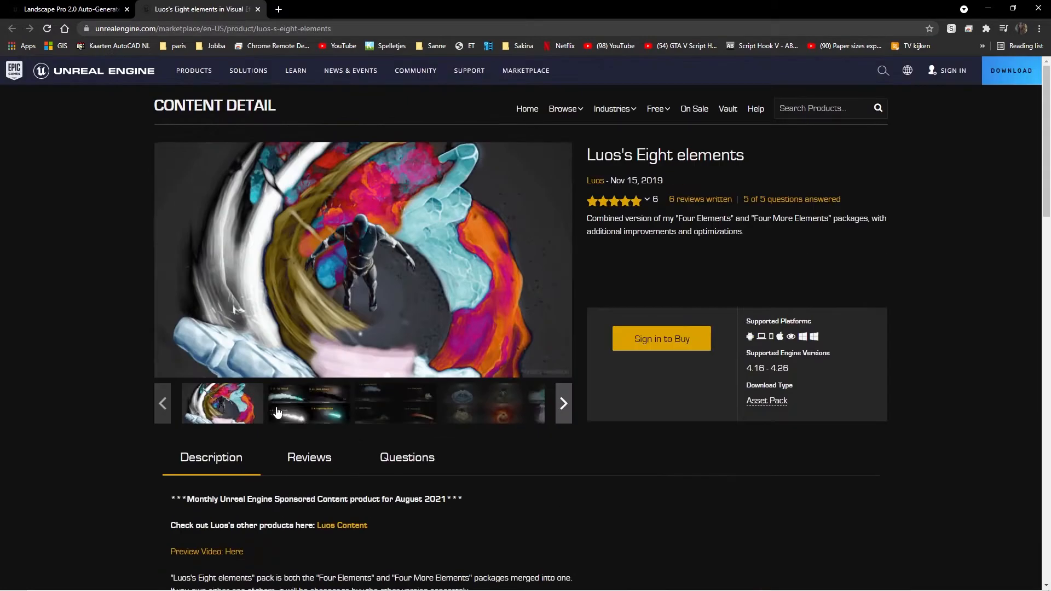
View the water/wind/earth/fire and ice/dark/light/lightning attack screenshots.
{"action": "left_click", "coordinate": [308, 403]}
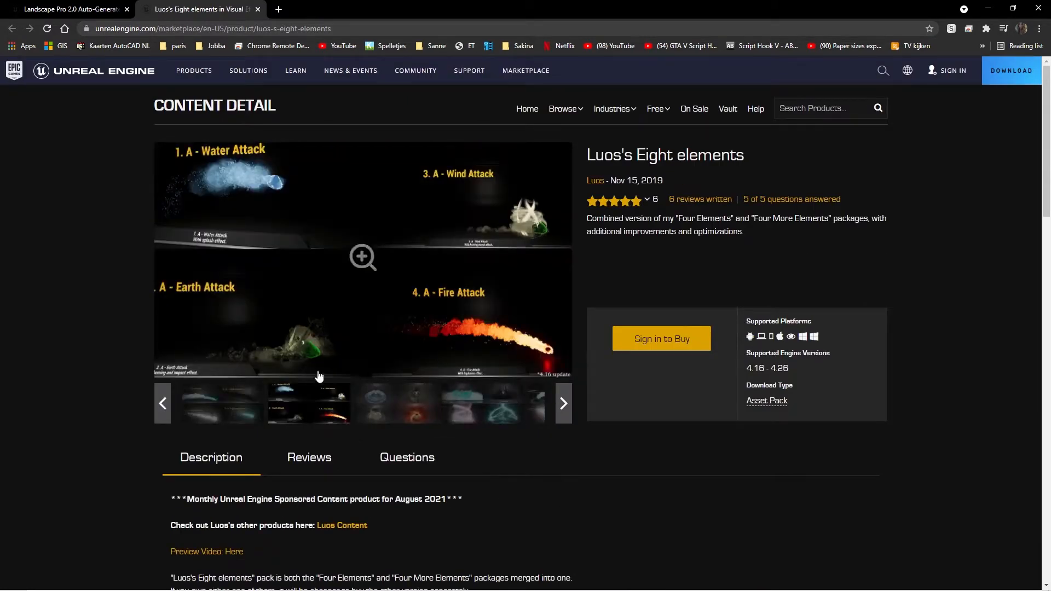
{"action": "left_click", "coordinate": [221, 402]}
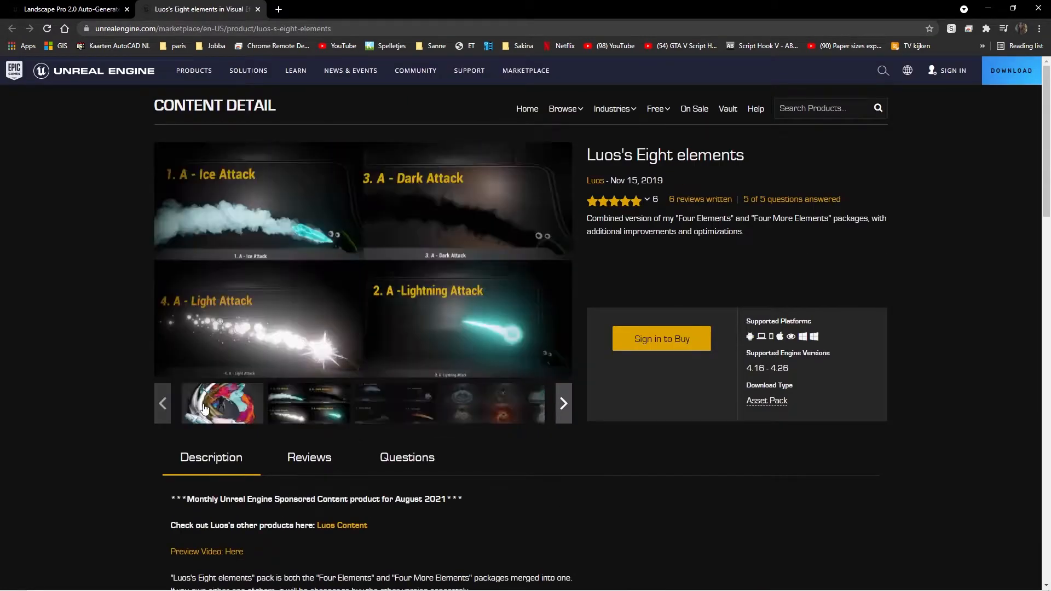
{"action": "mouse_move", "coordinate": [453, 205]}
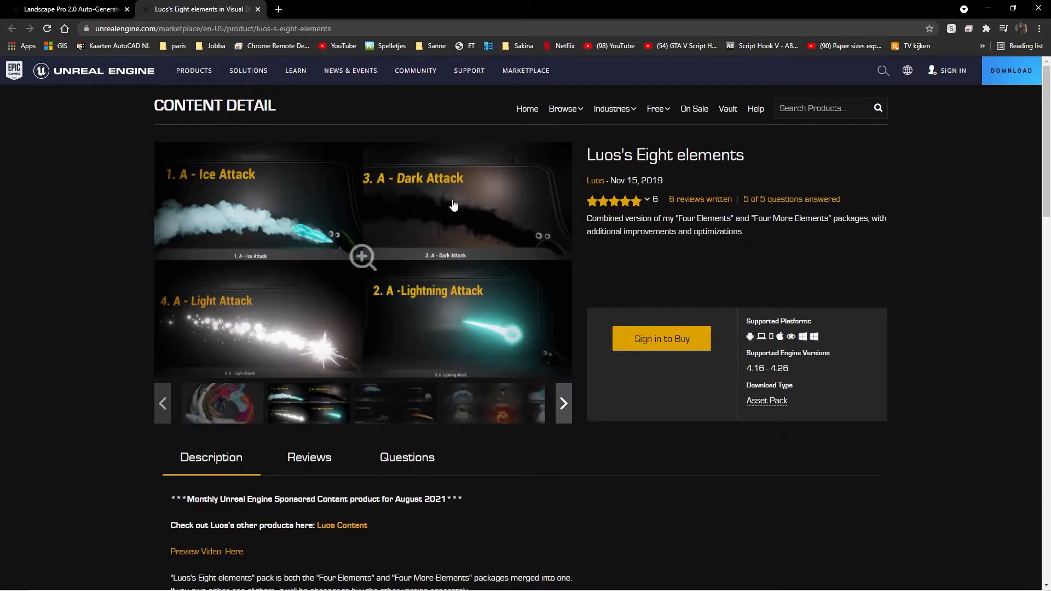
{"action": "mouse_move", "coordinate": [193, 338]}
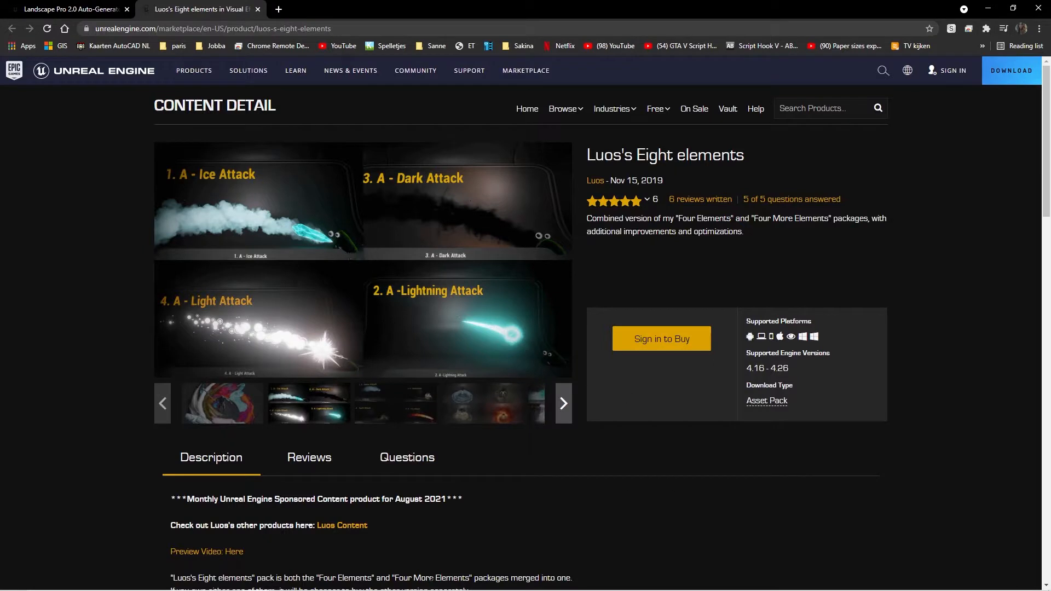
{"action": "left_click", "coordinate": [562, 402]}
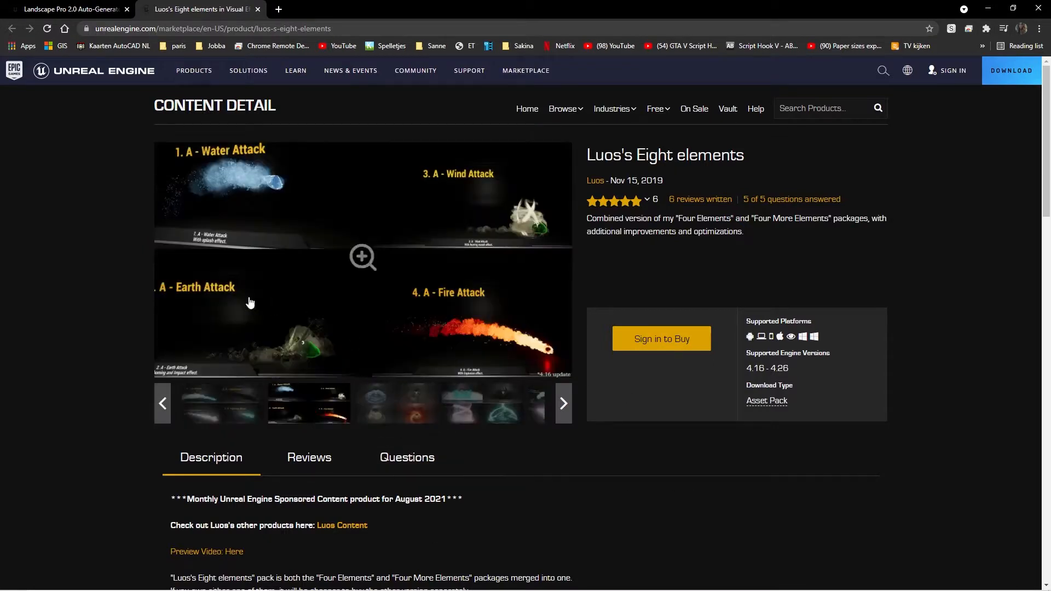
{"action": "mouse_move", "coordinate": [434, 238]}
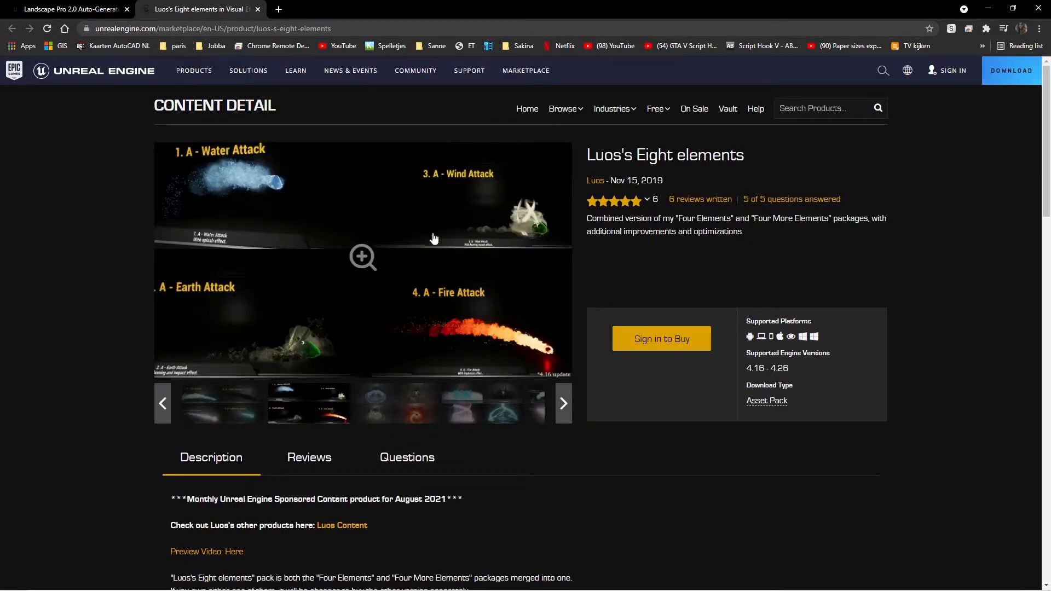
{"action": "mouse_move", "coordinate": [502, 341]}
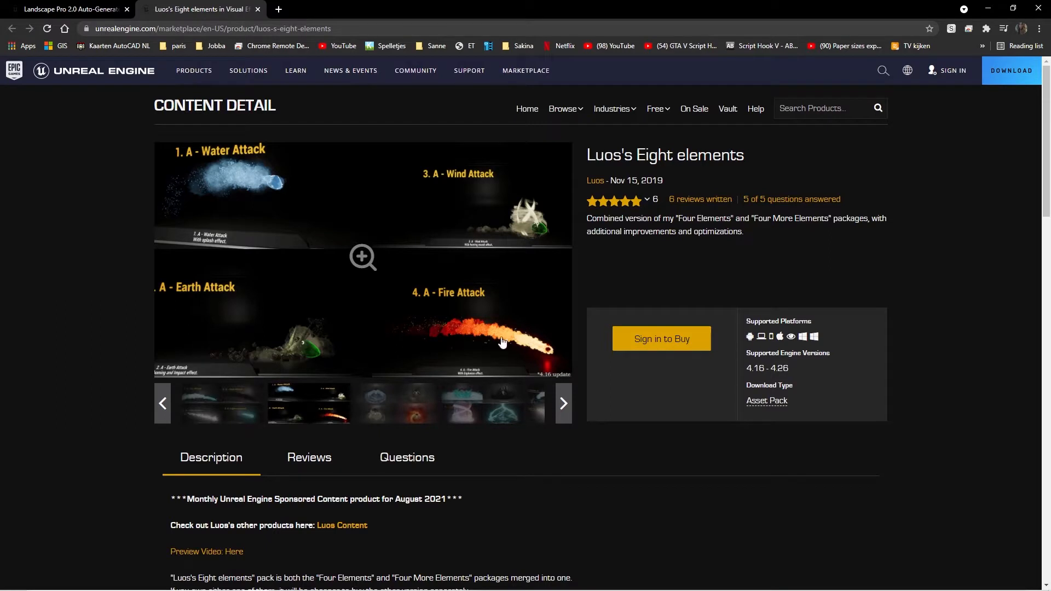
{"action": "mouse_move", "coordinate": [586, 494]}
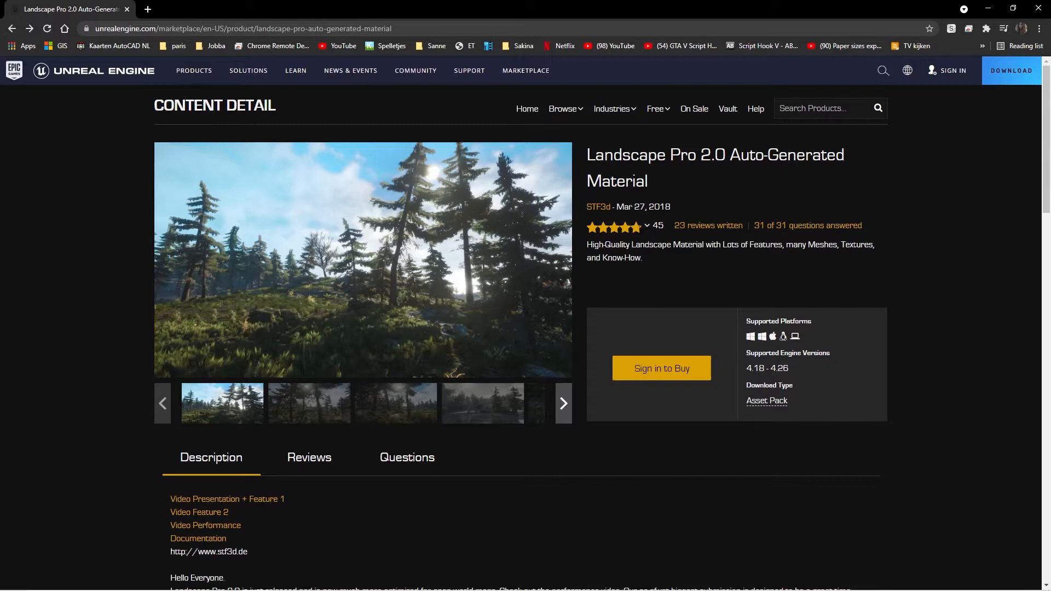
{"action": "mouse_move", "coordinate": [731, 325]}
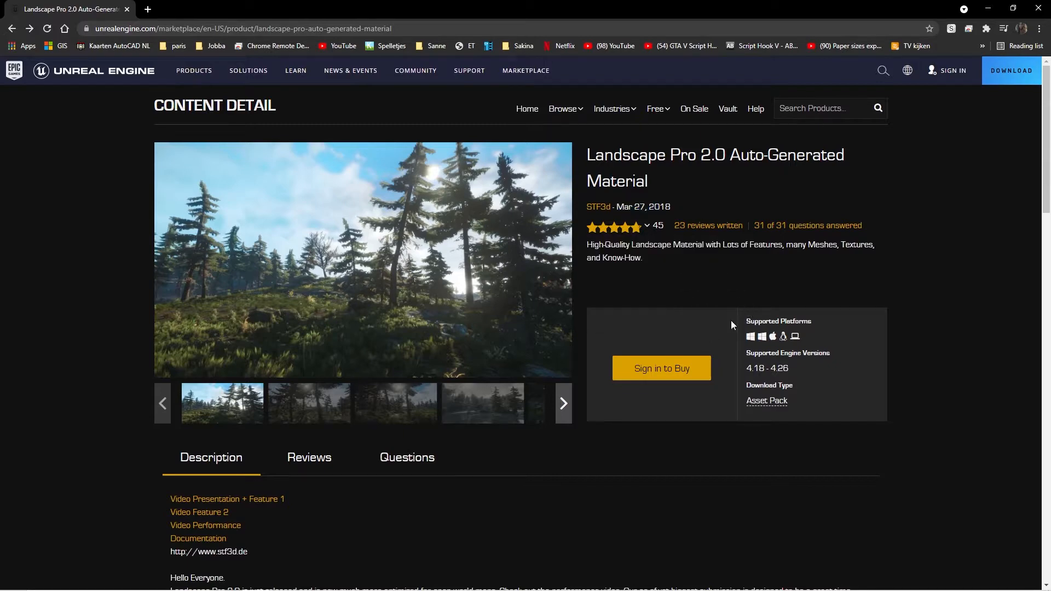
Skim down and back up the Landscape Pro 2.0 Auto-Generated Material page.
{"action": "scroll", "scroll_direction": "down", "scroll_amount": 3}
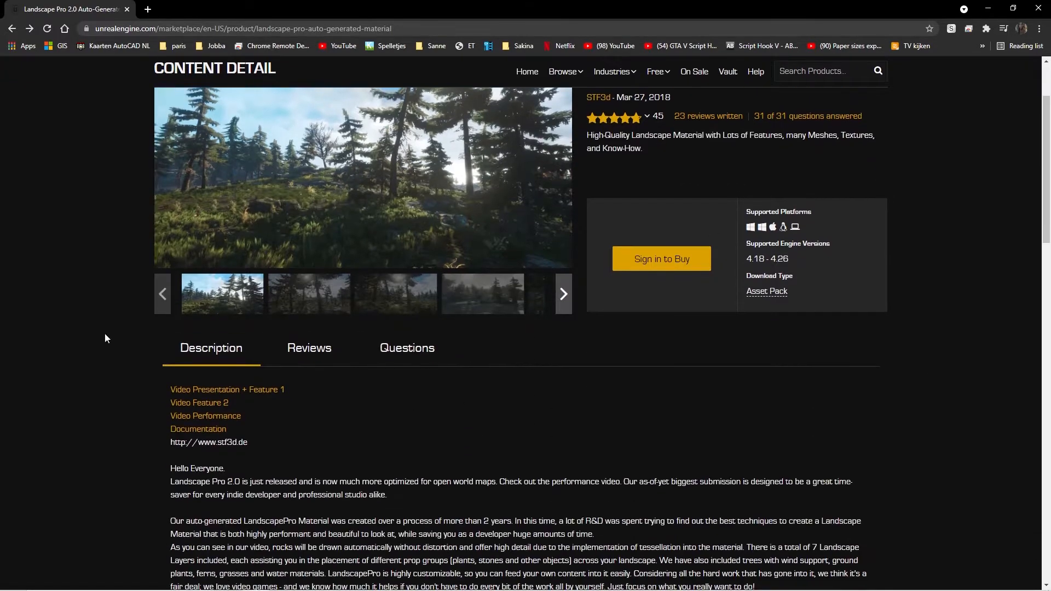
{"action": "scroll", "scroll_direction": "up", "scroll_amount": 3}
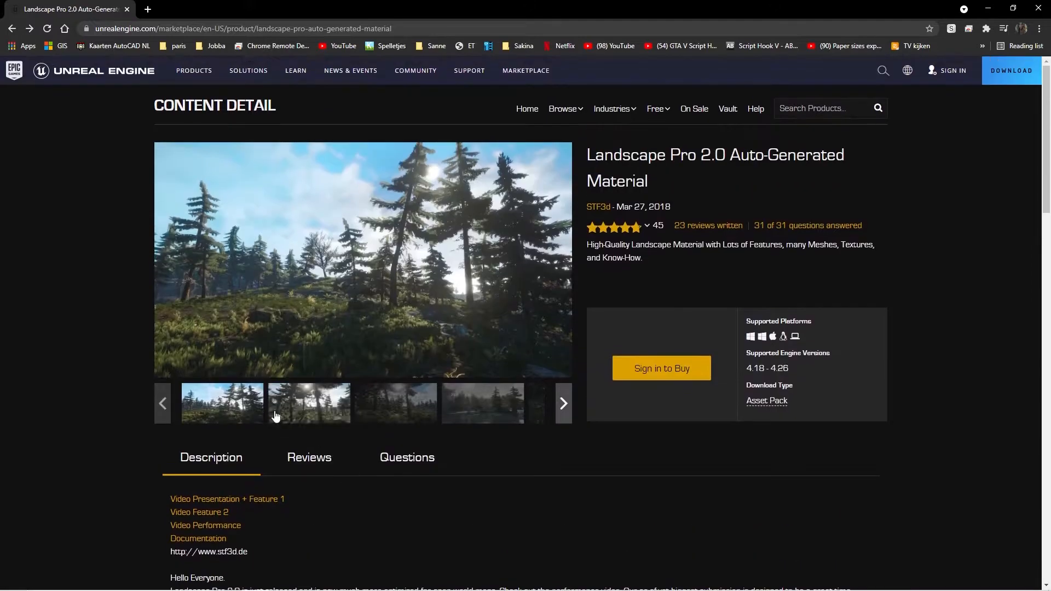
View the Landscape Pro forest screenshots full screen up to the lake with rocks.
{"action": "left_click", "coordinate": [362, 260]}
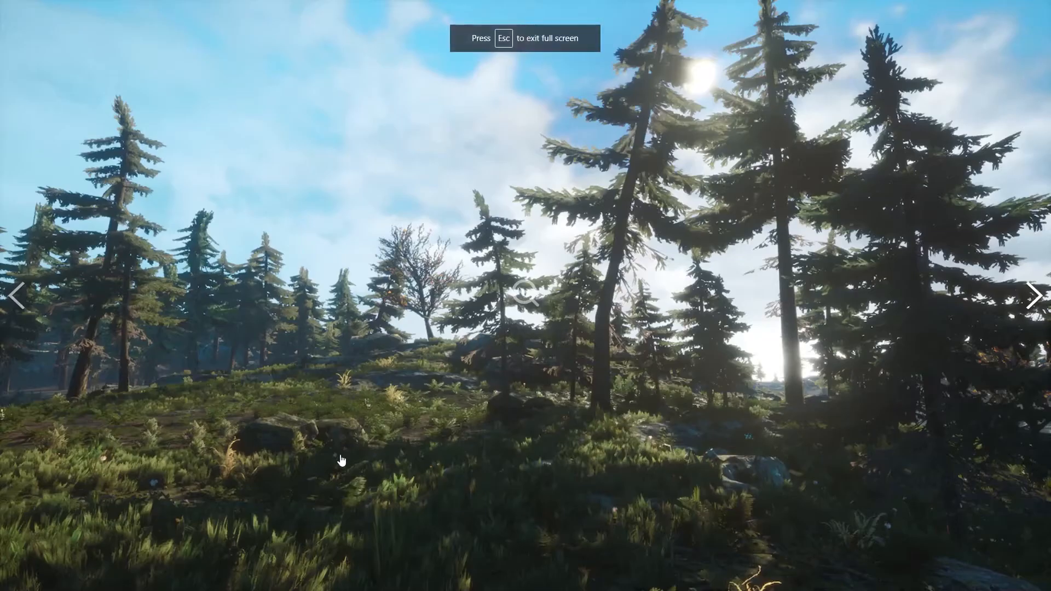
{"action": "left_click", "coordinate": [1034, 294]}
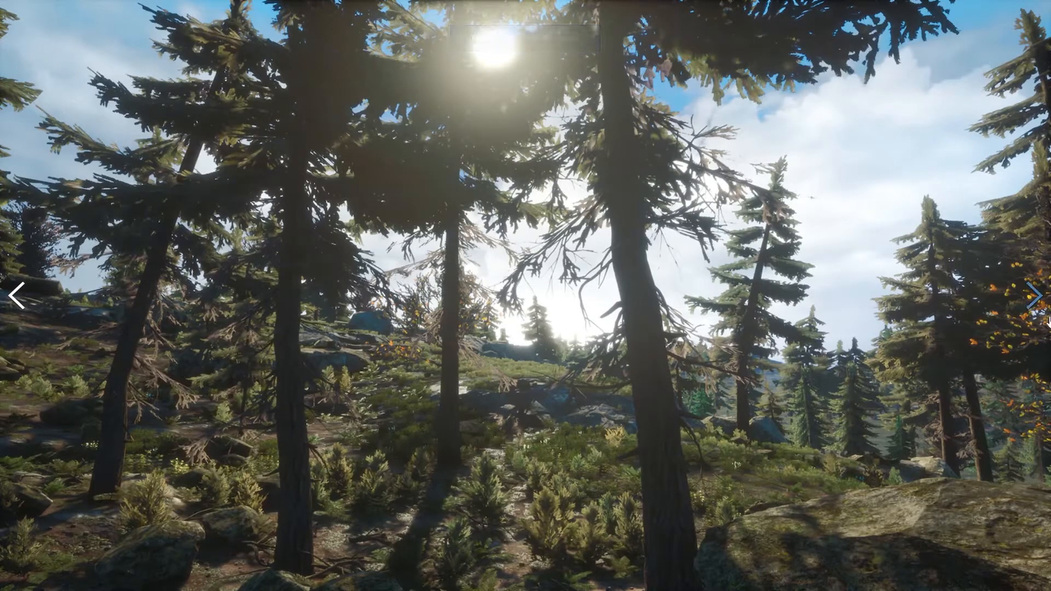
{"action": "left_click", "coordinate": [1035, 294]}
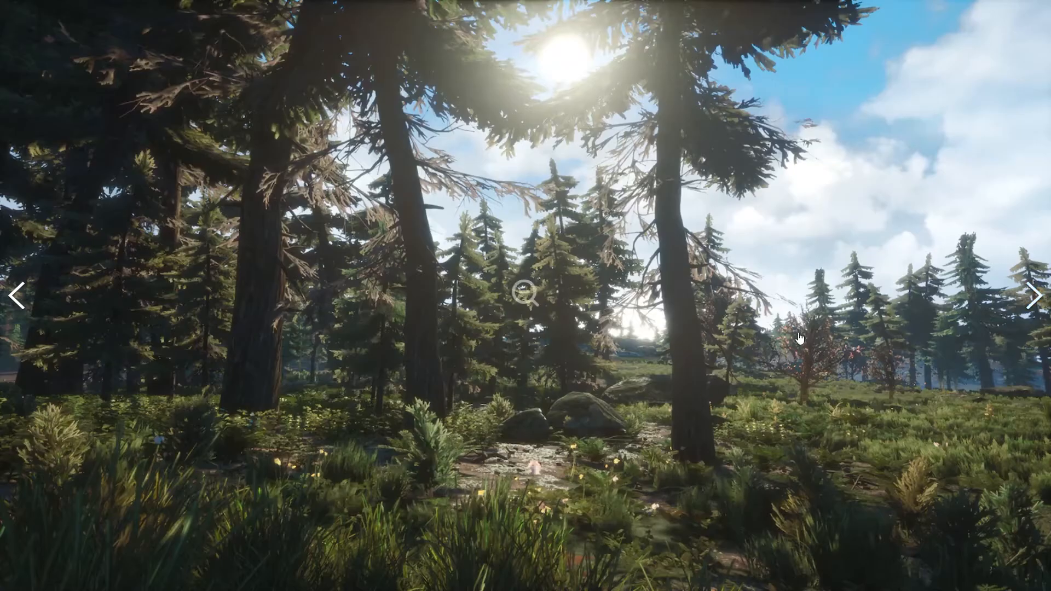
{"action": "left_click", "coordinate": [1035, 295]}
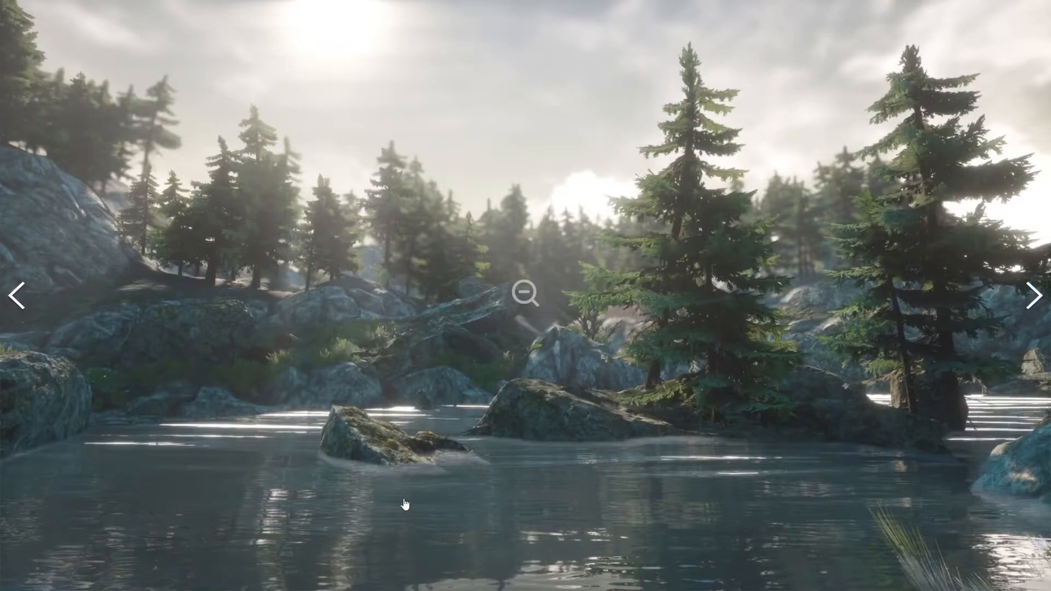
Continue through the remaining Landscape Pro screenshots and return to the product page.
{"action": "left_click", "coordinate": [1036, 295]}
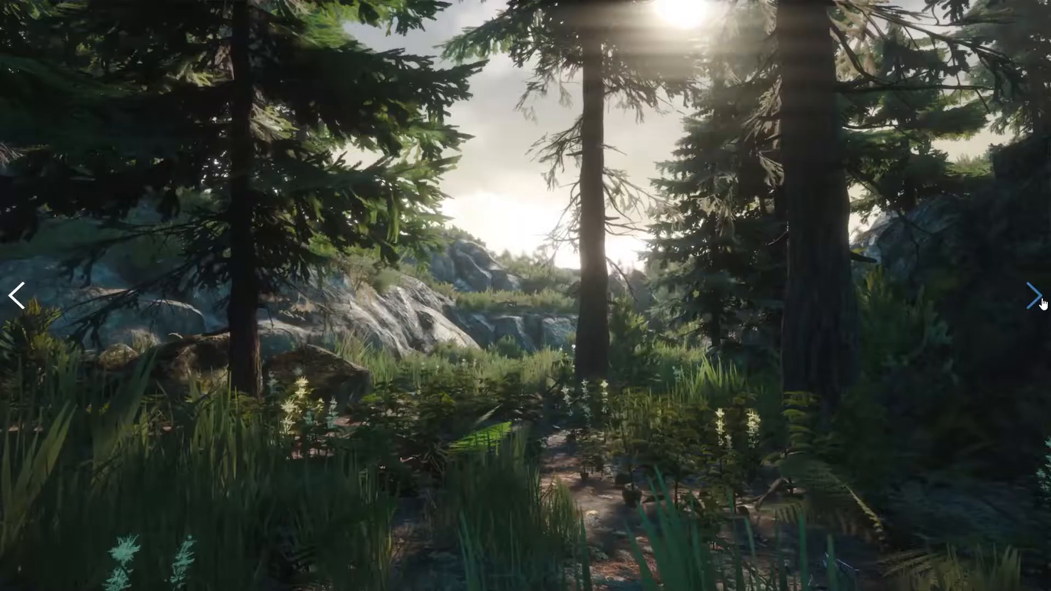
{"action": "left_click", "coordinate": [1036, 296]}
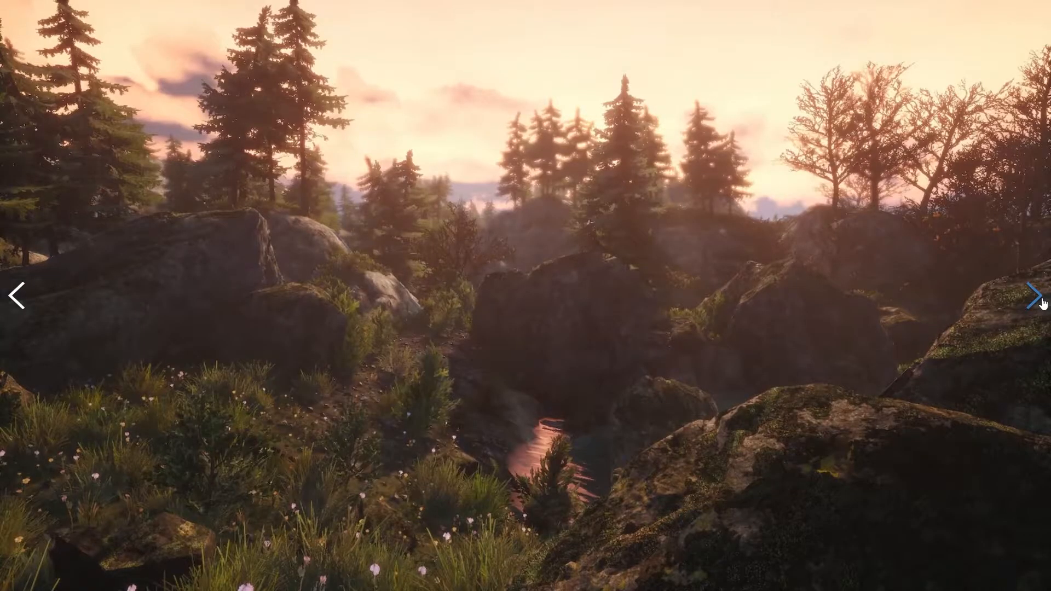
{"action": "left_click", "coordinate": [1038, 296]}
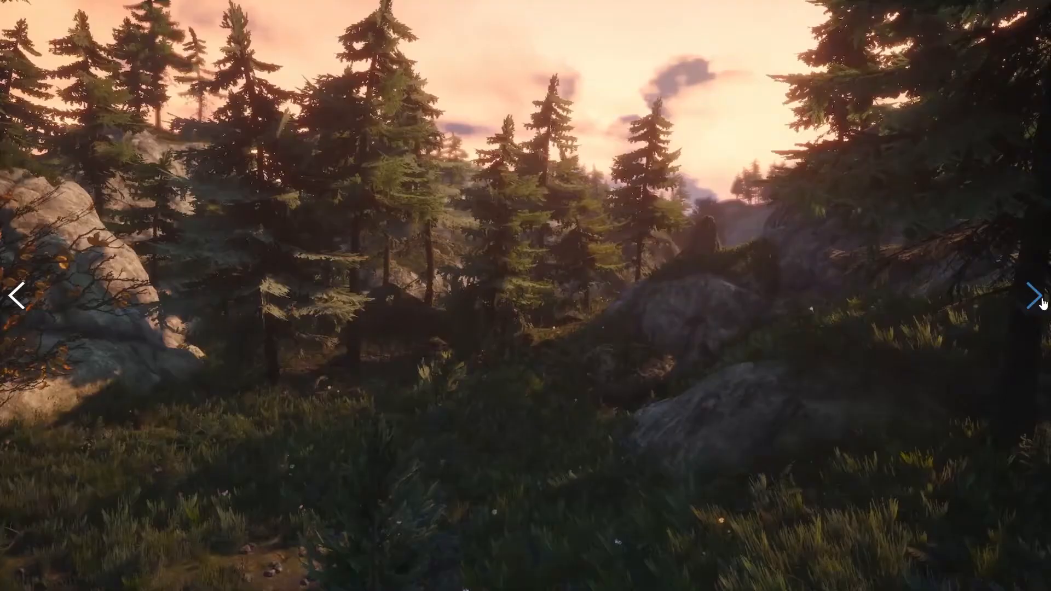
{"action": "left_click", "coordinate": [1037, 297]}
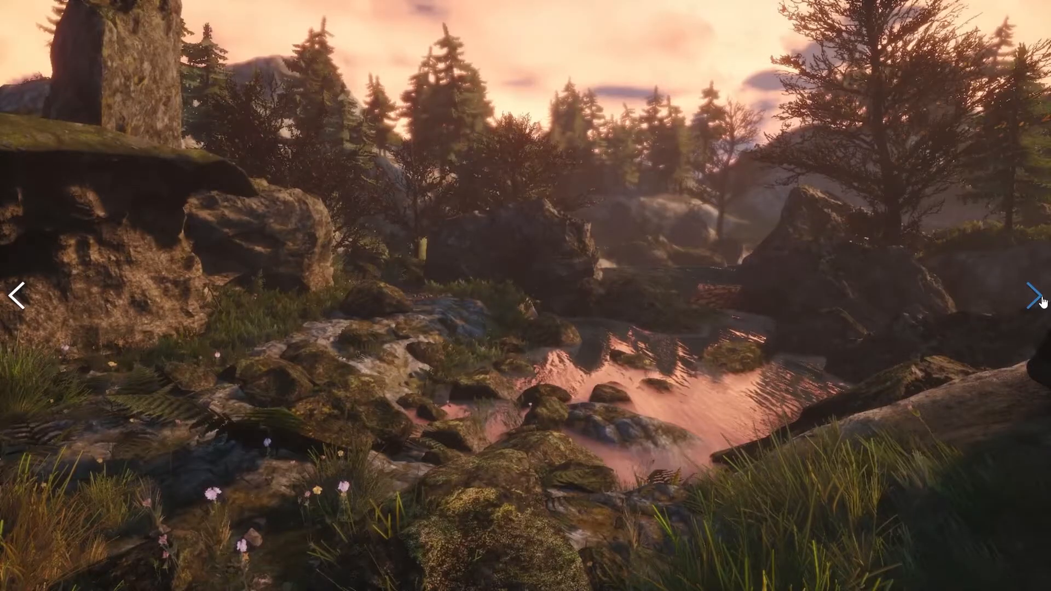
{"action": "left_click", "coordinate": [1037, 295]}
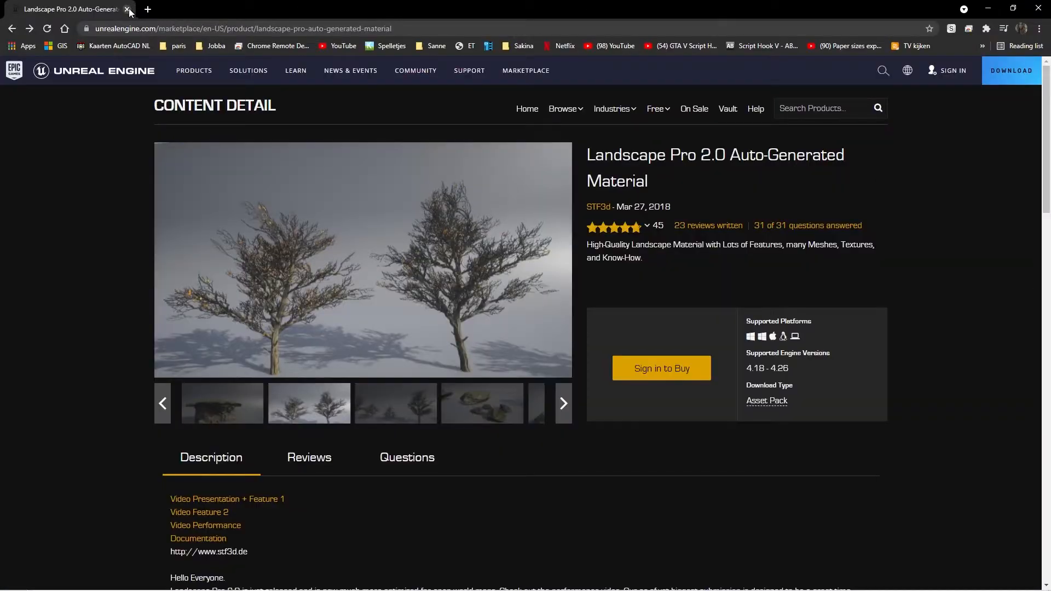
Close the Landscape Pro 2.0 product page, returning to the elevator editor project.
{"action": "left_click", "coordinate": [127, 9]}
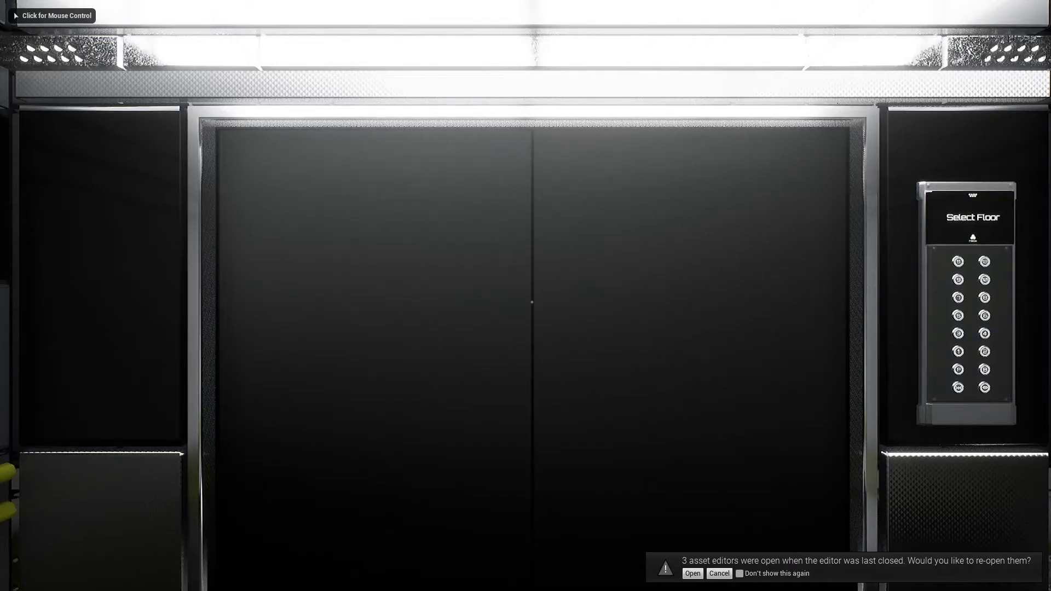
Switch into the playing elevator project and walk out toward the lobby.
{"action": "key", "text": "alt+tab"}
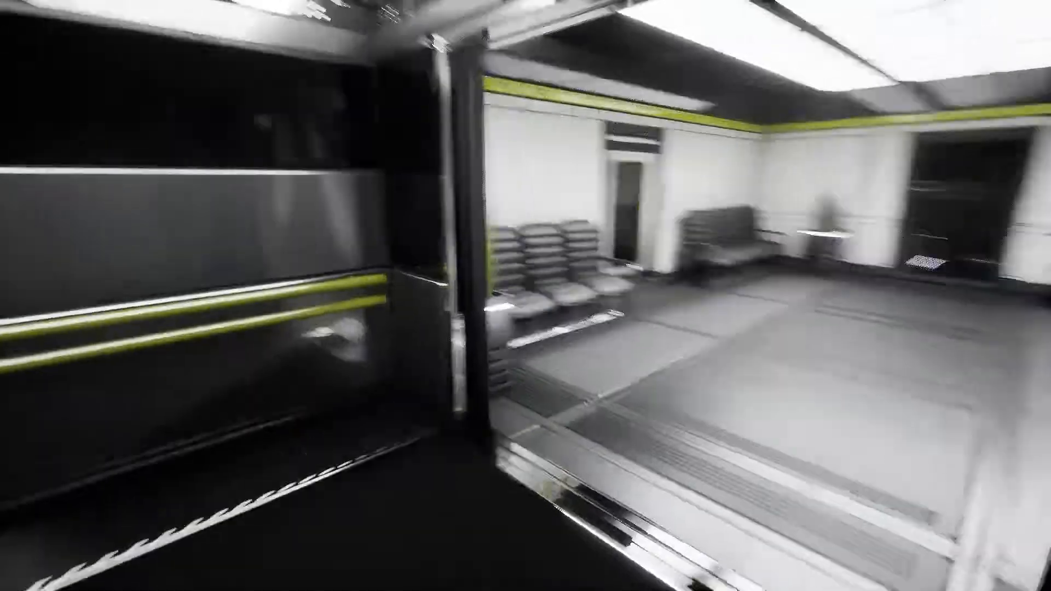
{"action": "mouse_move", "coordinate": [525, 295]}
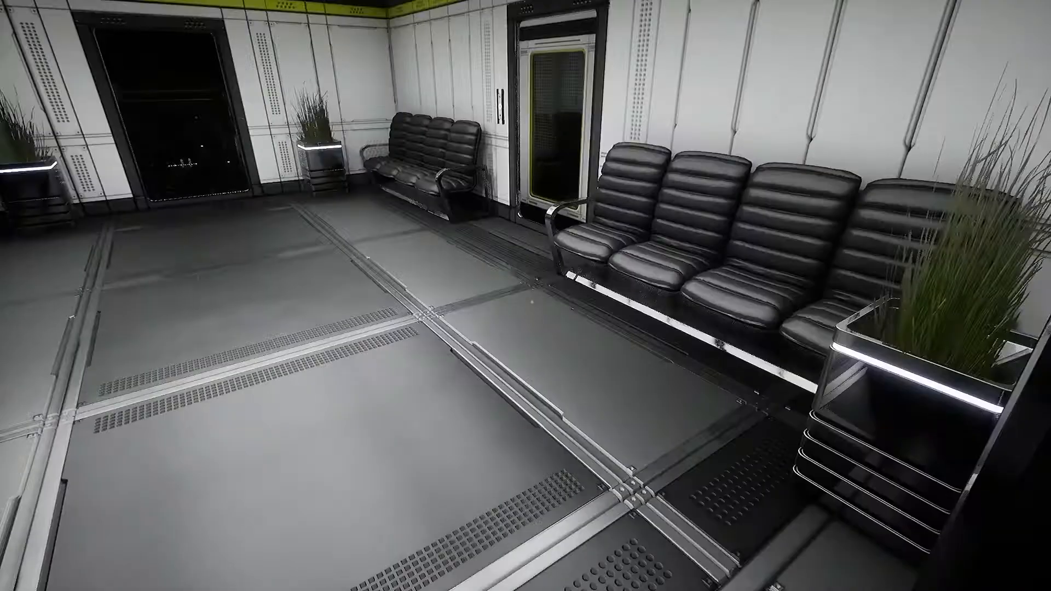
{"action": "mouse_move", "coordinate": [525, 296]}
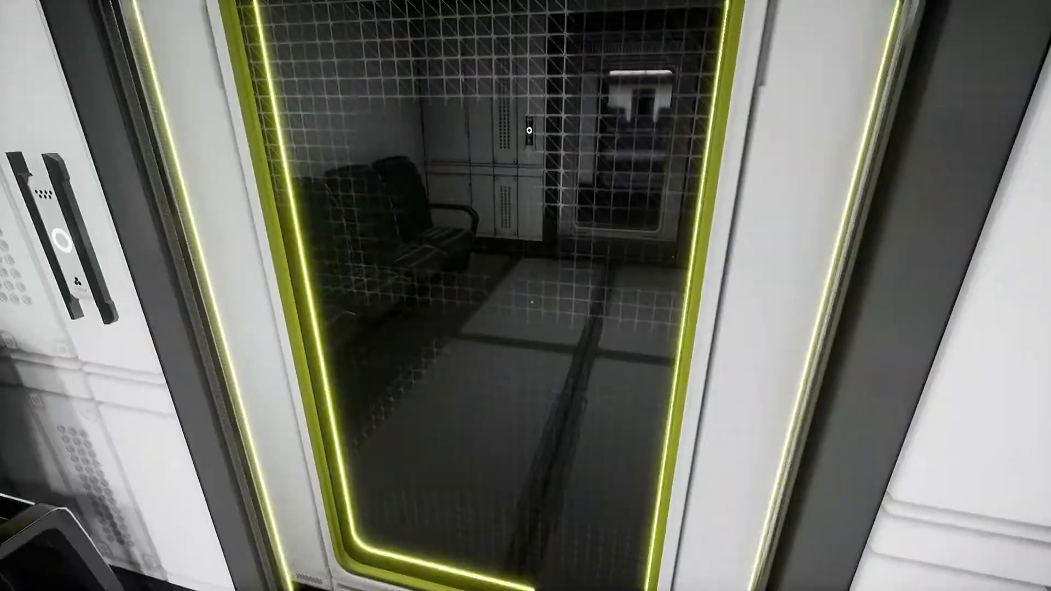
{"action": "mouse_move", "coordinate": [525, 295]}
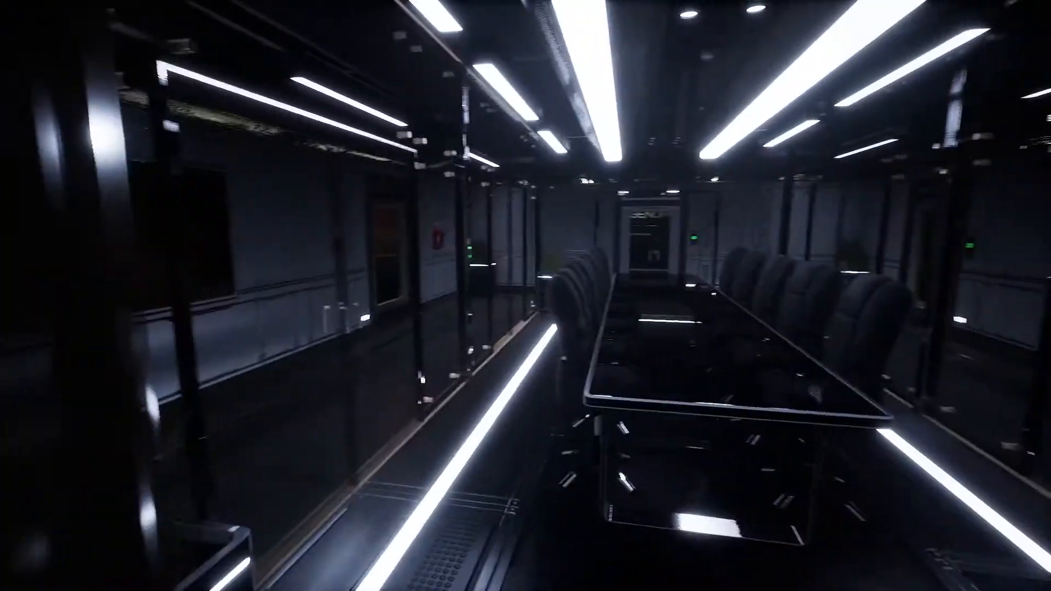
{"action": "mouse_move", "coordinate": [526, 296]}
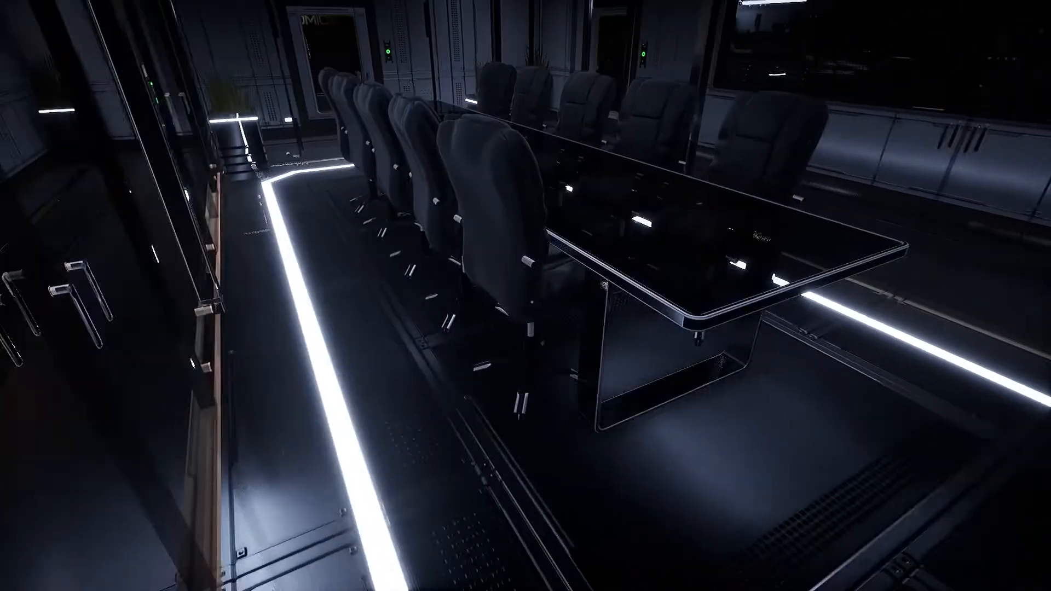
{"action": "mouse_move", "coordinate": [526, 295]}
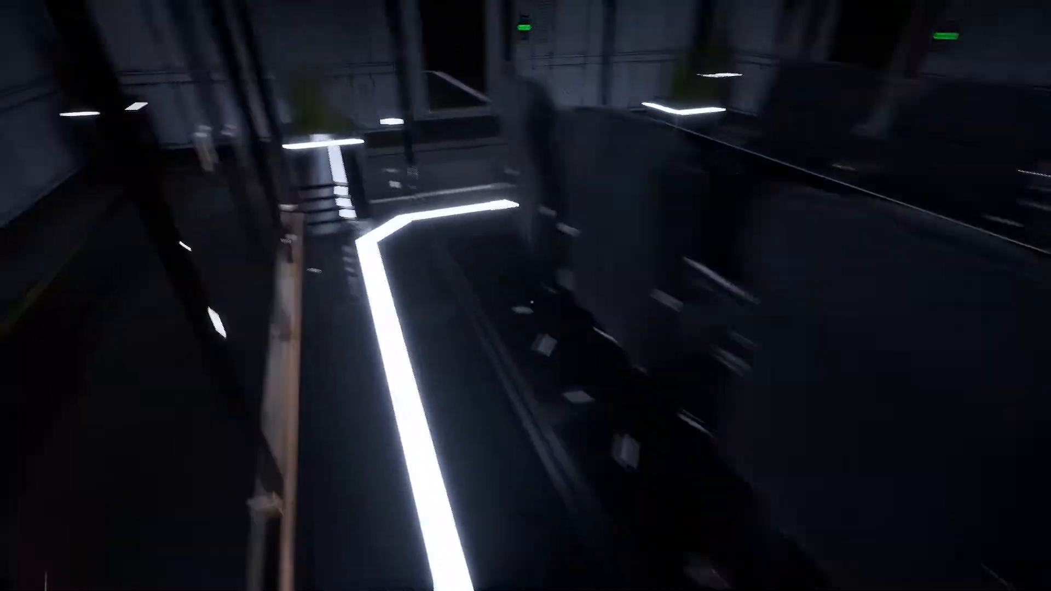
{"action": "mouse_move", "coordinate": [525, 296]}
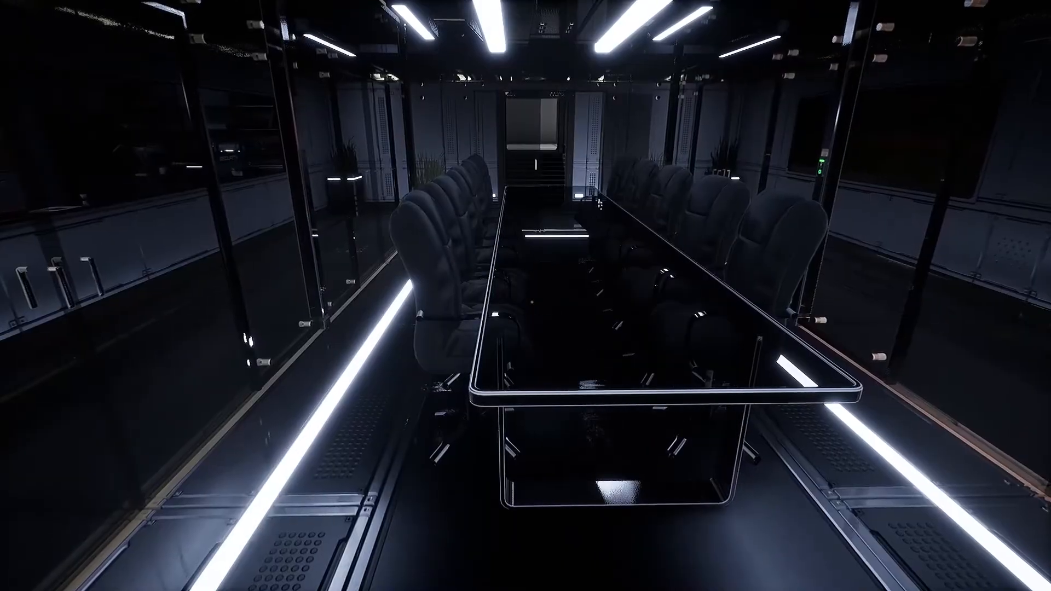
{"action": "mouse_move", "coordinate": [526, 295]}
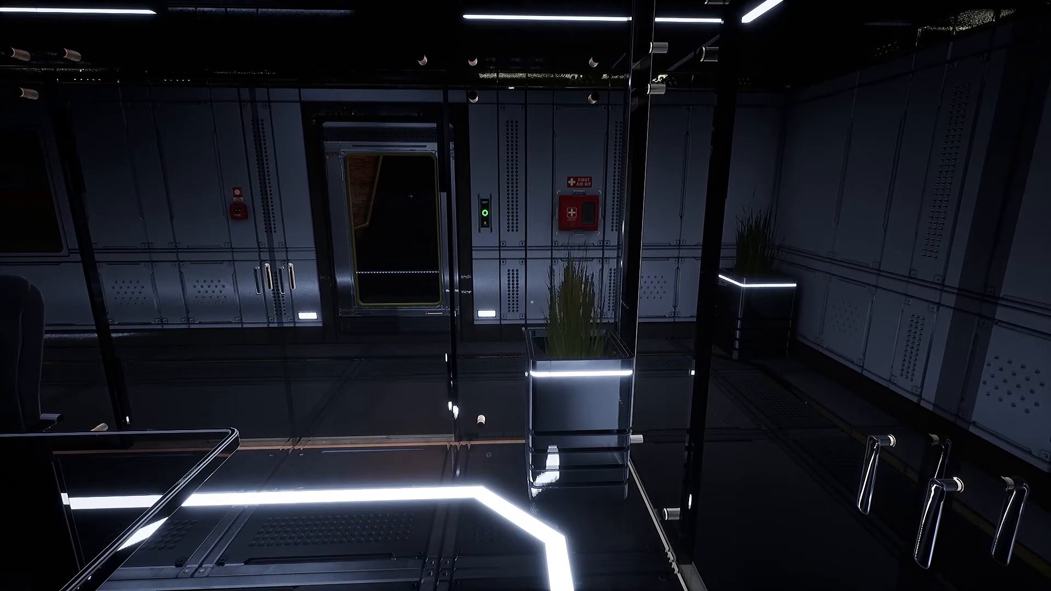
{"action": "mouse_move", "coordinate": [525, 296]}
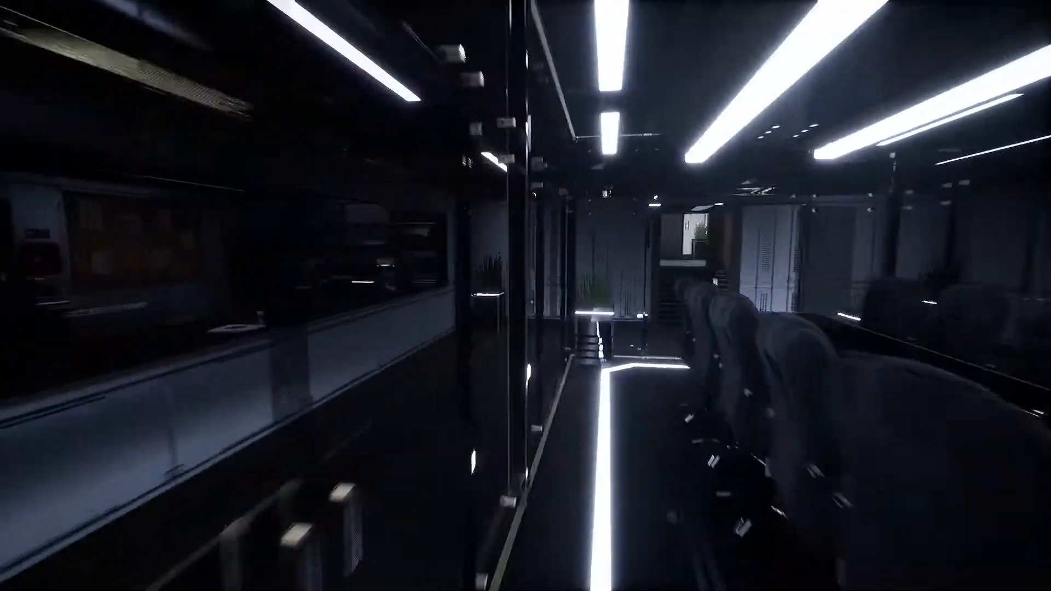
{"action": "mouse_move", "coordinate": [525, 295]}
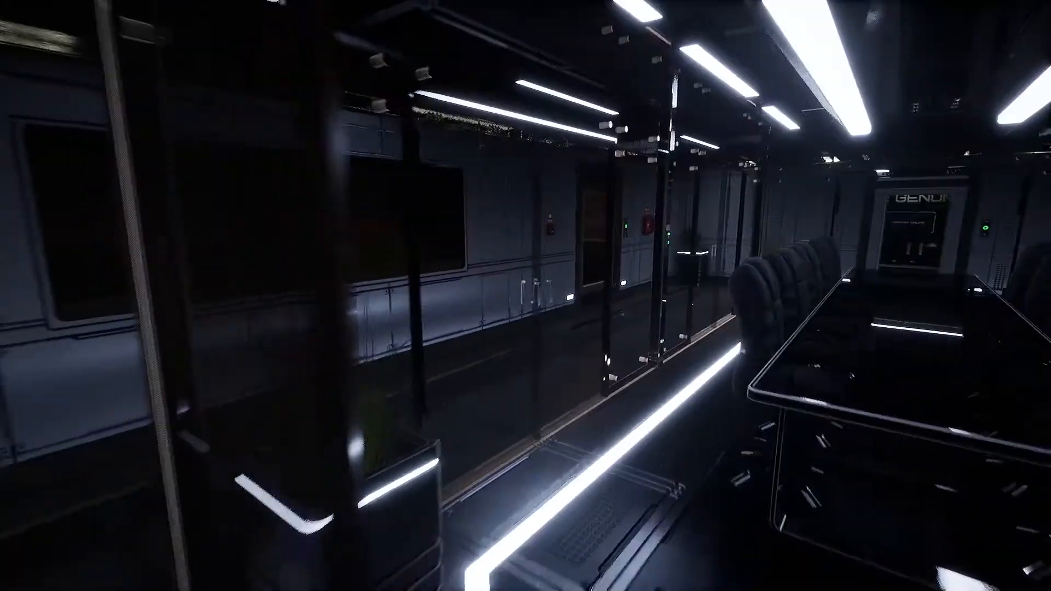
{"action": "mouse_move", "coordinate": [526, 296]}
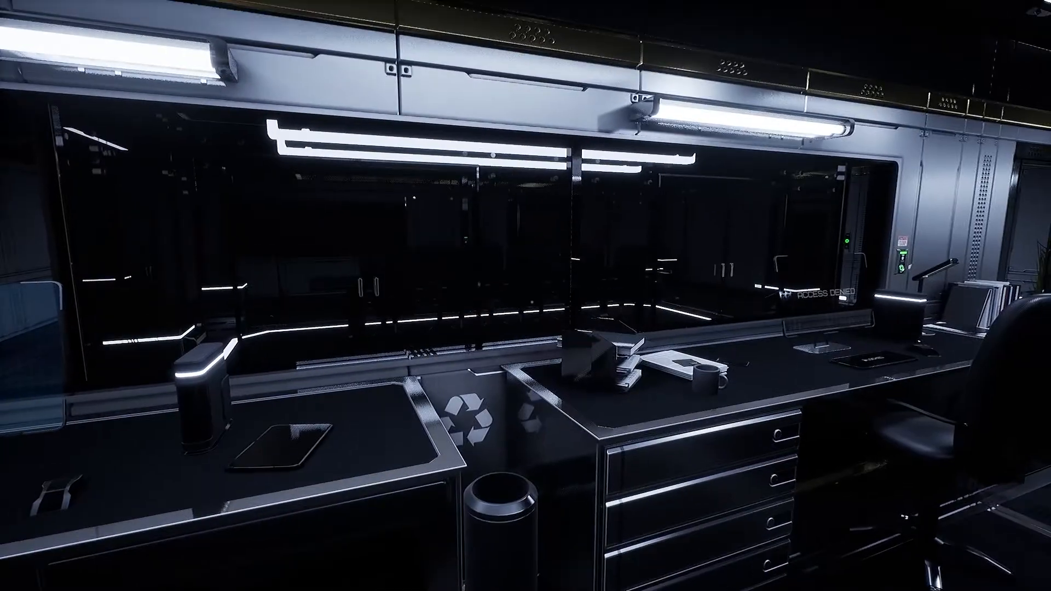
{"action": "mouse_move", "coordinate": [525, 295]}
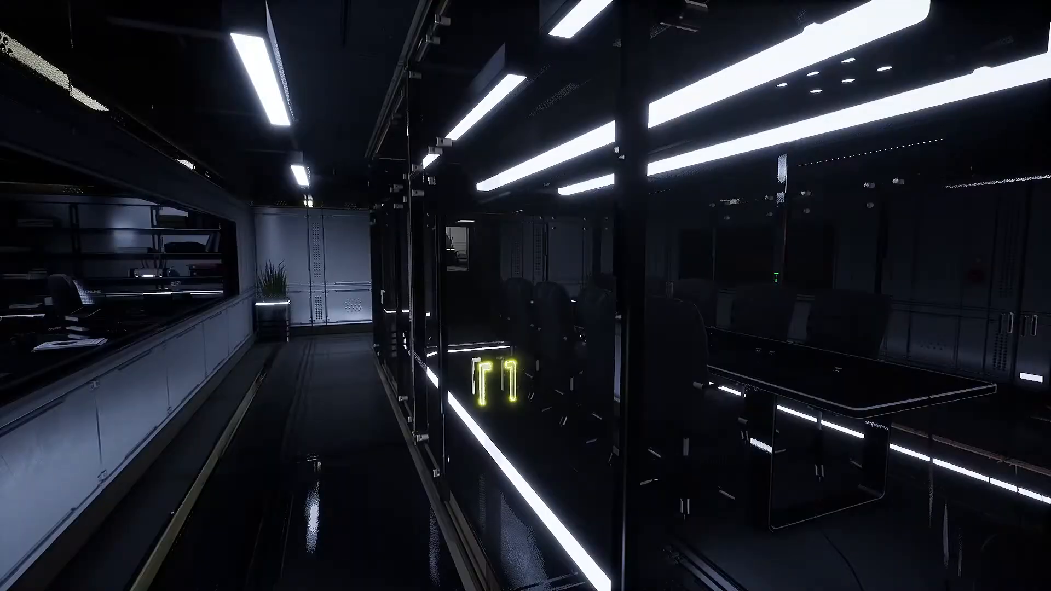
{"action": "mouse_move", "coordinate": [525, 295]}
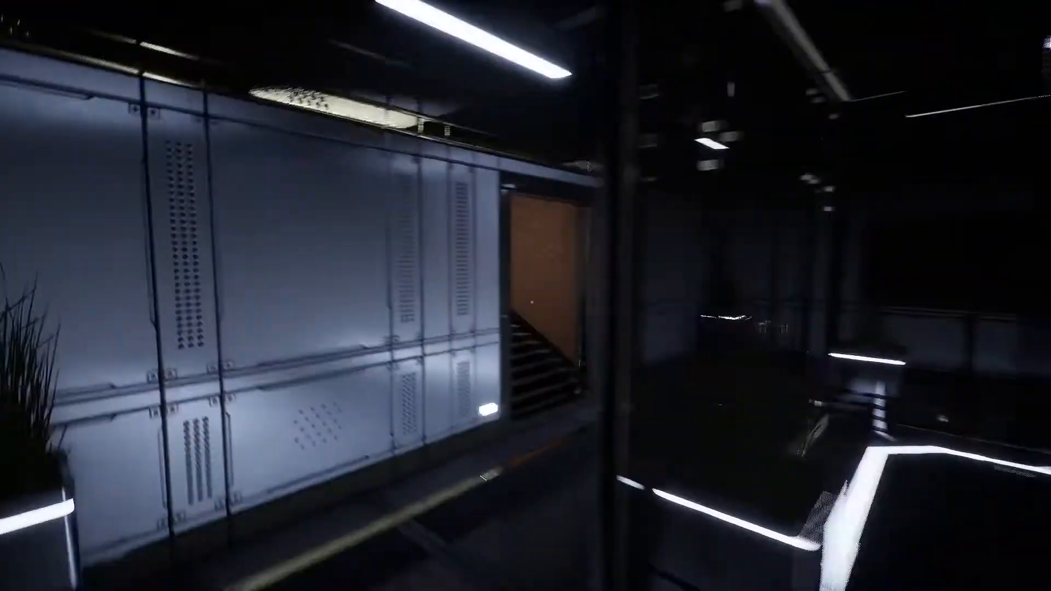
{"action": "mouse_move", "coordinate": [525, 296]}
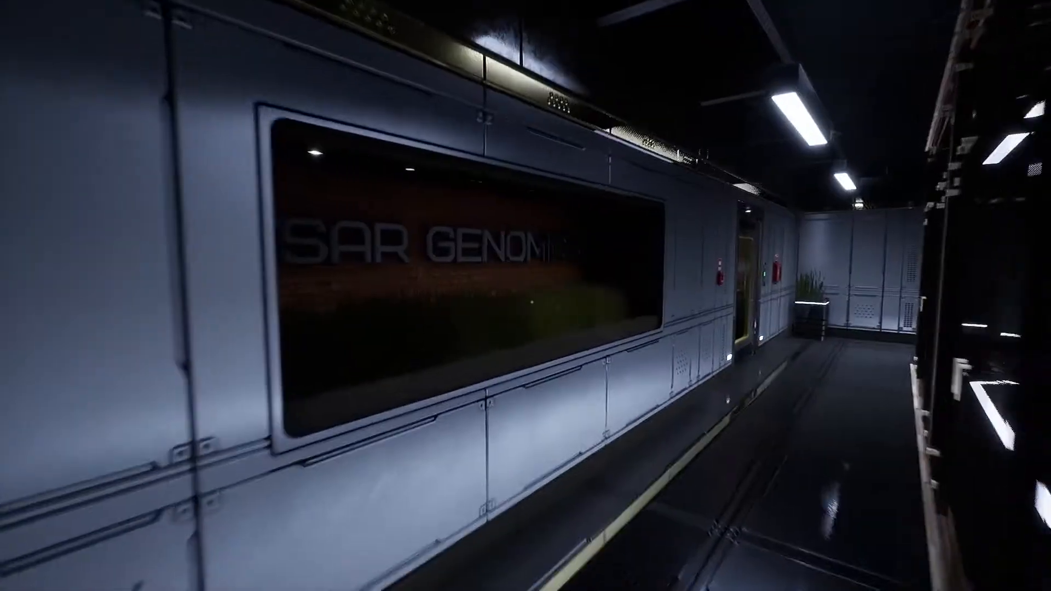
{"action": "mouse_move", "coordinate": [526, 296]}
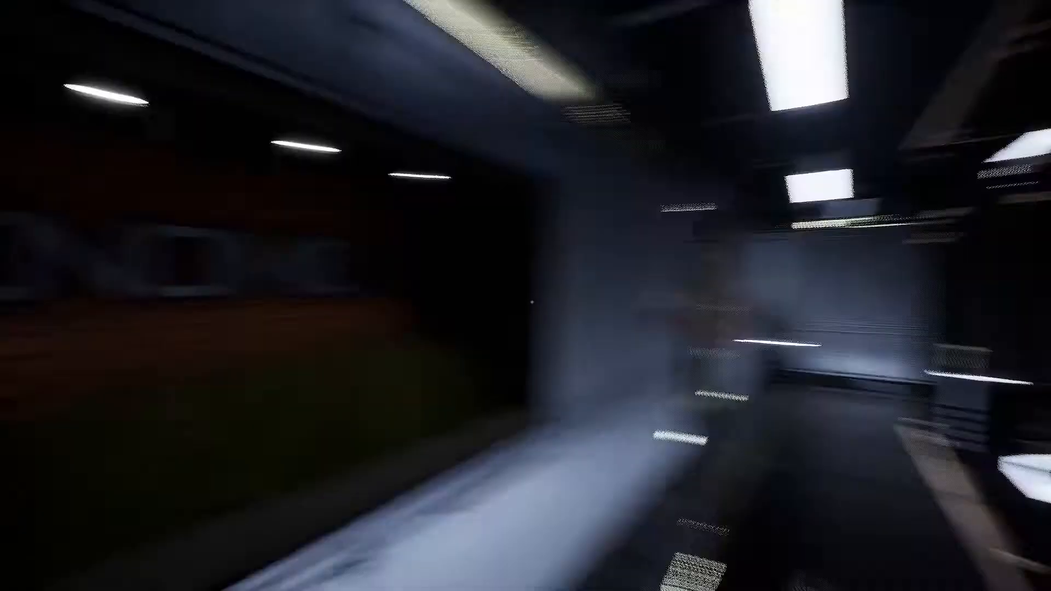
{"action": "mouse_move", "coordinate": [525, 295]}
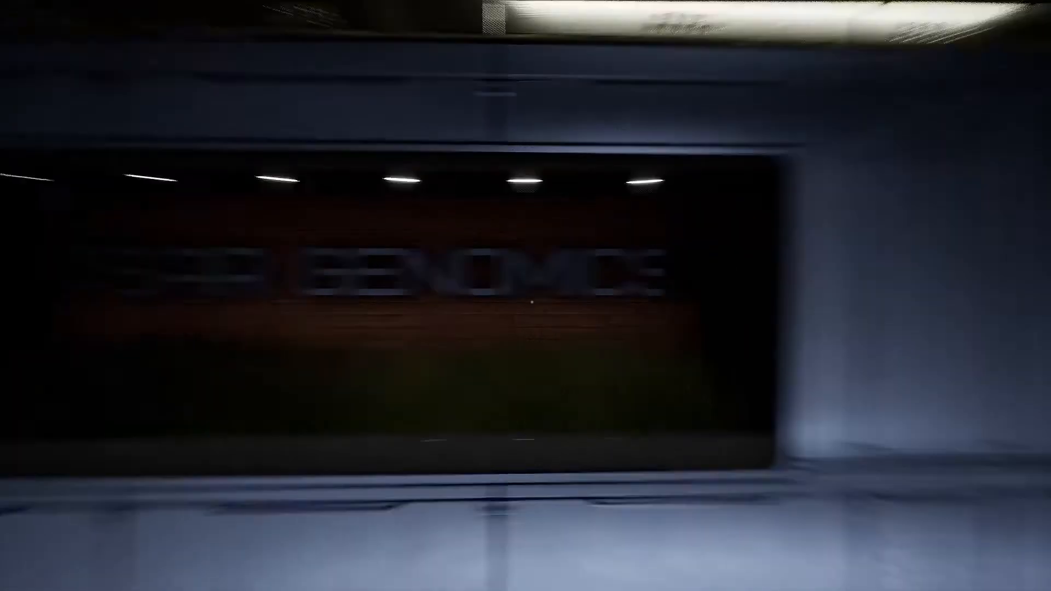
{"action": "mouse_move", "coordinate": [526, 295]}
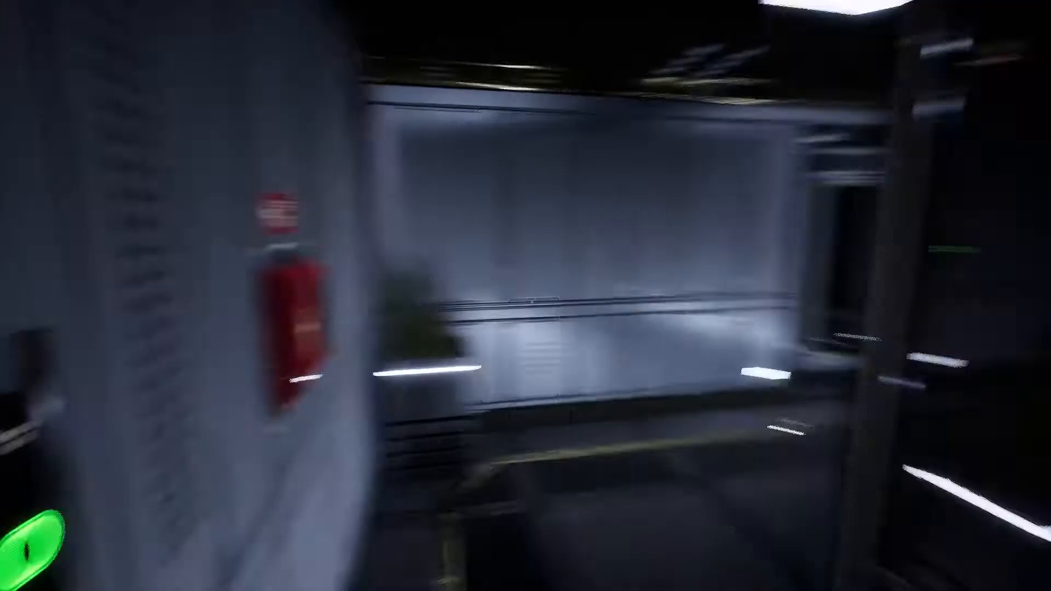
{"action": "mouse_move", "coordinate": [525, 295]}
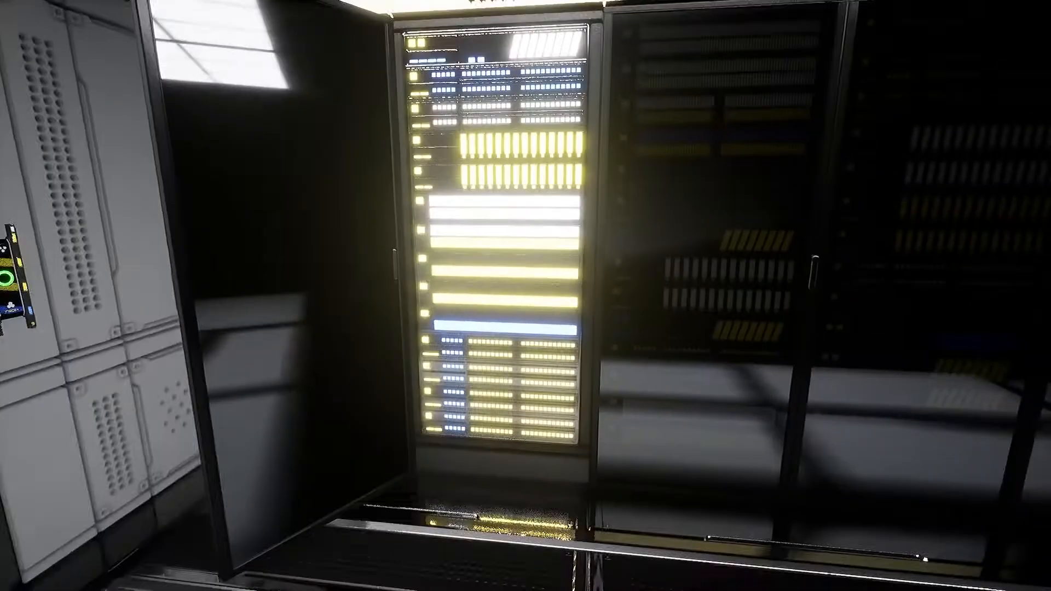
{"action": "mouse_move", "coordinate": [526, 296]}
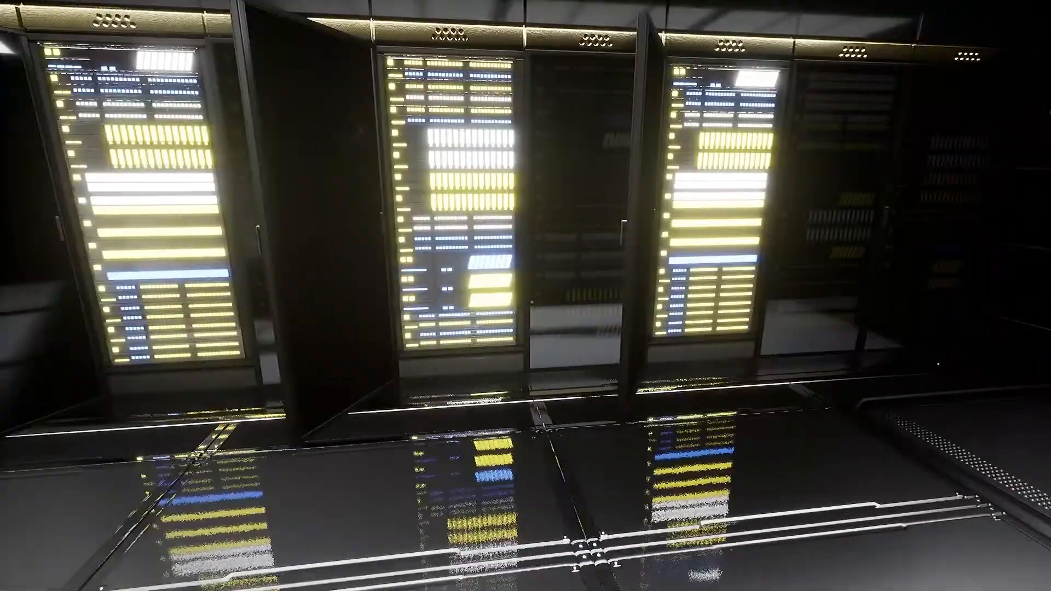
{"action": "mouse_move", "coordinate": [525, 296]}
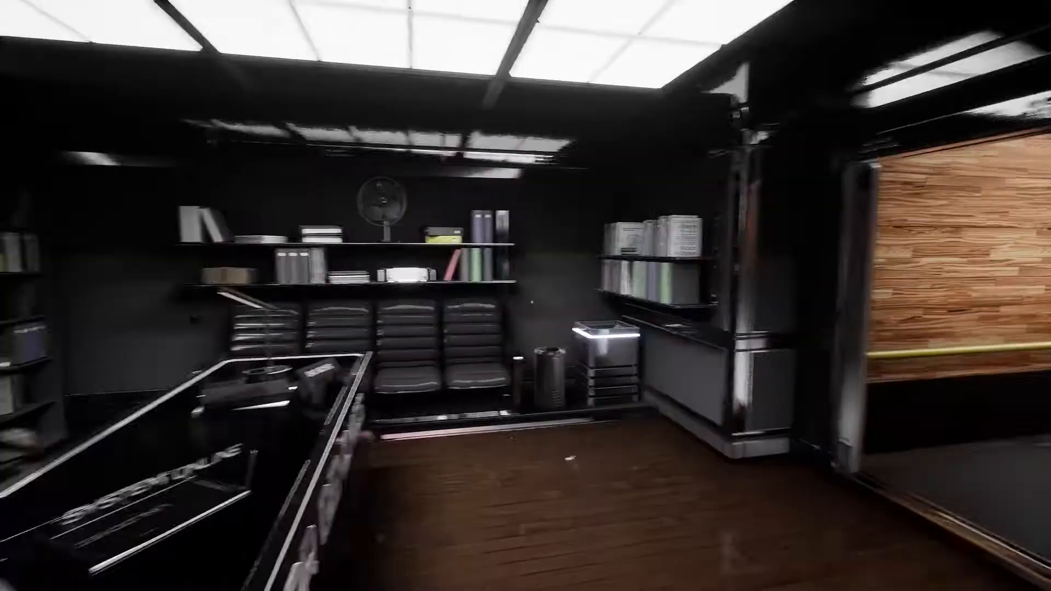
{"action": "mouse_move", "coordinate": [525, 296]}
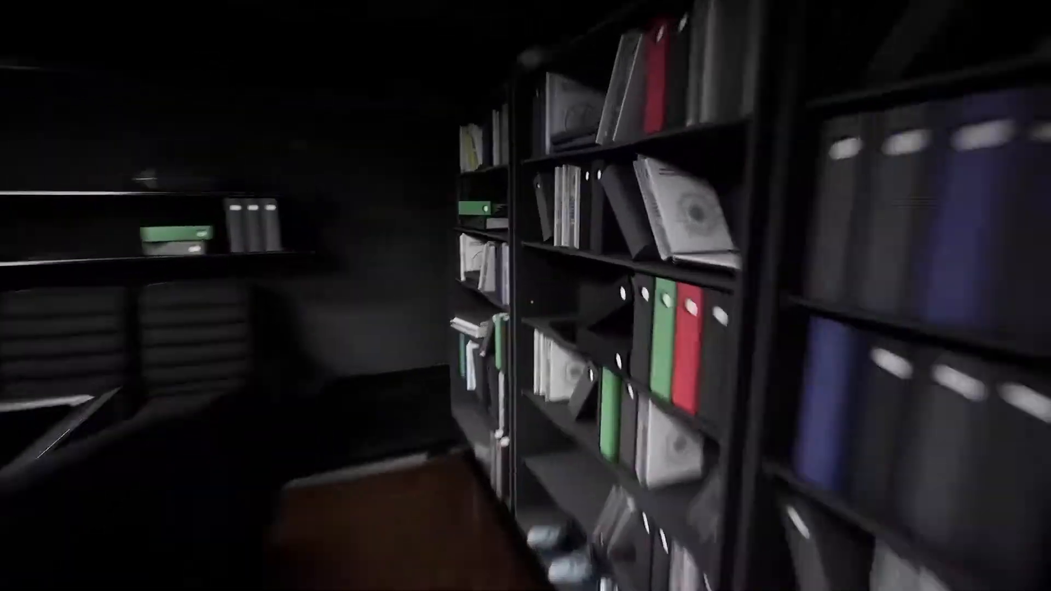
{"action": "mouse_move", "coordinate": [525, 295]}
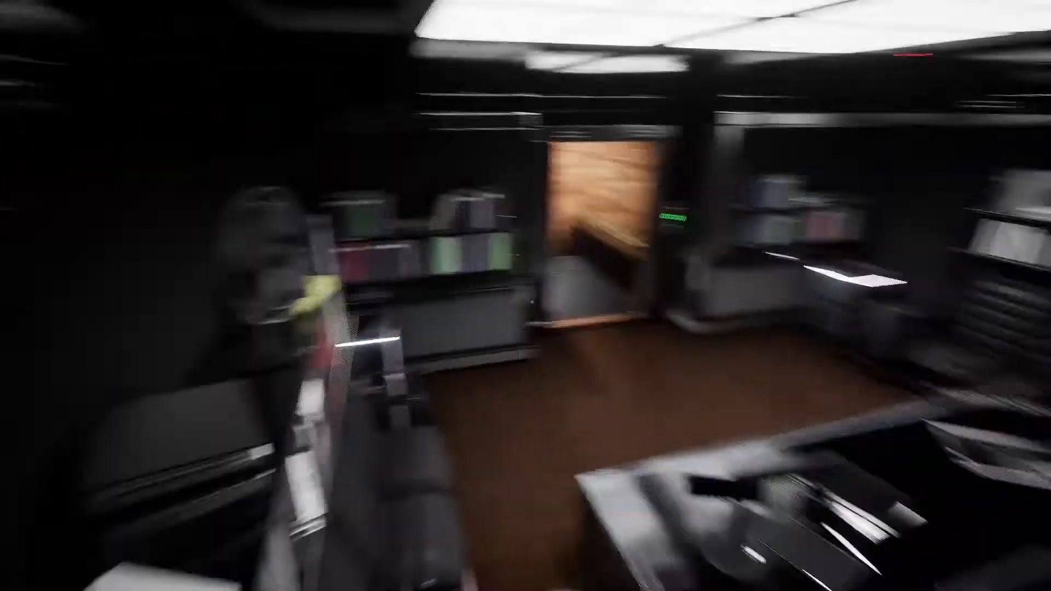
{"action": "mouse_move", "coordinate": [526, 296]}
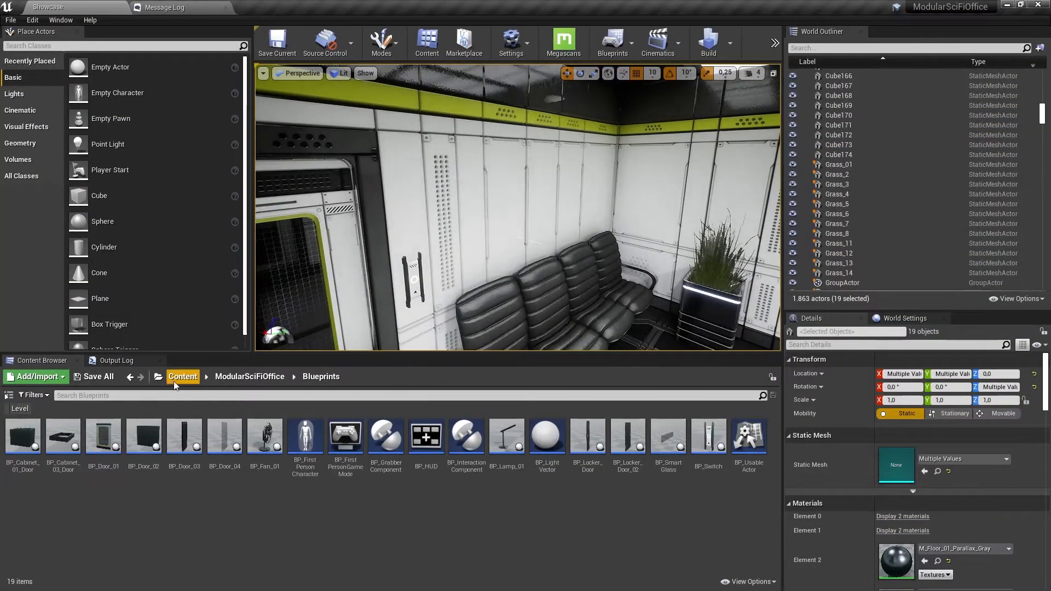
Load the LVL_ClearEdit level from Content > F1LevelEditor > Maps.
{"action": "left_click", "coordinate": [183, 376]}
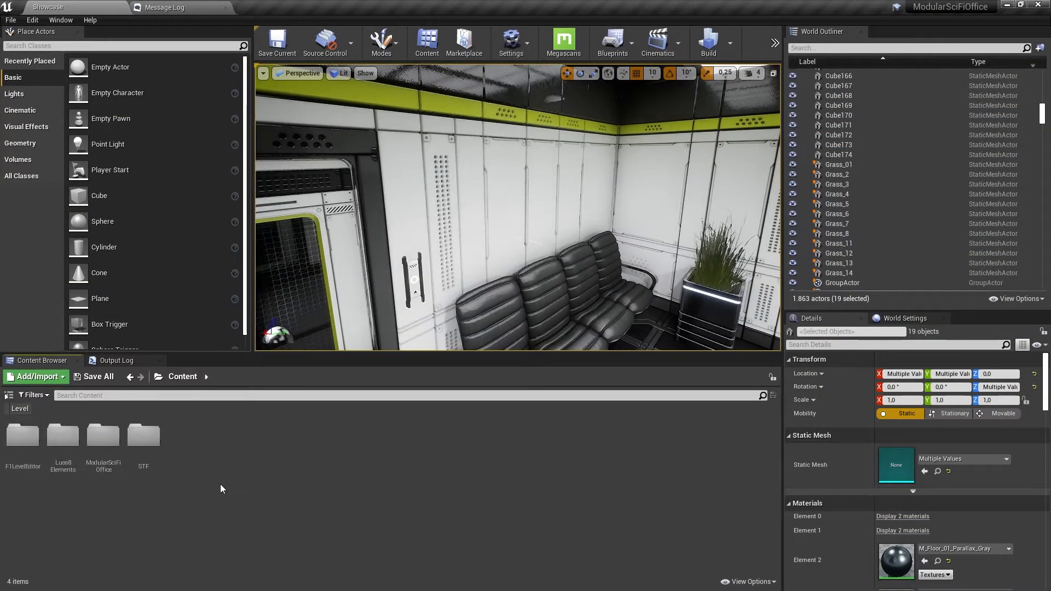
{"action": "double_click", "coordinate": [22, 435]}
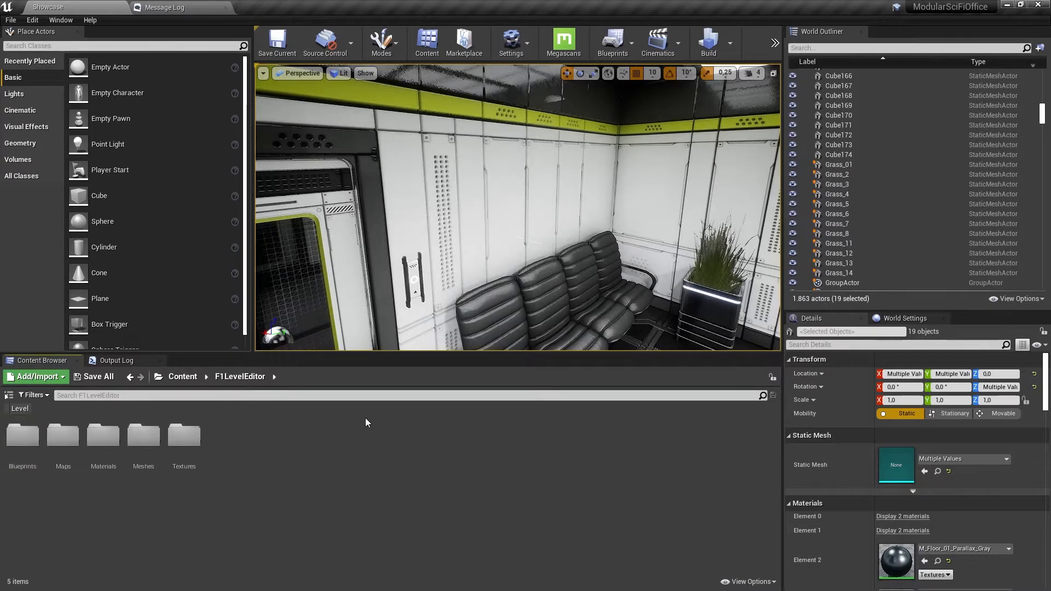
{"action": "mouse_move", "coordinate": [182, 434]}
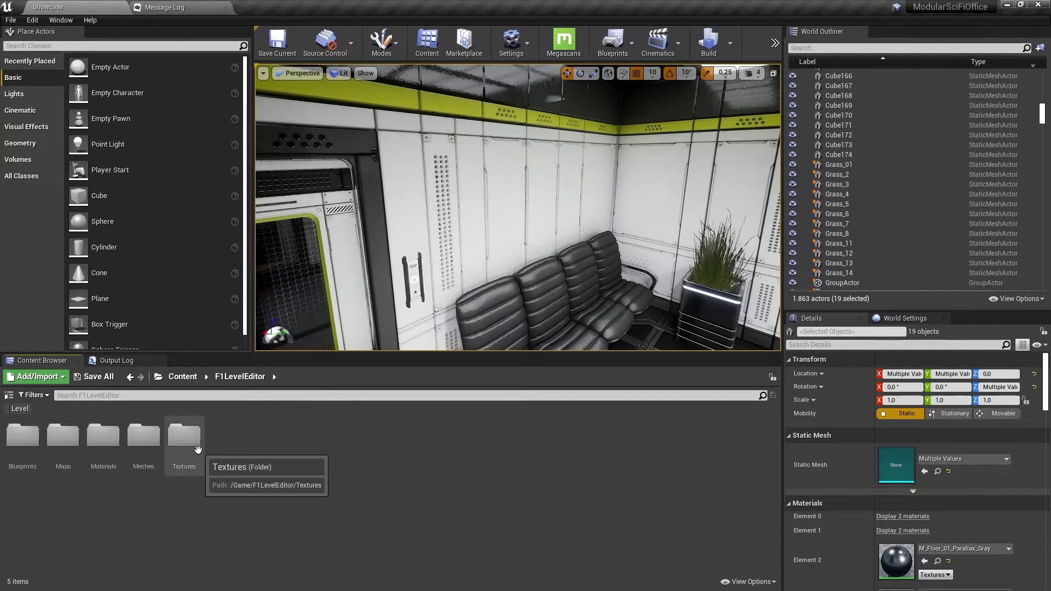
{"action": "double_click", "coordinate": [63, 435]}
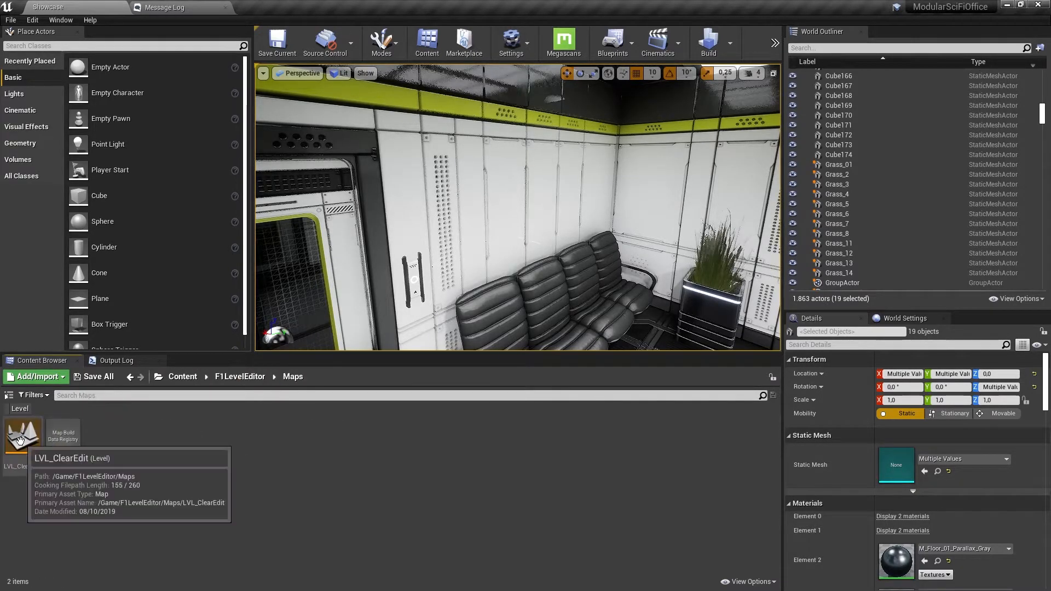
{"action": "left_click", "coordinate": [22, 434]}
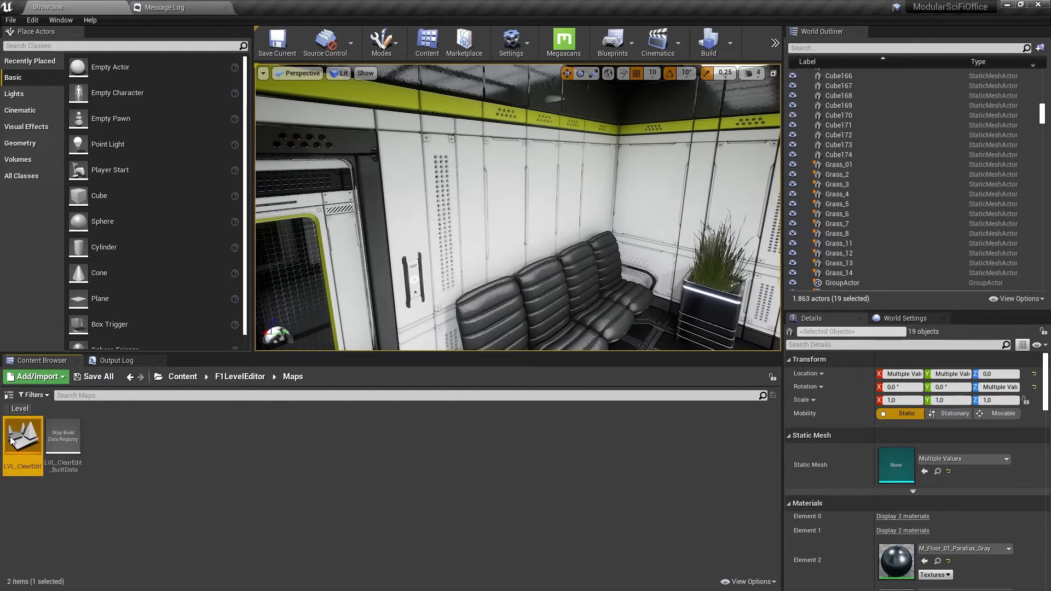
{"action": "double_click", "coordinate": [22, 432]}
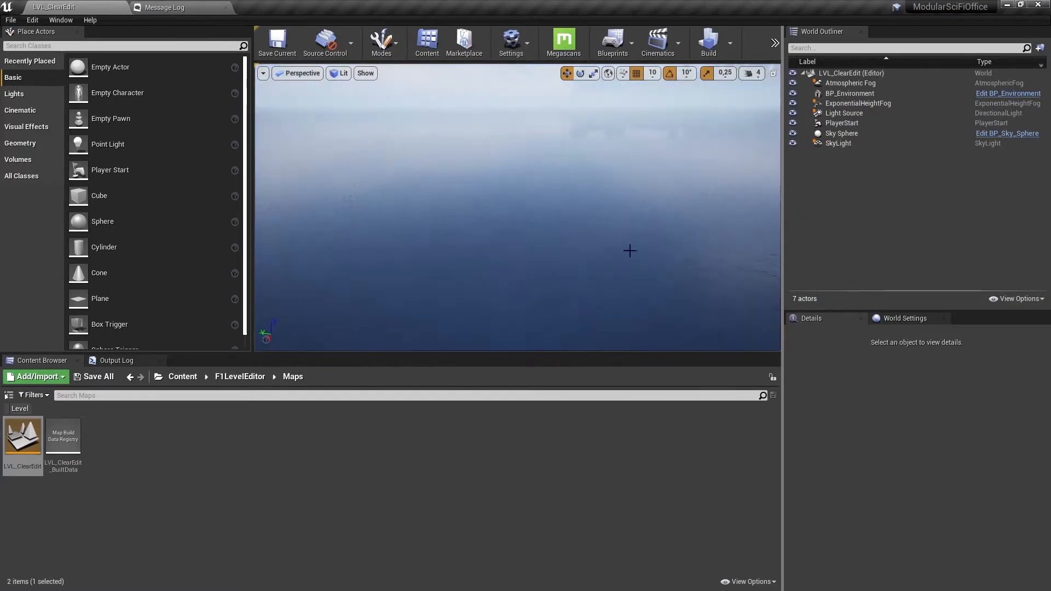
Show world settings for BP_Environment and browse into F1LevelEditor > Blueprints > Blueprints.
{"action": "left_click", "coordinate": [849, 93]}
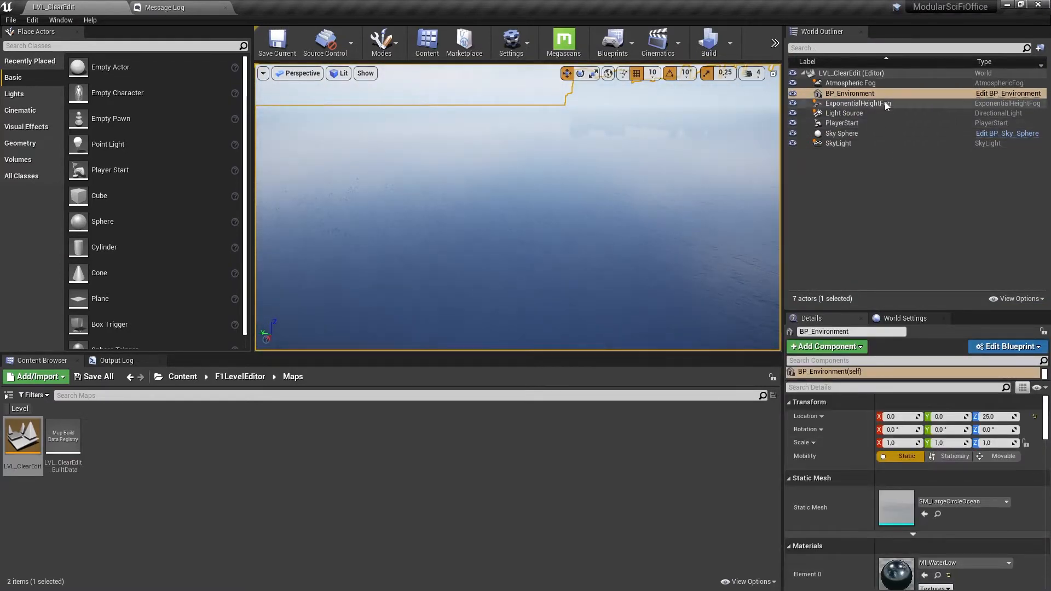
{"action": "left_click", "coordinate": [906, 317]}
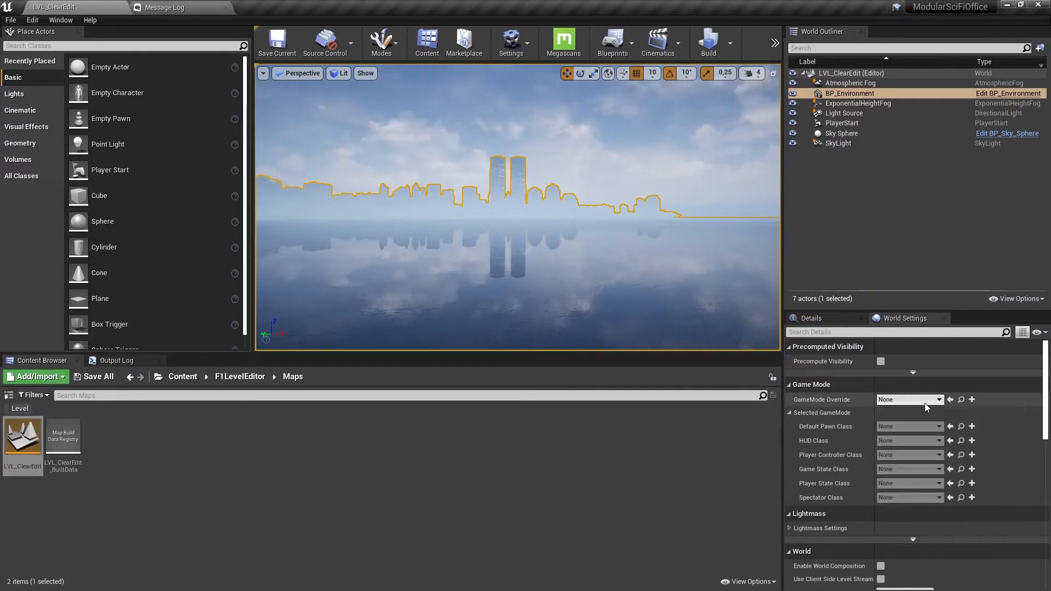
{"action": "left_click", "coordinate": [240, 375]}
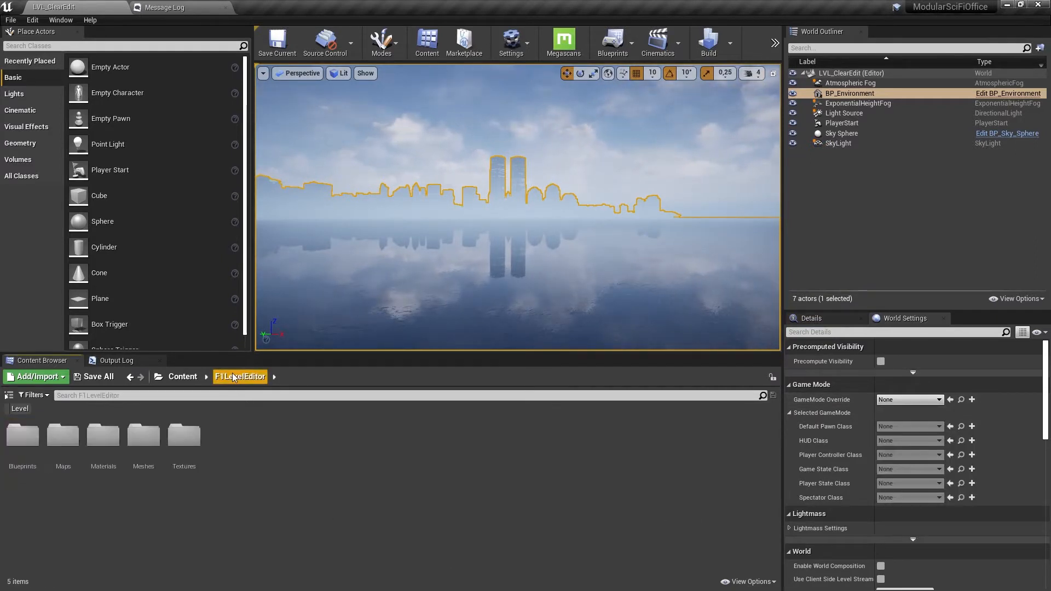
{"action": "double_click", "coordinate": [22, 435]}
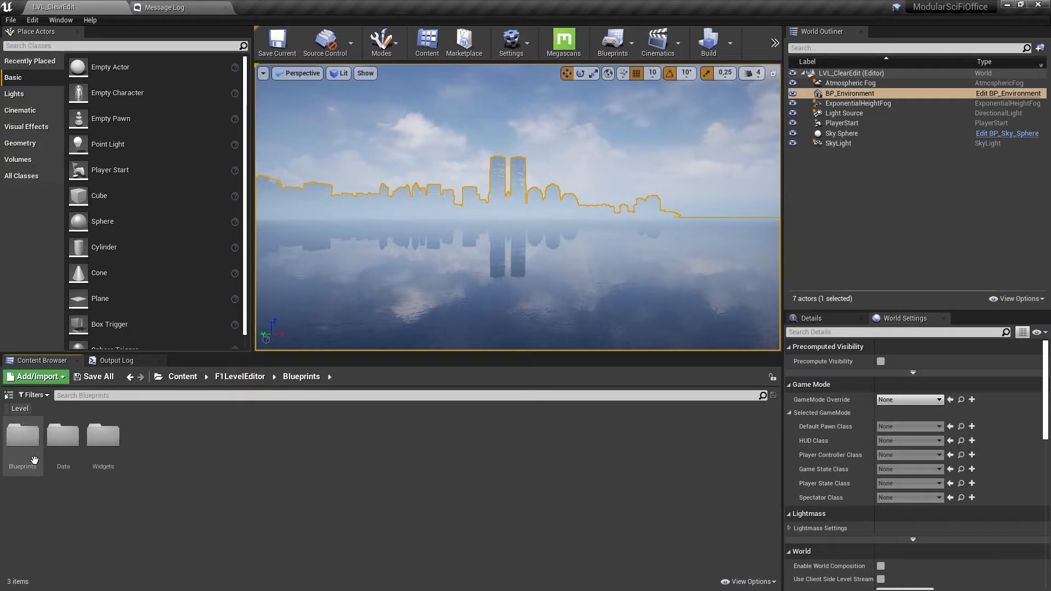
{"action": "double_click", "coordinate": [22, 436]}
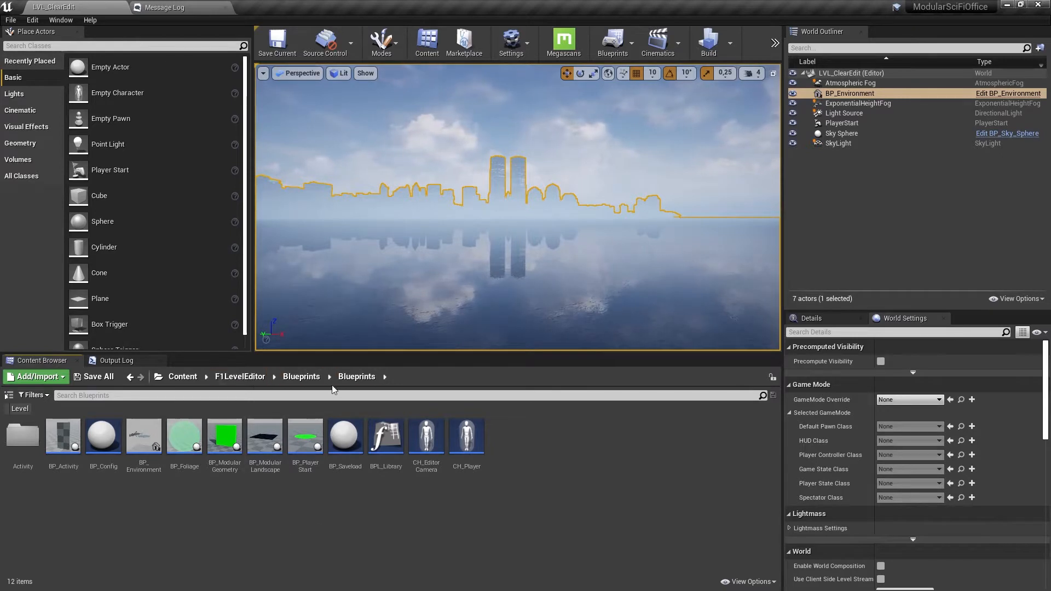
Peek into the Widgets folder, select the CH_Player blueprint and list the game mode options.
{"action": "left_click", "coordinate": [352, 375]}
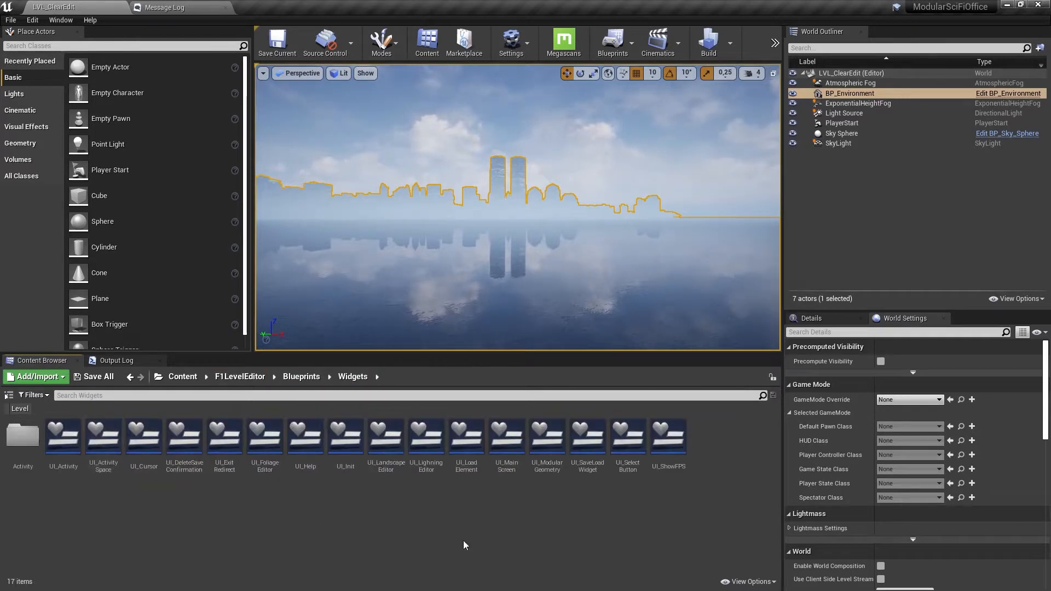
{"action": "mouse_move", "coordinate": [606, 460]}
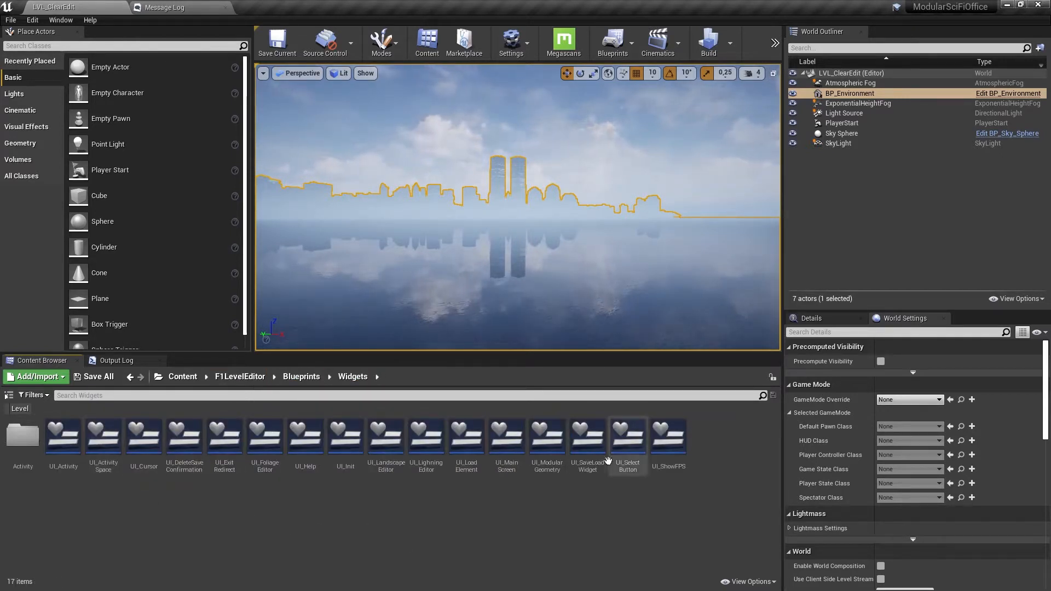
{"action": "mouse_move", "coordinate": [62, 435]}
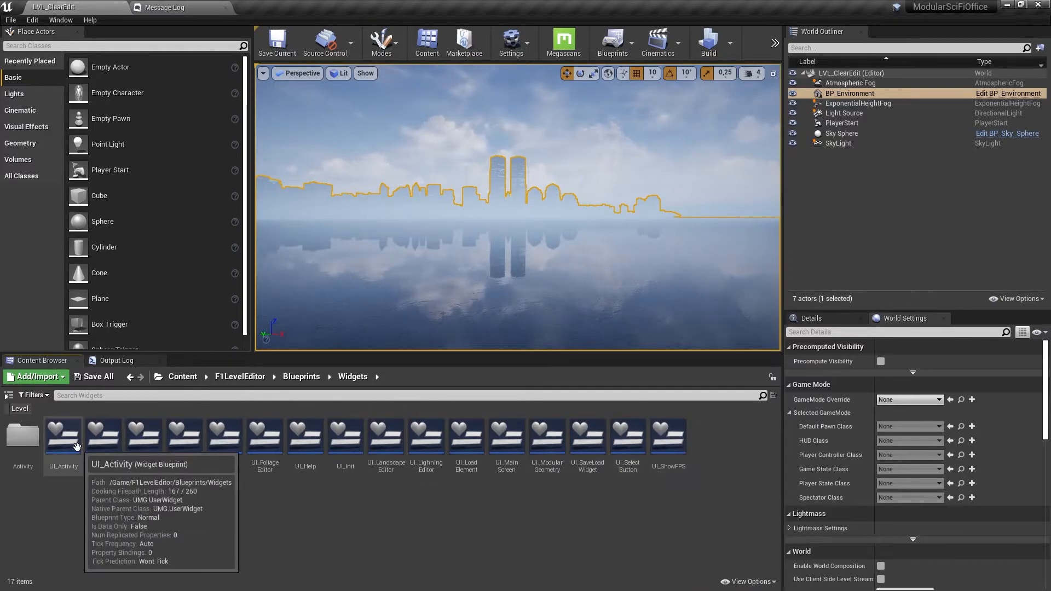
{"action": "left_click", "coordinate": [301, 376]}
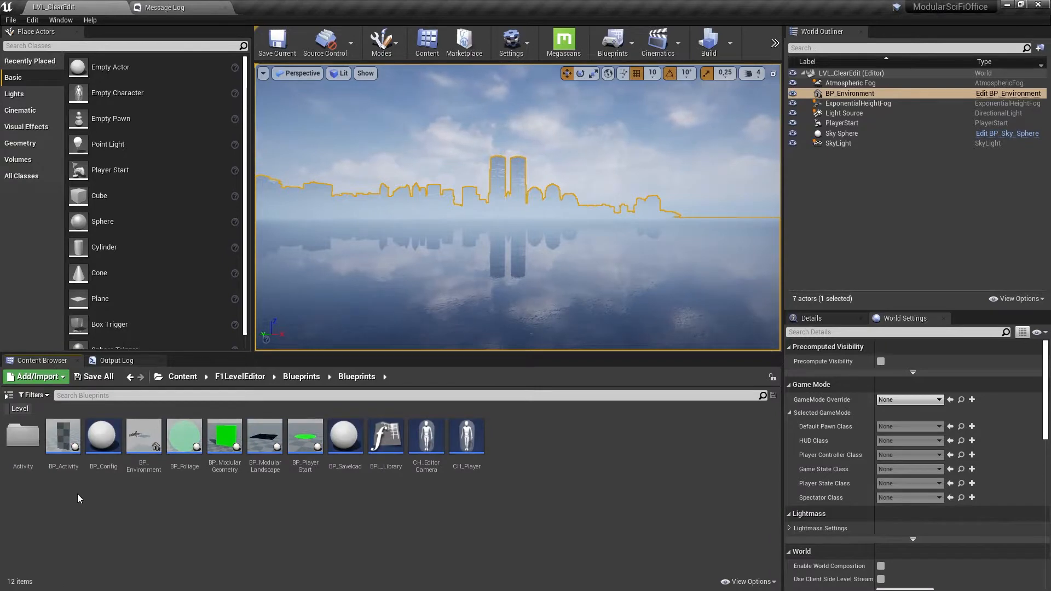
{"action": "left_click", "coordinate": [466, 436]}
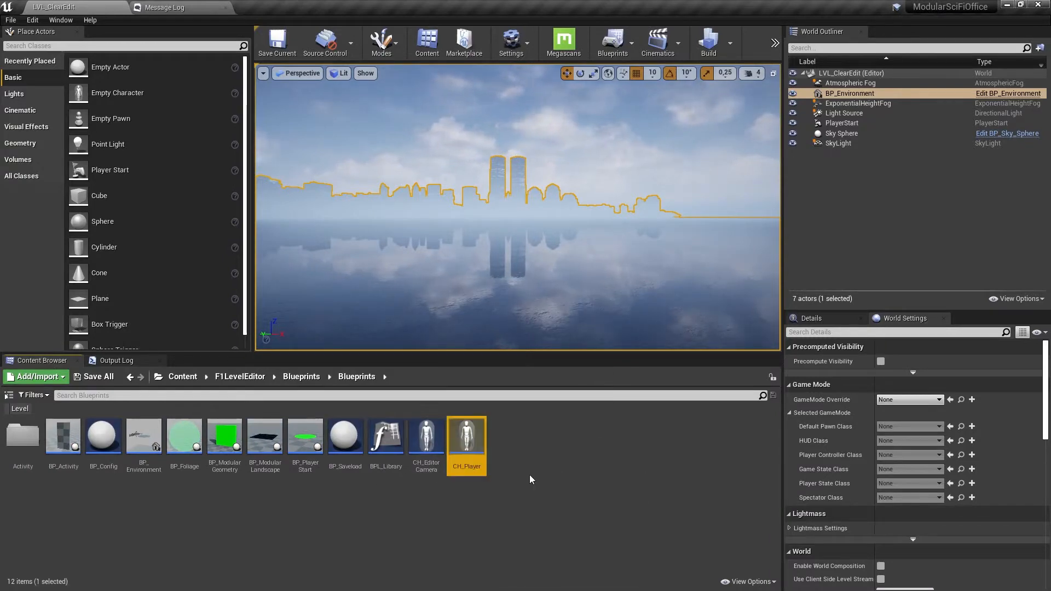
{"action": "left_click", "coordinate": [908, 398]}
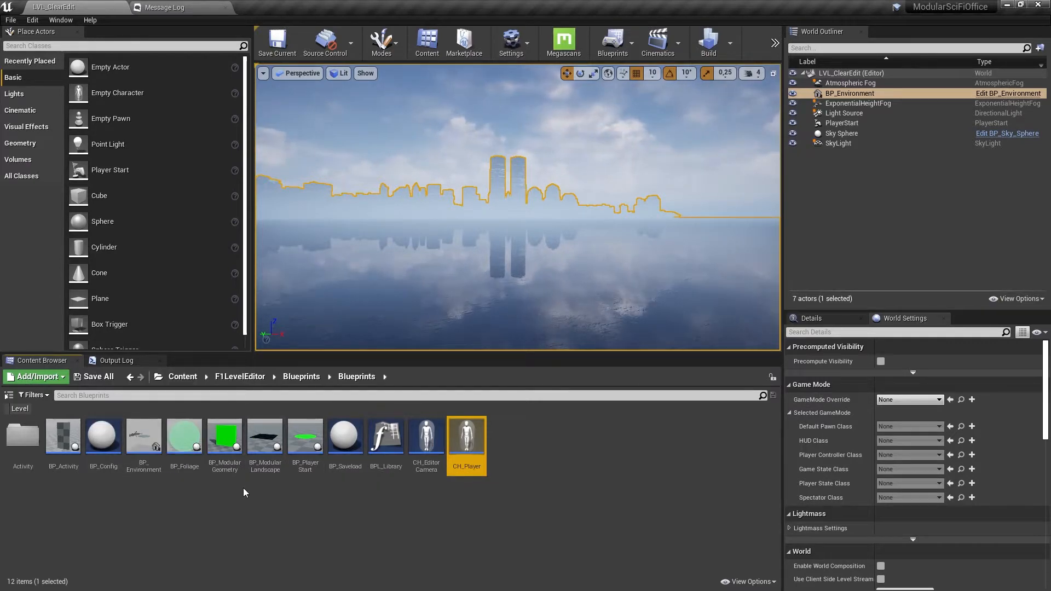
{"action": "mouse_move", "coordinate": [149, 483]}
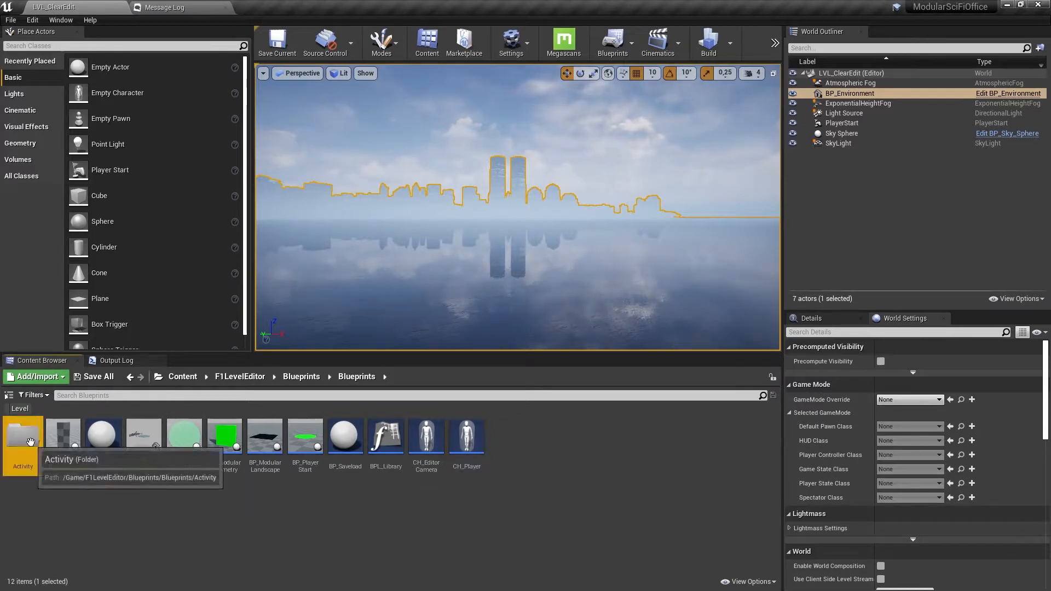
{"action": "mouse_move", "coordinate": [379, 505]}
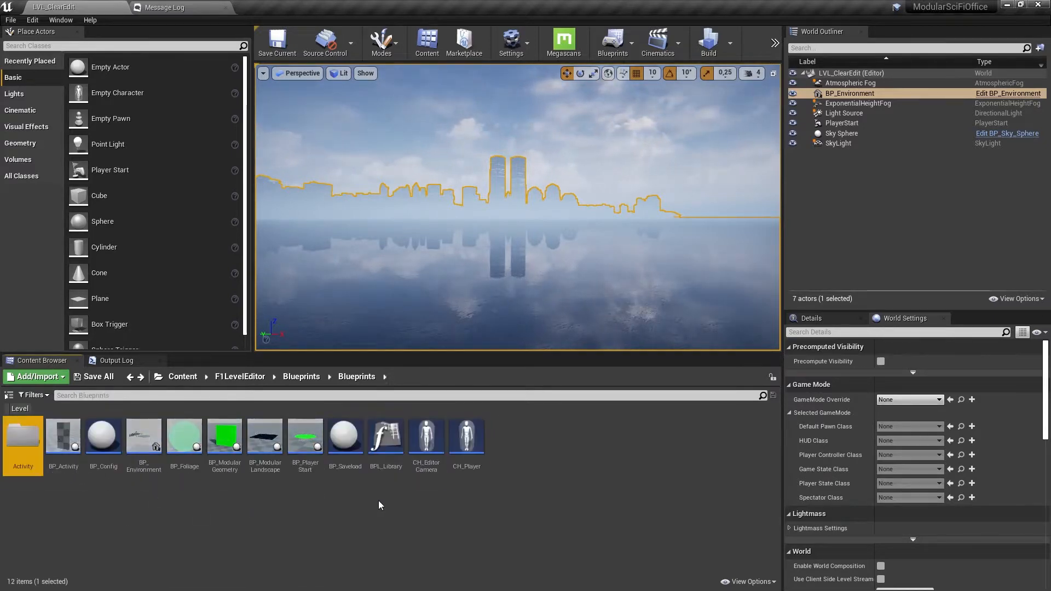
{"action": "left_click", "coordinate": [909, 399]}
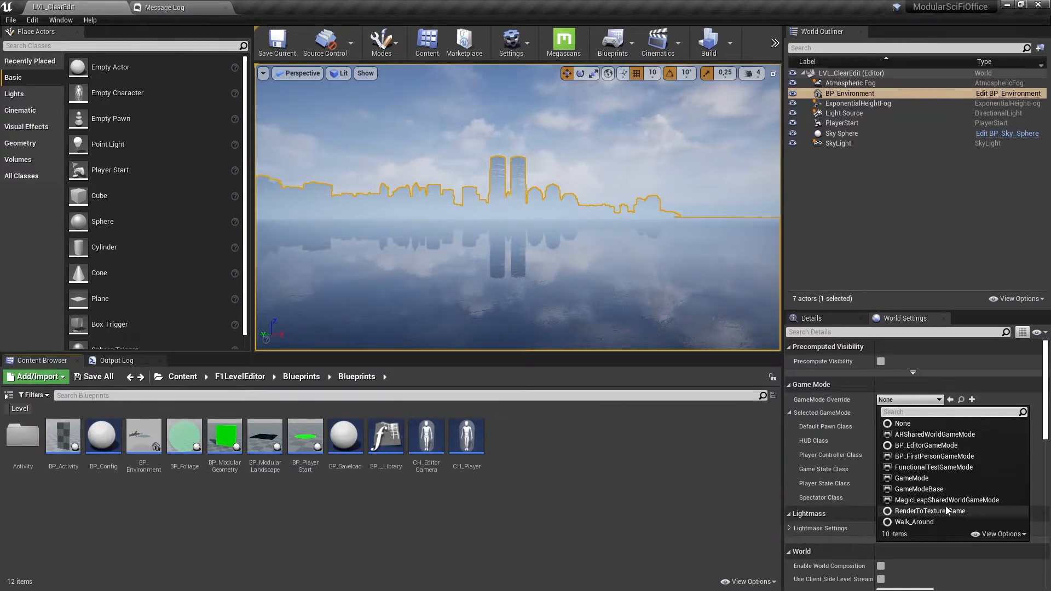
{"action": "mouse_move", "coordinate": [912, 478]}
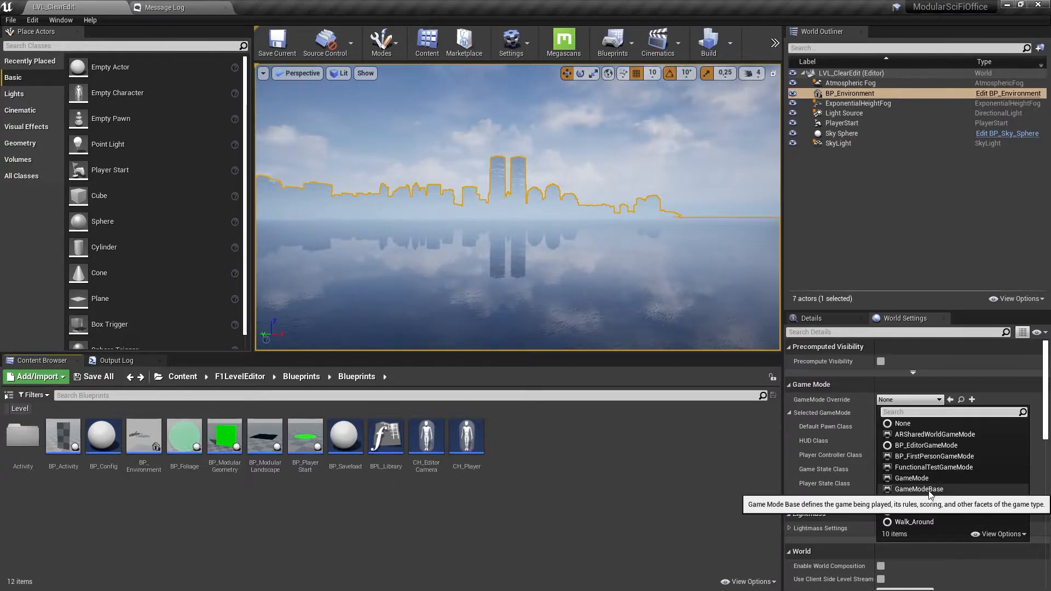
{"action": "mouse_move", "coordinate": [931, 456]}
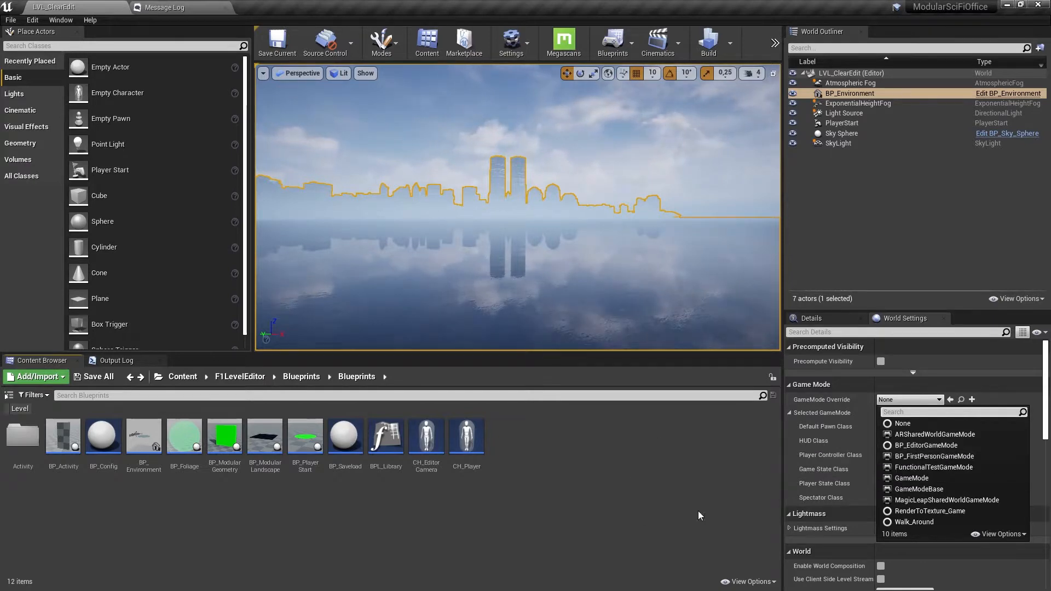
Choose BP_EditorGameMode as the level's GameMode Override in World Settings.
{"action": "left_click", "coordinate": [926, 446]}
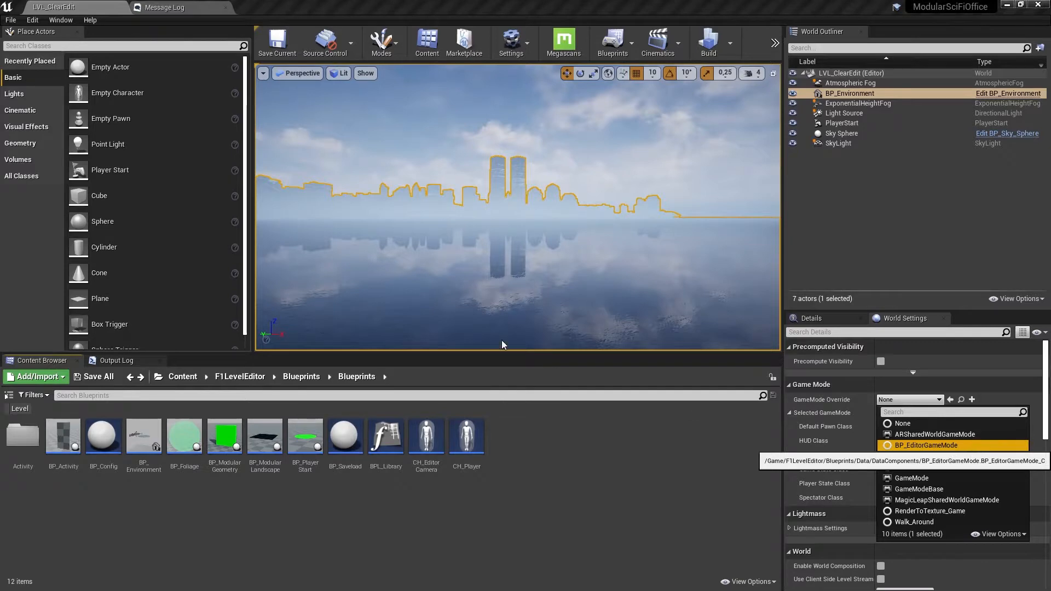
{"action": "left_click", "coordinate": [926, 445]}
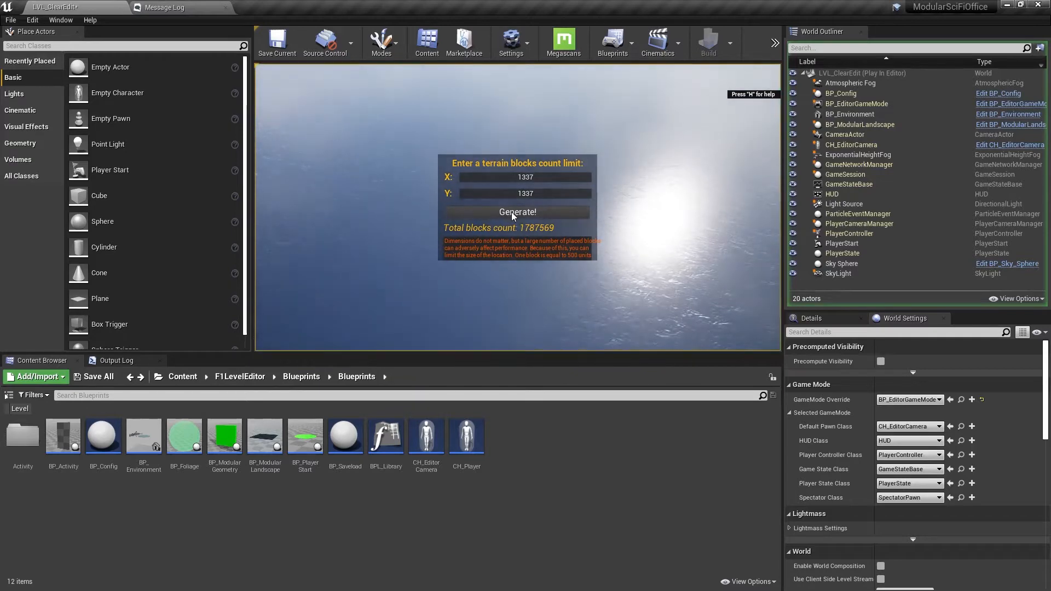
Generate the starting terrain using the 1337 by 1337 block limit.
{"action": "left_click", "coordinate": [515, 211]}
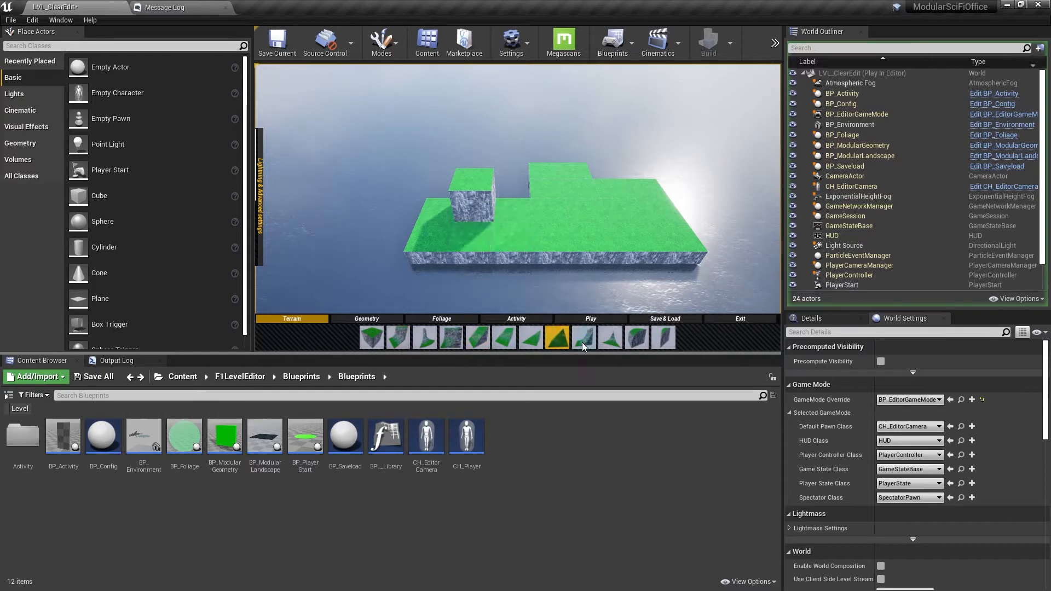
Pick a terrain block shape and raise green rock terrain in the play session.
{"action": "left_click", "coordinate": [581, 337]}
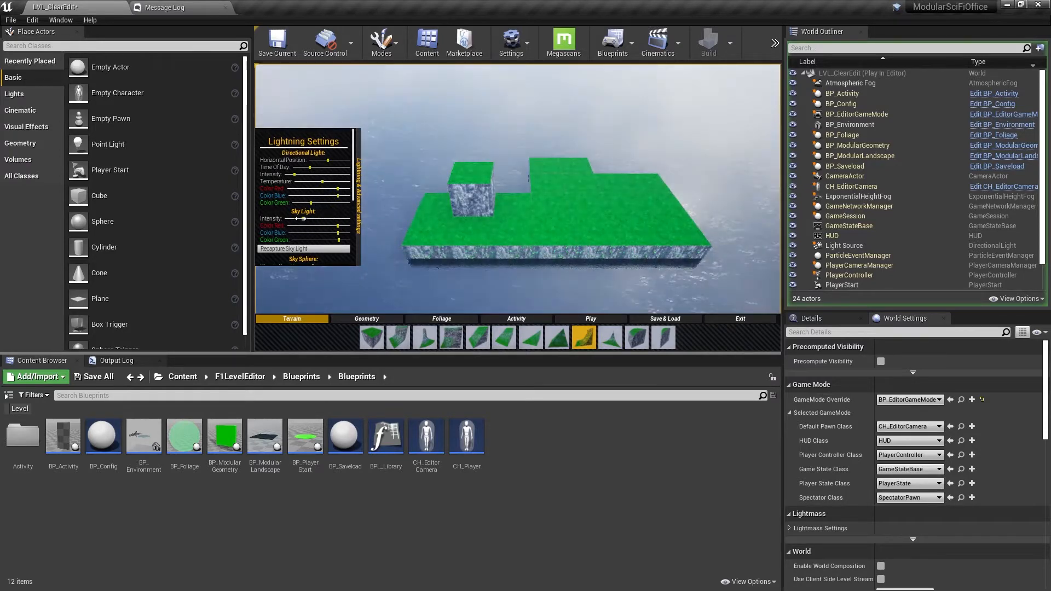
{"action": "scroll", "scroll_direction": "down", "scroll_amount": 3}
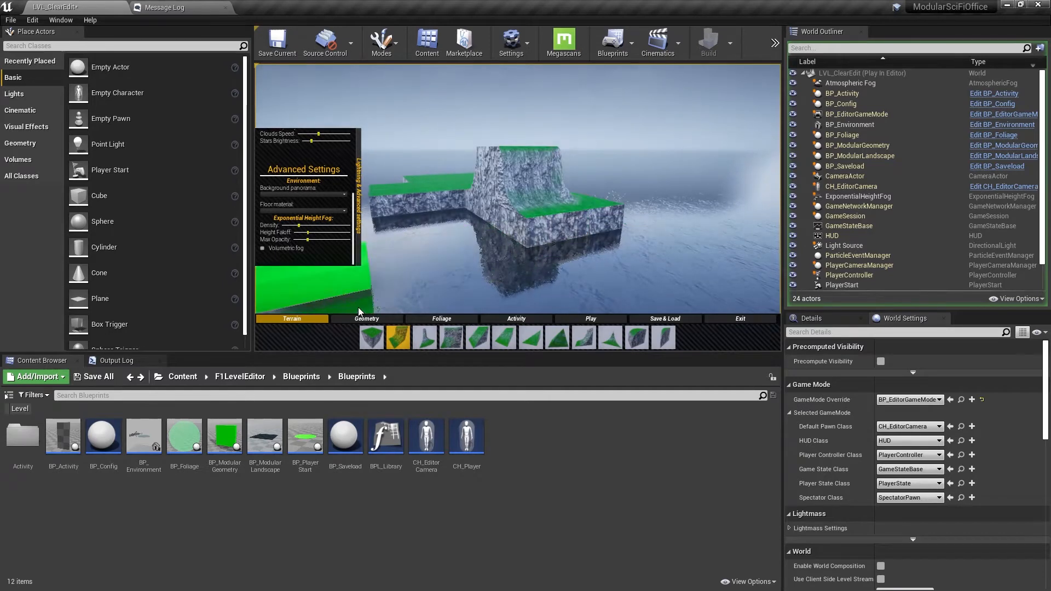
Place Floor pieces from the Geometry building tools in the level.
{"action": "left_click", "coordinate": [367, 318]}
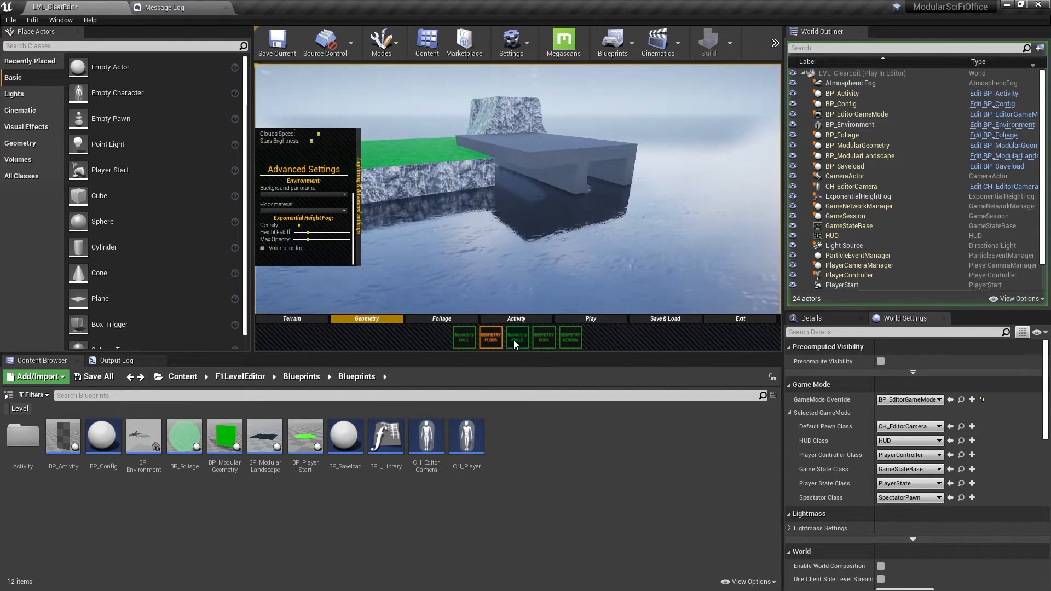
{"action": "left_click", "coordinate": [516, 336]}
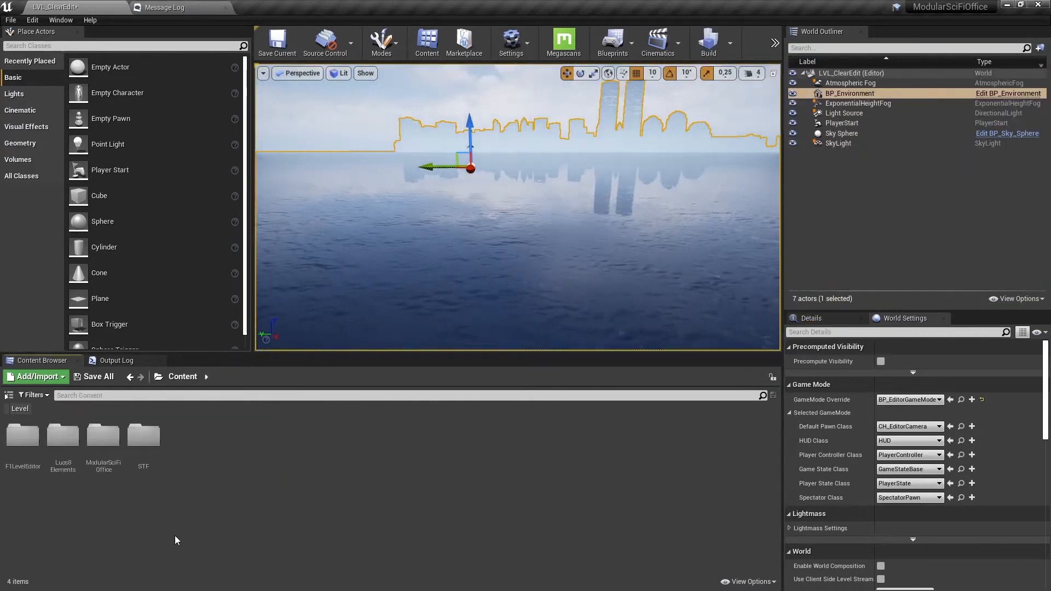
Browse into Luos8Elements > Maps and open the Map_4elements level.
{"action": "double_click", "coordinate": [62, 435]}
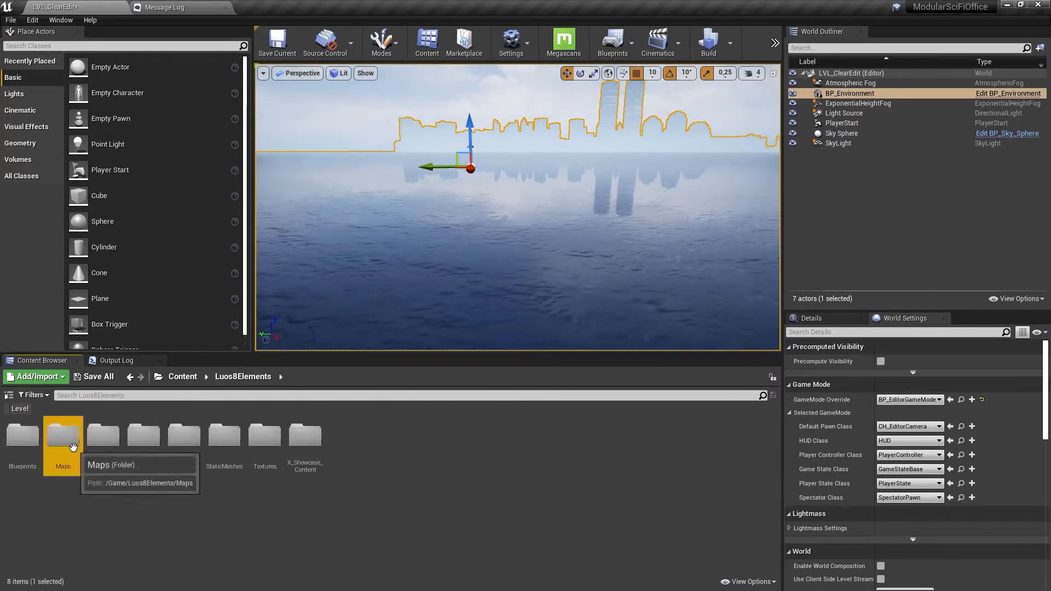
{"action": "double_click", "coordinate": [62, 434]}
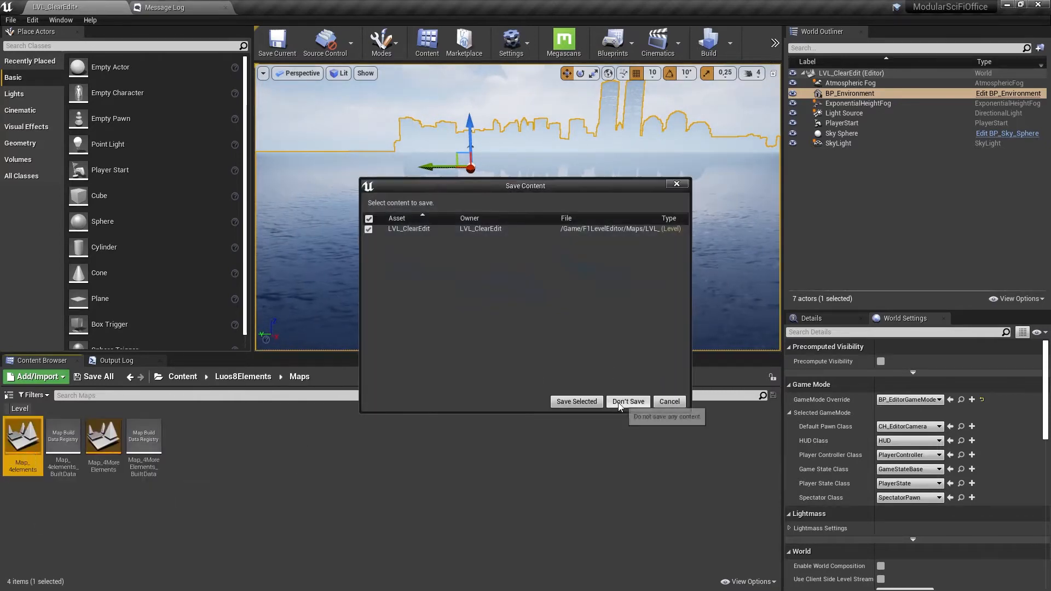
{"action": "left_click", "coordinate": [627, 402]}
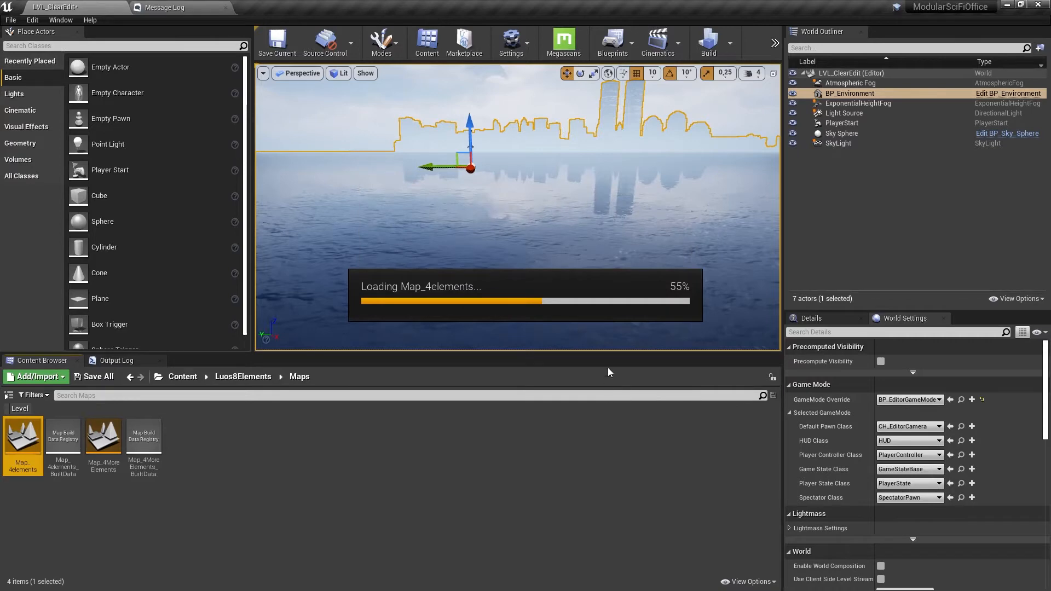
{"action": "mouse_move", "coordinate": [613, 308]}
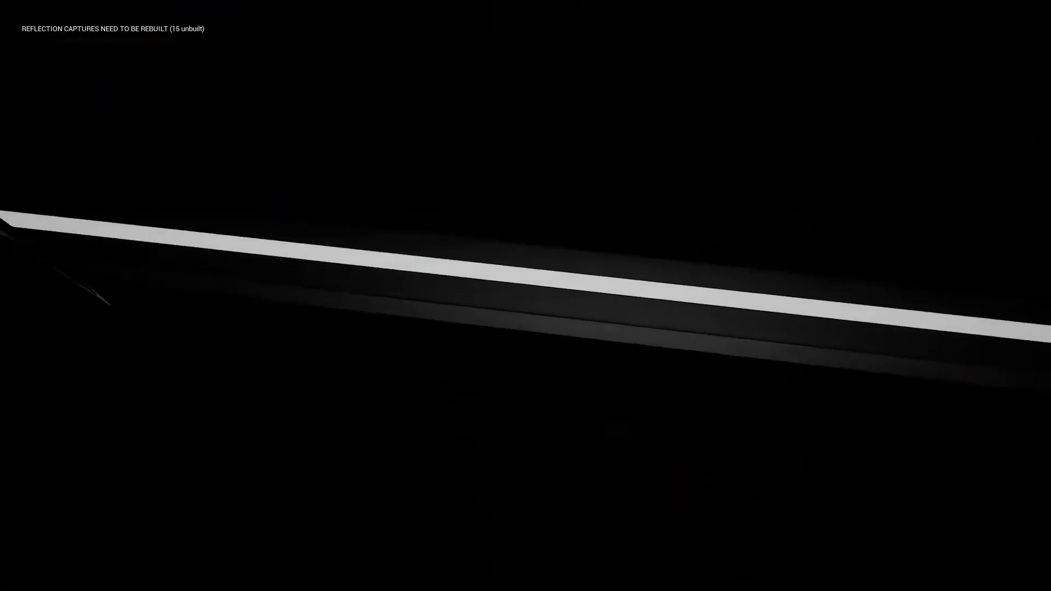
{"action": "mouse_move", "coordinate": [525, 296]}
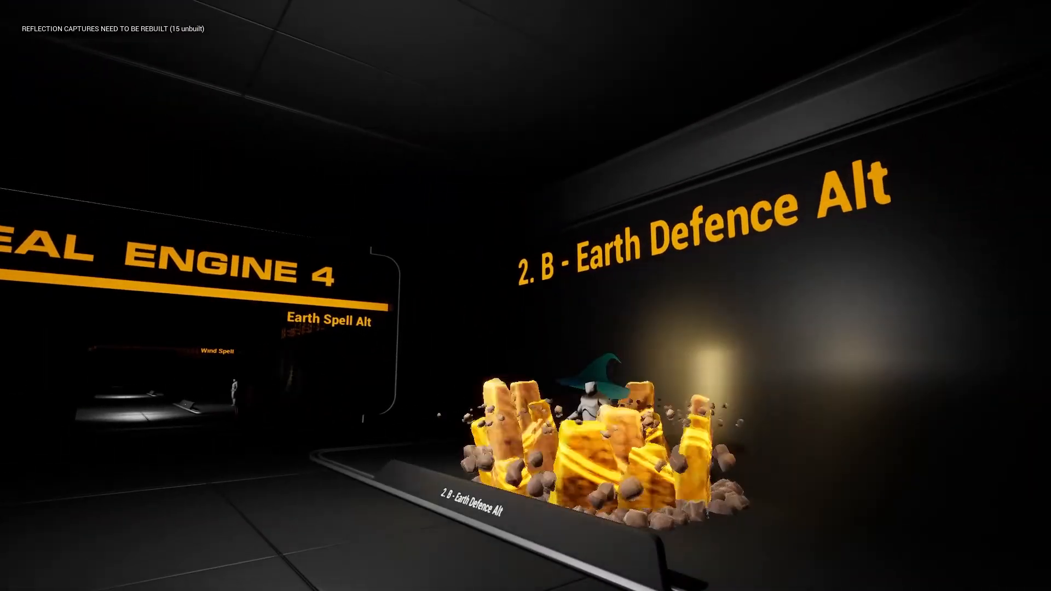
{"action": "mouse_move", "coordinate": [526, 295]}
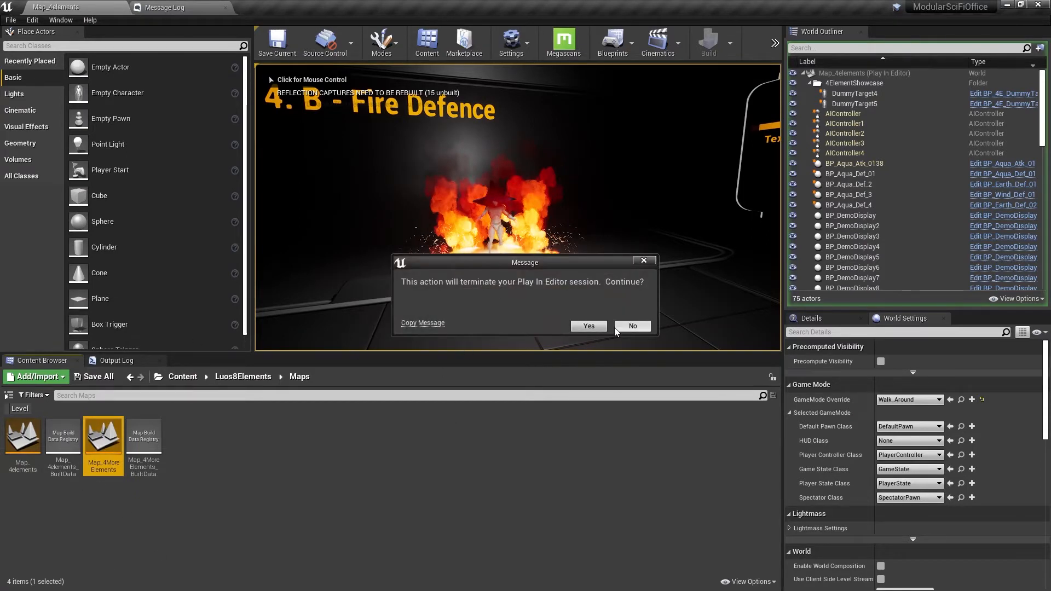
End the running play session so Map_4MoreElements can load, then play its spell displays.
{"action": "left_click", "coordinate": [588, 326]}
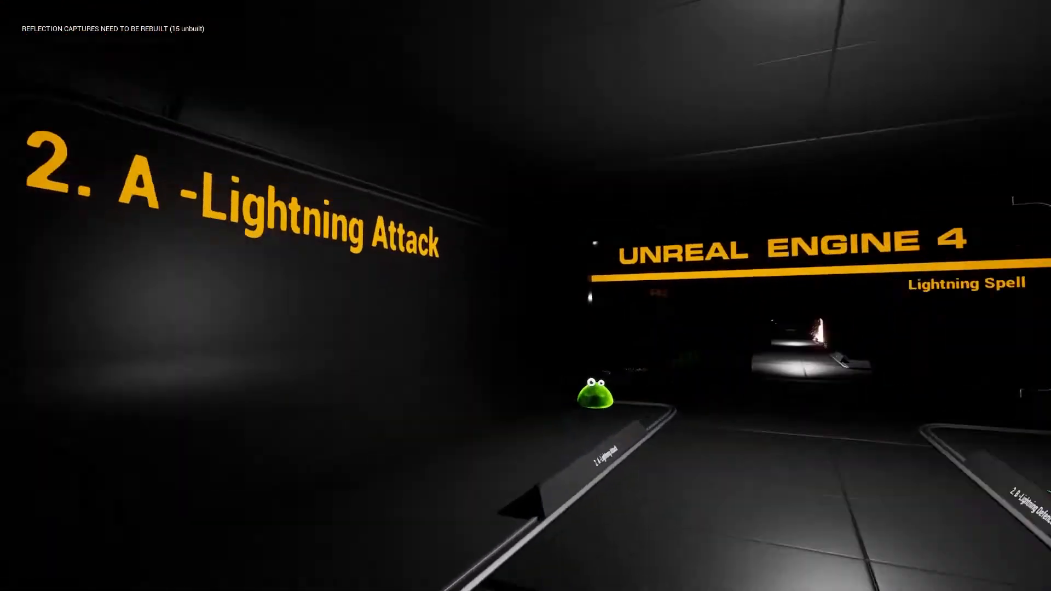
{"action": "left_click", "coordinate": [597, 392]}
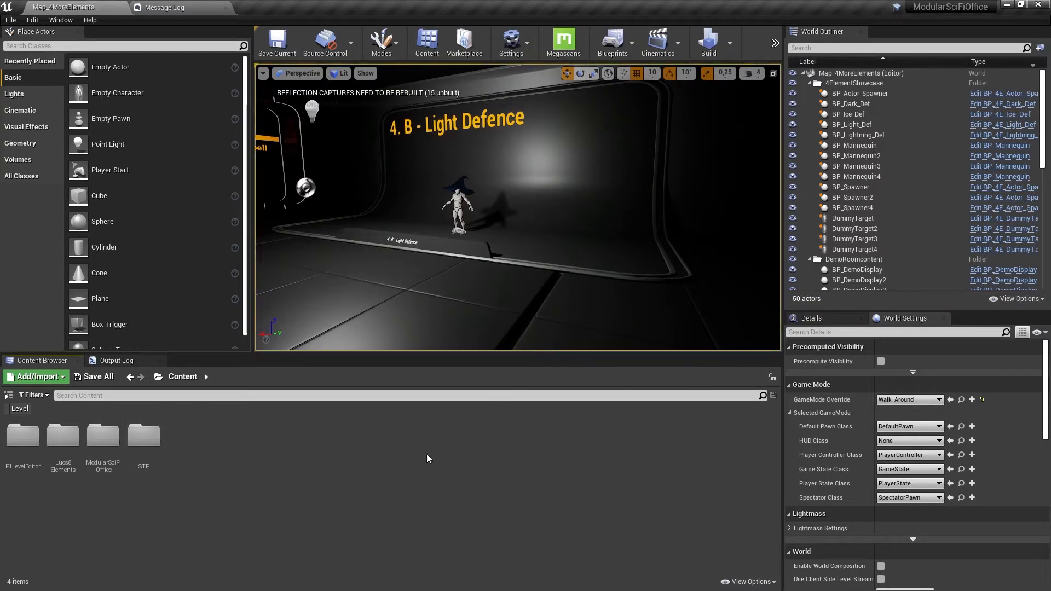
{"action": "mouse_move", "coordinate": [196, 457]}
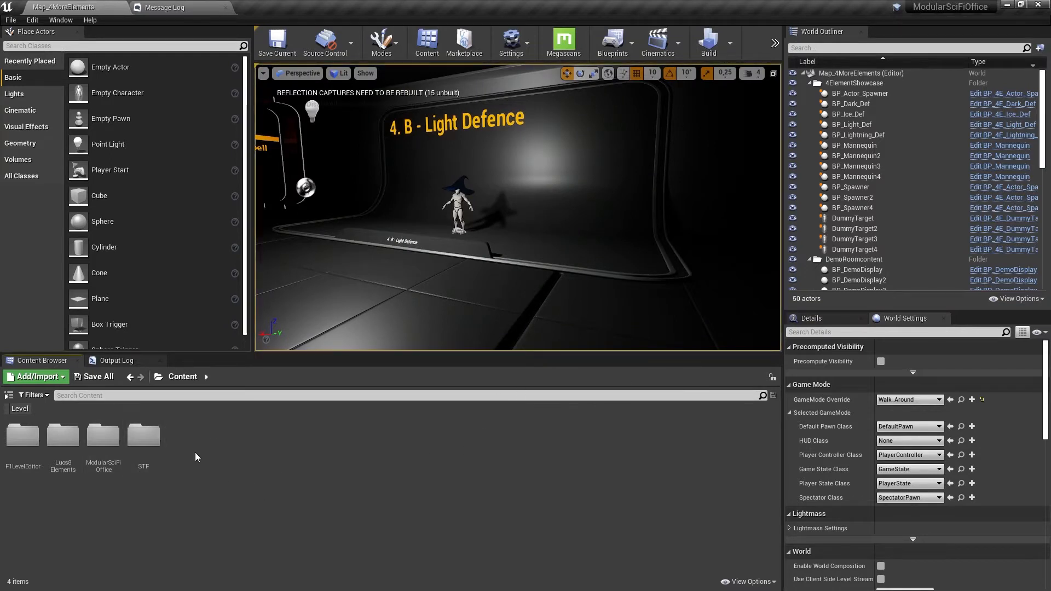
Browse STF > Pack03-LandscapePro > Maps and open the open_world_LSP_v2 level.
{"action": "double_click", "coordinate": [142, 434]}
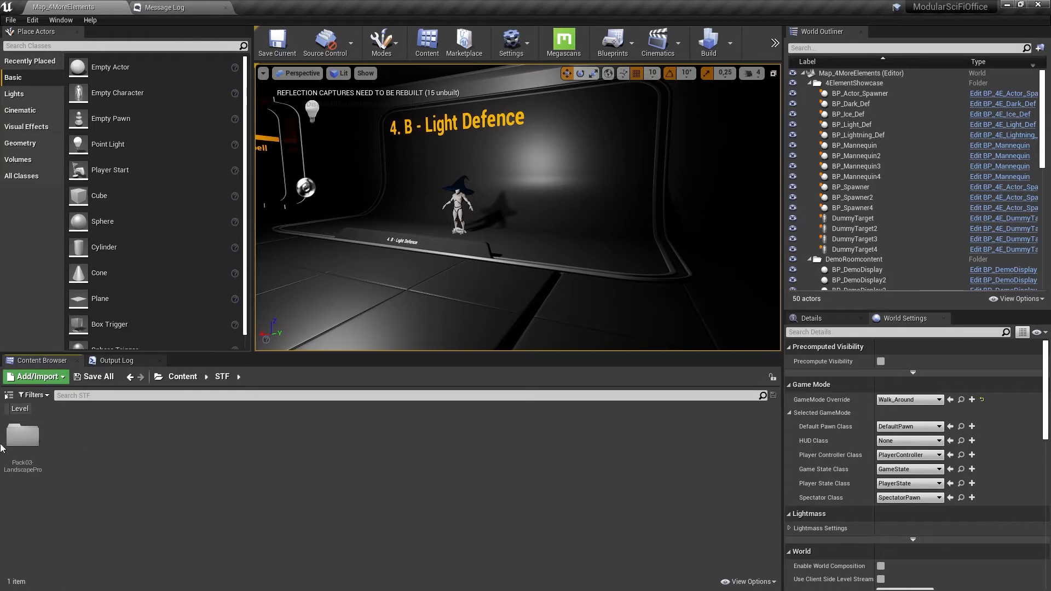
{"action": "double_click", "coordinate": [22, 434]}
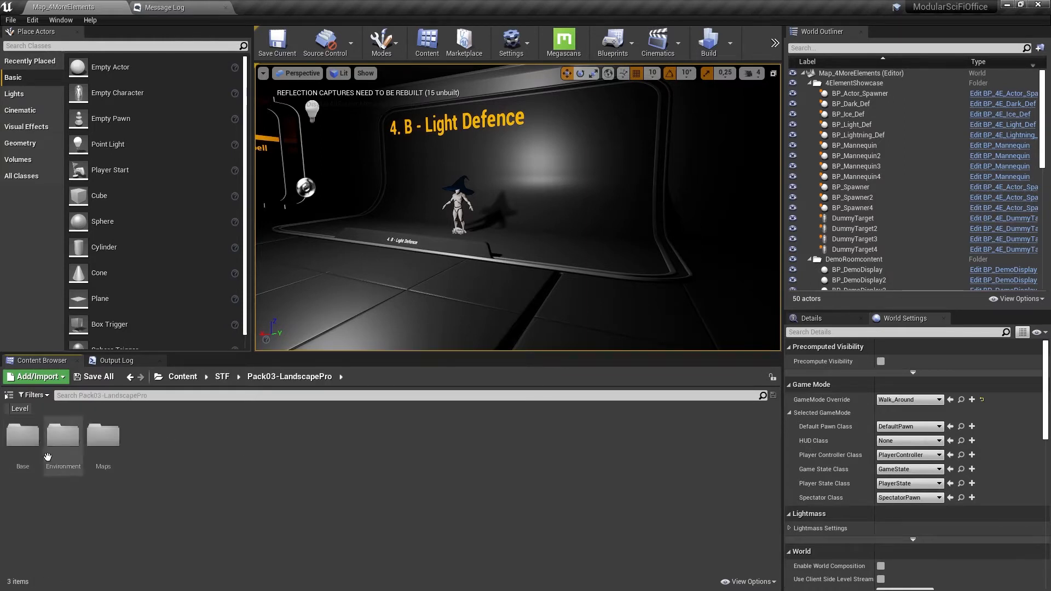
{"action": "left_click", "coordinate": [22, 434]}
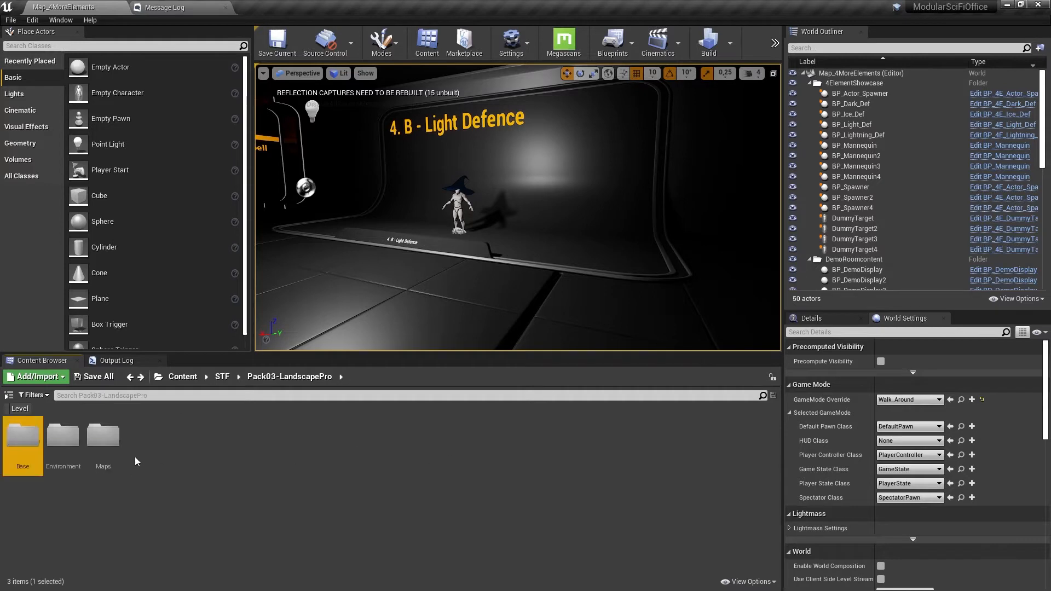
{"action": "double_click", "coordinate": [103, 435]}
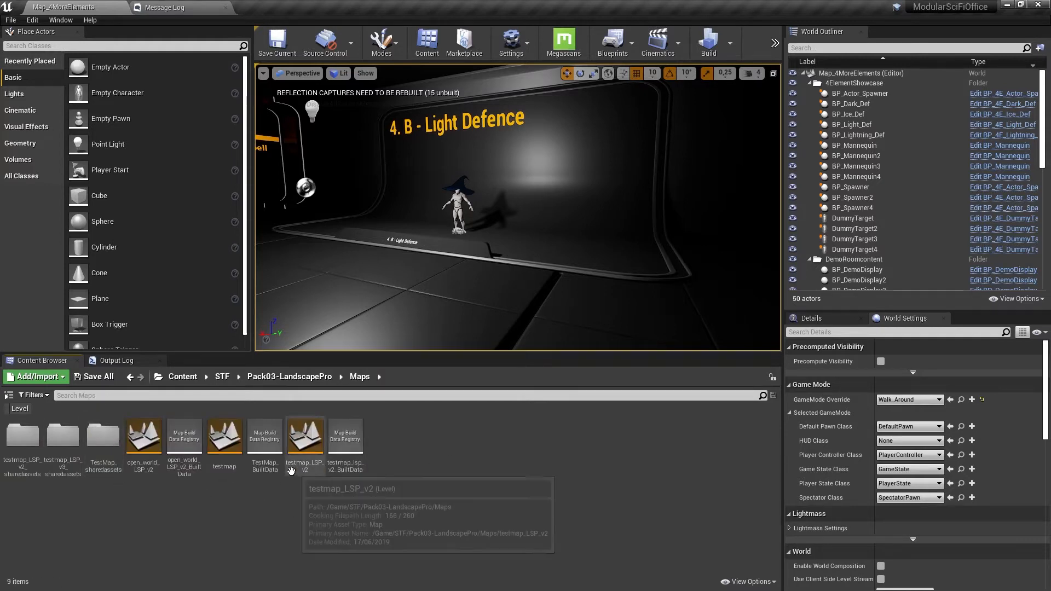
{"action": "left_click", "coordinate": [142, 434]}
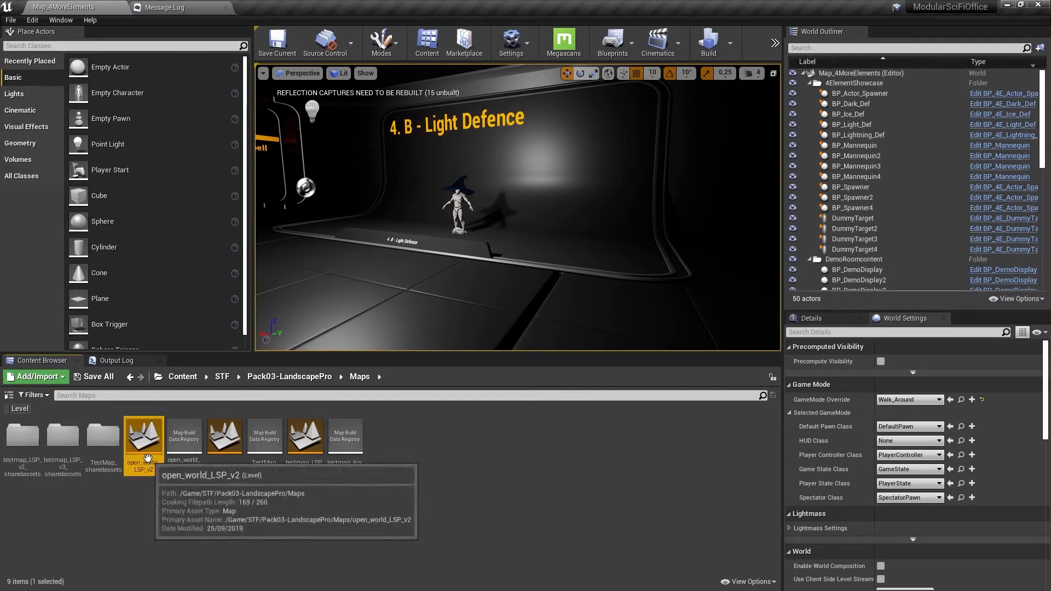
{"action": "double_click", "coordinate": [144, 436]}
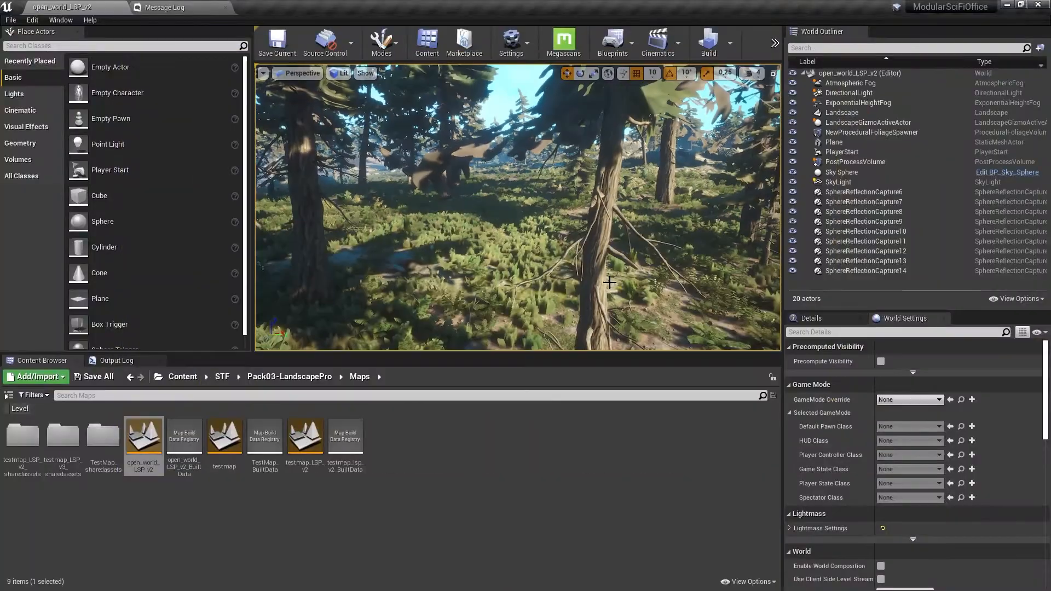
Set the forest level's GameMode Override to BP_FirstPersonGameMode.
{"action": "left_click", "coordinate": [909, 399]}
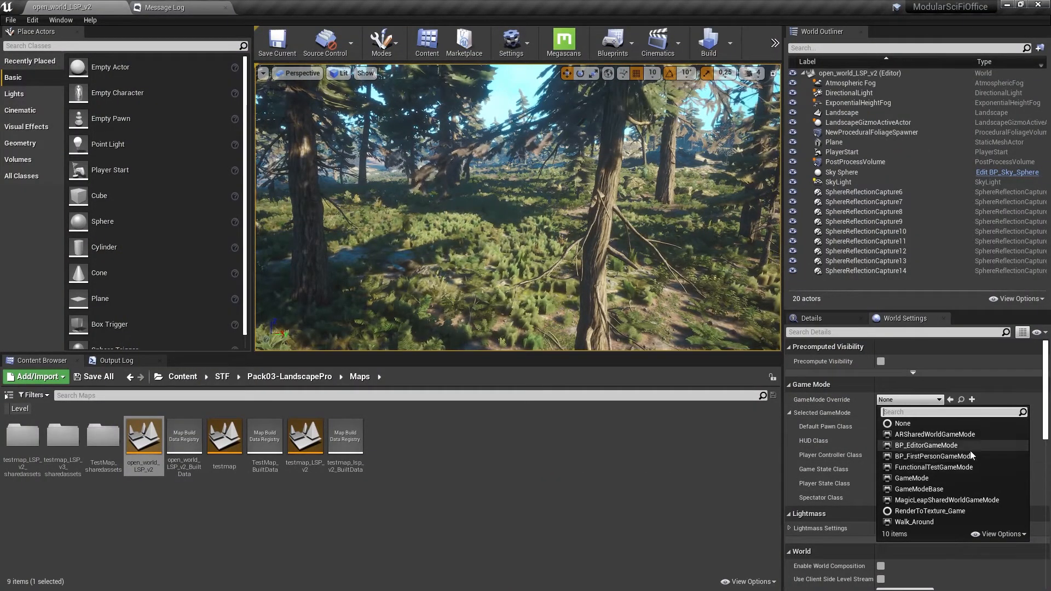
{"action": "left_click", "coordinate": [932, 456]}
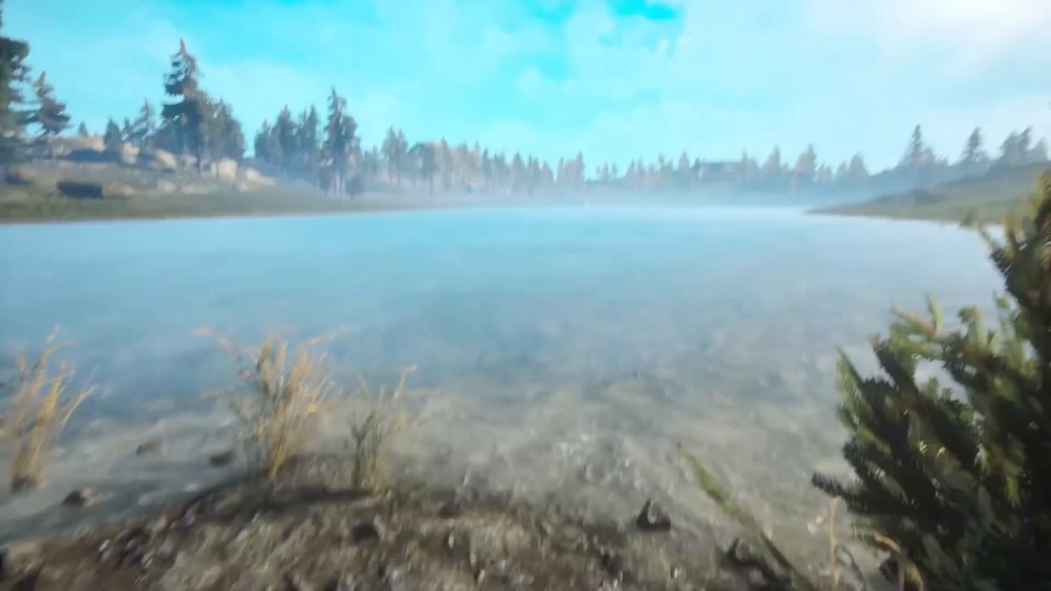
{"action": "mouse_move", "coordinate": [525, 295]}
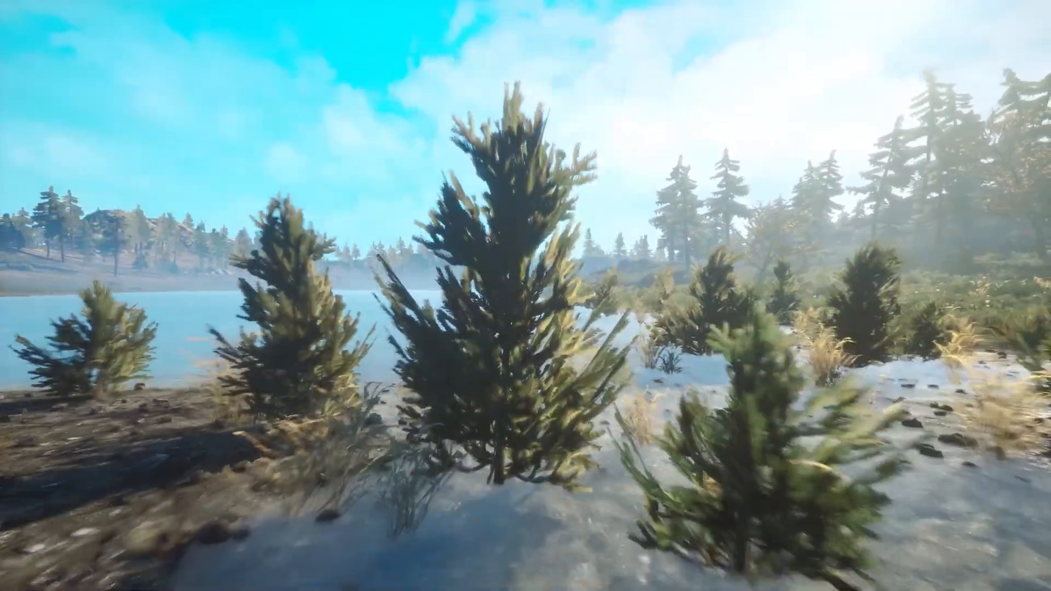
{"action": "mouse_move", "coordinate": [525, 296]}
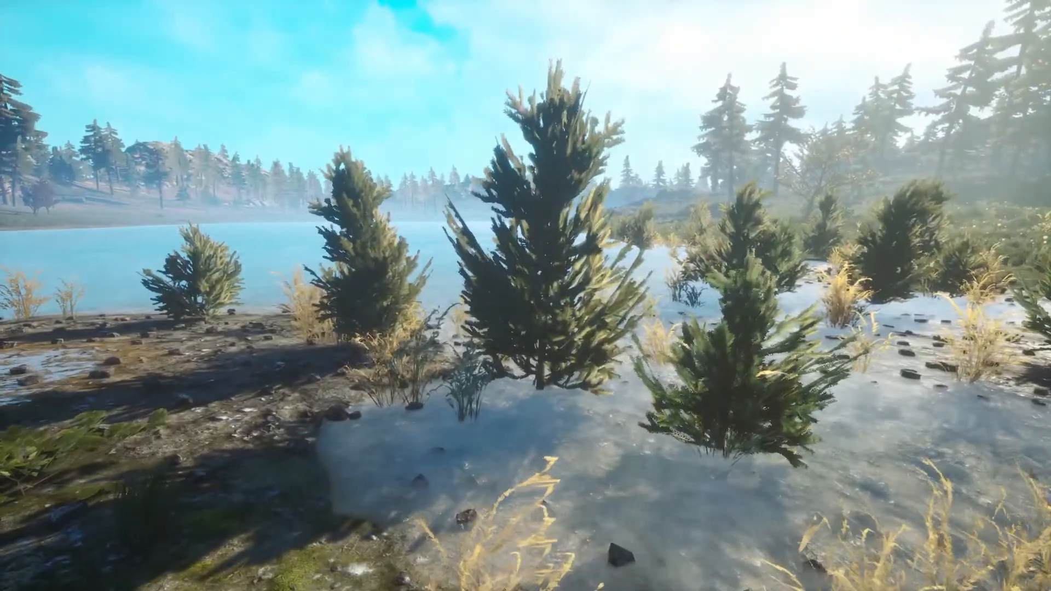
{"action": "mouse_move", "coordinate": [525, 295]}
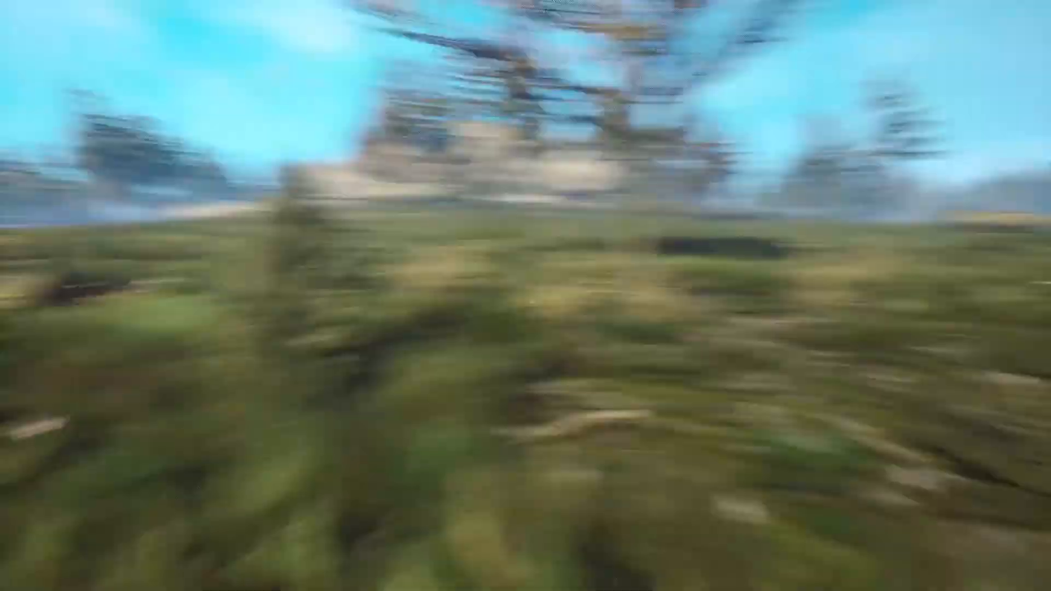
{"action": "mouse_move", "coordinate": [526, 295]}
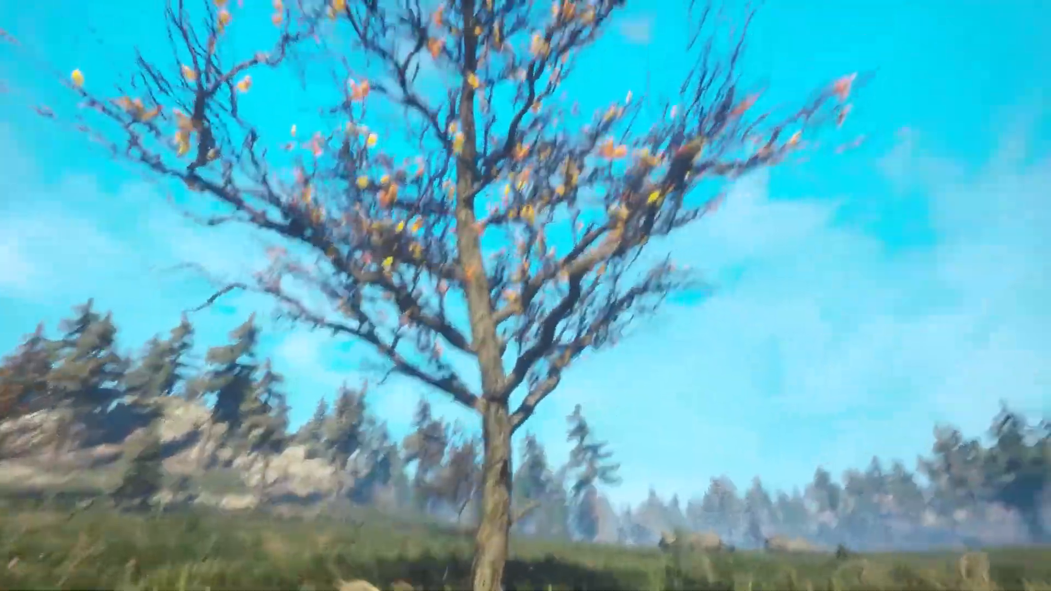
{"action": "mouse_move", "coordinate": [526, 296]}
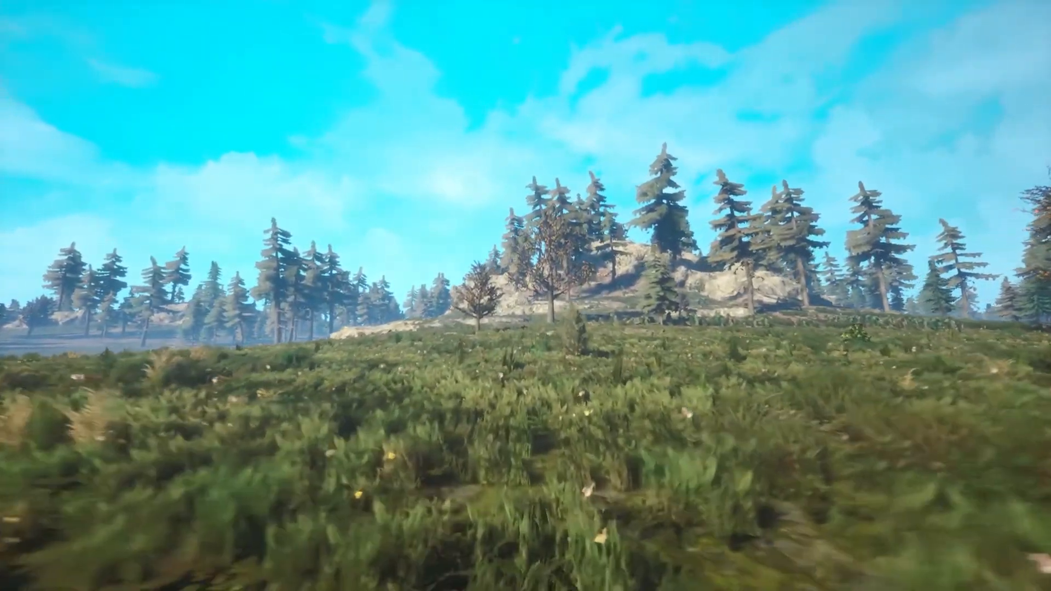
{"action": "mouse_move", "coordinate": [526, 296]}
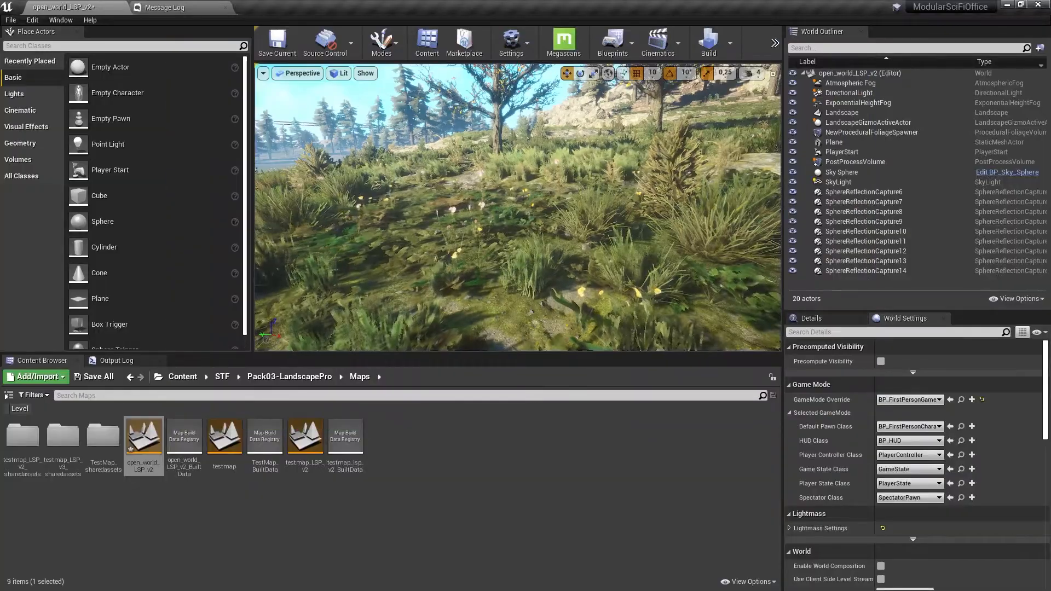
Browse the landscape pack's Environment, Water and Maps folders, then enter Landscape sculpt mode.
{"action": "left_click_drag", "start_coordinate": [509, 201], "coordinate": [509, 133]}
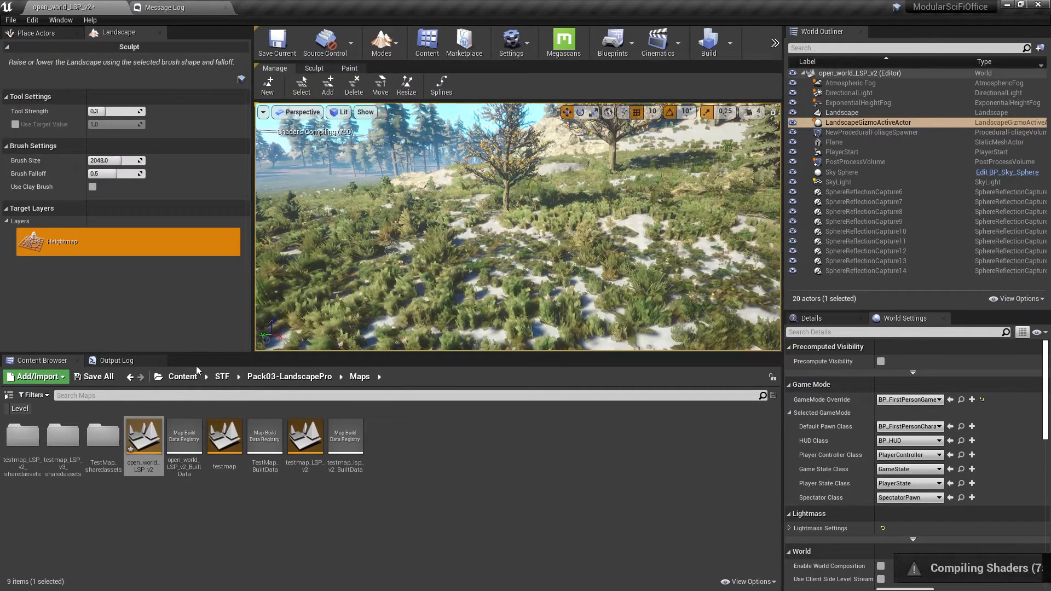
{"action": "left_click", "coordinate": [222, 376]}
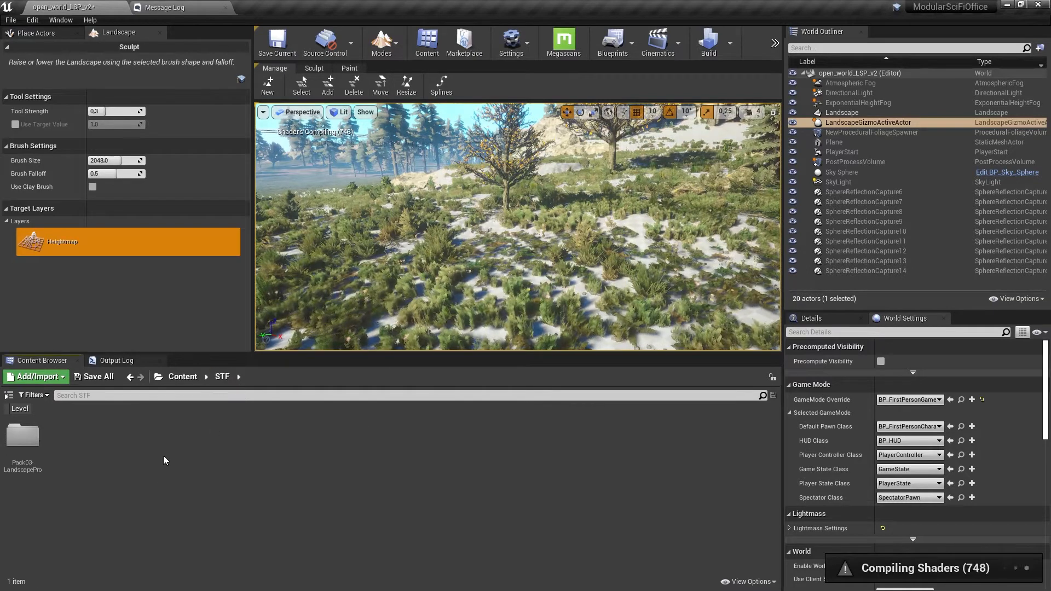
{"action": "double_click", "coordinate": [22, 435]}
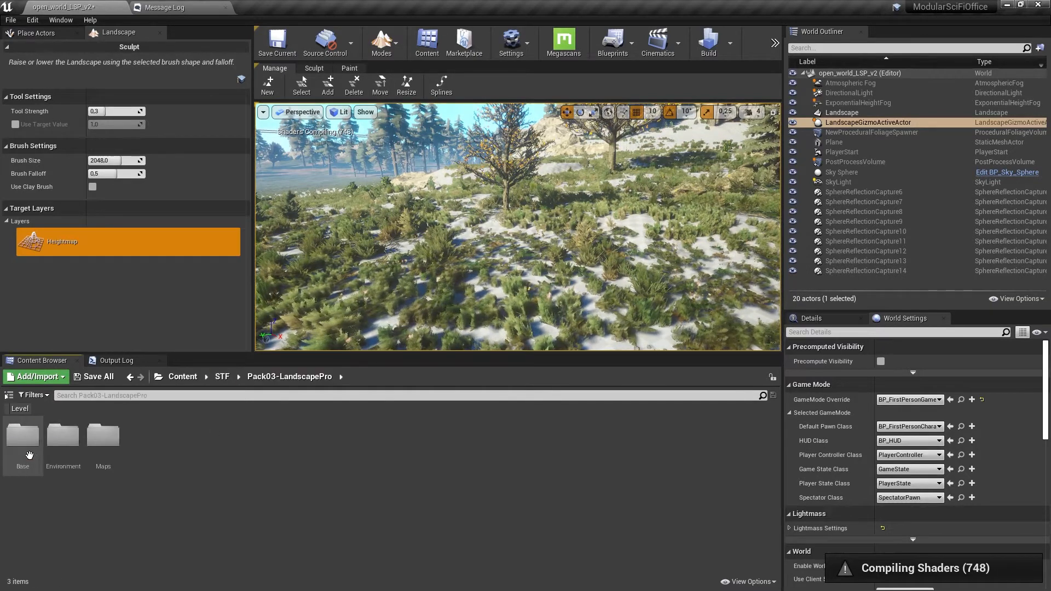
{"action": "mouse_move", "coordinate": [22, 435]}
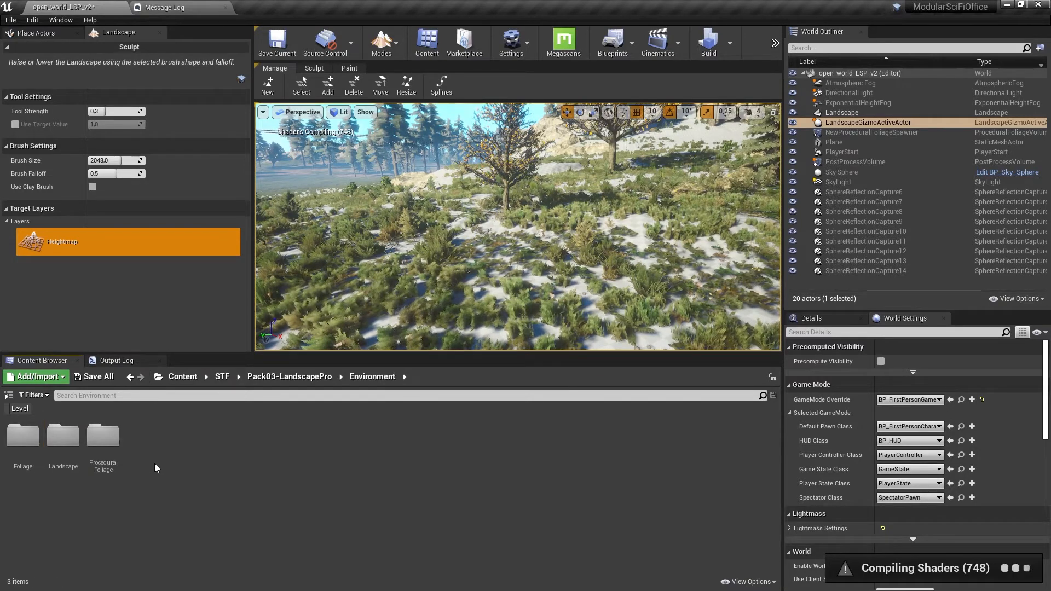
{"action": "double_click", "coordinate": [63, 434]}
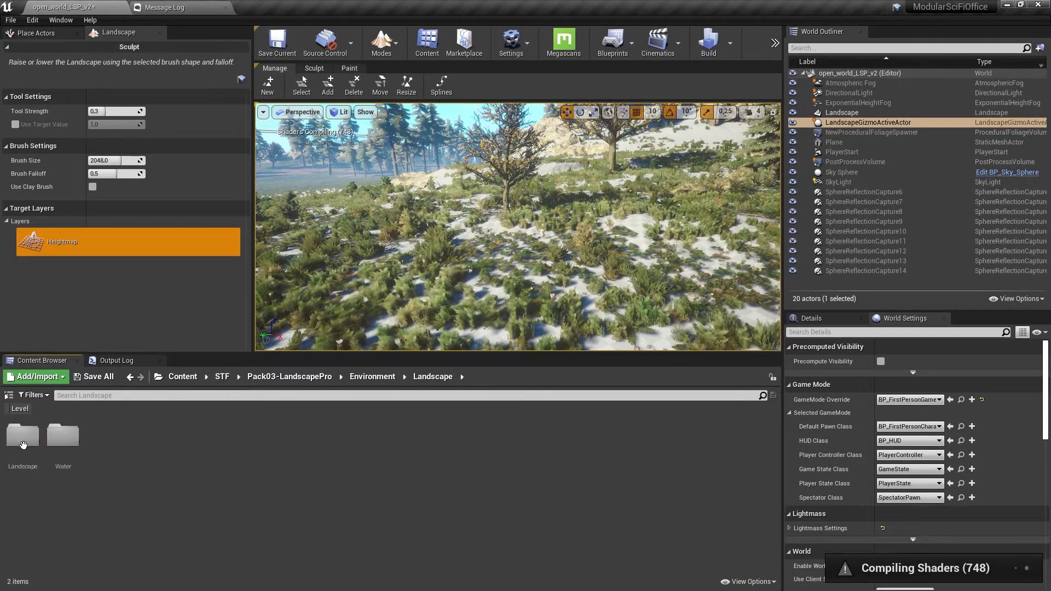
{"action": "double_click", "coordinate": [22, 435]}
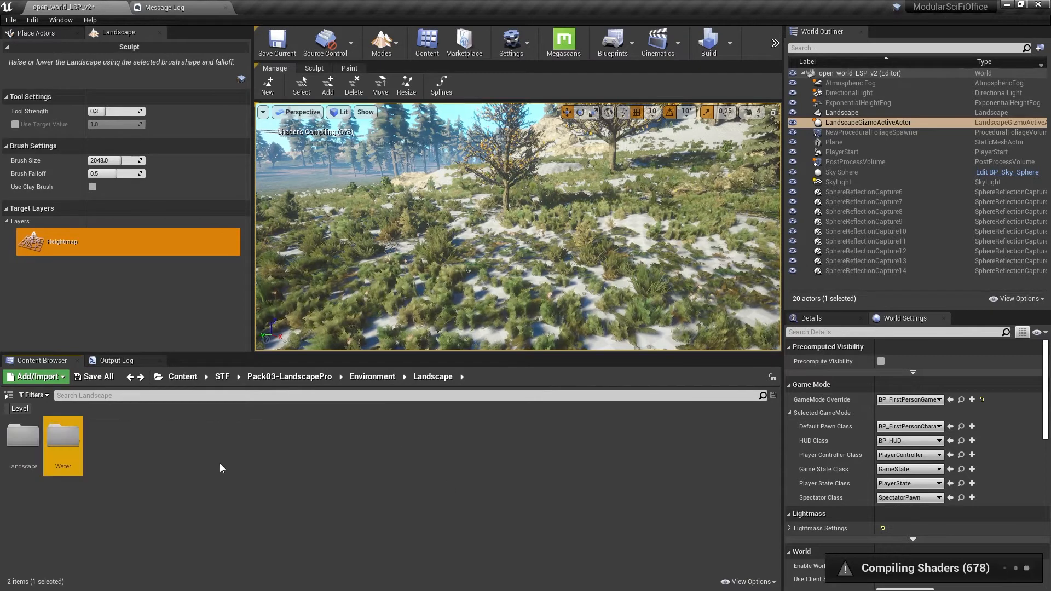
{"action": "left_click", "coordinate": [289, 375]}
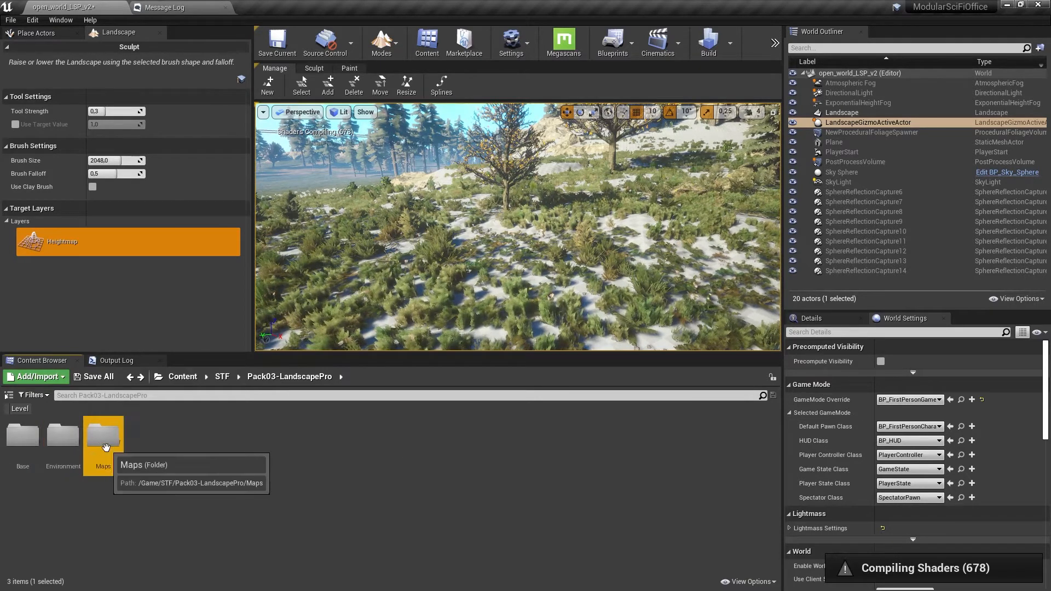
{"action": "double_click", "coordinate": [103, 434]}
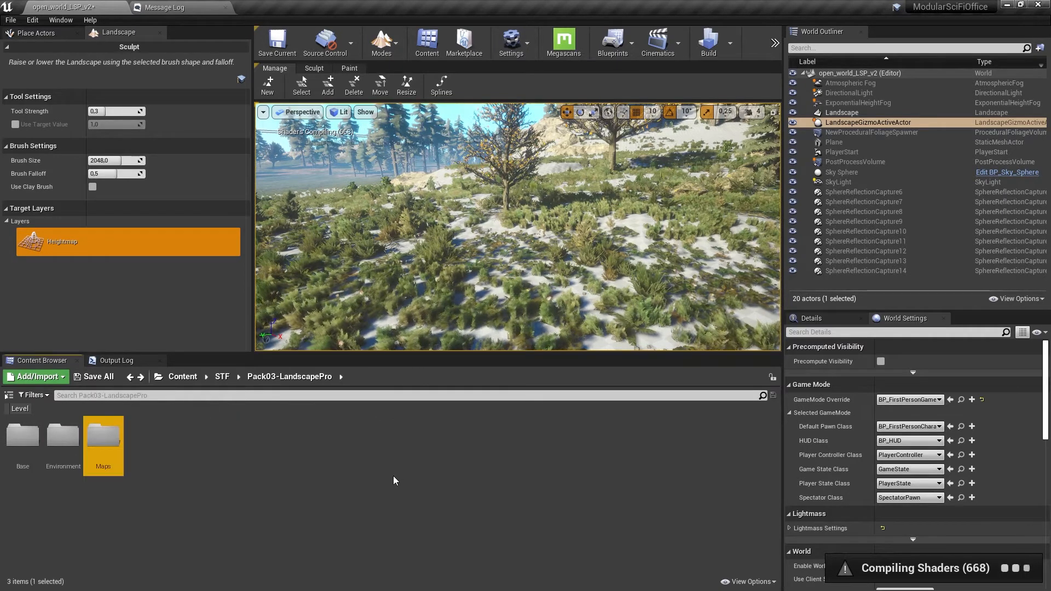
{"action": "left_click", "coordinate": [314, 67]}
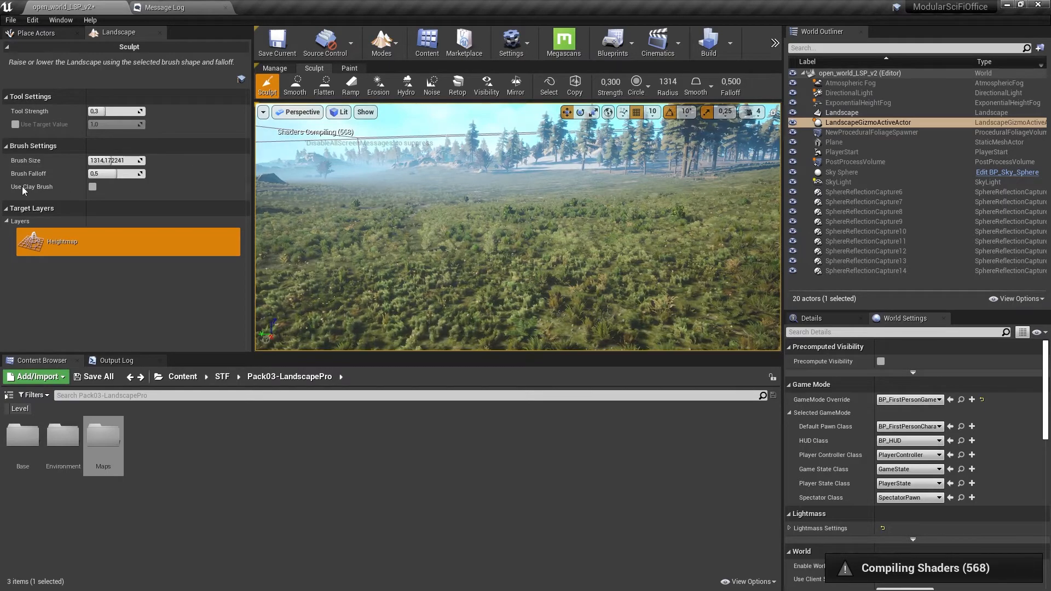
Enable Use Clay Brush under the sculpt tool's Brush Settings.
{"action": "left_click", "coordinate": [92, 186]}
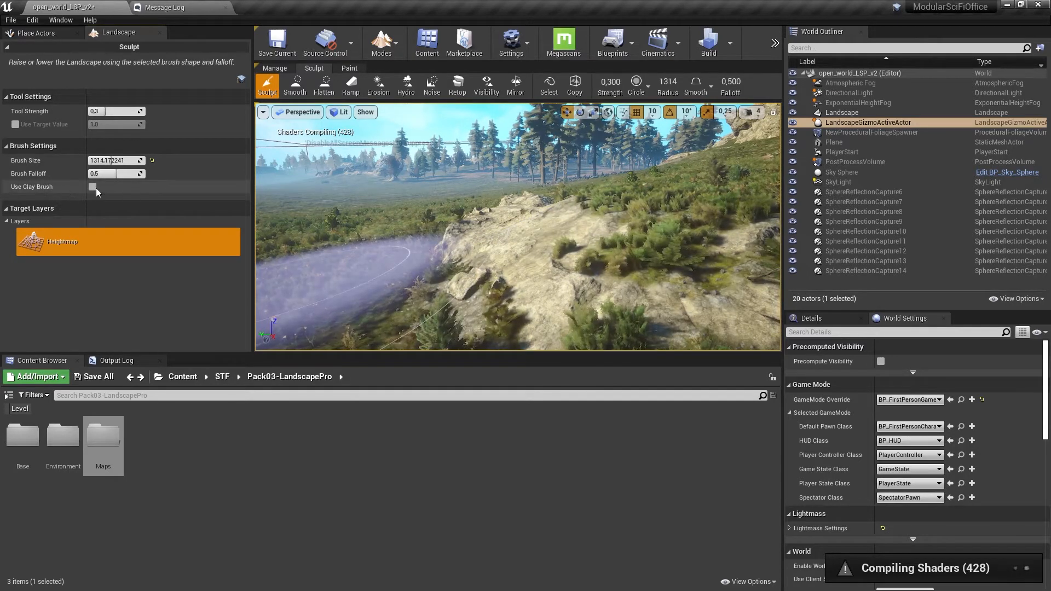
{"action": "left_click", "coordinate": [92, 187]}
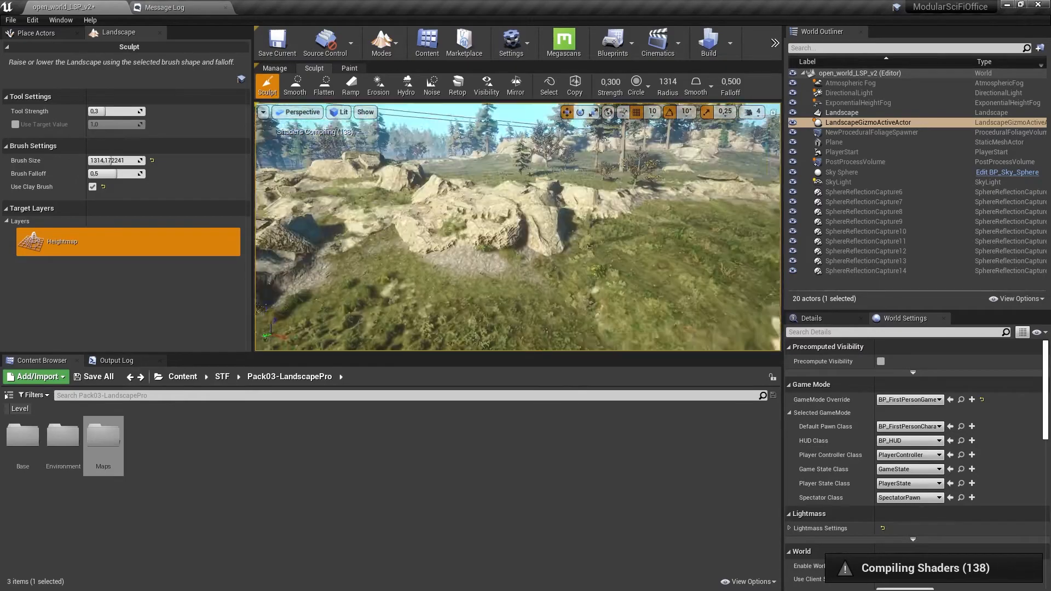
Switch via Foliage to Place Actors mode and select PostProcessVolume in the World Outliner.
{"action": "left_click", "coordinate": [33, 32]}
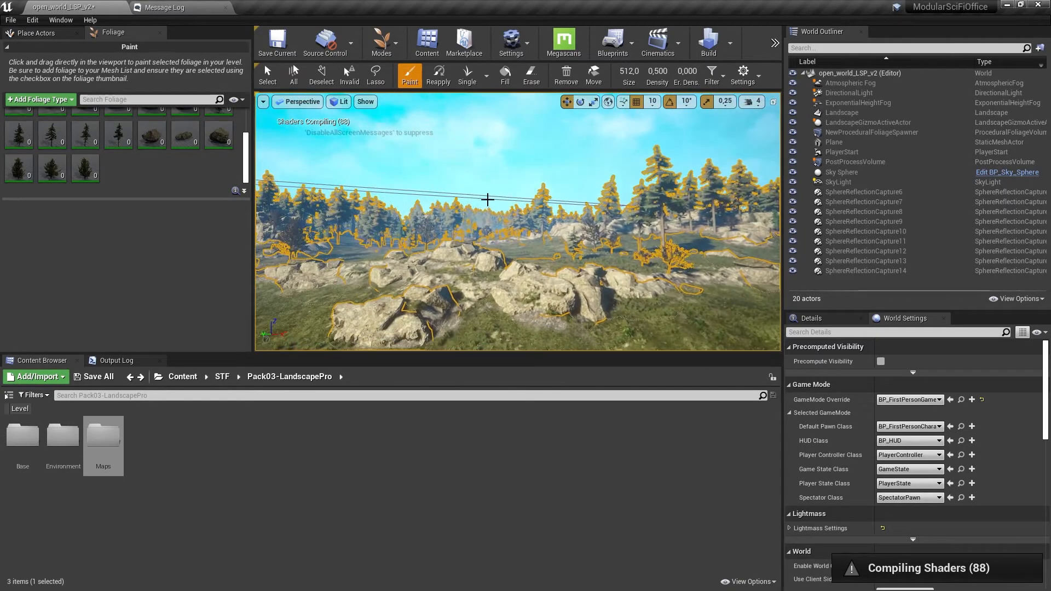
{"action": "left_click", "coordinate": [33, 32]}
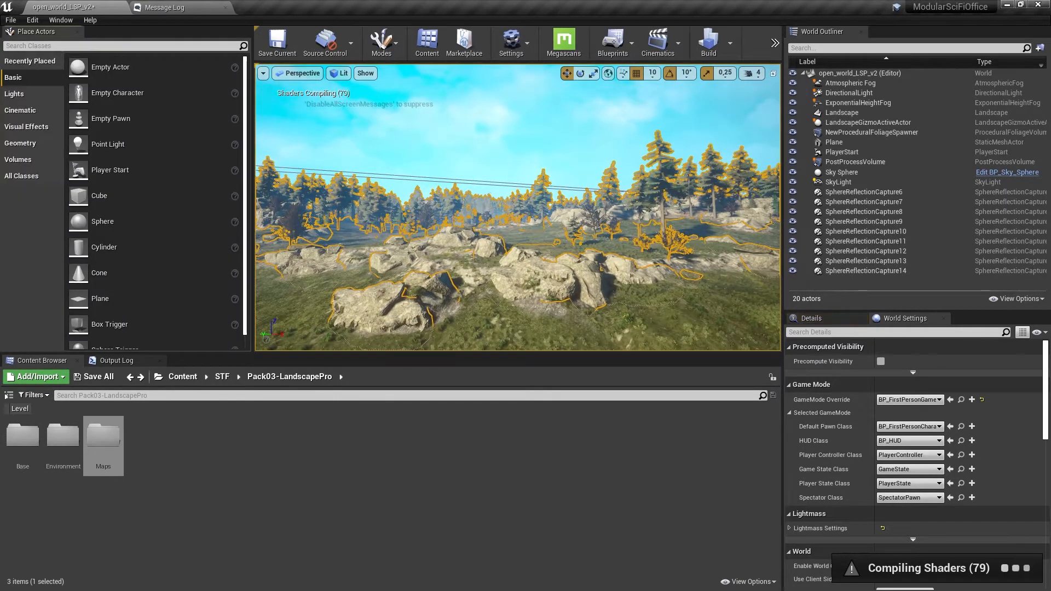
{"action": "left_click", "coordinate": [854, 162]}
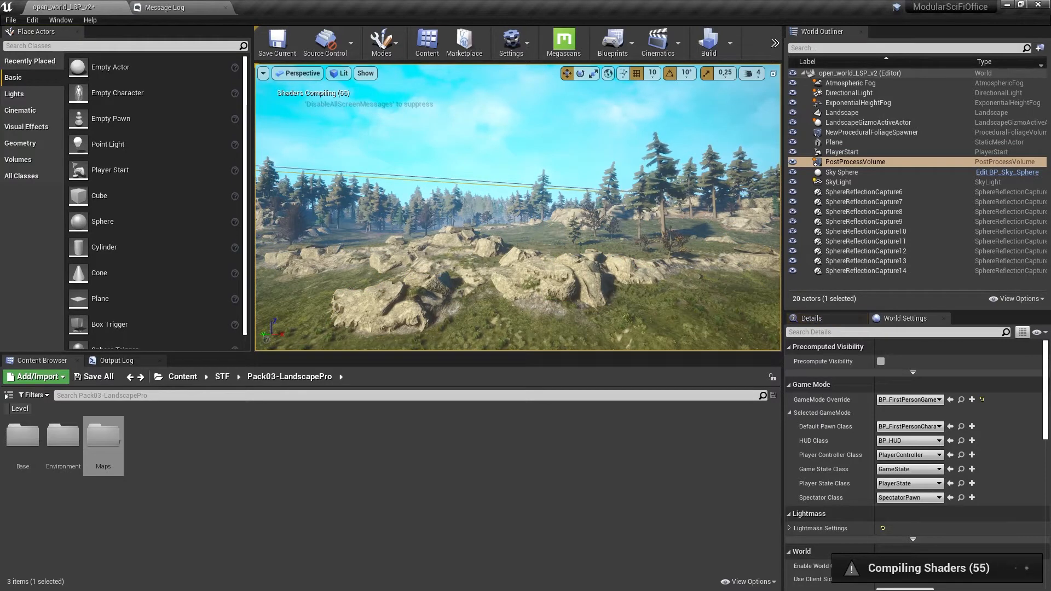
Open the NewProceduralFoliageSpawner asset from the landscape pack's ProceduralFoliage folder.
{"action": "left_click", "coordinate": [871, 133]}
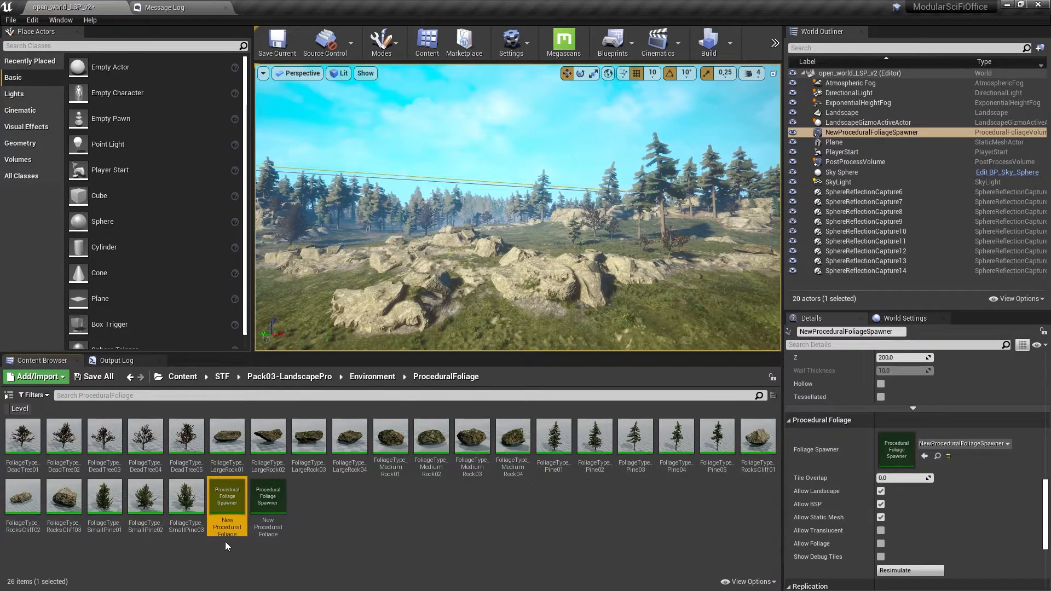
{"action": "double_click", "coordinate": [228, 496]}
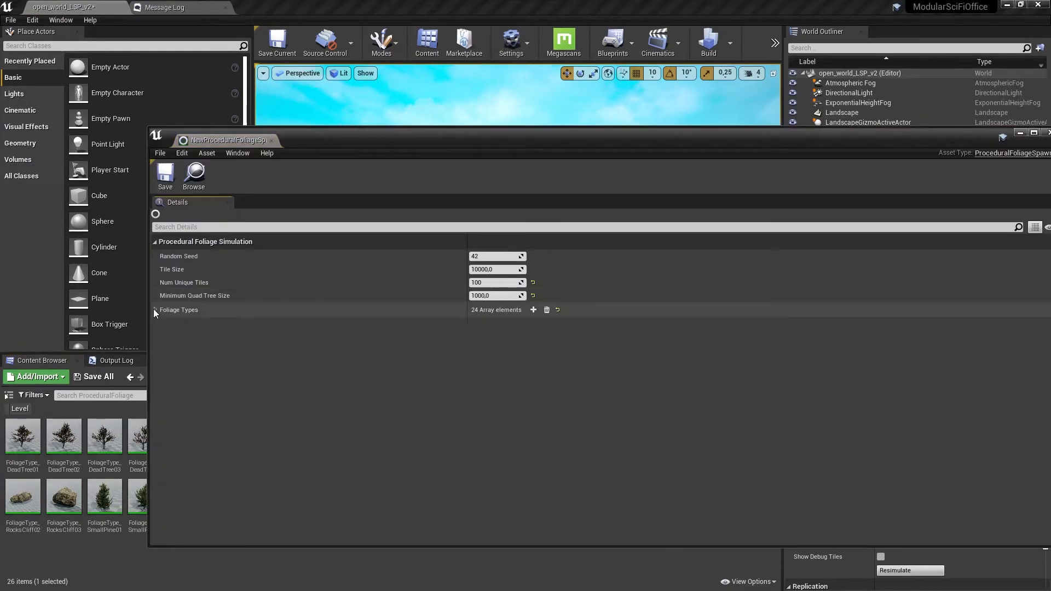
Expand the Foliage Types array and scroll through its 24 pine, rock and dead-tree entries.
{"action": "left_click", "coordinate": [154, 310]}
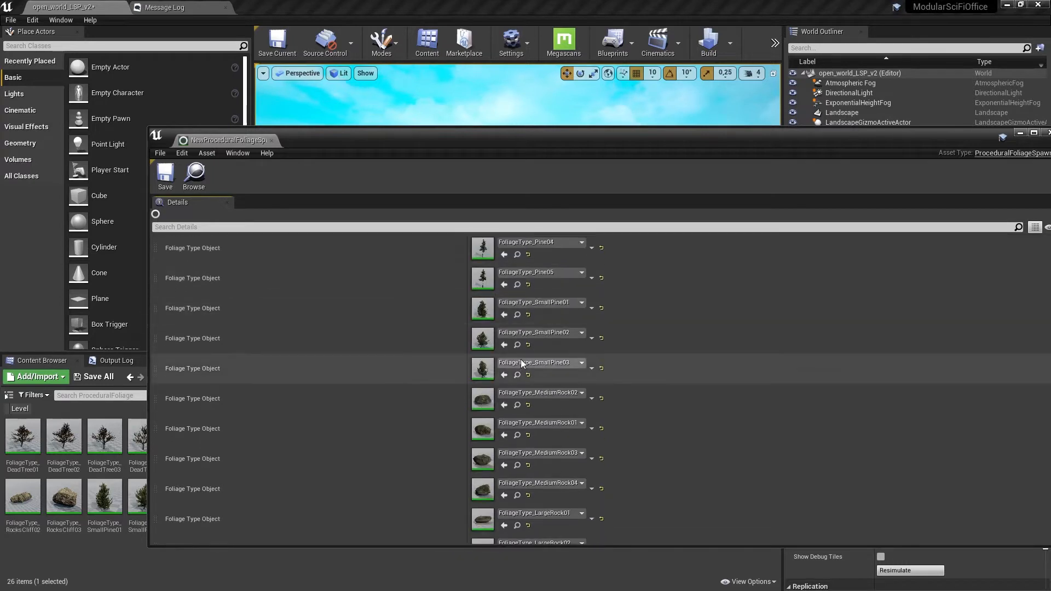
{"action": "scroll", "scroll_direction": "down", "scroll_amount": 3}
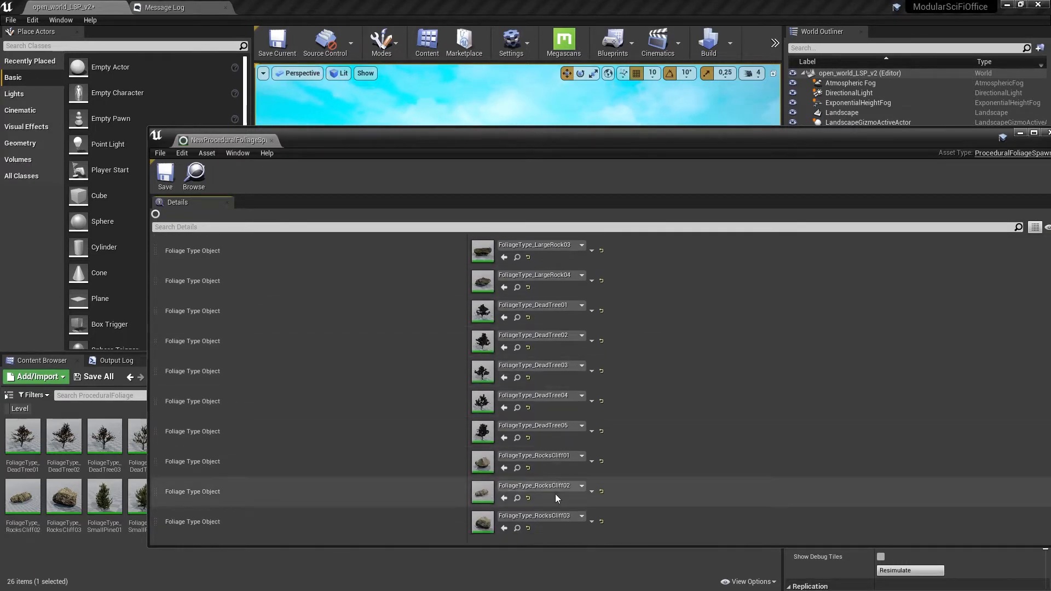
{"action": "scroll", "scroll_direction": "up", "scroll_amount": 3}
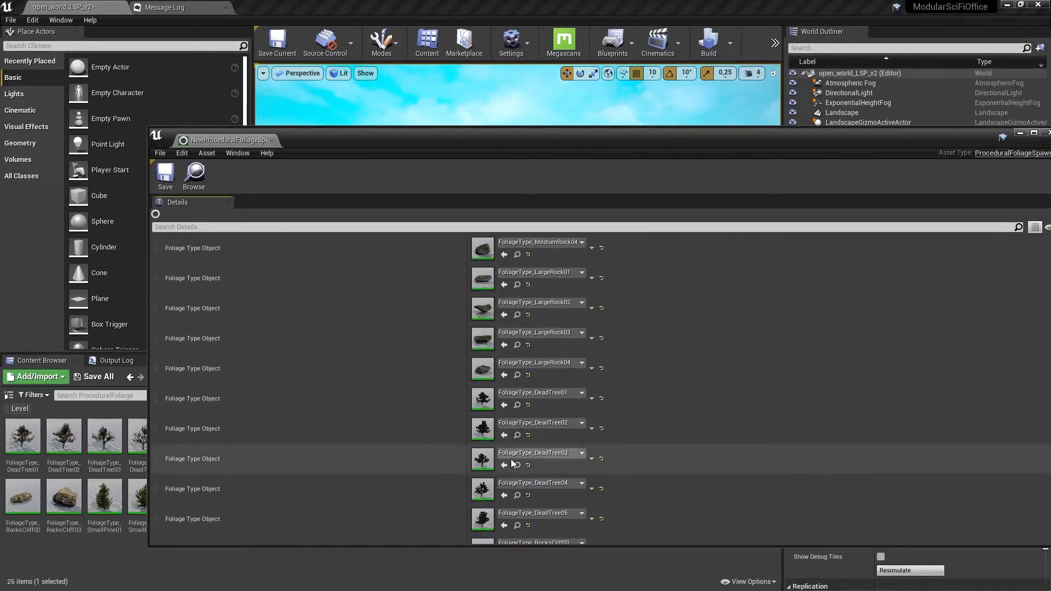
{"action": "scroll", "scroll_direction": "up", "scroll_amount": 3}
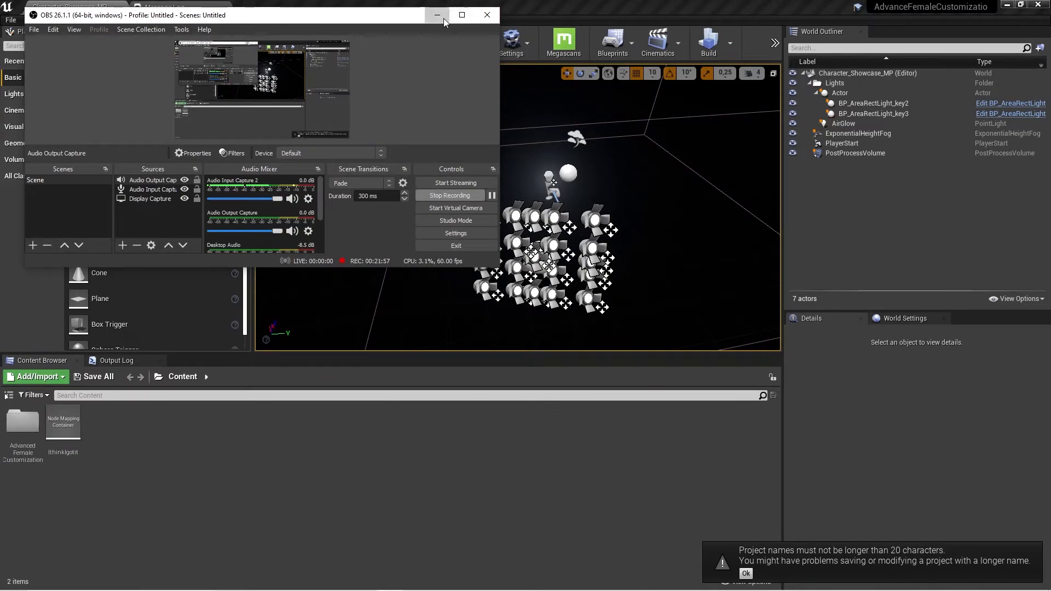
Minimize OBS so the showcase level can be played to the Character Presets screen.
{"action": "left_click", "coordinate": [438, 14]}
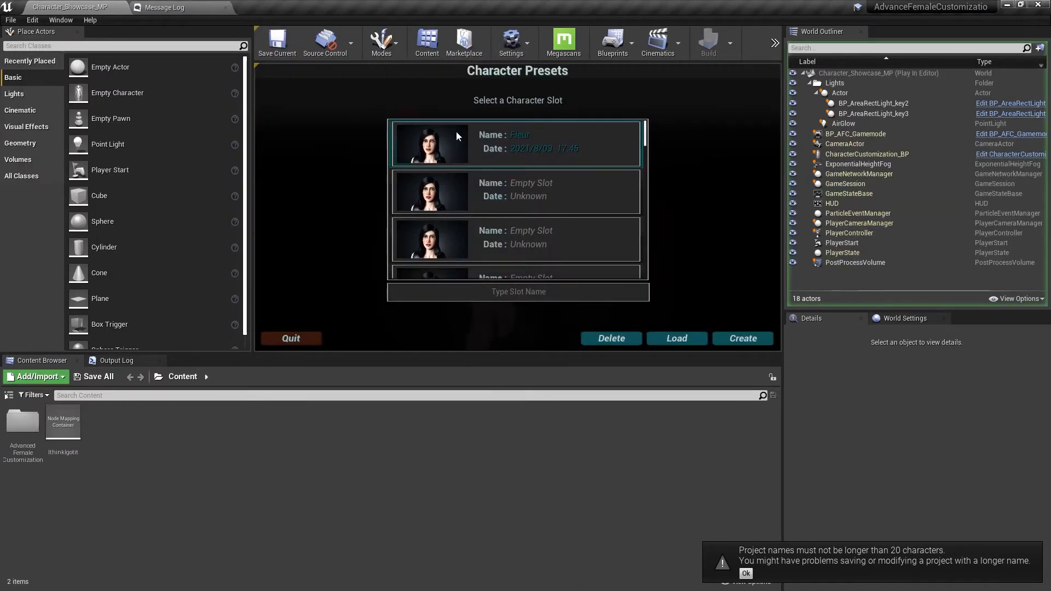
Select an empty character slot, attempt Create and dismiss the missing-name warning.
{"action": "left_click", "coordinate": [515, 193]}
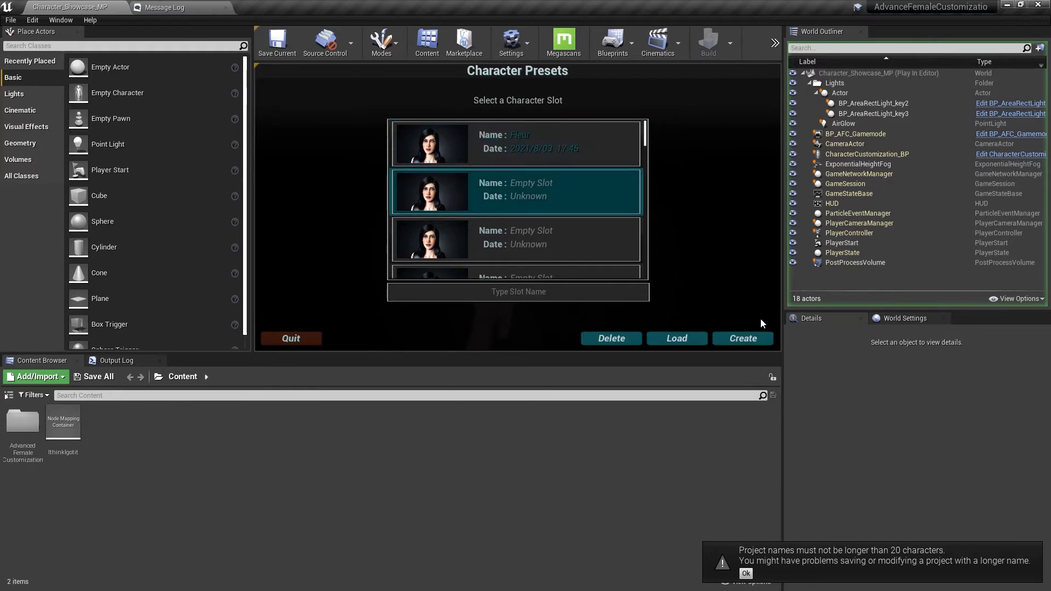
{"action": "mouse_move", "coordinate": [696, 219]}
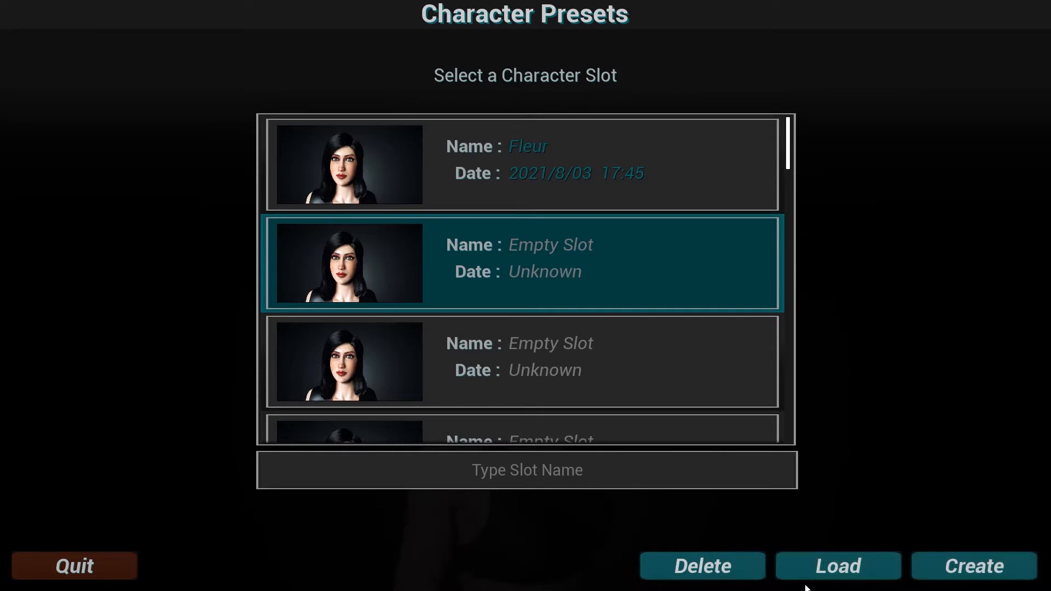
{"action": "left_click", "coordinate": [972, 566]}
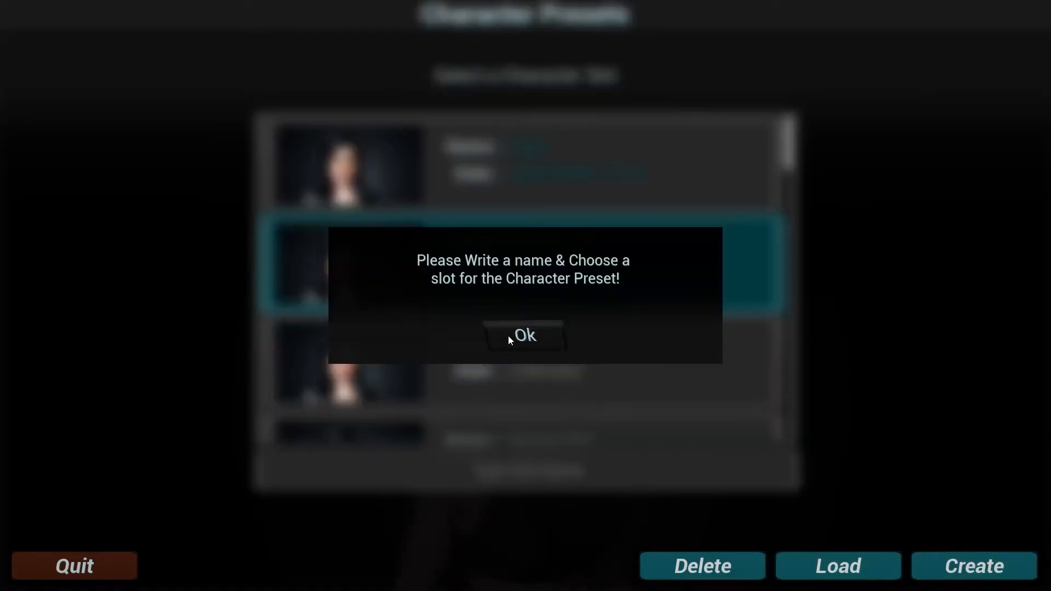
{"action": "left_click", "coordinate": [524, 335]}
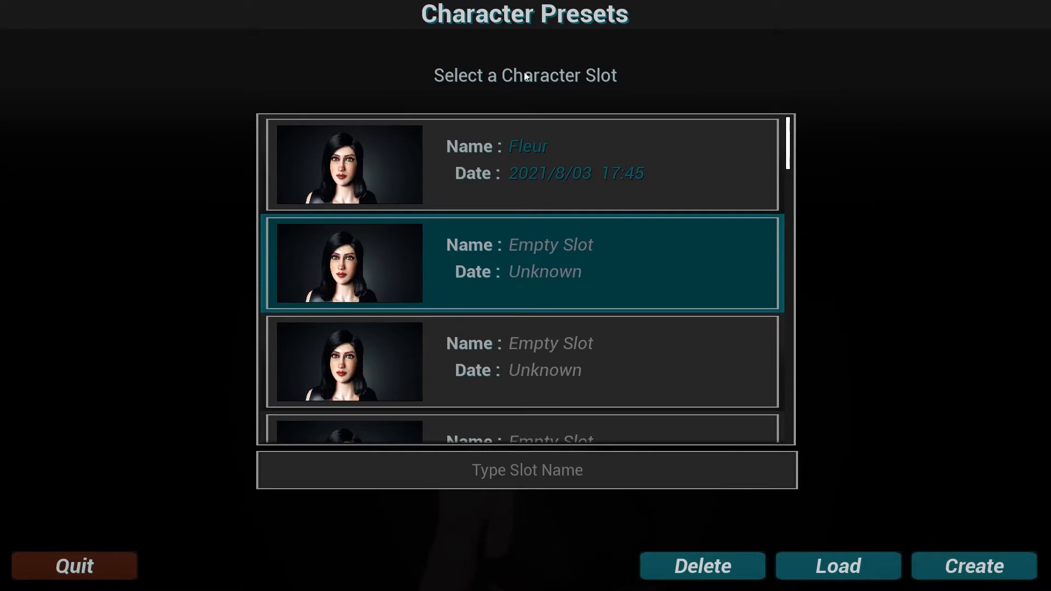
{"action": "mouse_move", "coordinate": [508, 97]}
{"action": "type", "text": "FFS"}
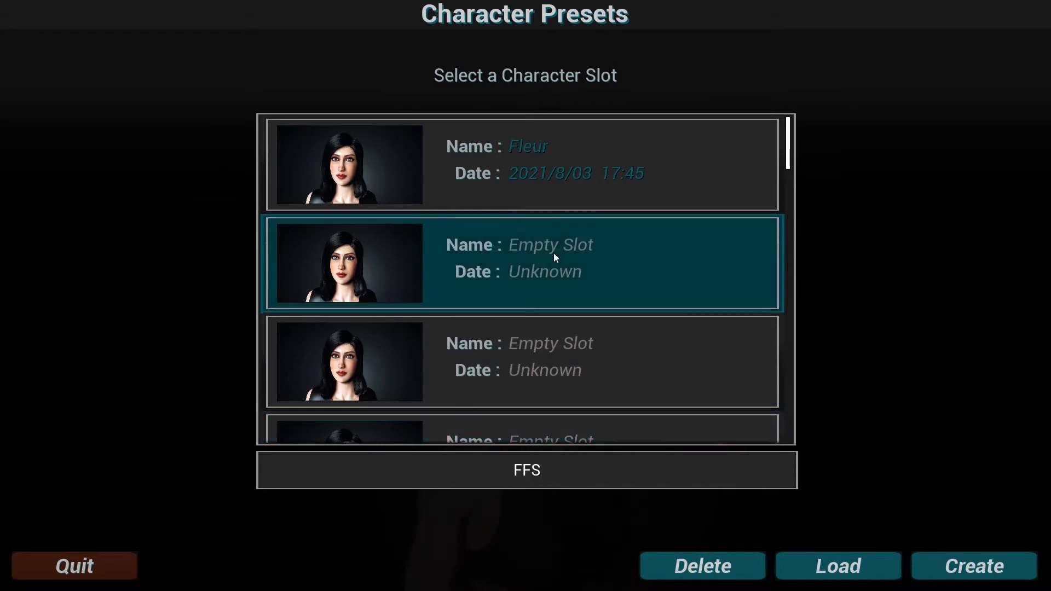
{"action": "mouse_move", "coordinate": [794, 530]}
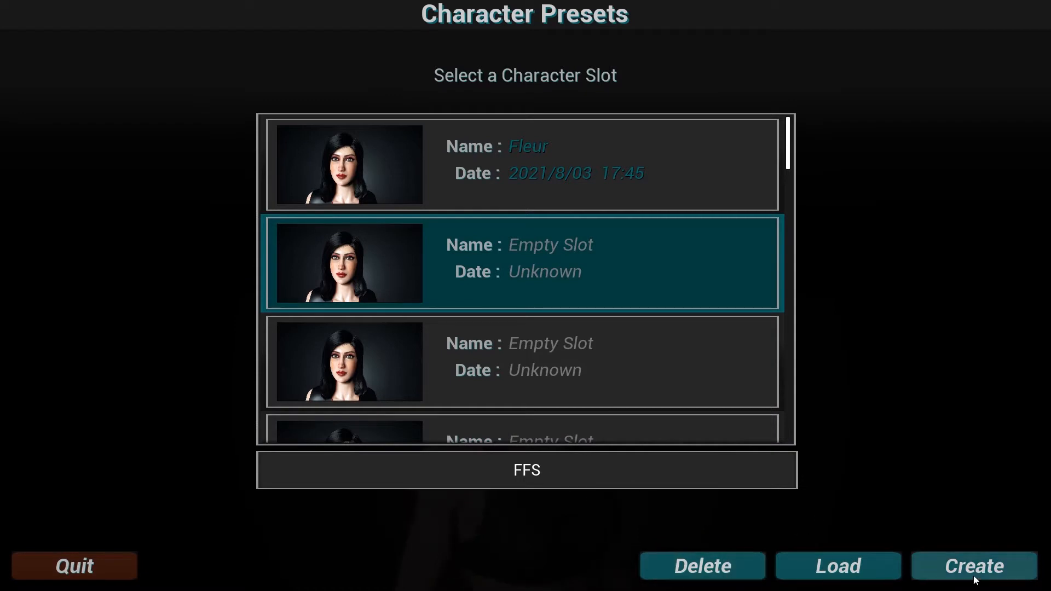
Create the FFS preset and confirm the Controls overlay to reach body customization.
{"action": "left_click", "coordinate": [972, 566]}
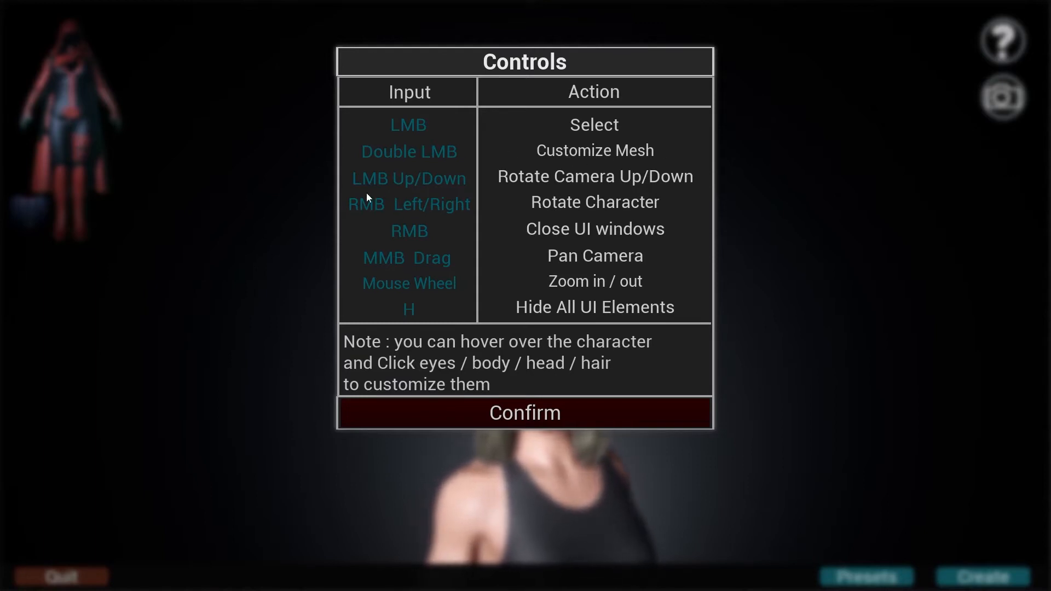
{"action": "mouse_move", "coordinate": [404, 189]}
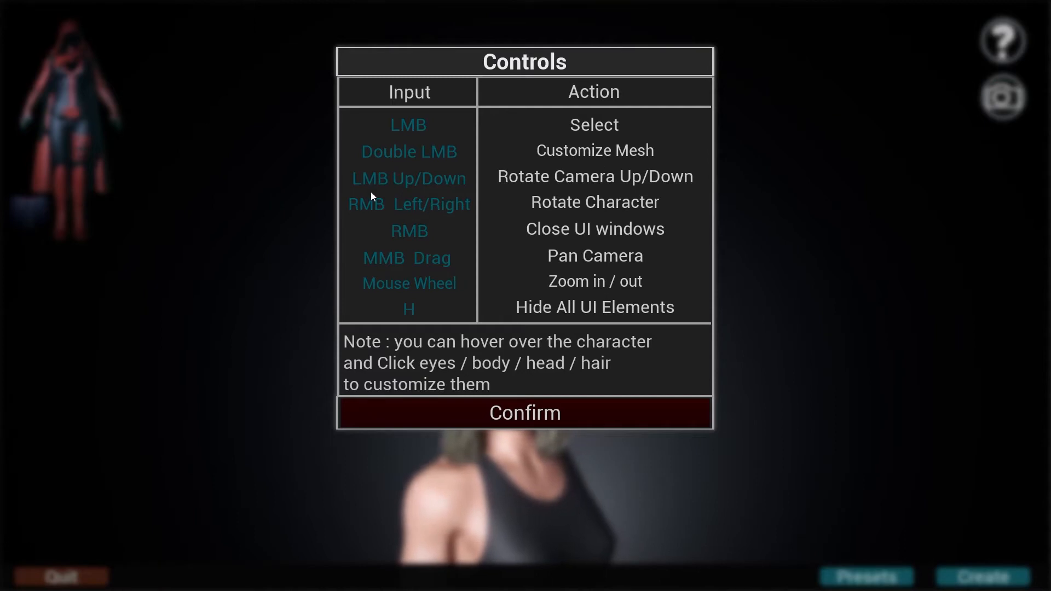
{"action": "mouse_move", "coordinate": [467, 261]}
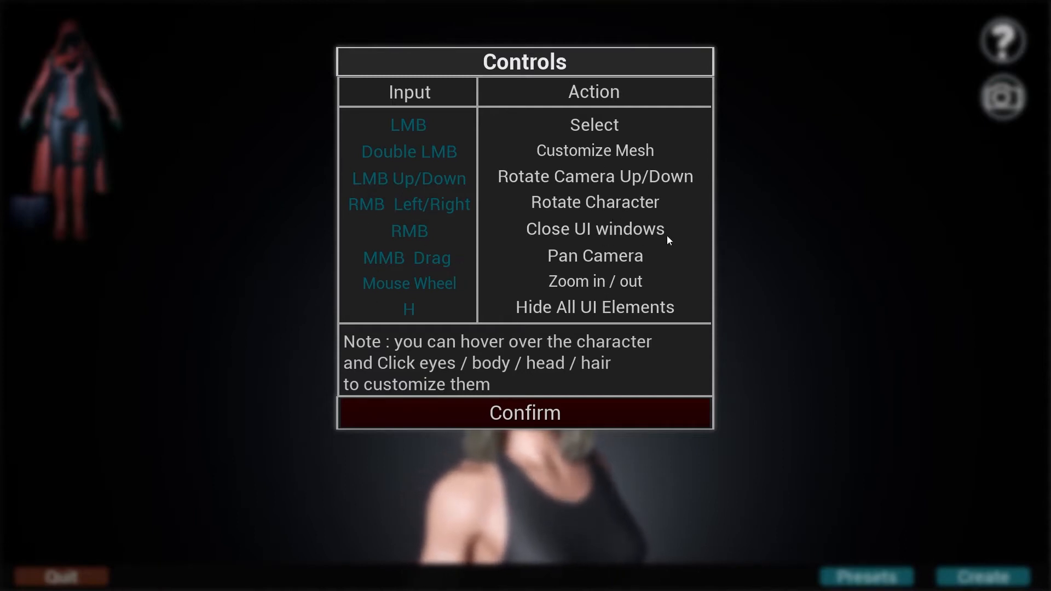
{"action": "mouse_move", "coordinate": [480, 265]}
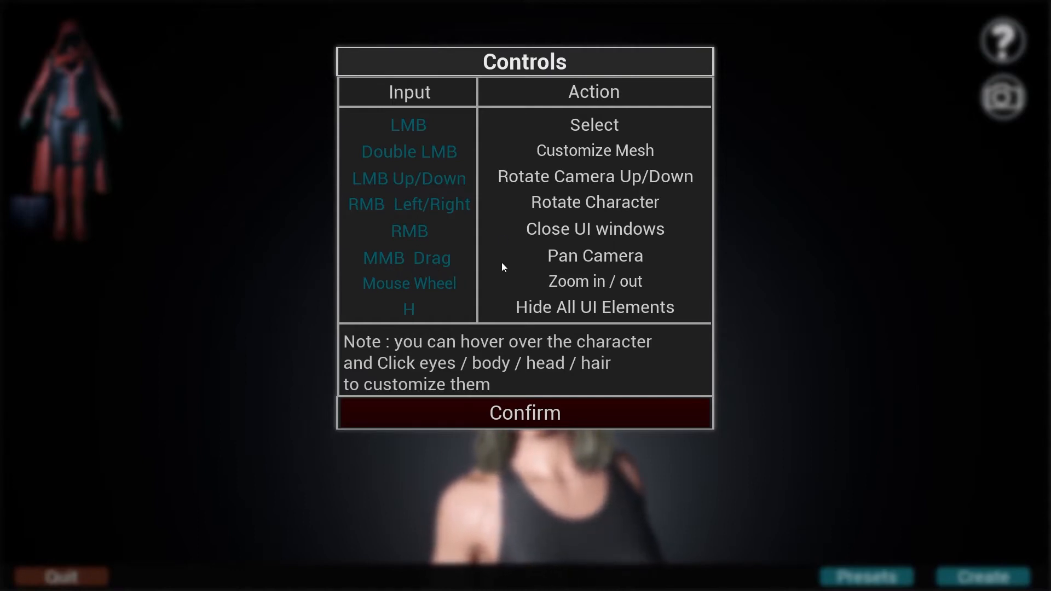
{"action": "mouse_move", "coordinate": [569, 297]}
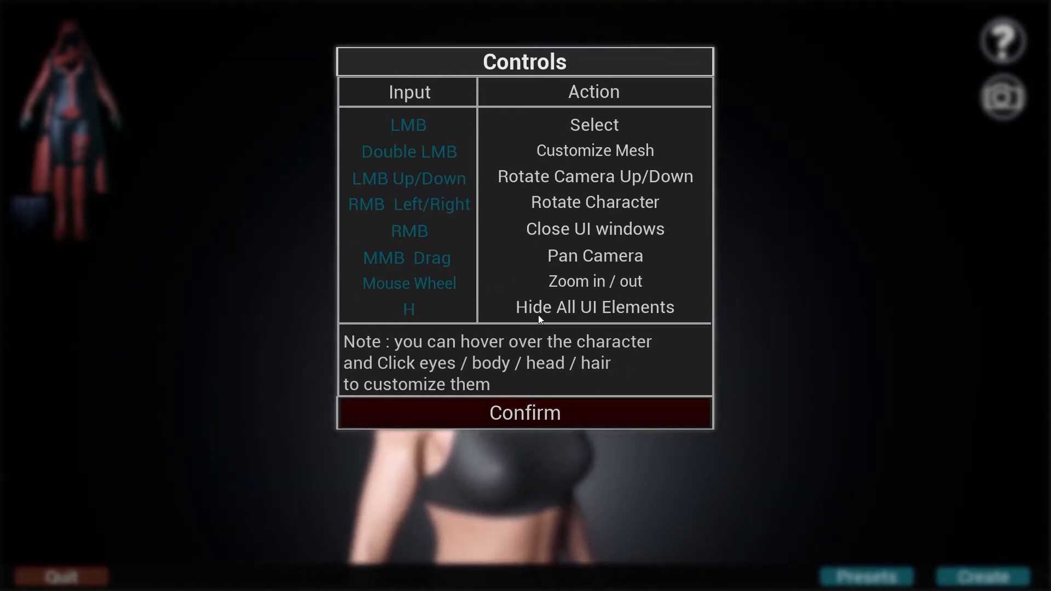
{"action": "left_click", "coordinate": [524, 413]}
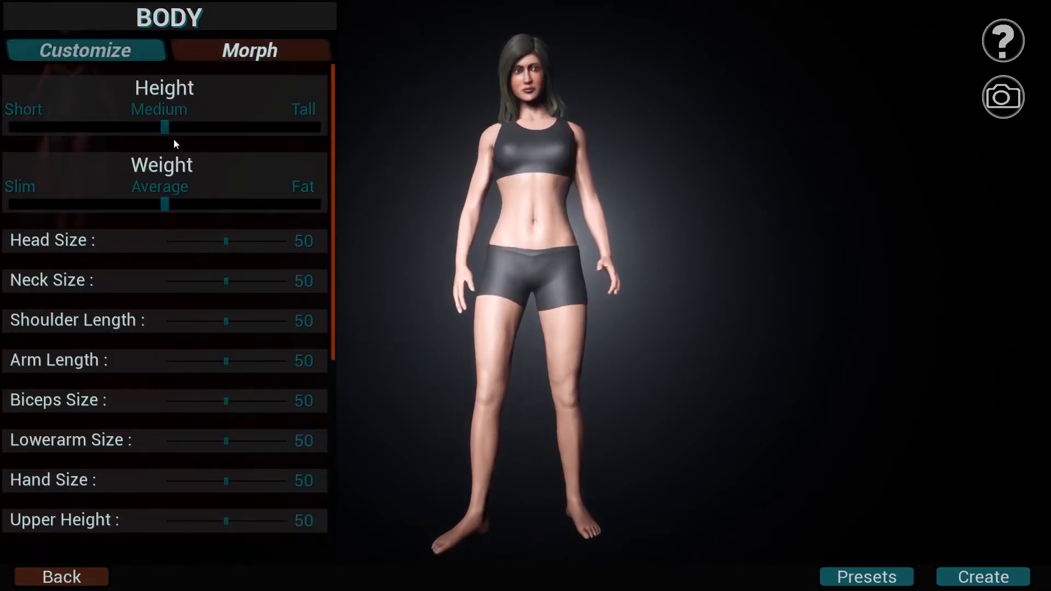
Drag Height to Tall and raise the Weight sliders in the Morph panel.
{"action": "left_click_drag", "start_coordinate": [167, 127], "coordinate": [266, 127]}
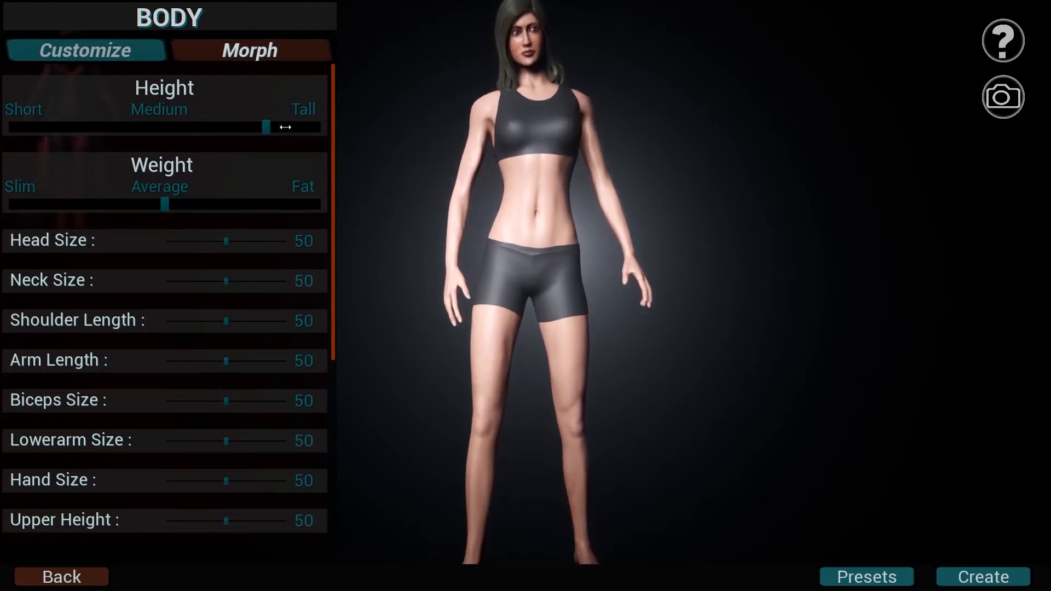
{"action": "left_click_drag", "start_coordinate": [262, 127], "coordinate": [318, 127]}
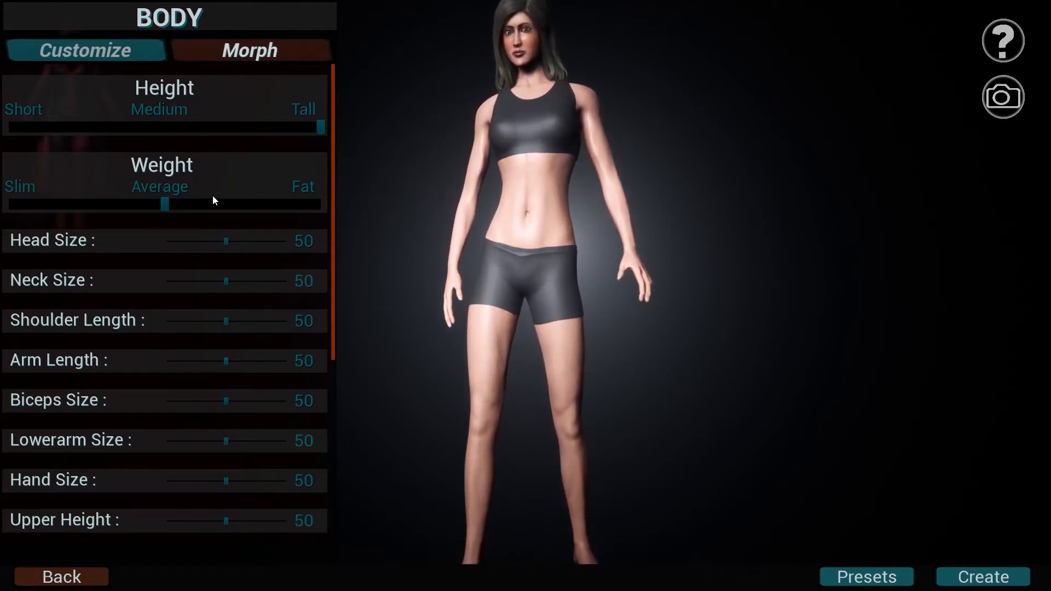
{"action": "left_click_drag", "start_coordinate": [164, 205], "coordinate": [228, 202]}
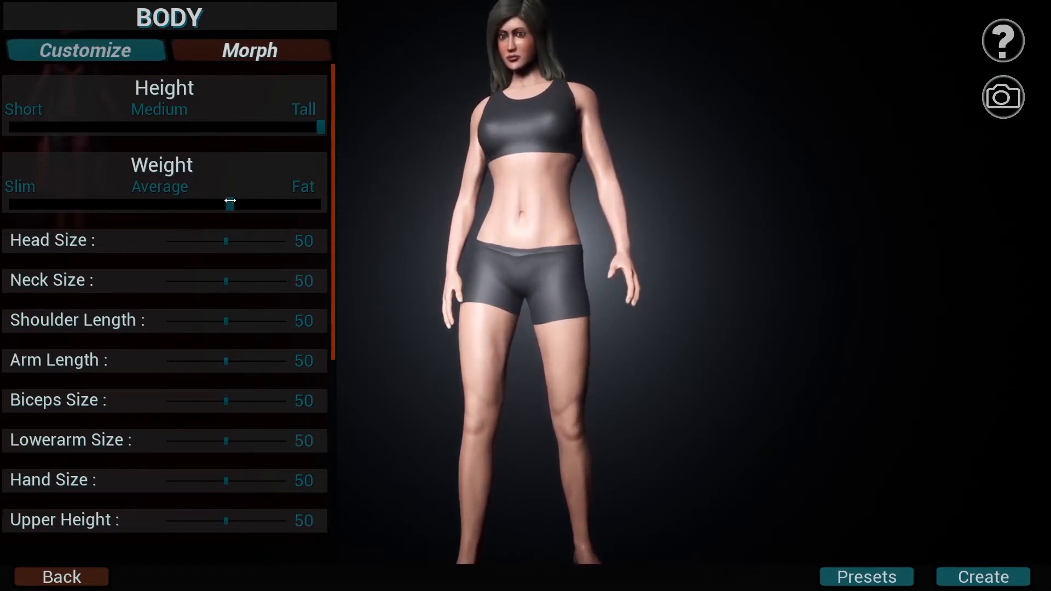
{"action": "left_click_drag", "start_coordinate": [231, 204], "coordinate": [246, 203]}
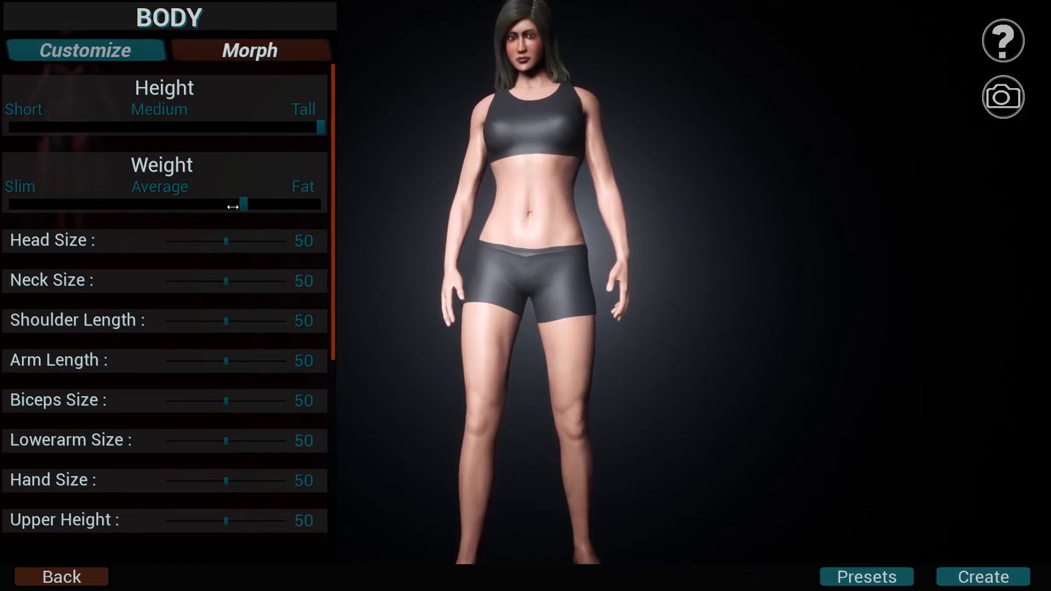
{"action": "left_click_drag", "start_coordinate": [225, 239], "coordinate": [244, 240]}
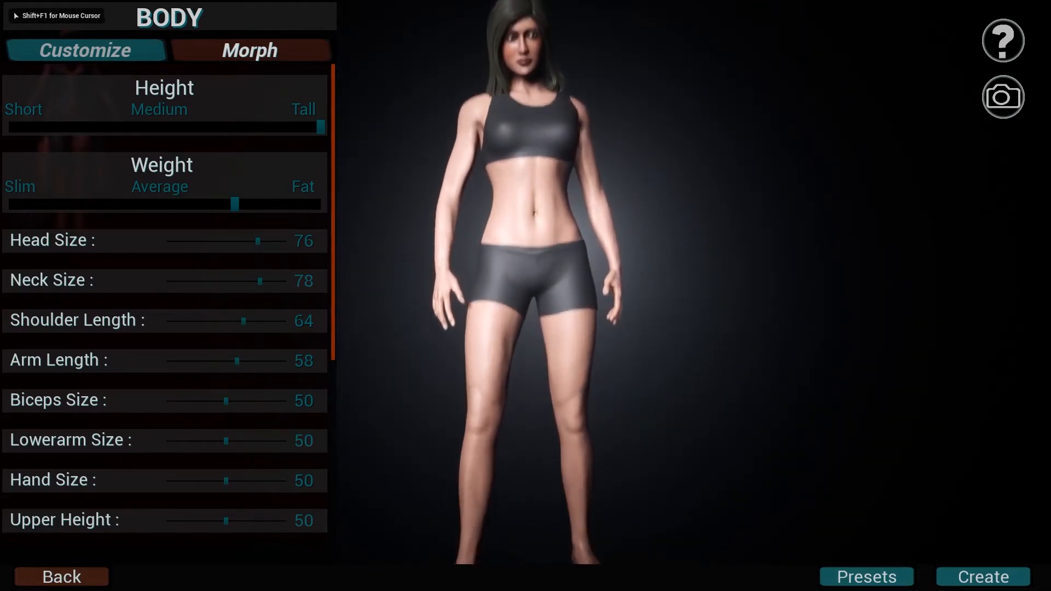
{"action": "scroll", "scroll_direction": "down", "scroll_amount": 3}
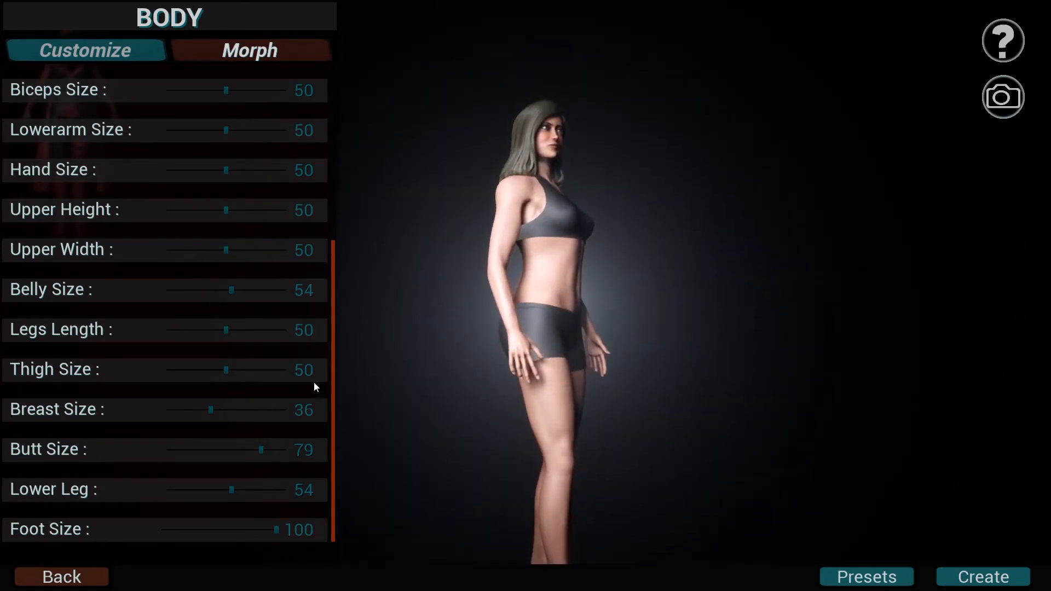
Put the long flowing skirt on the character and go to the body skin settings.
{"action": "left_click", "coordinate": [61, 577]}
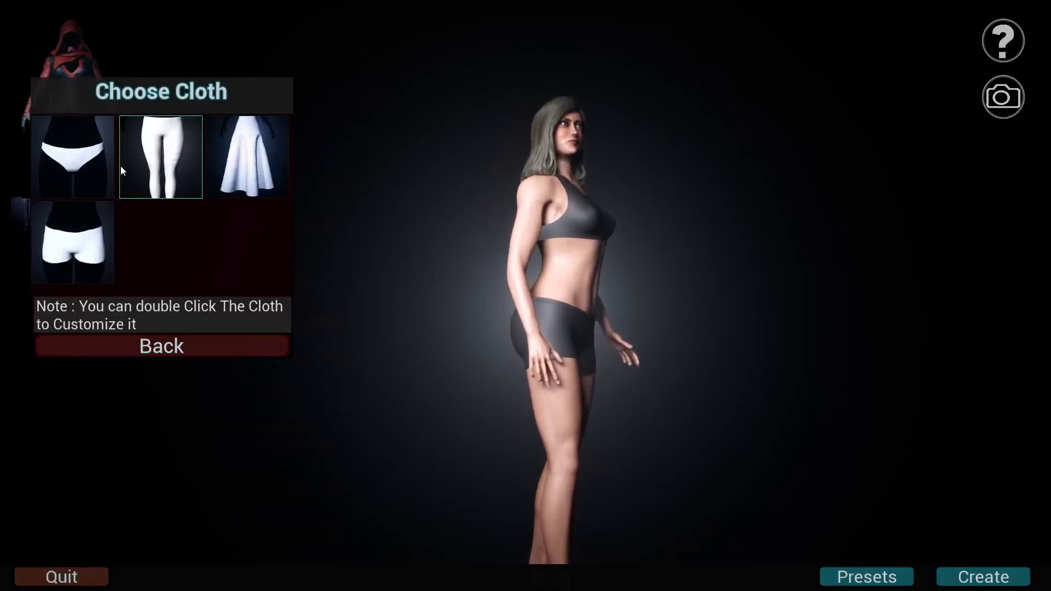
{"action": "left_click", "coordinate": [247, 156]}
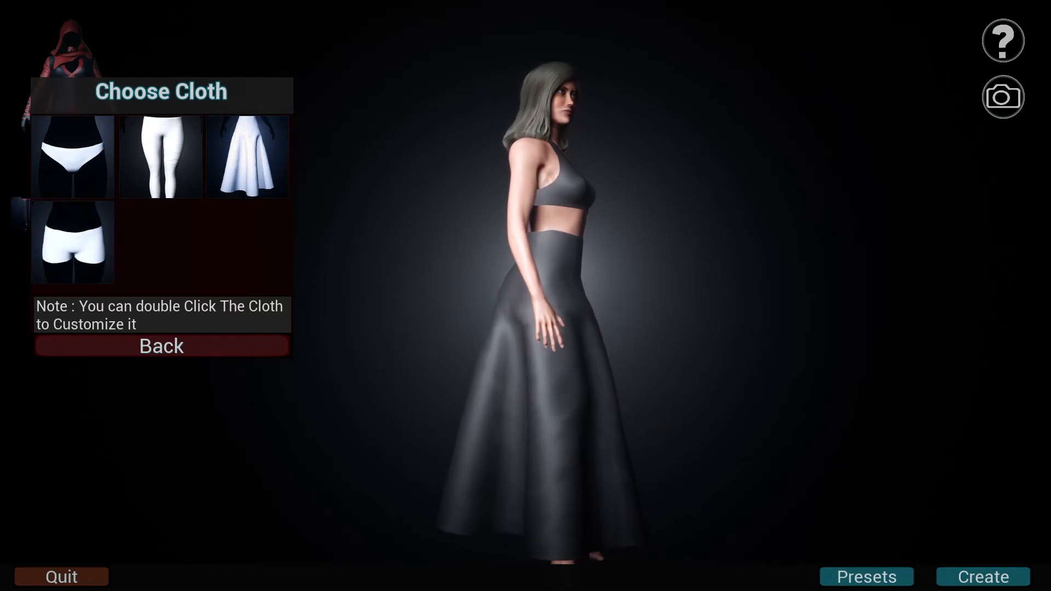
{"action": "left_click", "coordinate": [160, 345]}
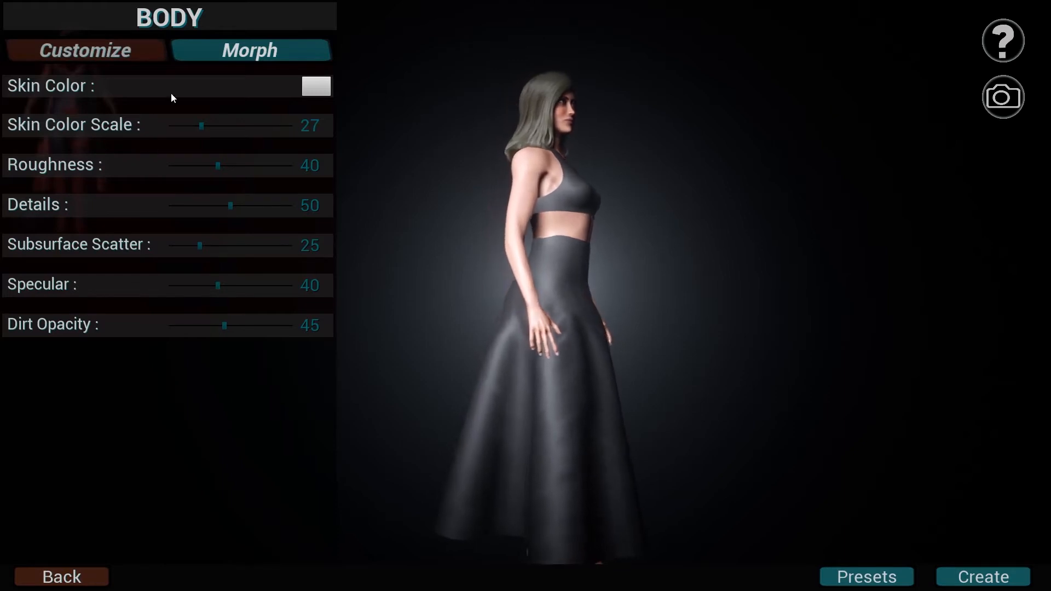
Set the skin colour to green with the colour scale around 18.
{"action": "left_click", "coordinate": [315, 85]}
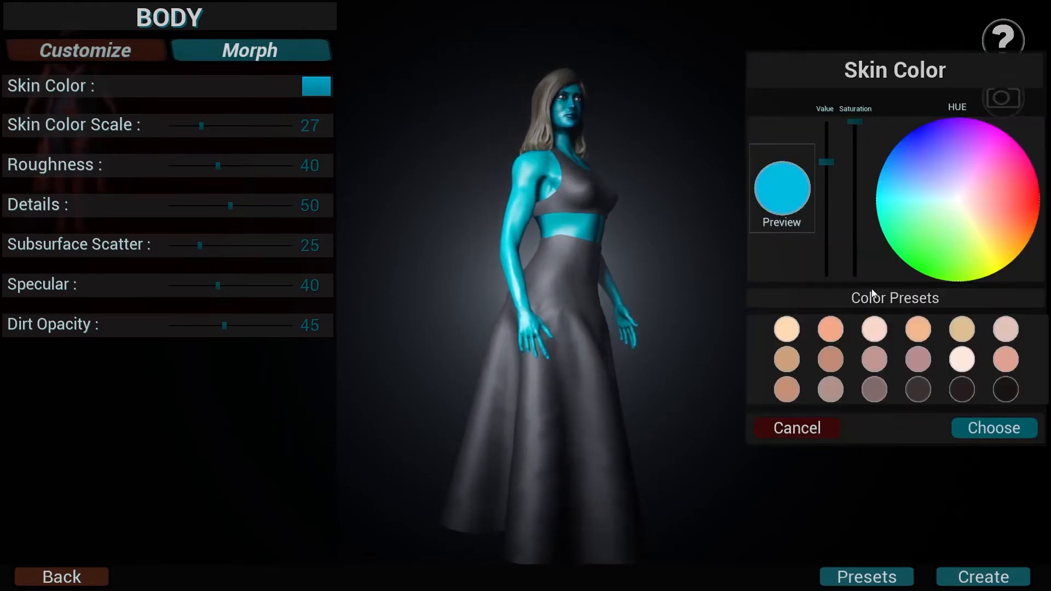
{"action": "left_click", "coordinate": [919, 268]}
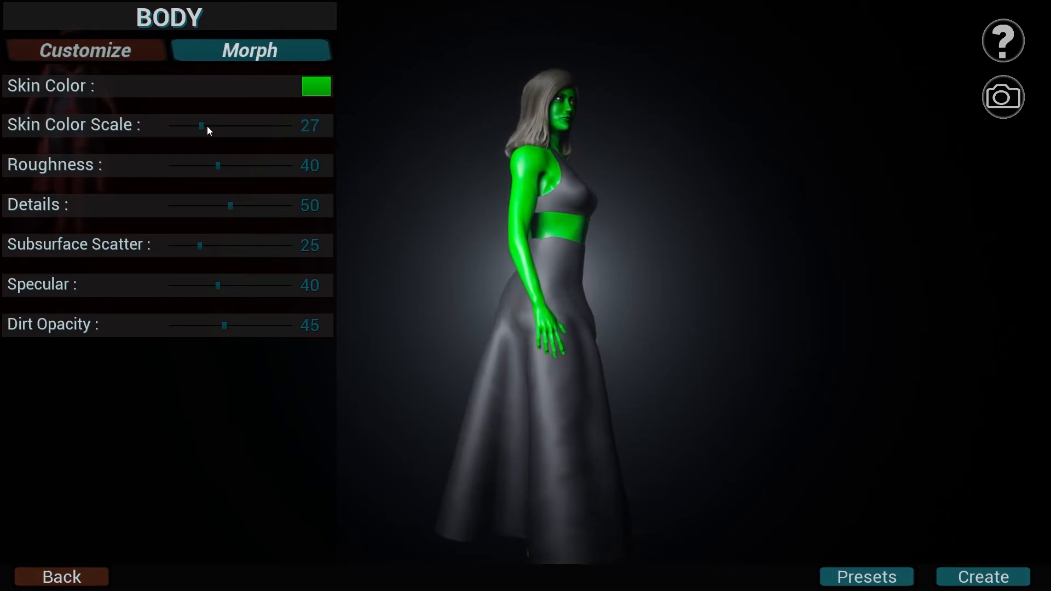
{"action": "left_click_drag", "start_coordinate": [202, 126], "coordinate": [190, 126]}
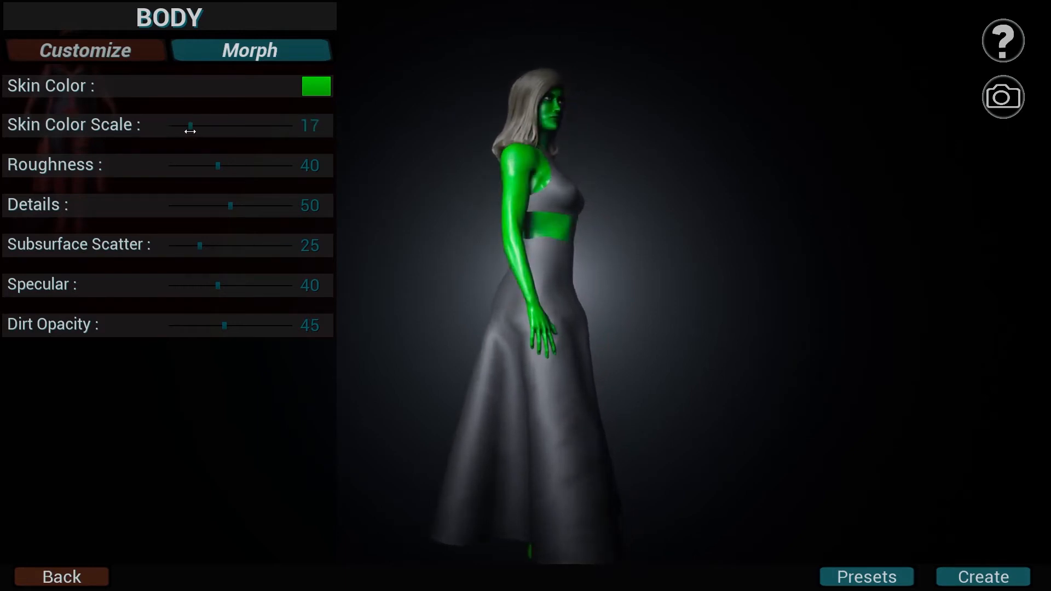
{"action": "left_click_drag", "start_coordinate": [189, 129], "coordinate": [196, 129]}
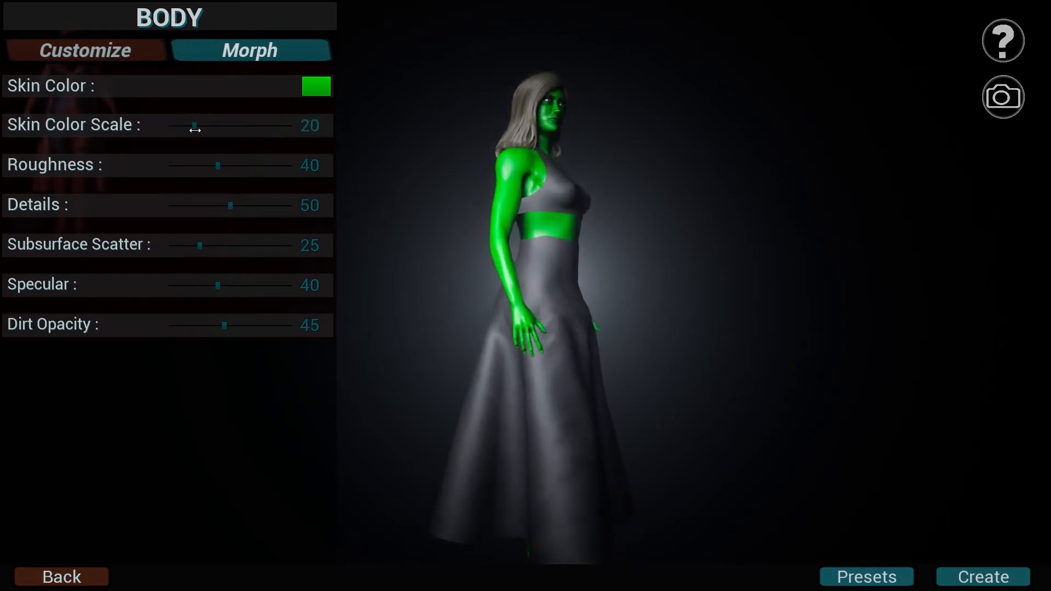
{"action": "left_click_drag", "start_coordinate": [196, 128], "coordinate": [190, 125]}
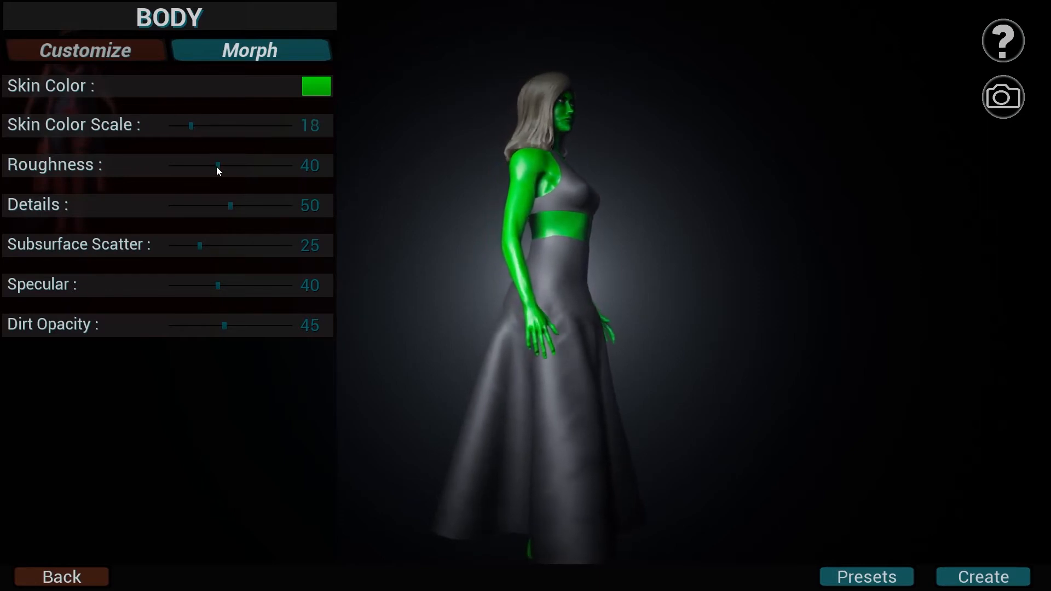
Raise skin roughness to 57, adjust detail strength, then return to clothing choices.
{"action": "left_click_drag", "start_coordinate": [215, 166], "coordinate": [233, 167]}
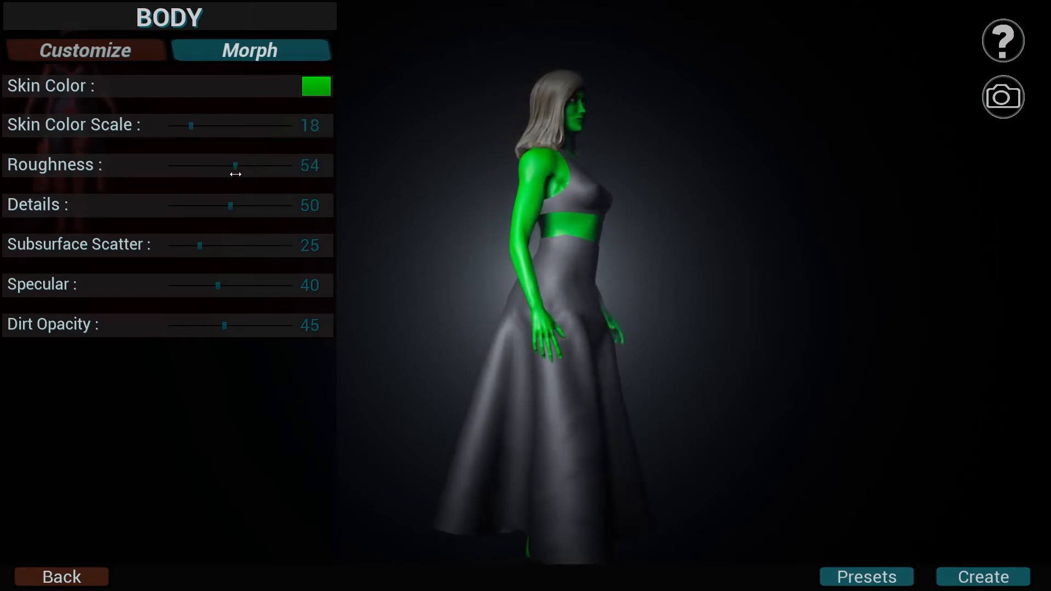
{"action": "left_click_drag", "start_coordinate": [233, 166], "coordinate": [241, 166]}
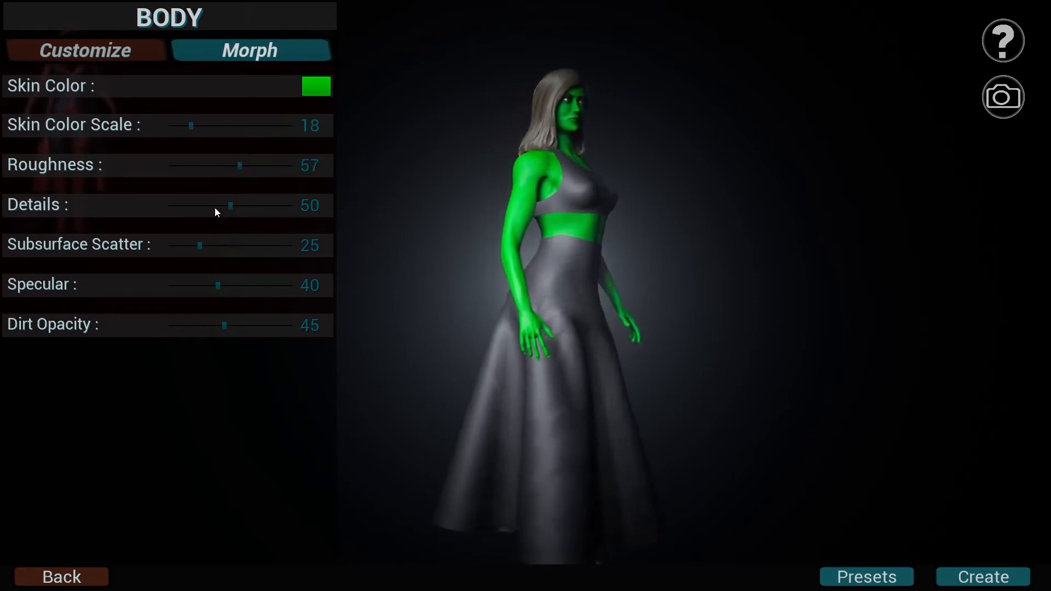
{"action": "left_click_drag", "start_coordinate": [233, 205], "coordinate": [294, 206]}
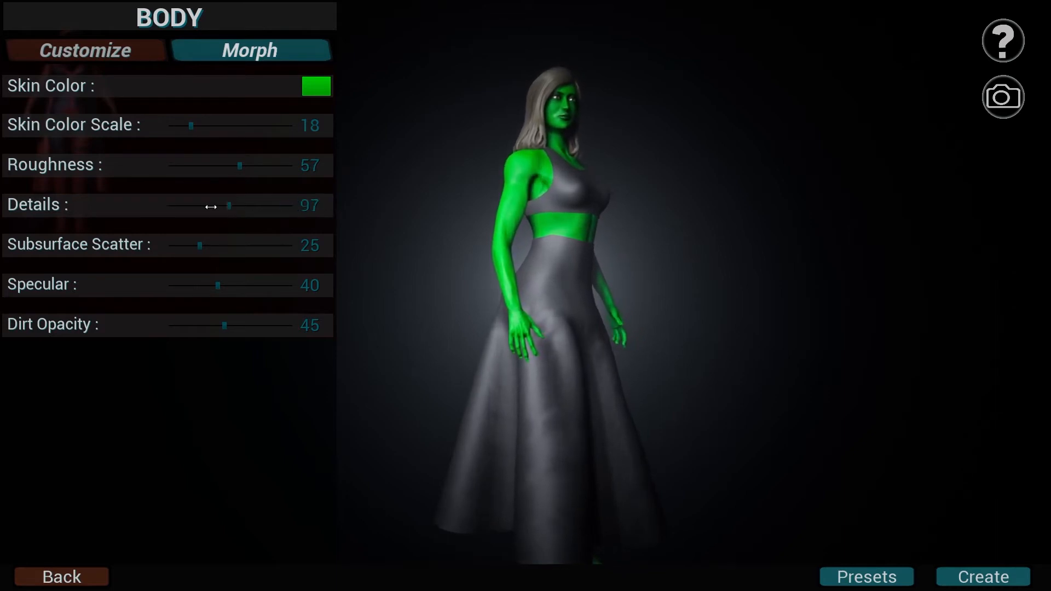
{"action": "left_click_drag", "start_coordinate": [231, 206], "coordinate": [217, 205]}
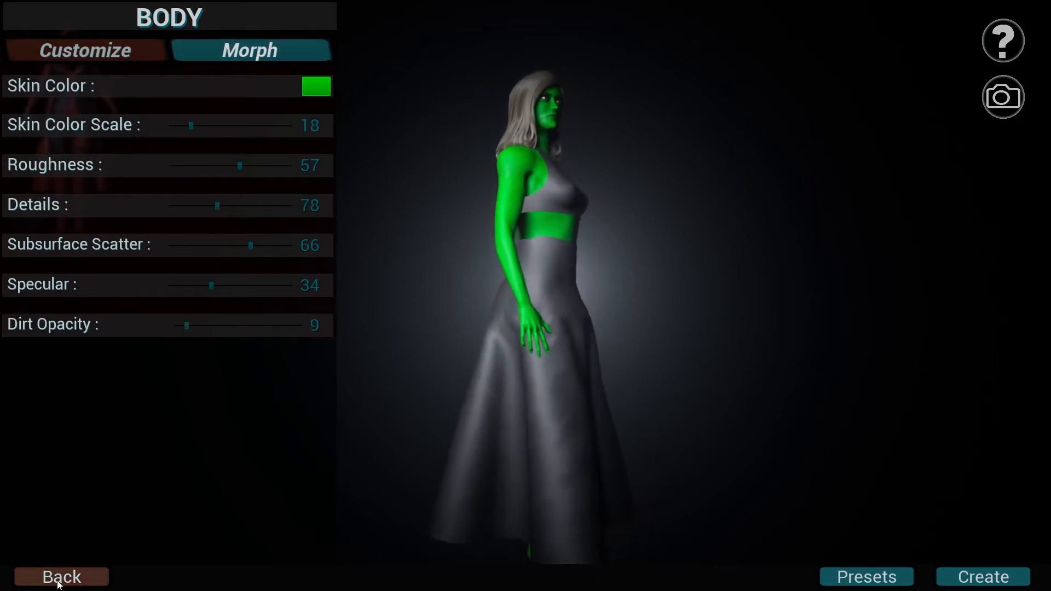
{"action": "left_click", "coordinate": [60, 577]}
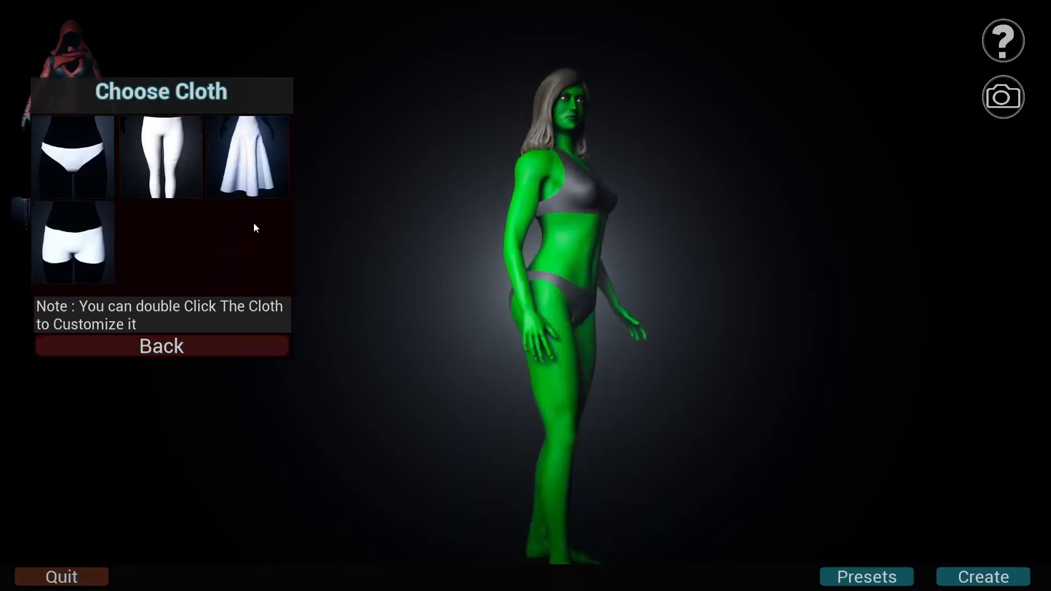
Give the long skirt a woven fabric texture with a mid-range scale and adjusted opacity.
{"action": "double_click", "coordinate": [246, 157]}
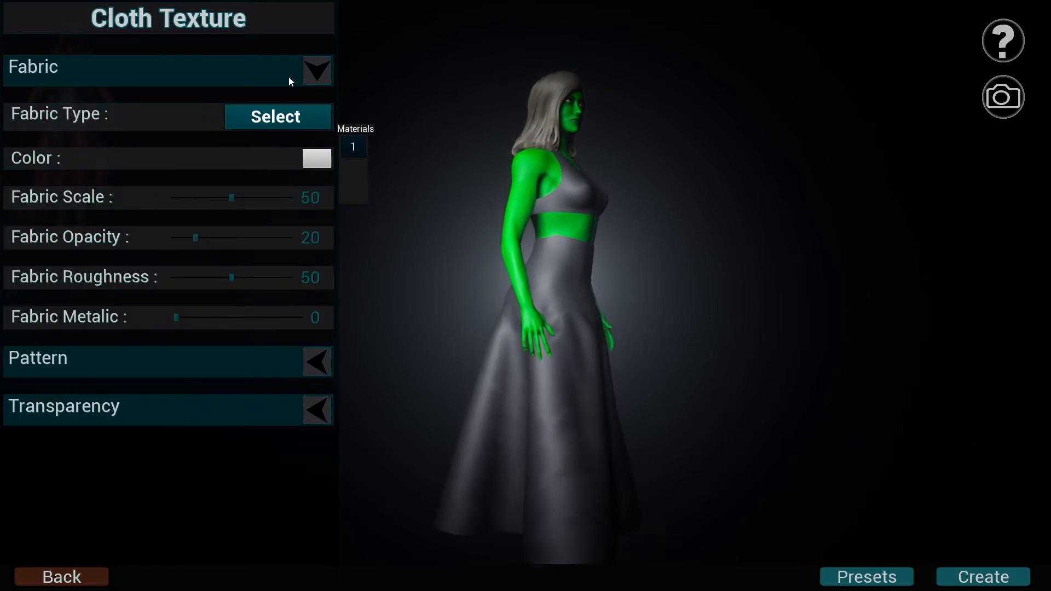
{"action": "left_click", "coordinate": [277, 116]}
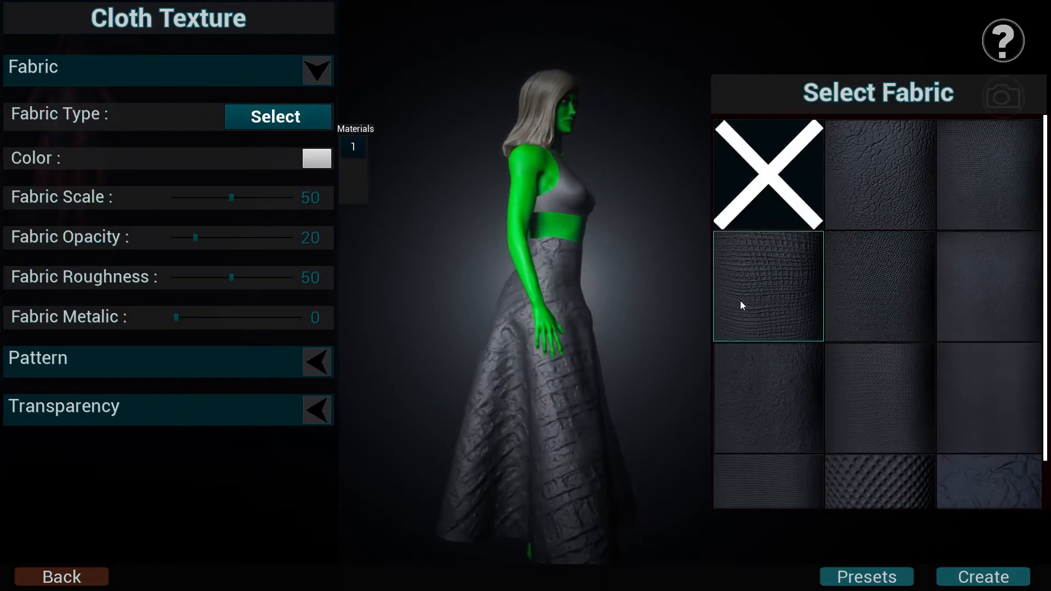
{"action": "left_click", "coordinate": [879, 482]}
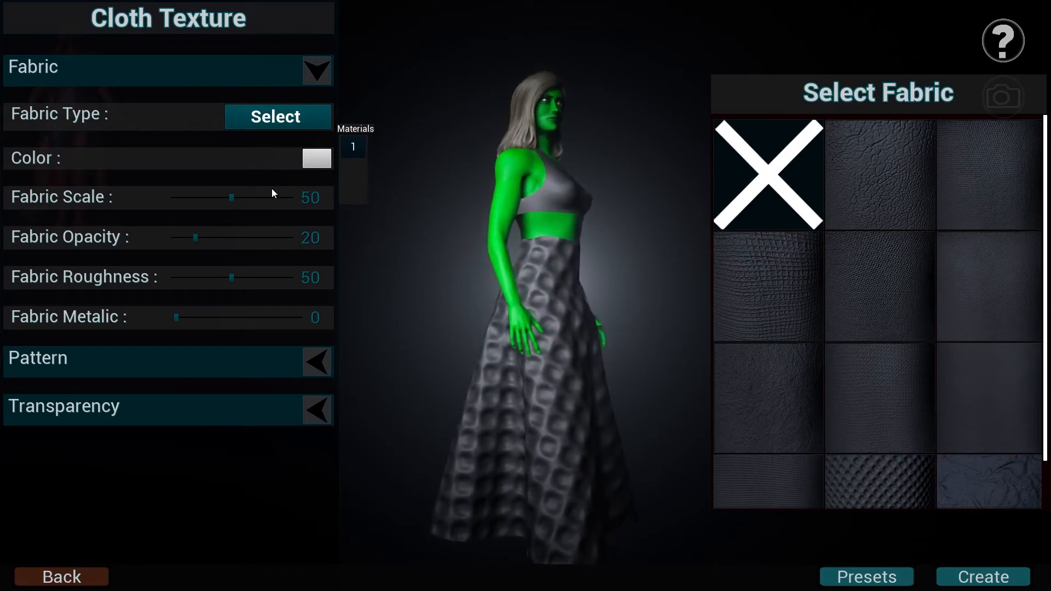
{"action": "left_click_drag", "start_coordinate": [232, 197], "coordinate": [285, 197]}
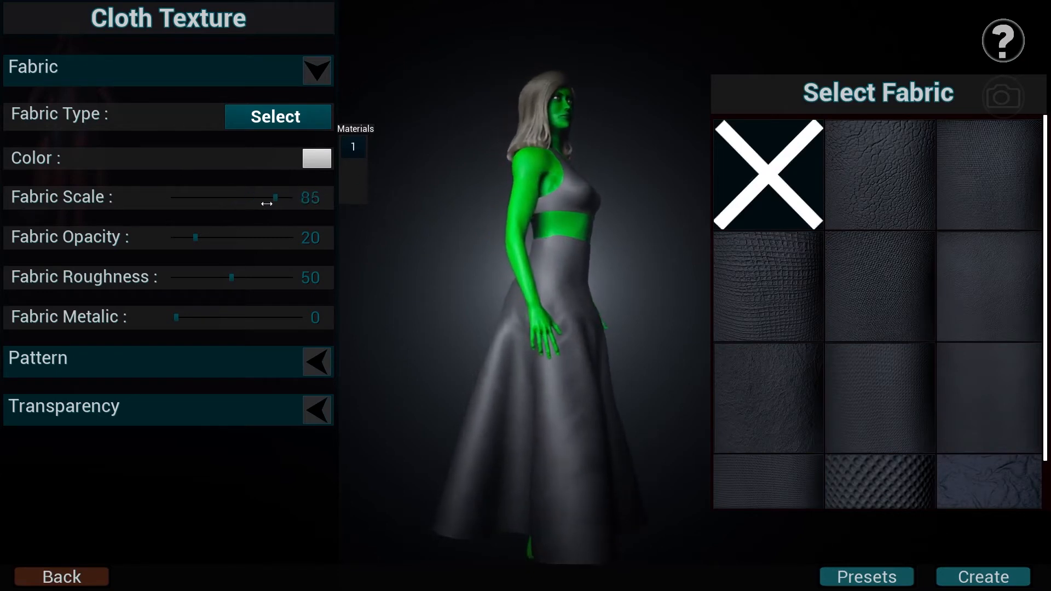
{"action": "left_click_drag", "start_coordinate": [278, 197], "coordinate": [190, 197]}
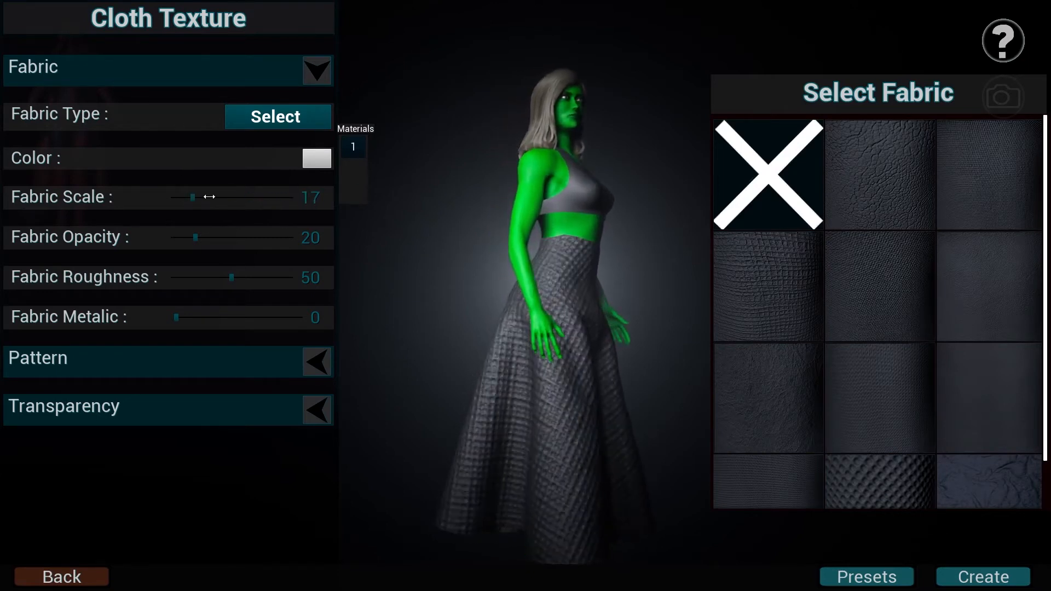
{"action": "left_click_drag", "start_coordinate": [196, 196], "coordinate": [236, 196]}
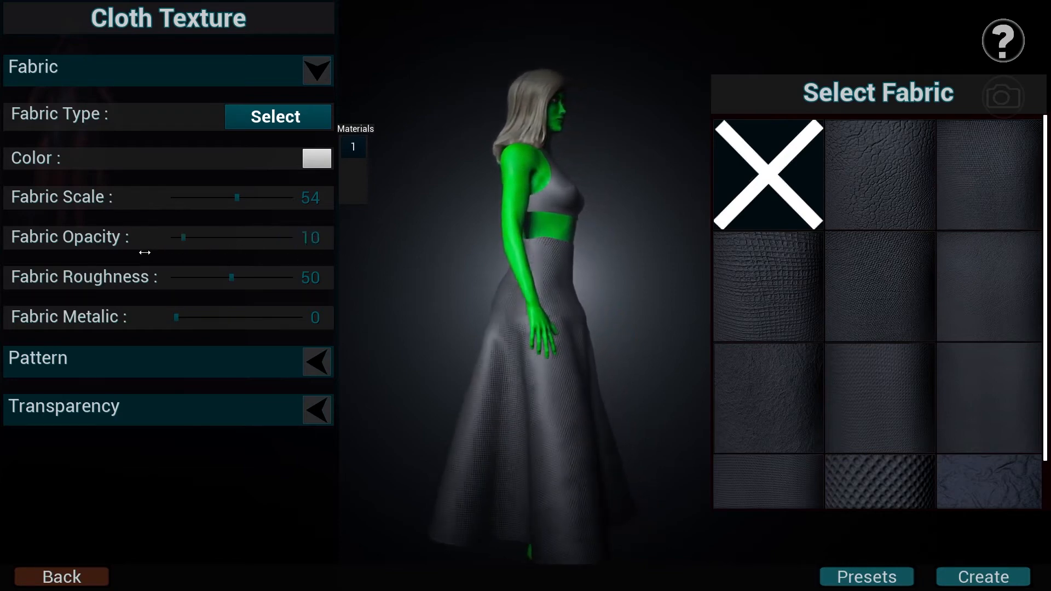
{"action": "left_click_drag", "start_coordinate": [184, 236], "coordinate": [207, 236]}
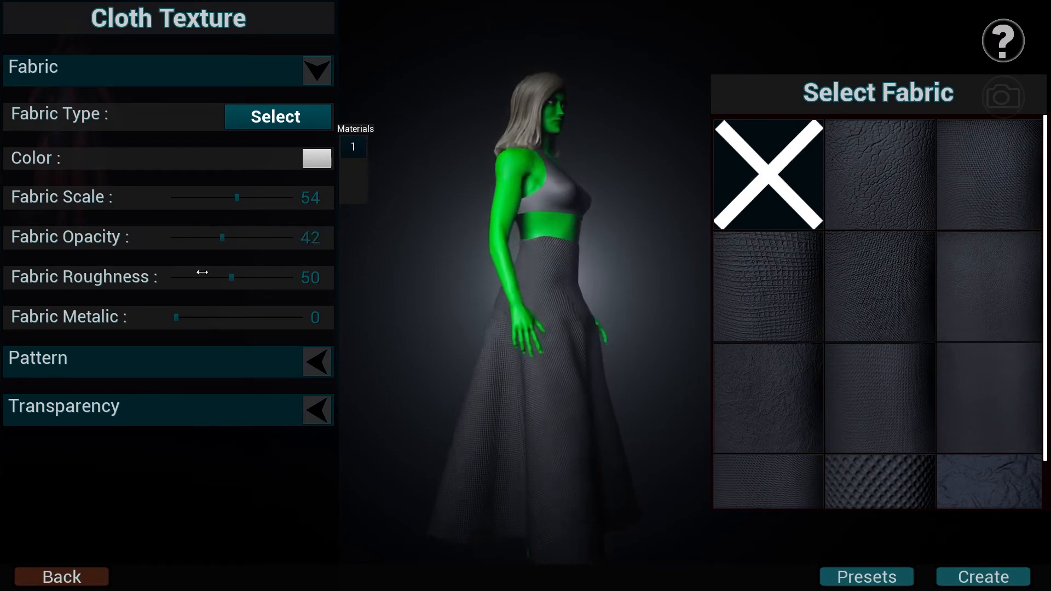
{"action": "left_click_drag", "start_coordinate": [206, 237], "coordinate": [206, 238]}
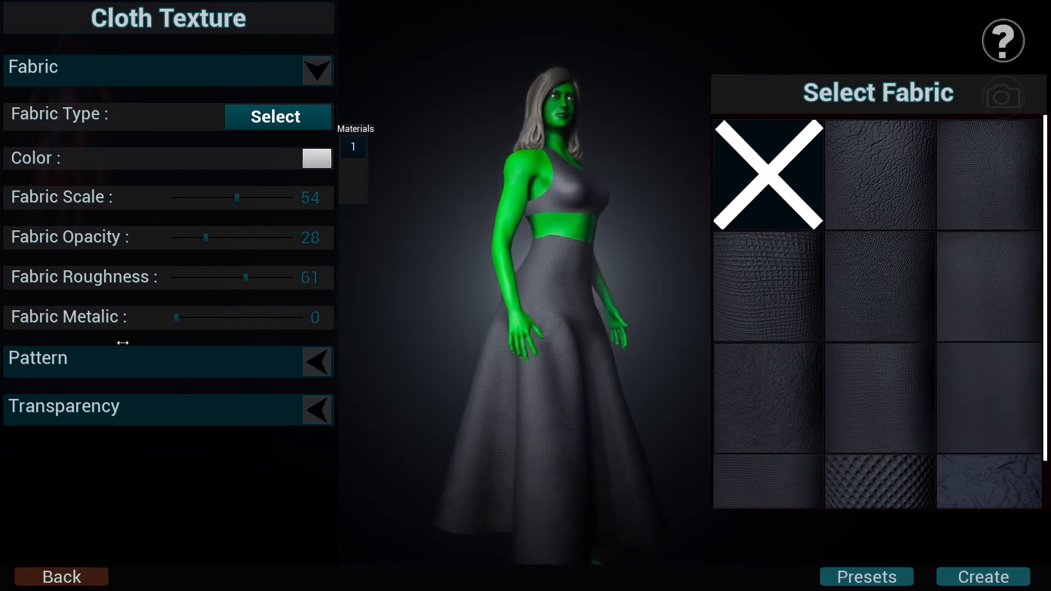
Apply the heart pattern to the skirt and set its colour to red.
{"action": "left_click", "coordinate": [310, 361]}
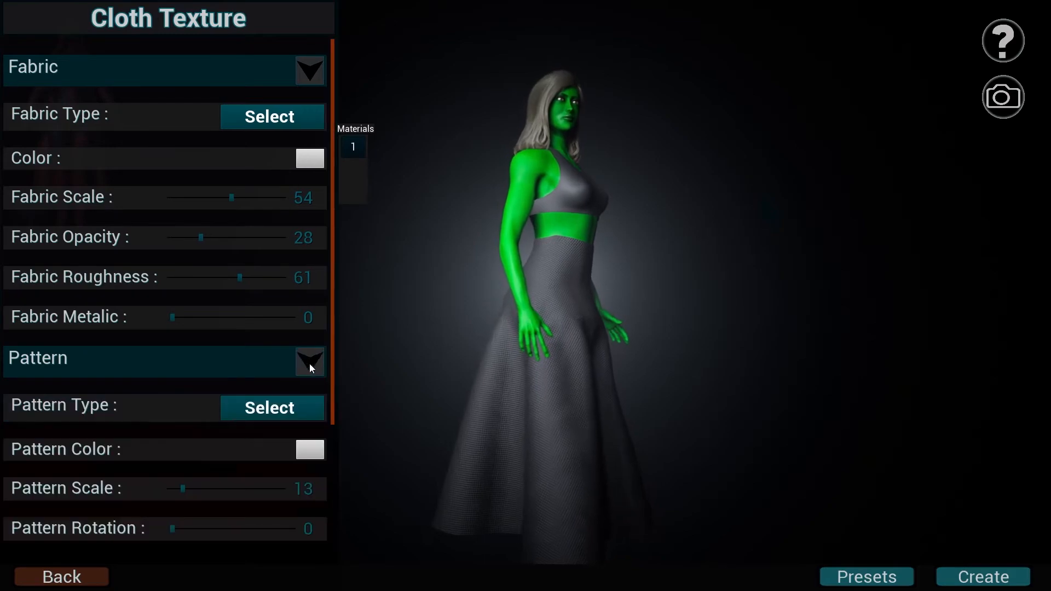
{"action": "left_click", "coordinate": [271, 407]}
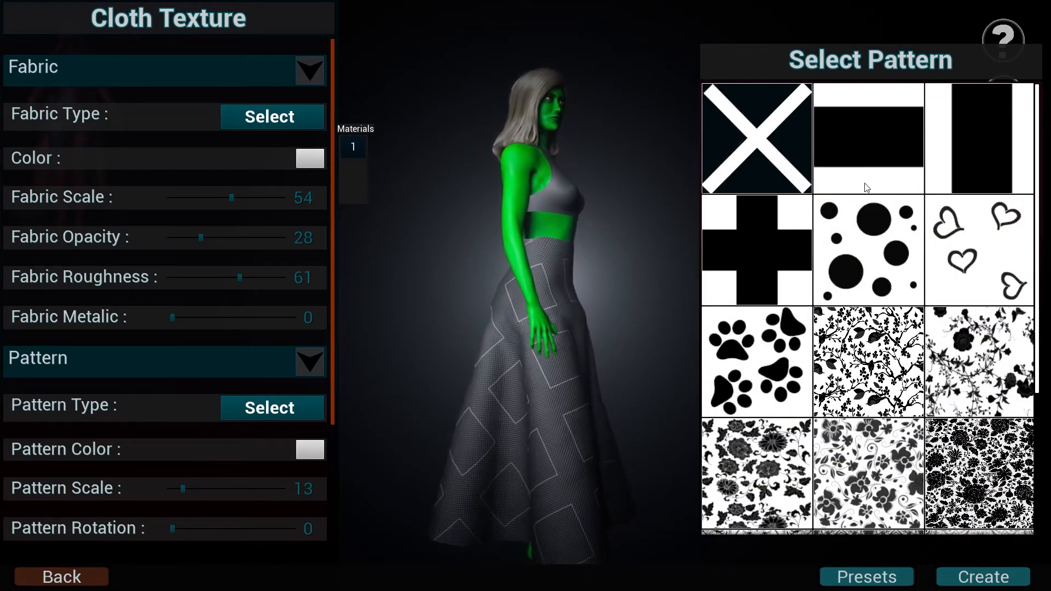
{"action": "left_click", "coordinate": [755, 362]}
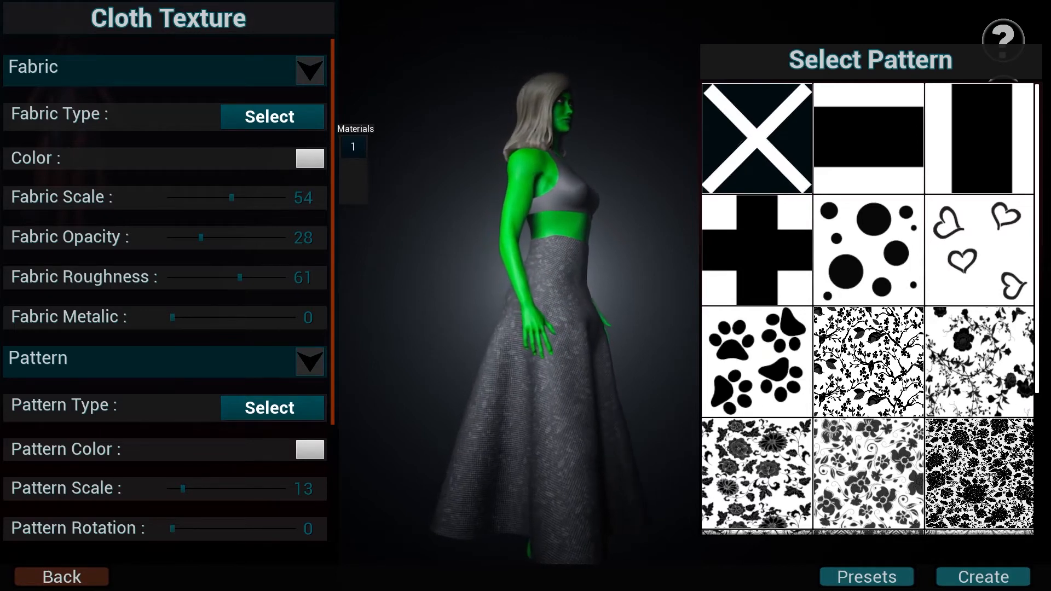
{"action": "left_click", "coordinate": [977, 249]}
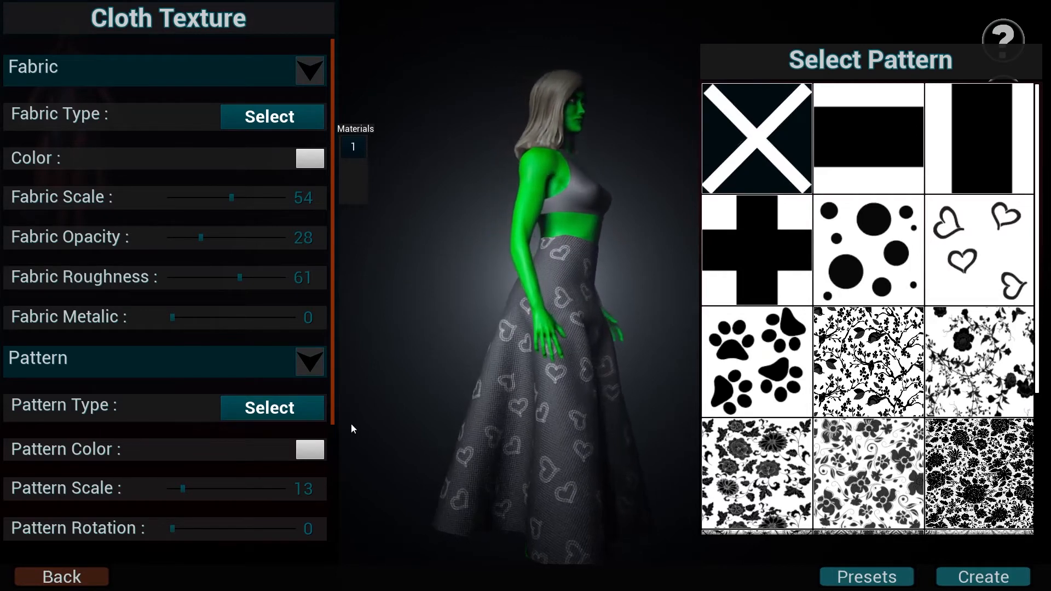
{"action": "left_click", "coordinate": [308, 449]}
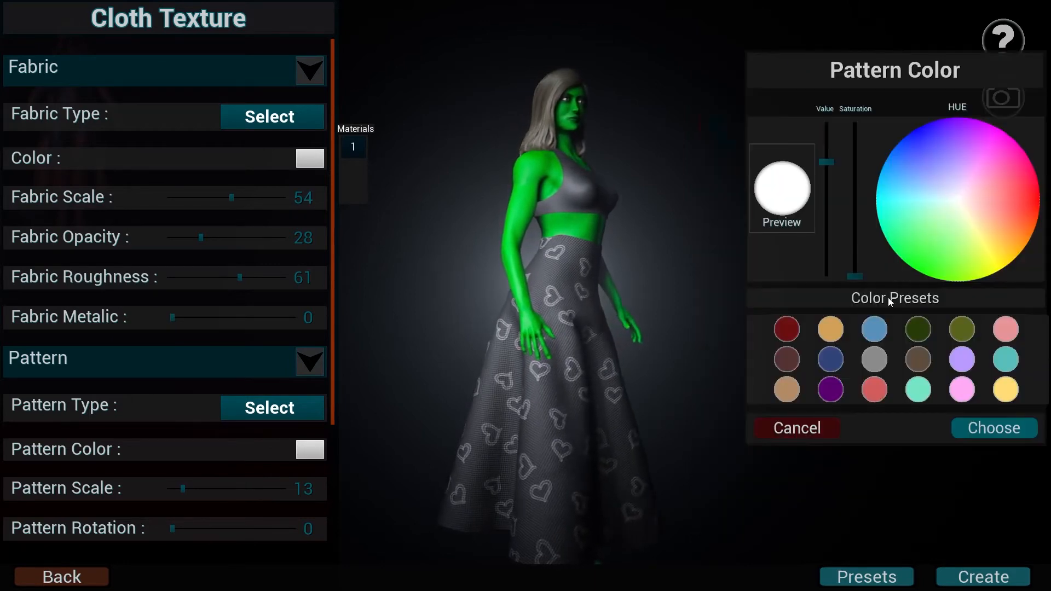
{"action": "left_click", "coordinate": [786, 328]}
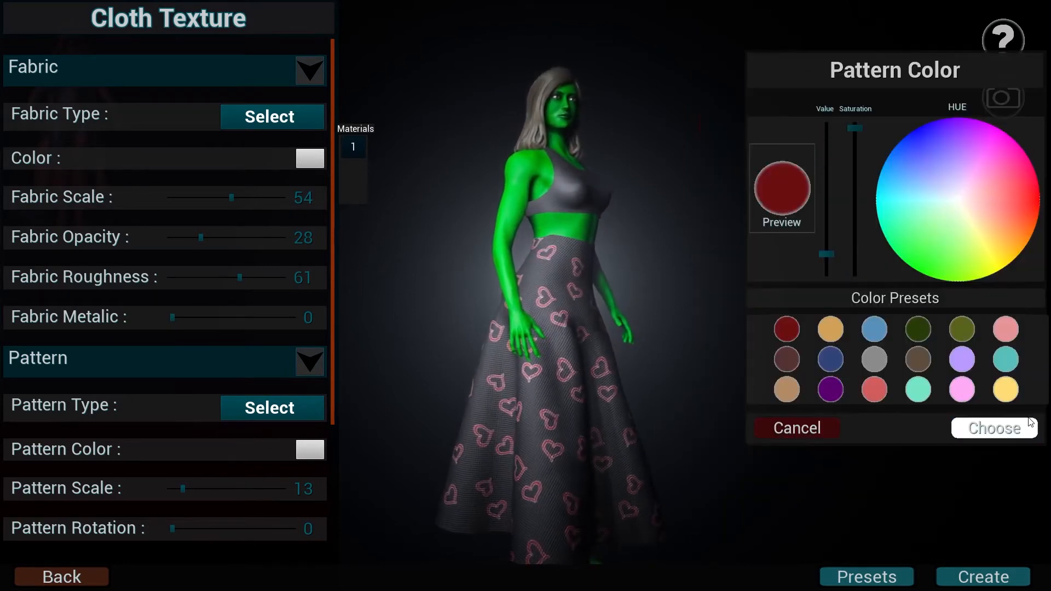
{"action": "left_click", "coordinate": [992, 428]}
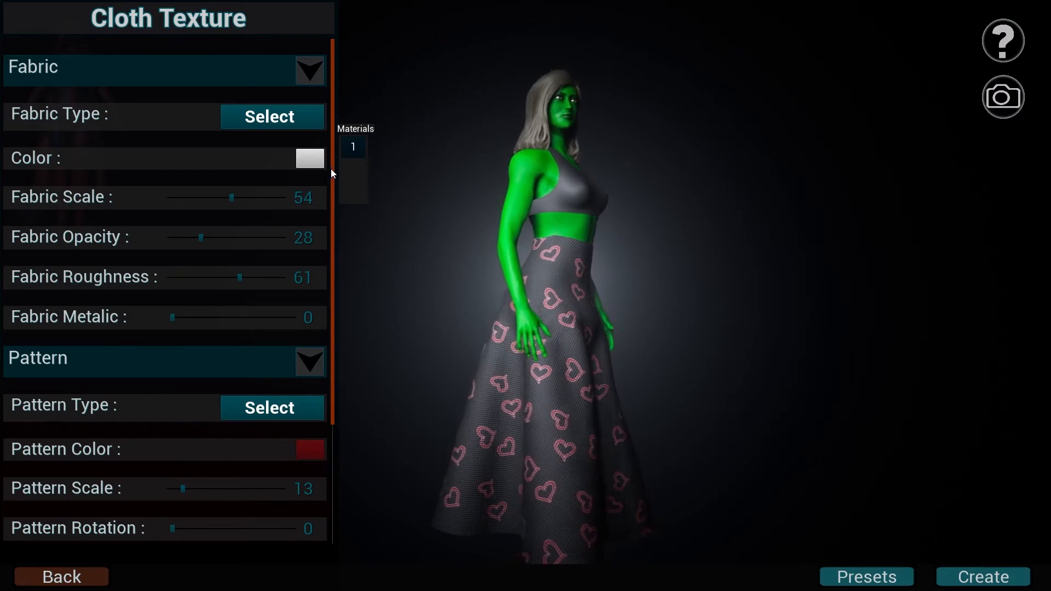
Toggle the heart pattern cut-through option on the skirt, then leave its fabric settings.
{"action": "left_click", "coordinate": [309, 158]}
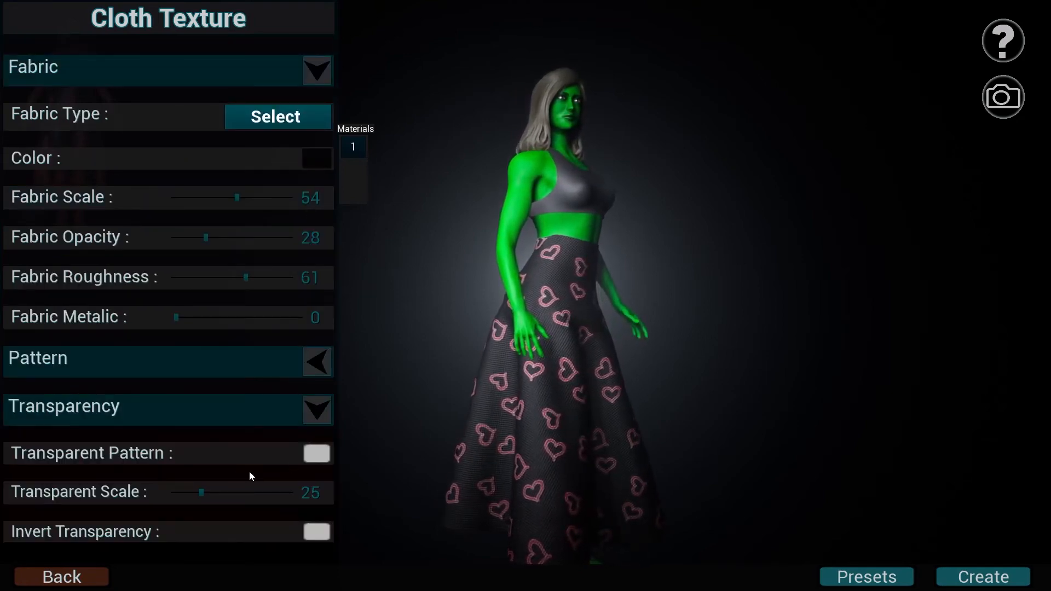
{"action": "left_click", "coordinate": [315, 453]}
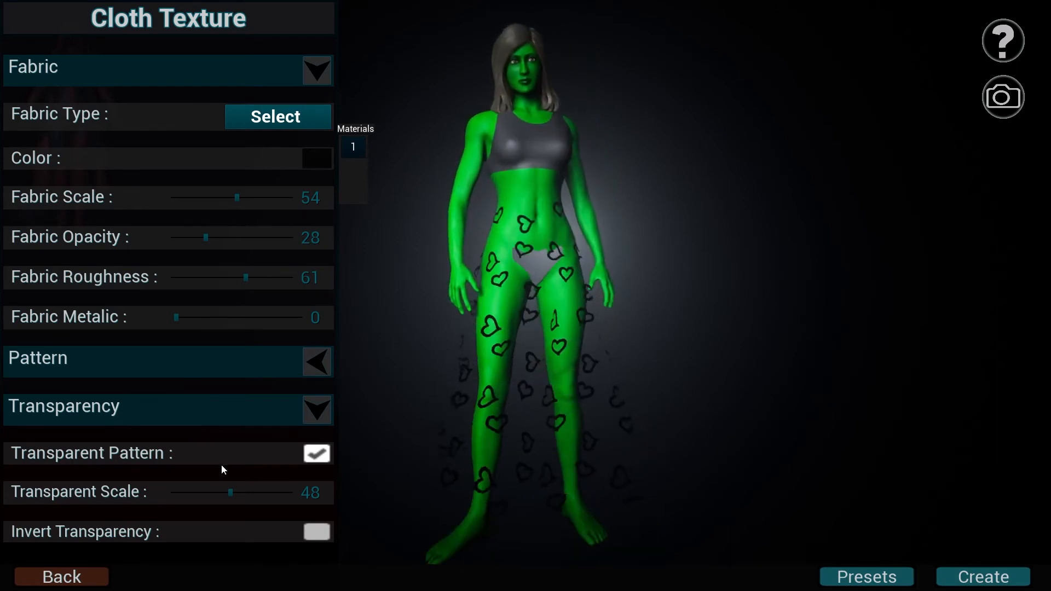
{"action": "left_click", "coordinate": [315, 453]}
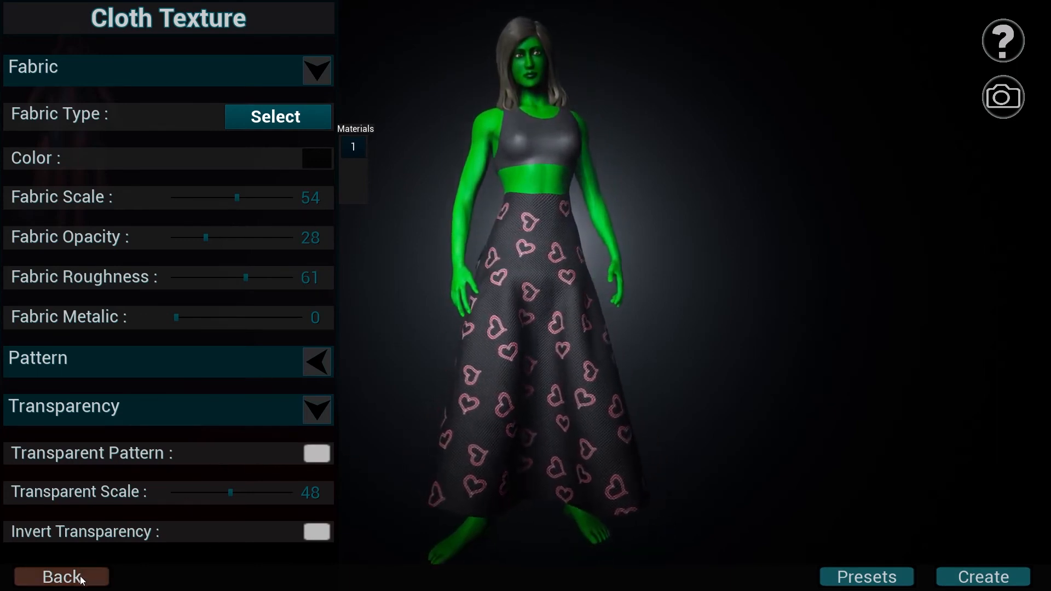
{"action": "left_click", "coordinate": [61, 576]}
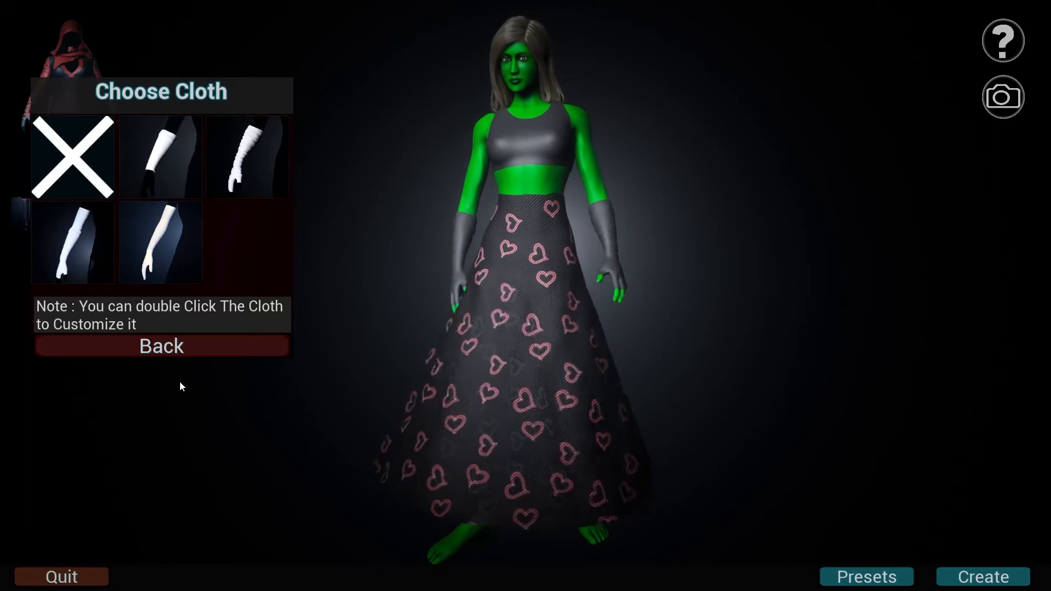
Add a hood, long sleeves and a longer shirt to the character's upper body.
{"action": "left_click", "coordinate": [161, 347]}
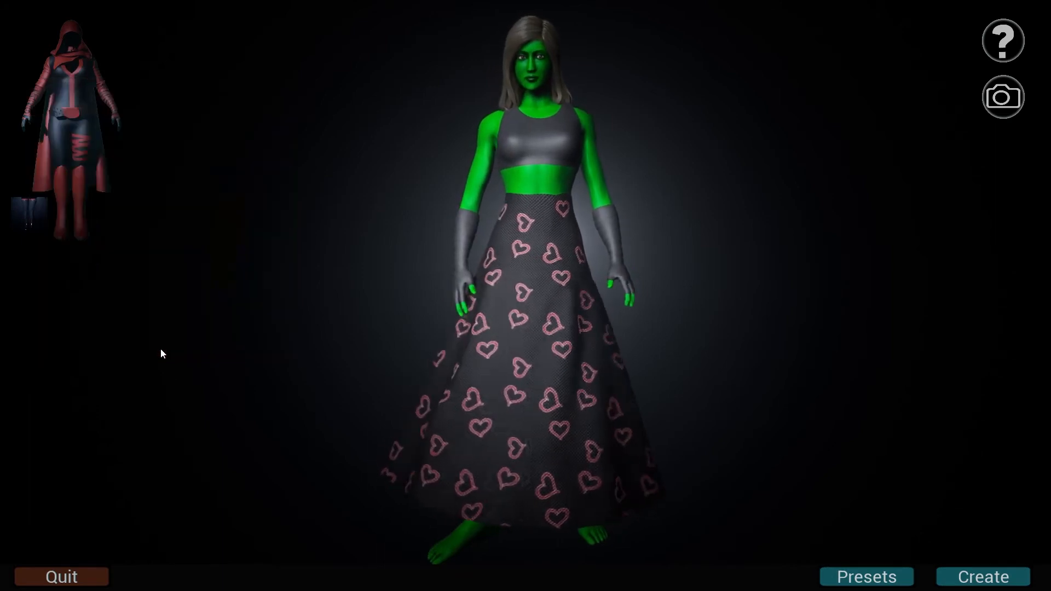
{"action": "left_click", "coordinate": [67, 120]}
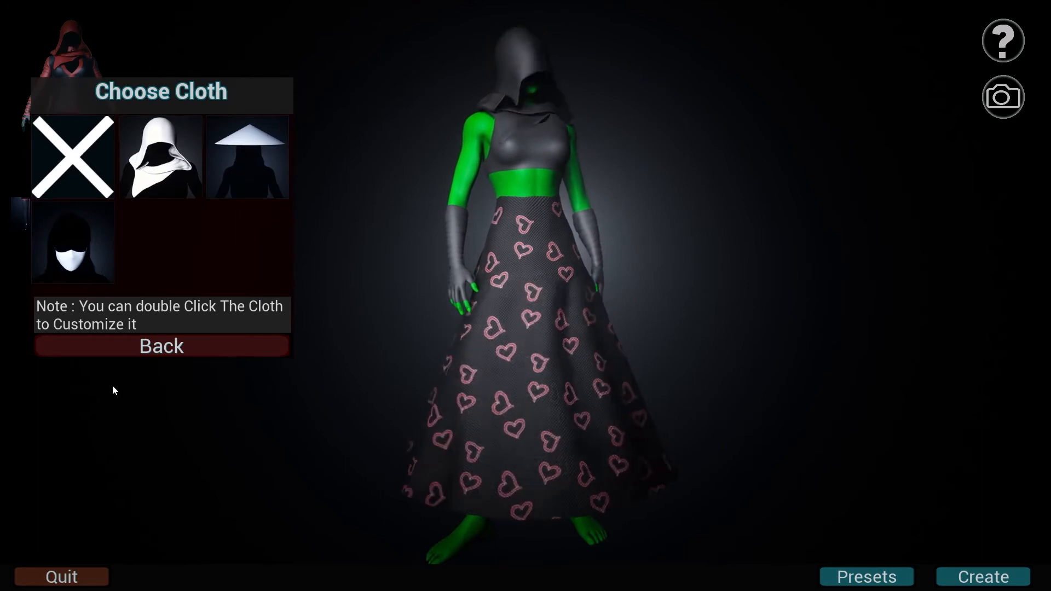
{"action": "left_click", "coordinate": [161, 346]}
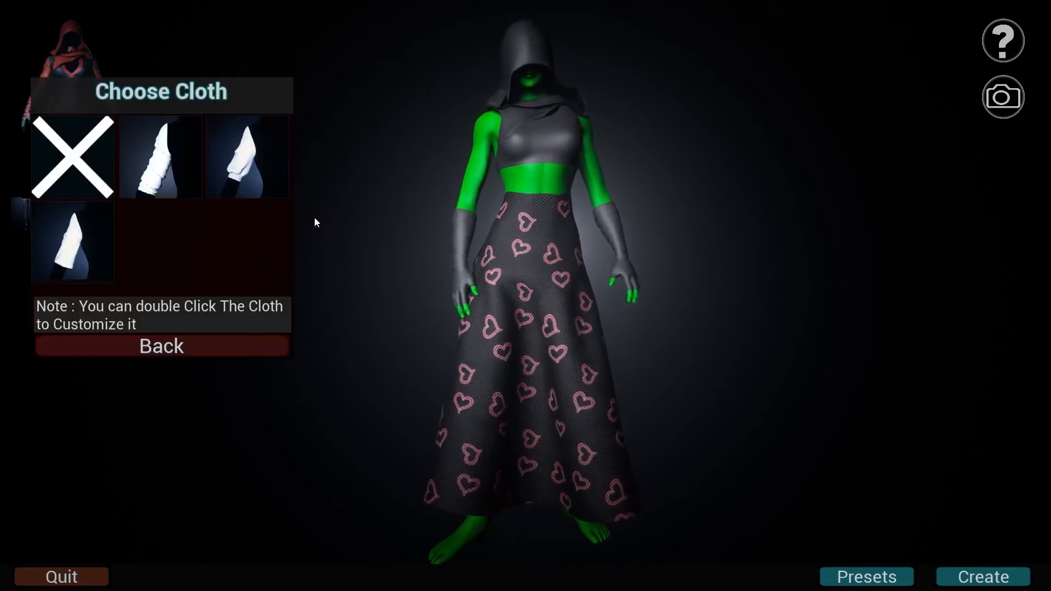
{"action": "left_click", "coordinate": [159, 156]}
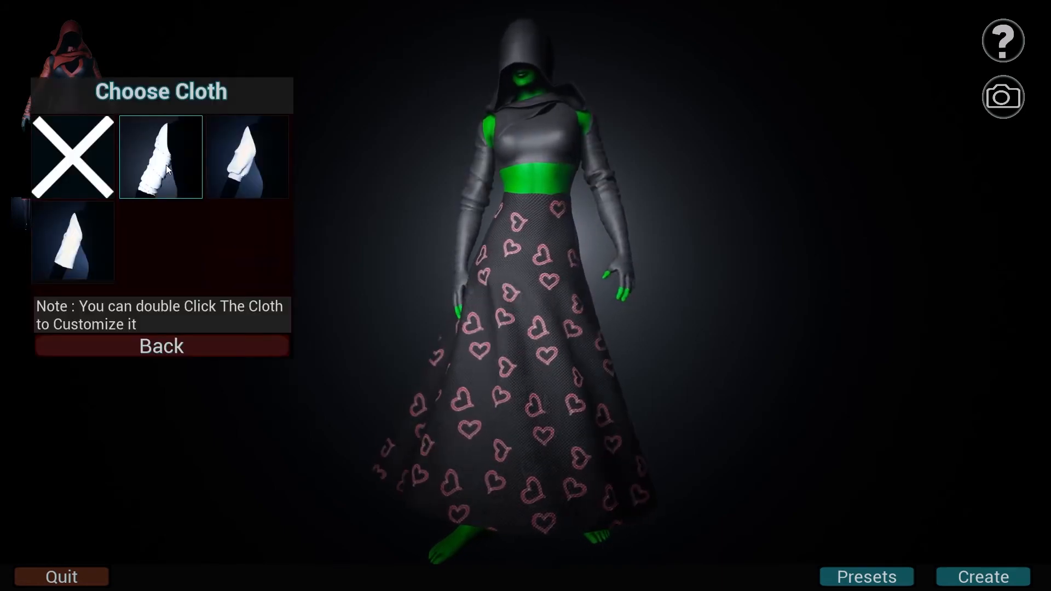
{"action": "left_click", "coordinate": [161, 345]}
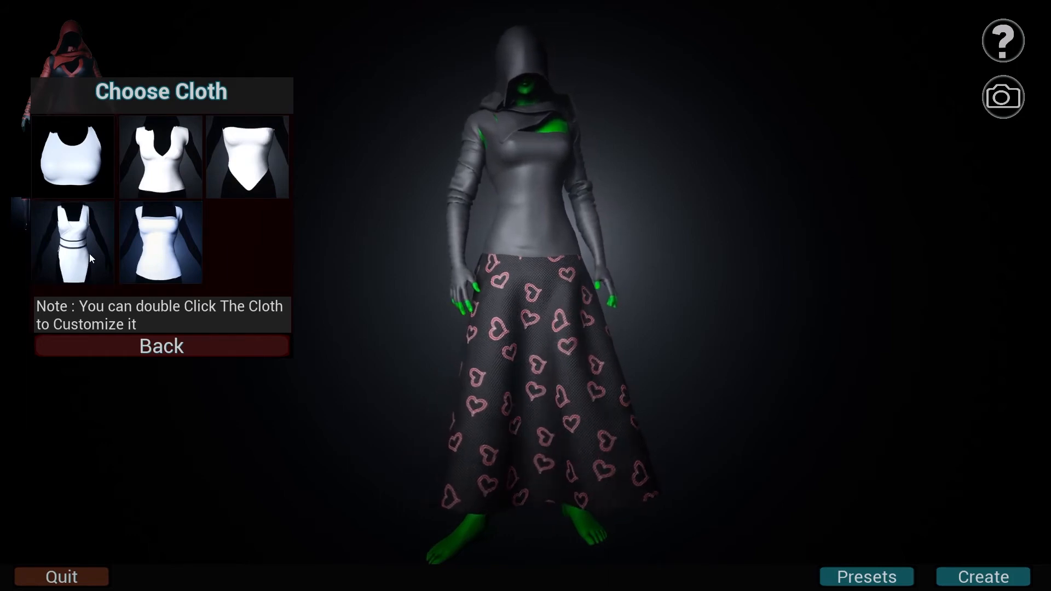
{"action": "left_click", "coordinate": [72, 243]}
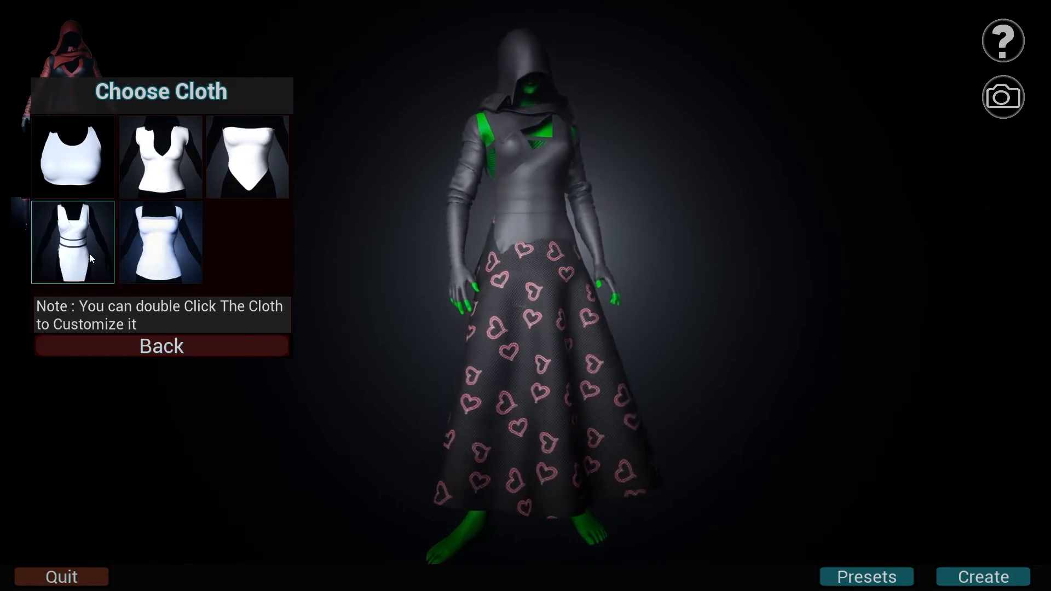
Replace the long skirt with heart-patterned leggings and bring them up for customizing.
{"action": "left_click", "coordinate": [161, 347]}
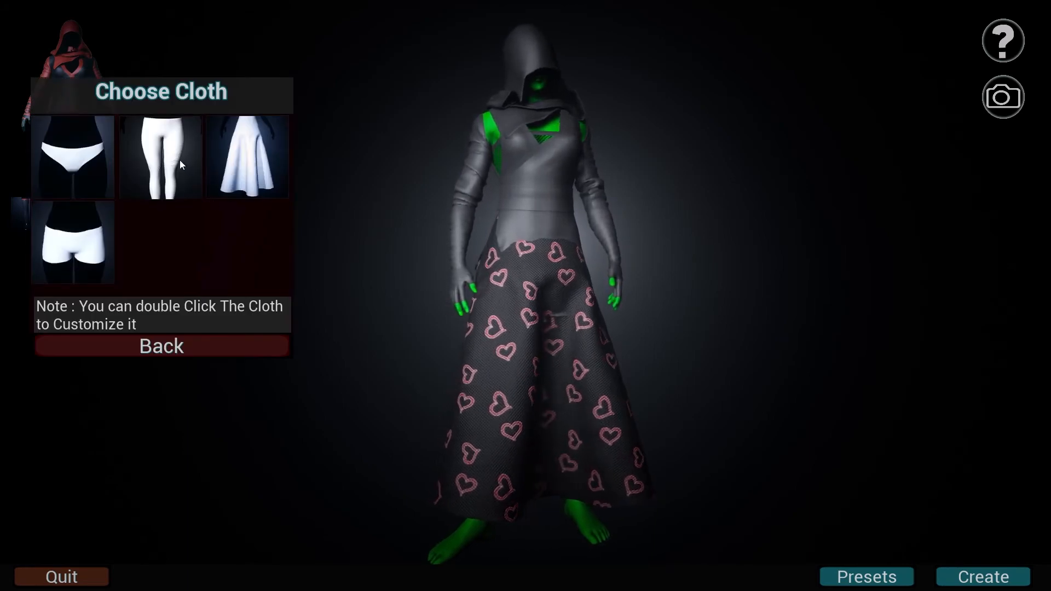
{"action": "left_click", "coordinate": [247, 156]}
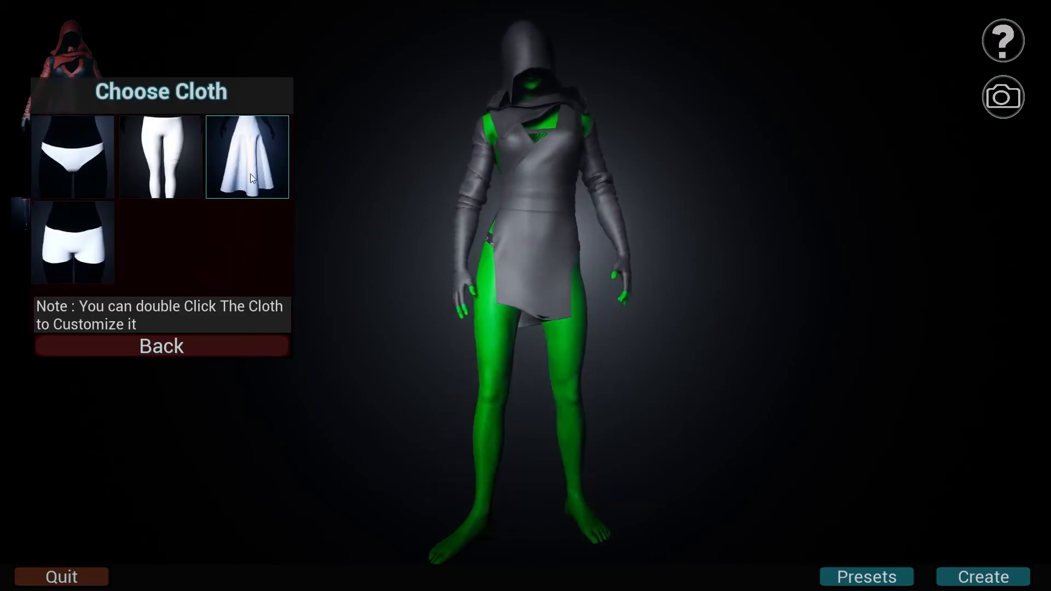
{"action": "left_click", "coordinate": [159, 157]}
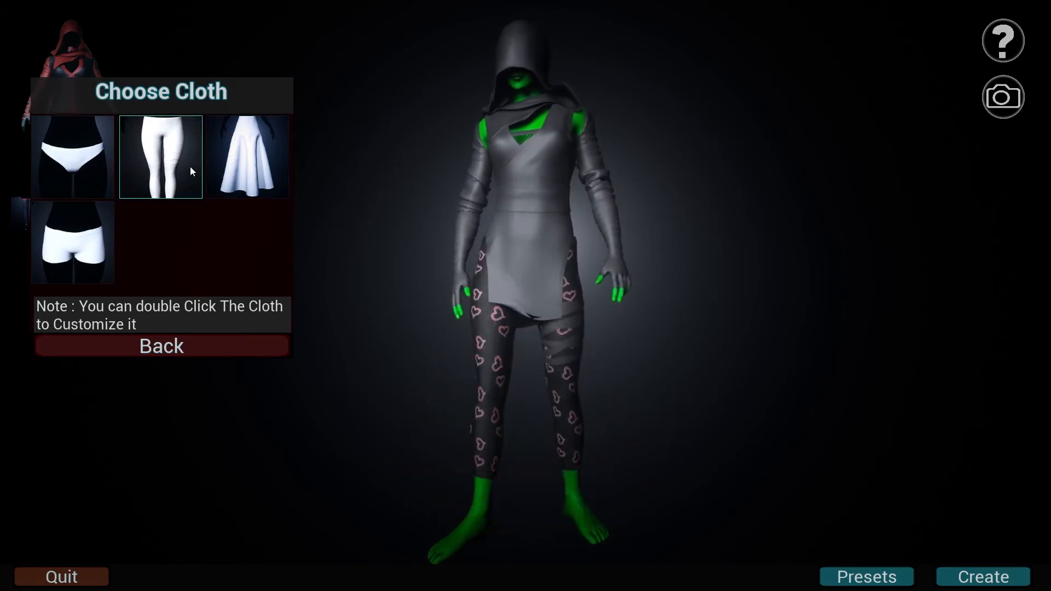
{"action": "double_click", "coordinate": [160, 157]}
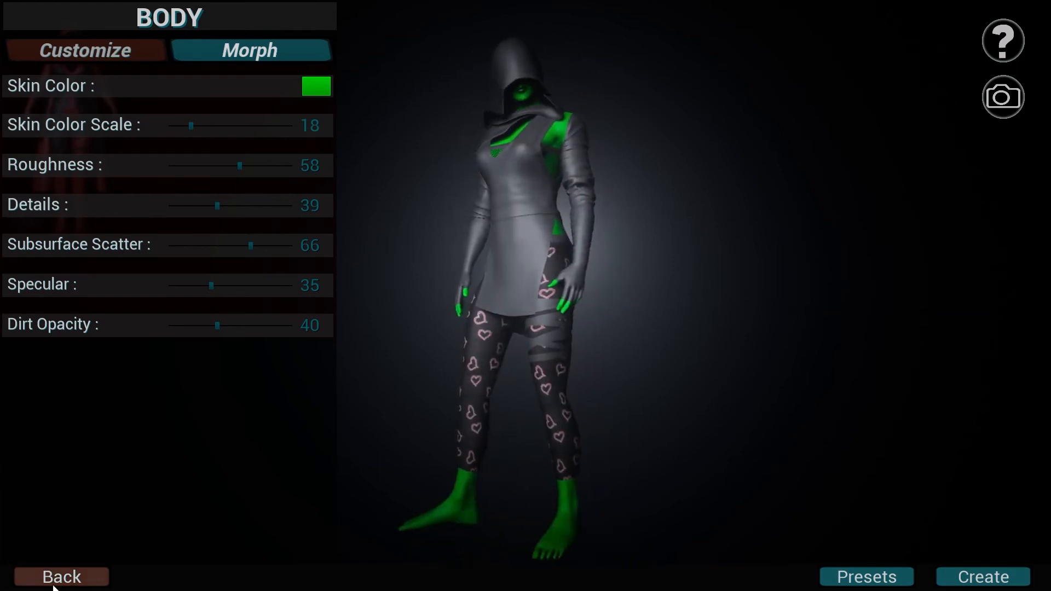
Leave the body settings, capture a high-resolution screenshot and go to the Screenshots folder.
{"action": "left_click", "coordinate": [61, 577]}
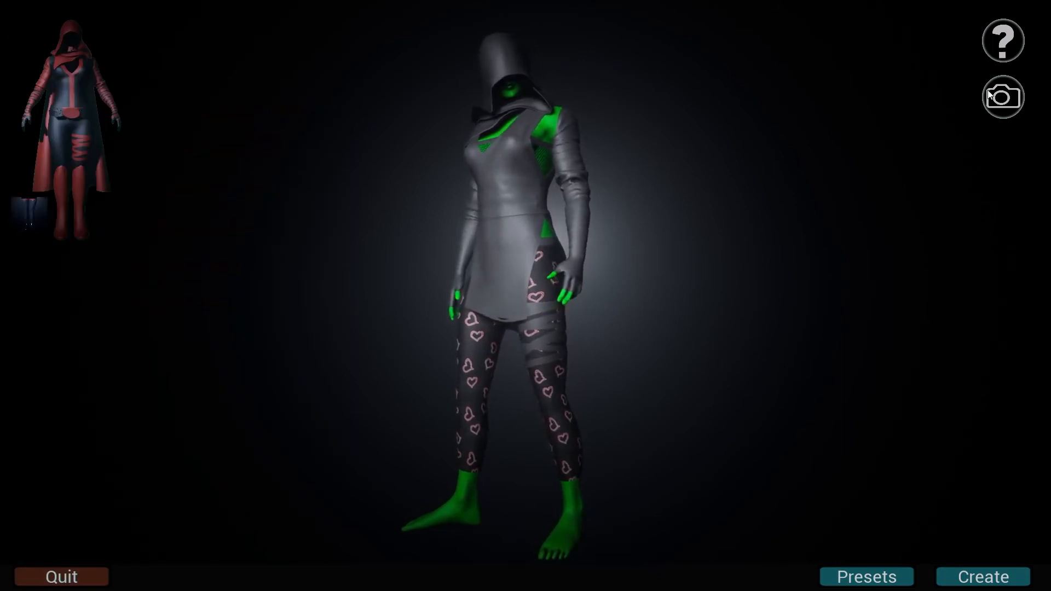
{"action": "left_click", "coordinate": [1001, 96]}
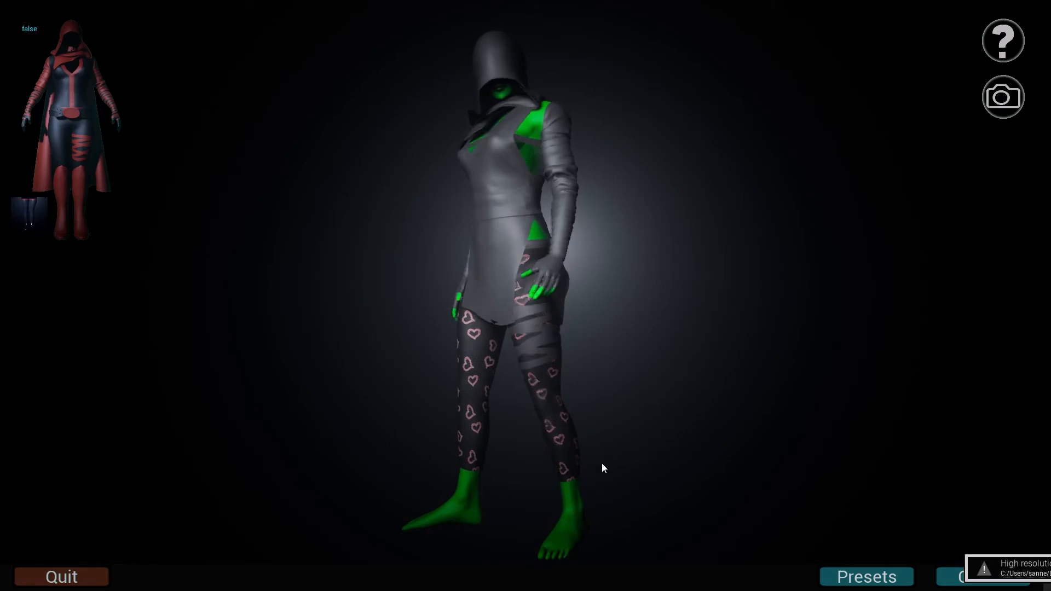
{"action": "left_click", "coordinate": [1003, 96]}
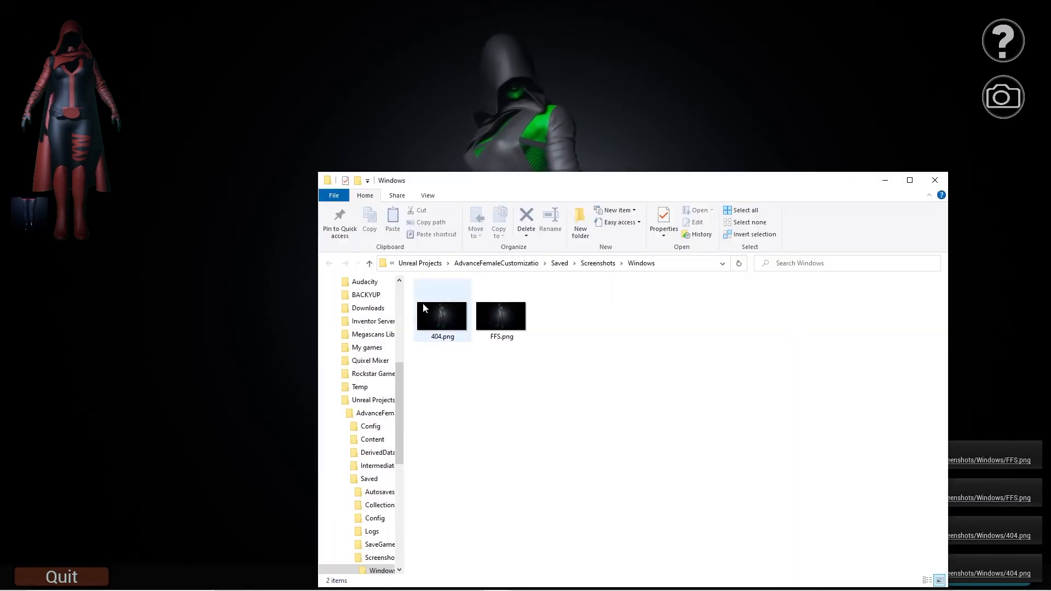
View FFS.png and 404.png in Photos, closing the viewer after each.
{"action": "double_click", "coordinate": [441, 315]}
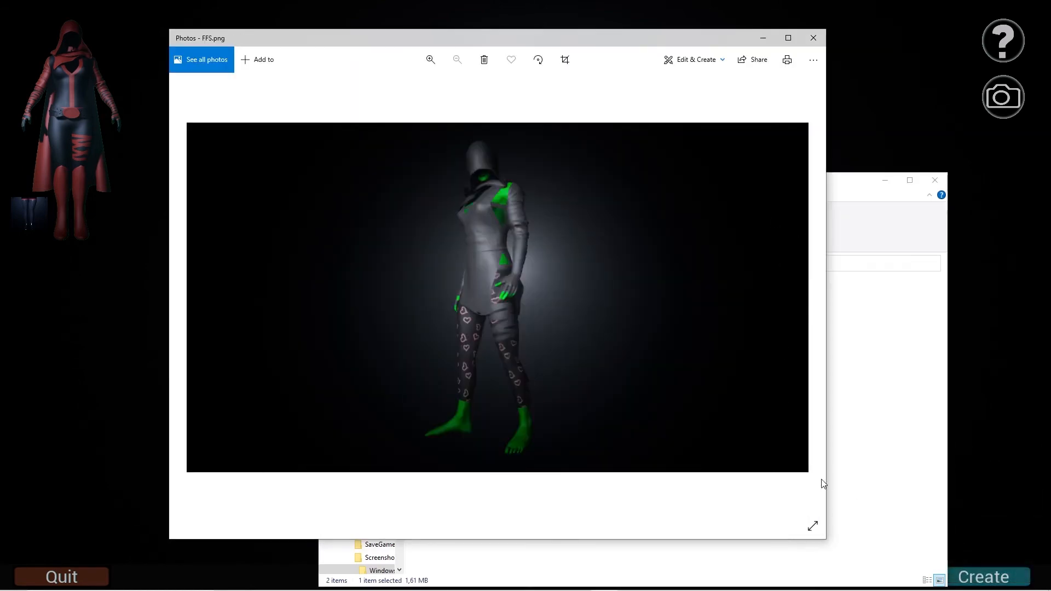
{"action": "left_click", "coordinate": [812, 525]}
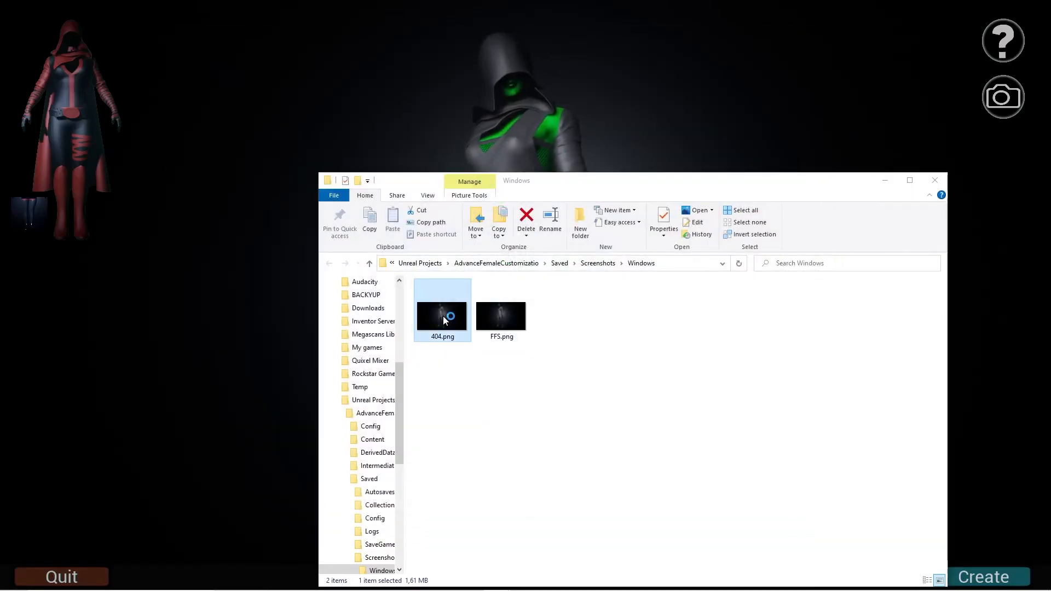
{"action": "double_click", "coordinate": [441, 315]}
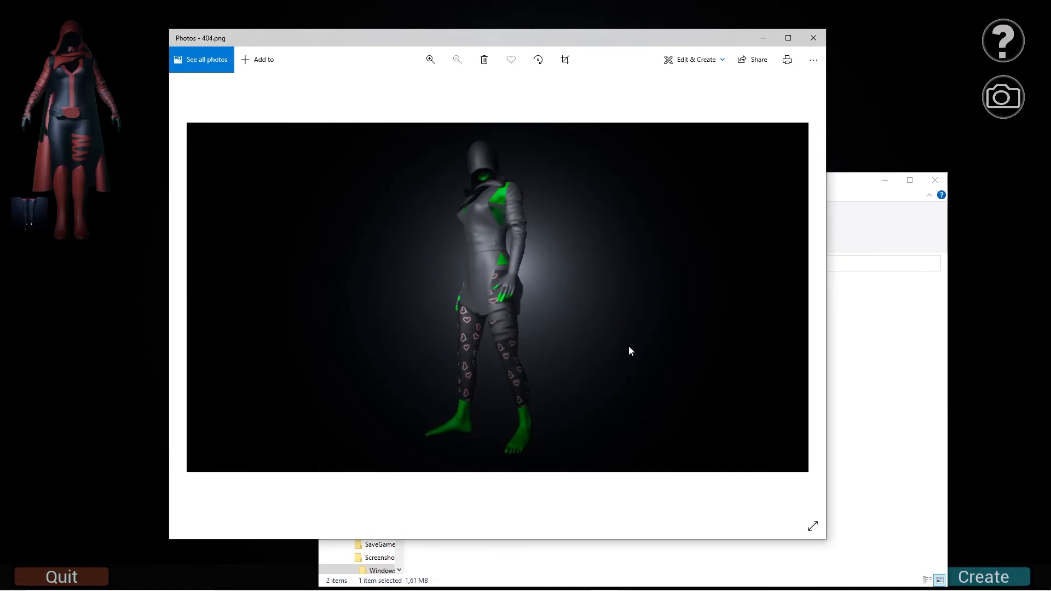
{"action": "mouse_move", "coordinate": [829, 318]}
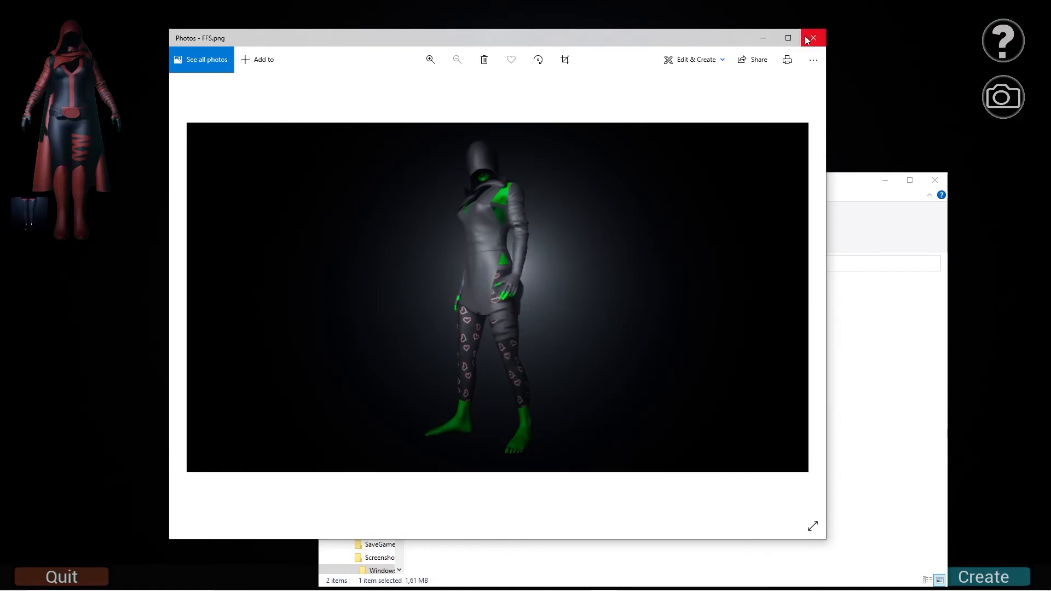
{"action": "left_click", "coordinate": [811, 38]}
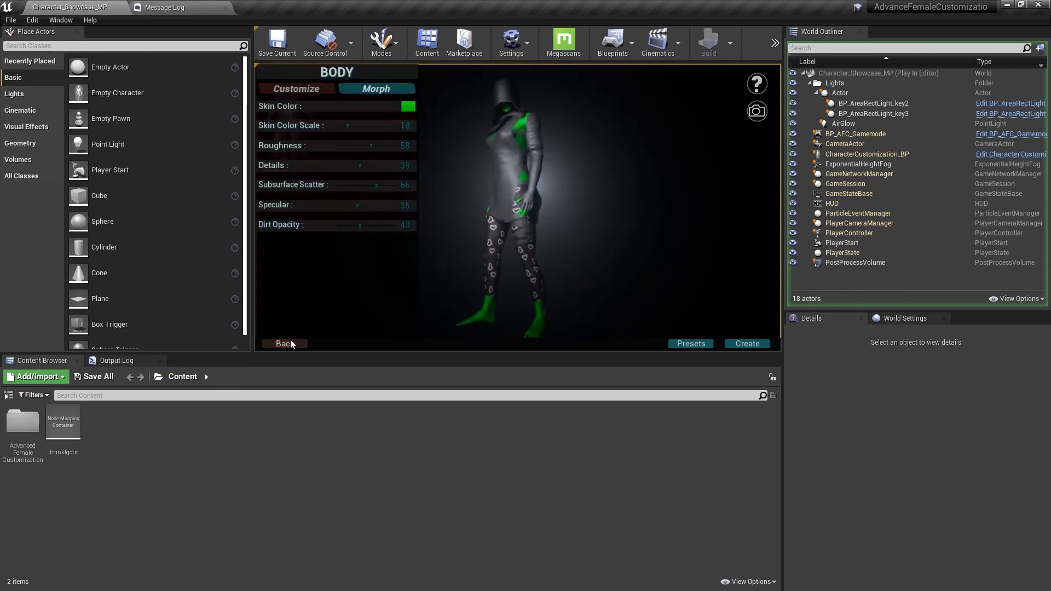
Lower skin roughness to 23 and scatter/specular to 19, then return to the cloth chooser.
{"action": "left_click", "coordinate": [283, 344]}
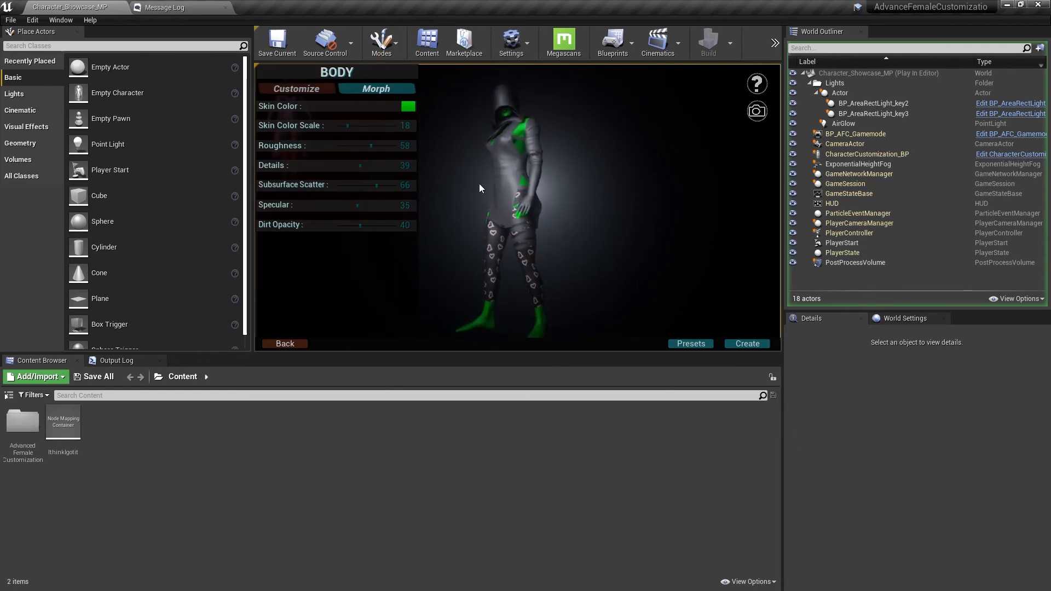
{"action": "left_click_drag", "start_coordinate": [372, 146], "coordinate": [355, 146]}
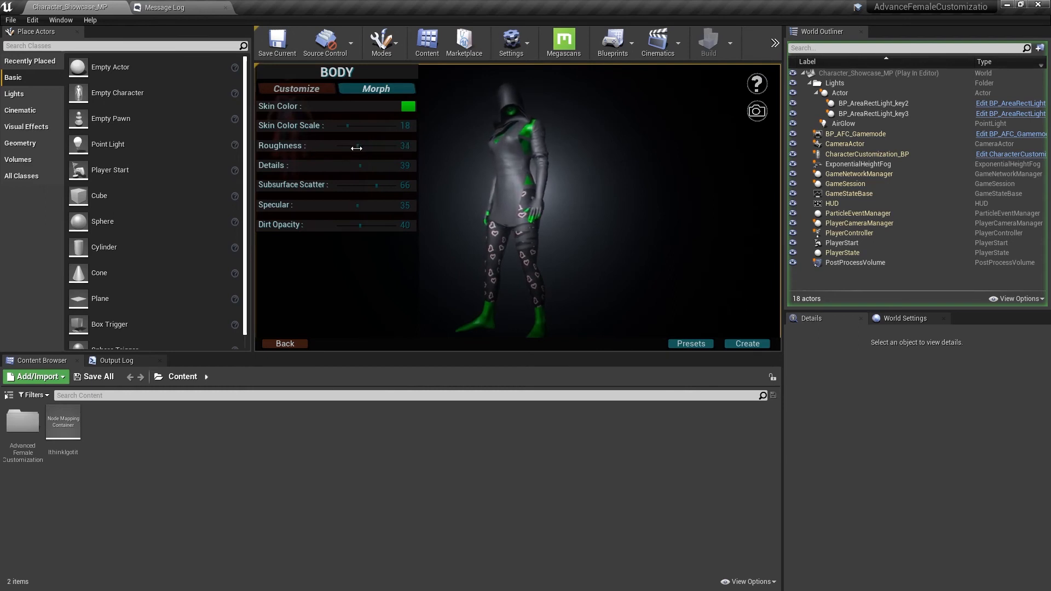
{"action": "left_click_drag", "start_coordinate": [357, 146], "coordinate": [334, 145]}
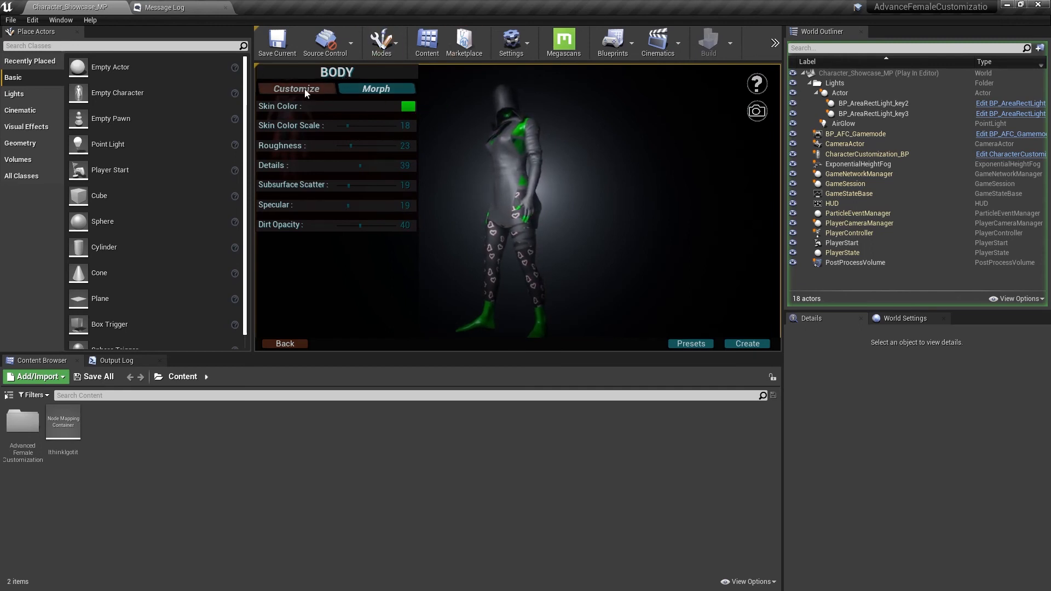
{"action": "left_click", "coordinate": [285, 343]}
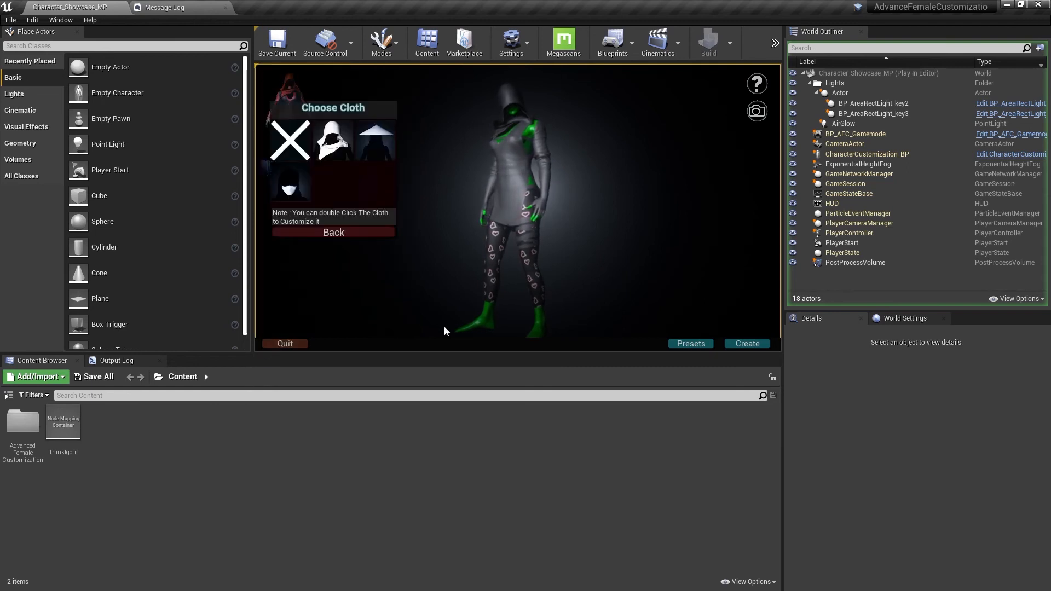
Adjust the hood, drop skin dirt opacity to 24 and bring up the Character Presets screen.
{"action": "left_click", "coordinate": [290, 182]}
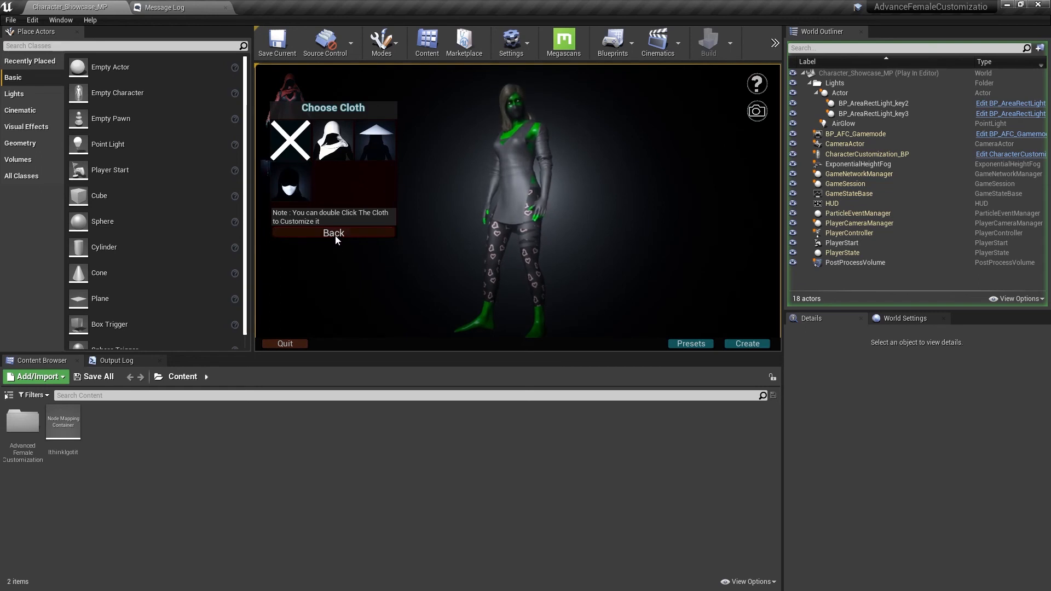
{"action": "left_click", "coordinate": [333, 232]}
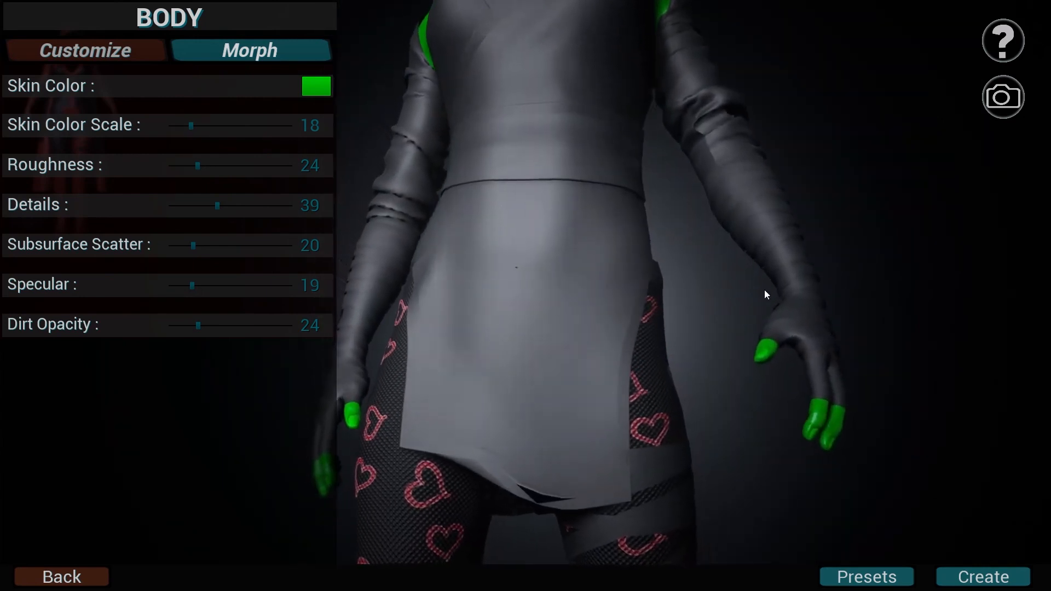
{"action": "left_click", "coordinate": [865, 577]}
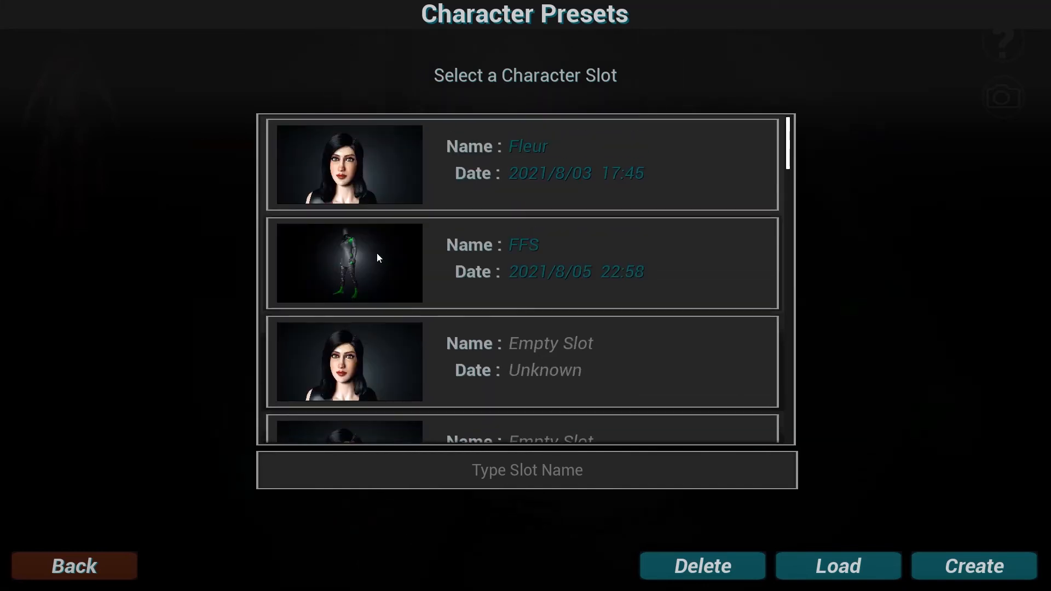
Choose the FFS slot in Character Presets.
{"action": "left_click", "coordinate": [523, 165]}
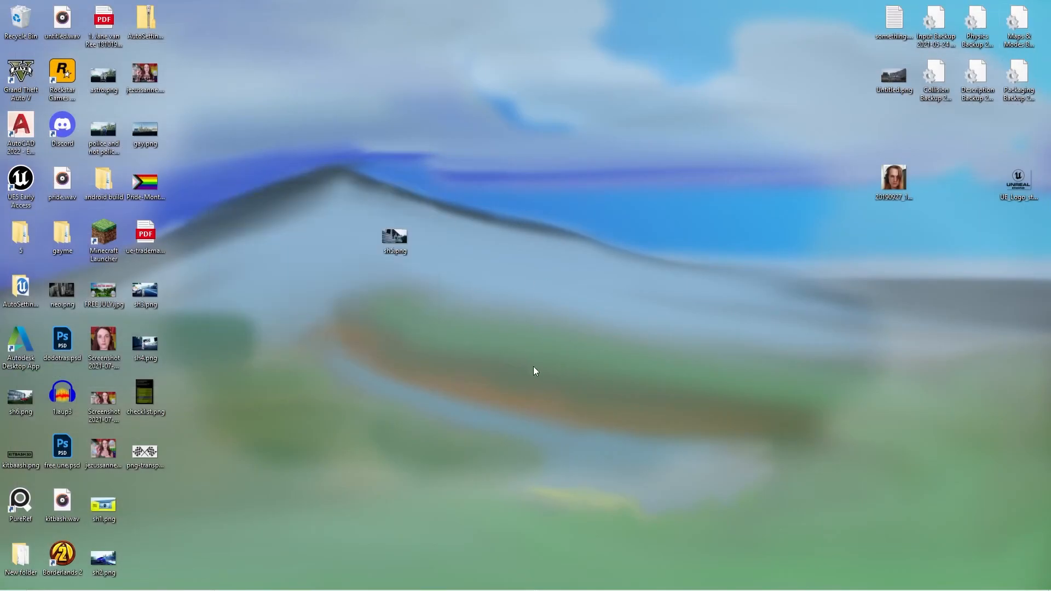
Switch to OBS Studio and stop the screen recording.
{"action": "key", "text": "alt+tab"}
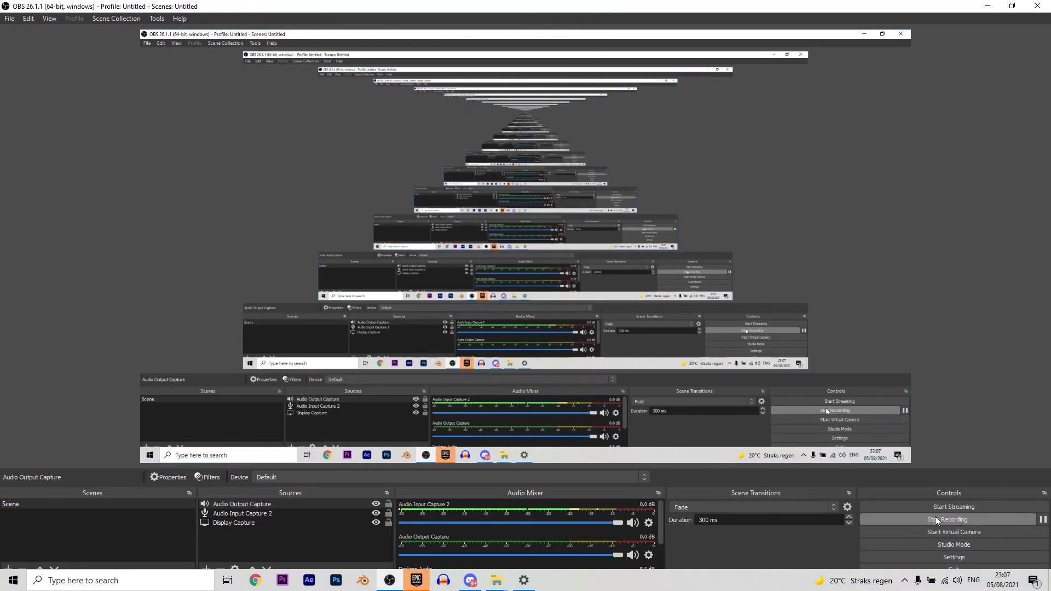
{"action": "left_click", "coordinate": [946, 519]}
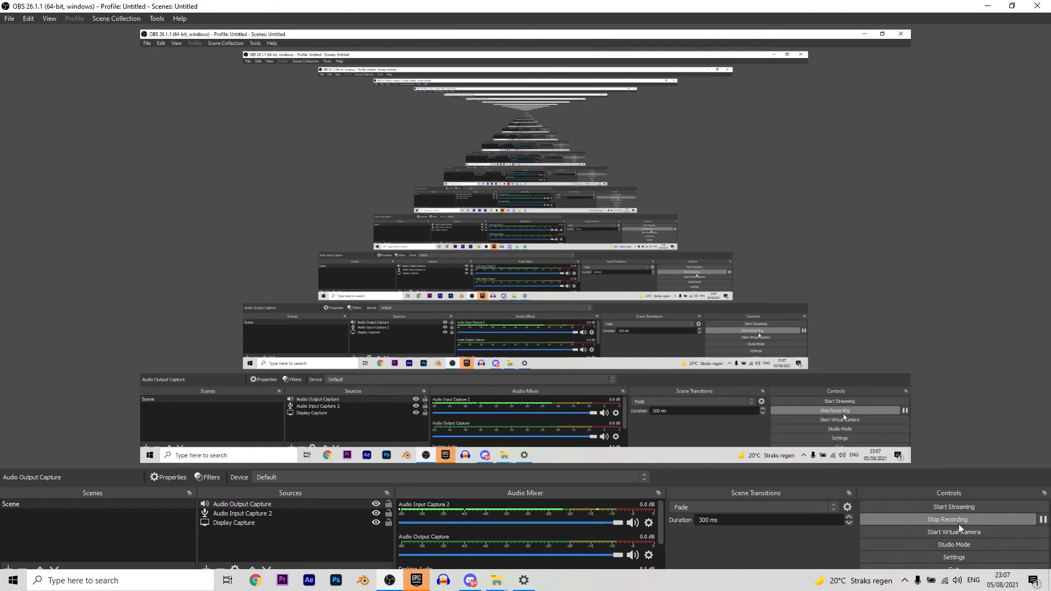